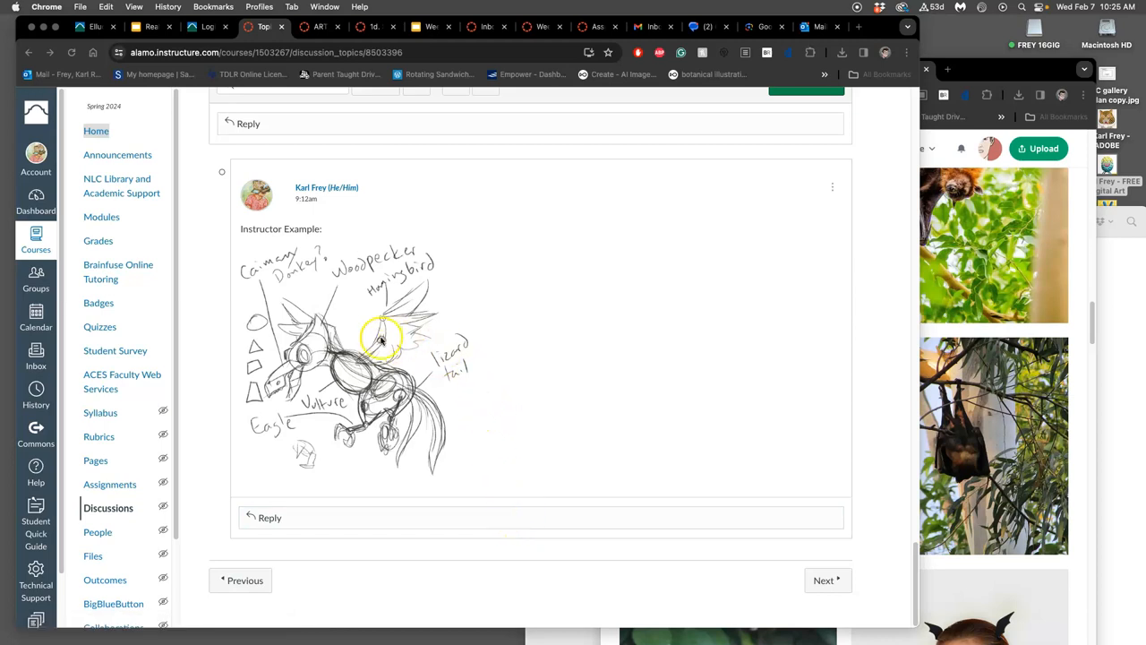
pyautogui.moveTo(321, 300)
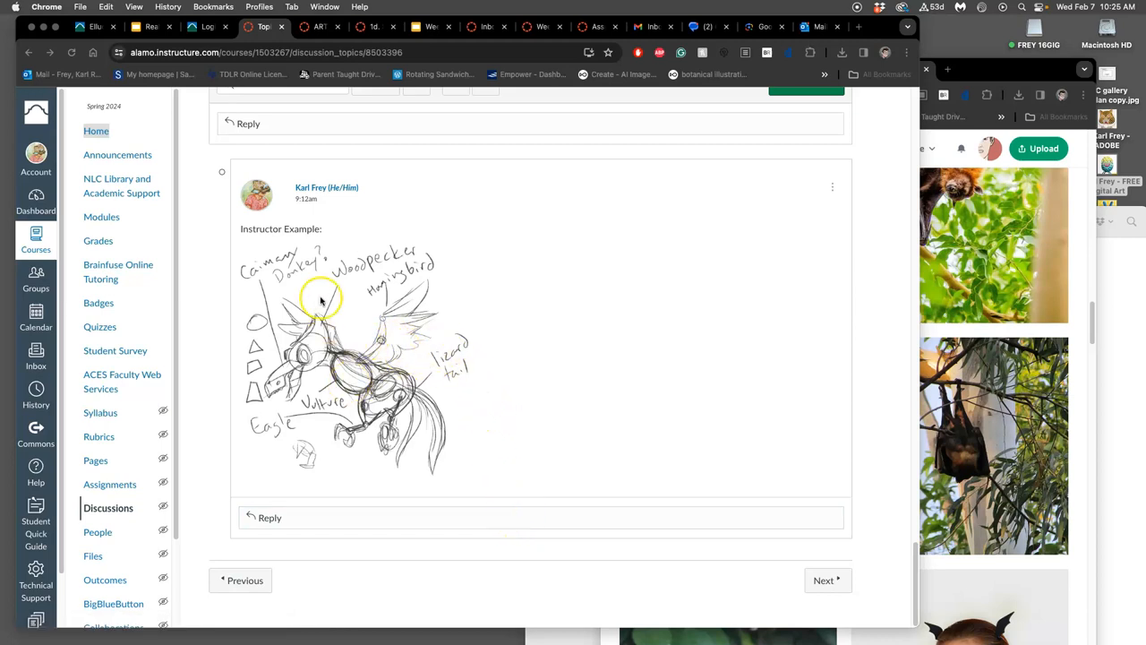
pyautogui.moveTo(448, 450)
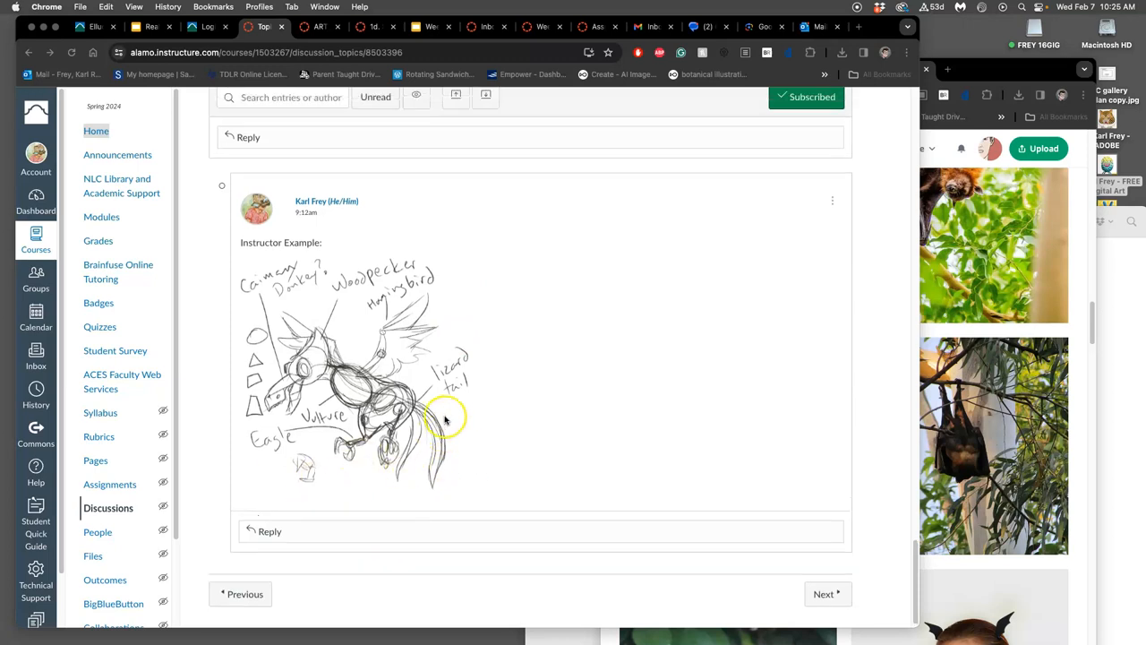
pyautogui.moveTo(344, 393)
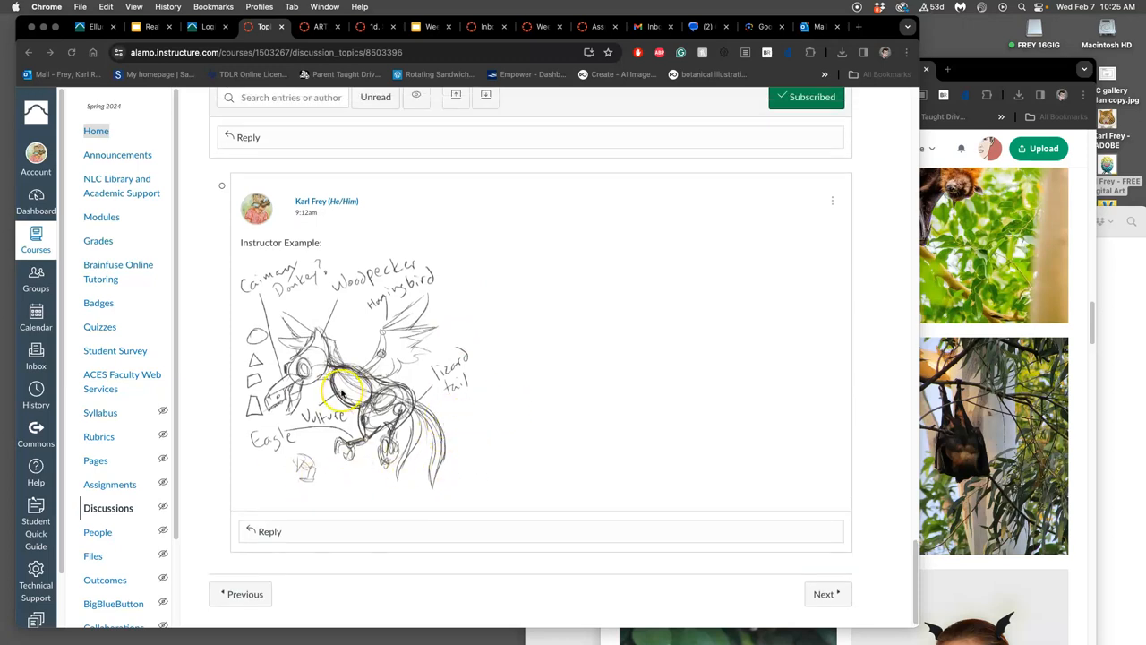
pyautogui.moveTo(390, 403)
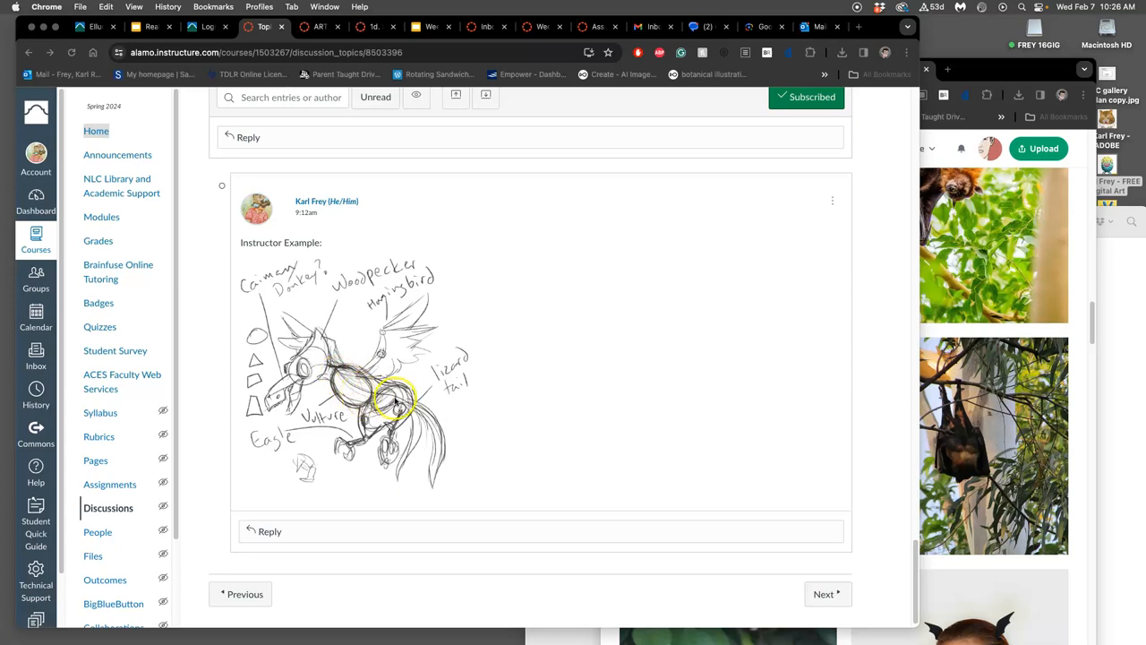
pyautogui.moveTo(349, 448)
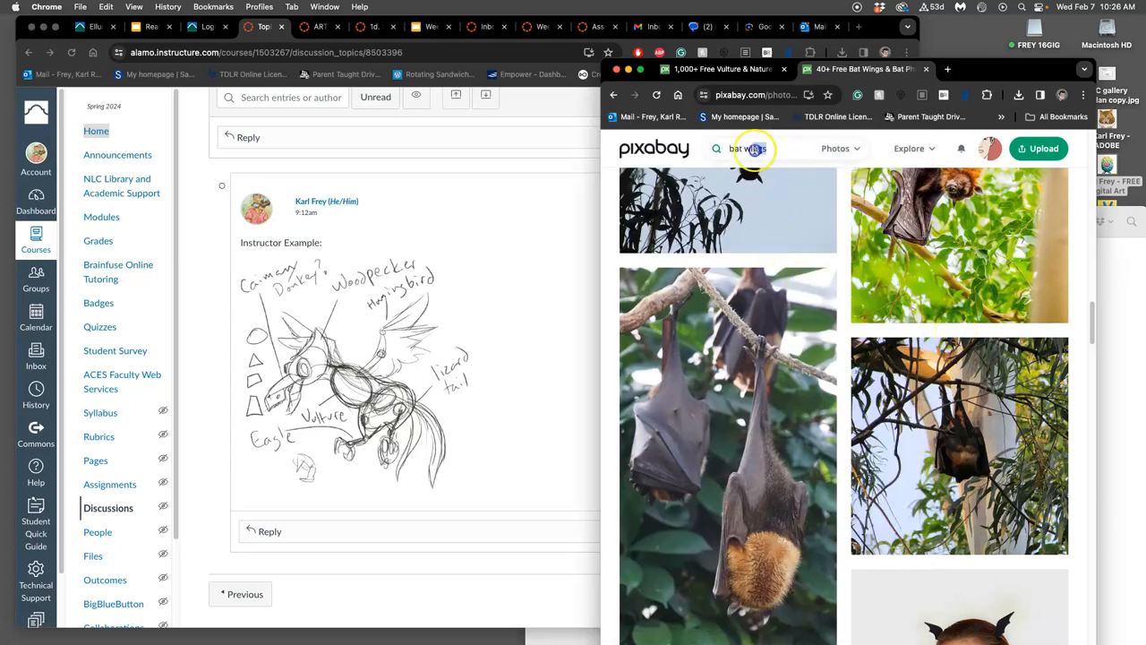
# Step: Search 'hummingbird wings' and browse down through the 418 photo results
pyautogui.write('hummingbird')
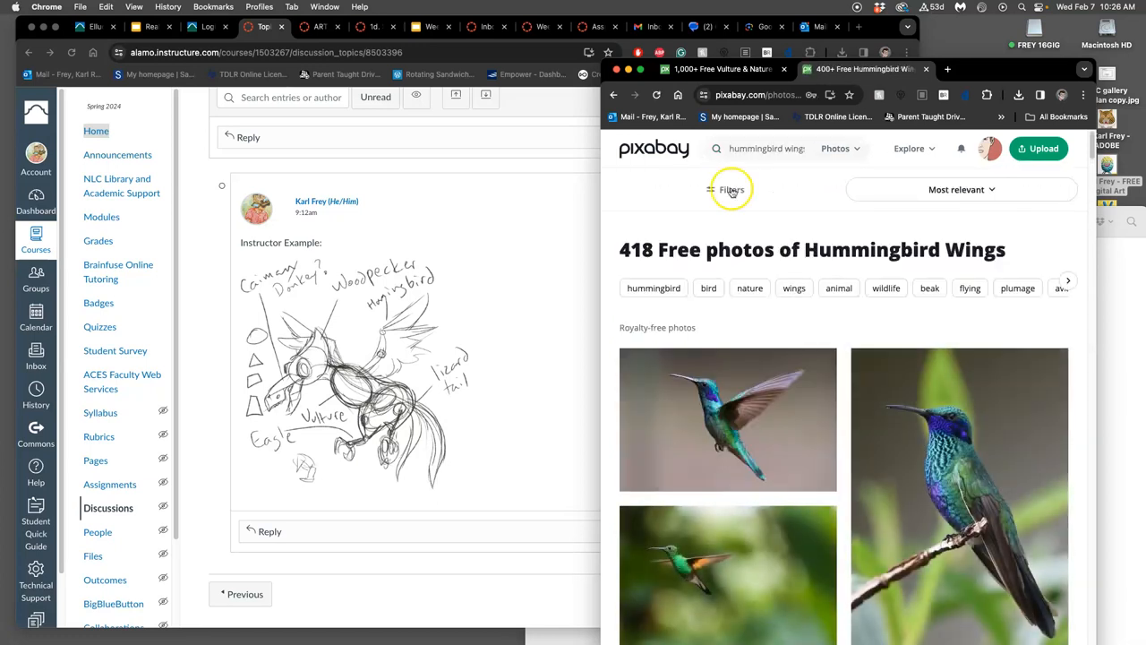
pyautogui.scroll(-3)
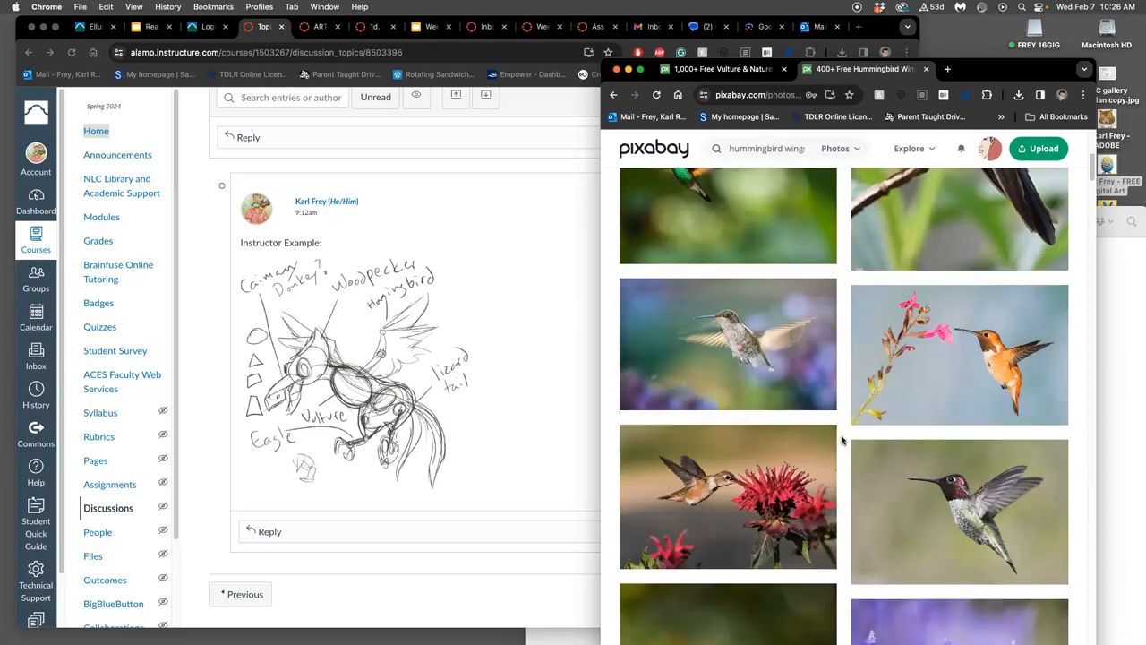
pyautogui.scroll(-3)
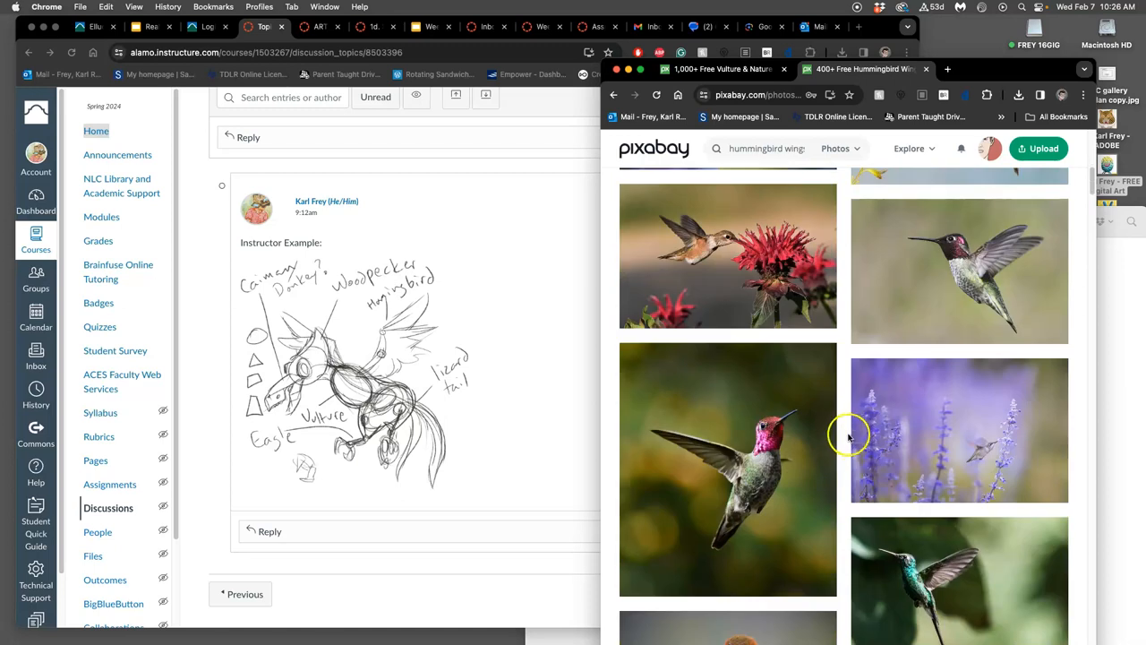
pyautogui.moveTo(853, 440)
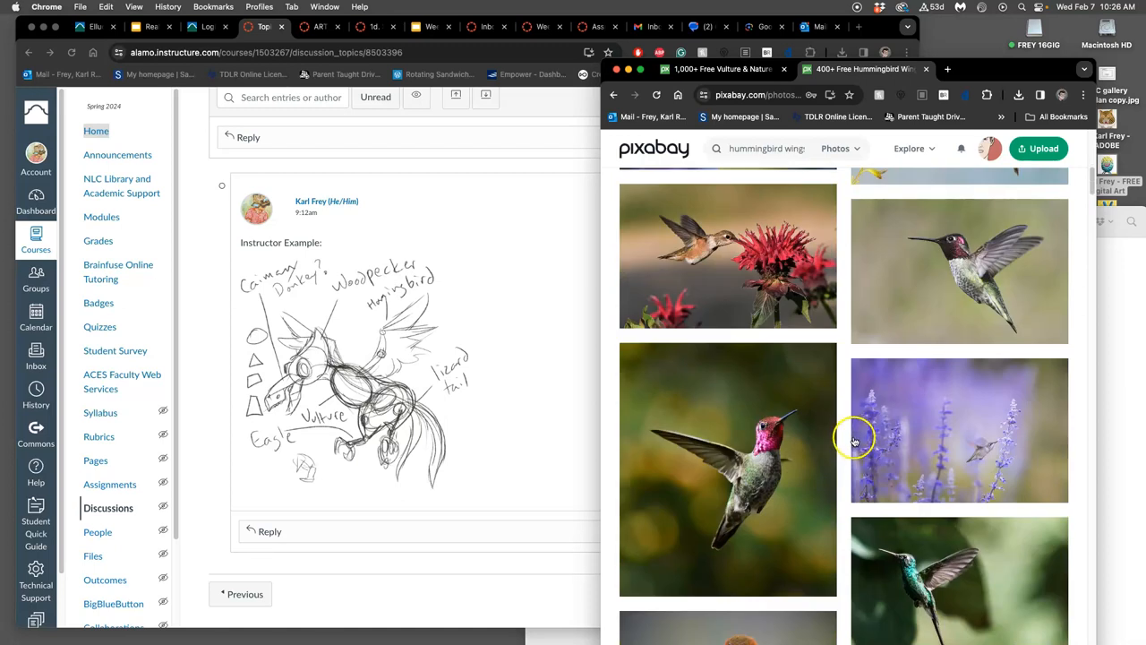
pyautogui.scroll(-3)
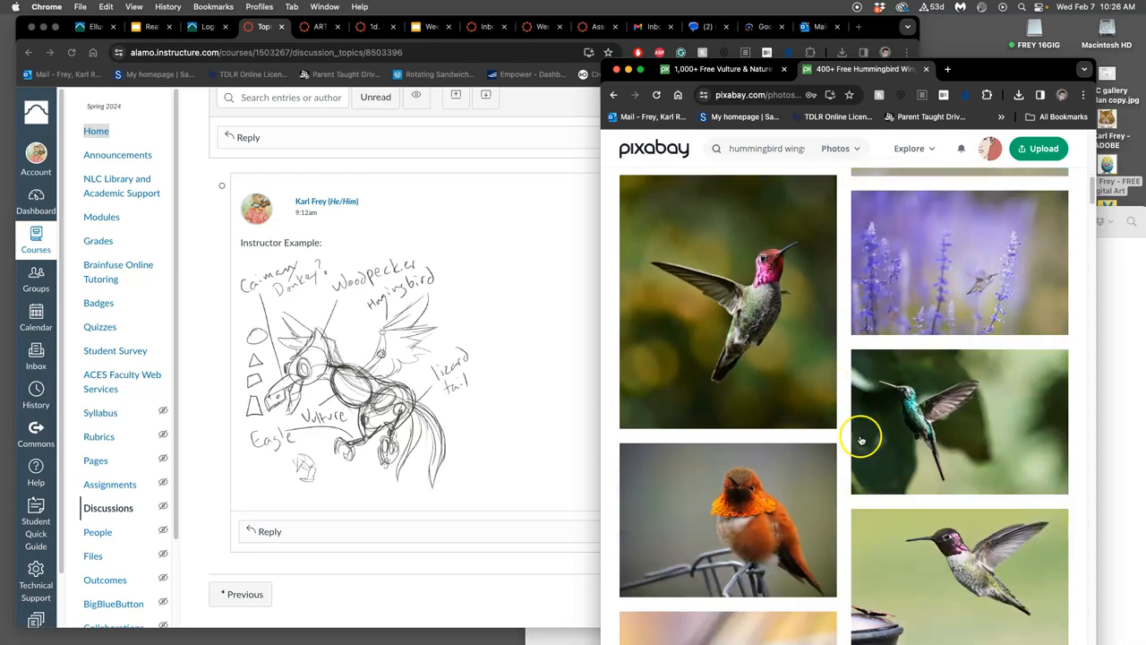
pyautogui.scroll(-3)
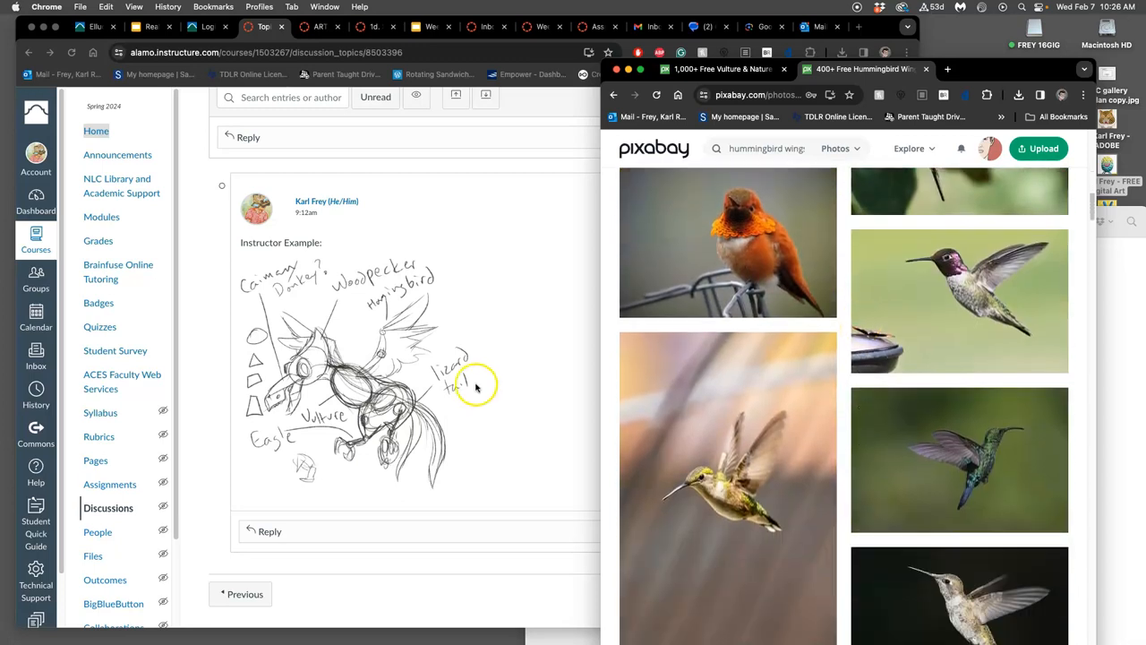
pyautogui.moveTo(513, 387)
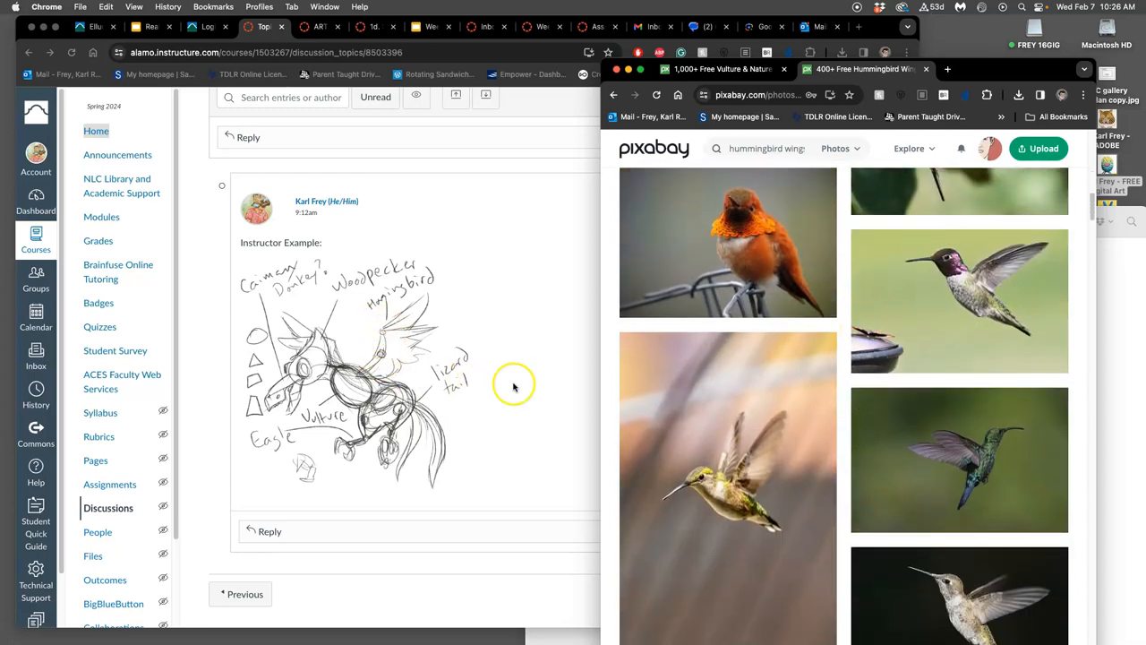
pyautogui.scroll(-3)
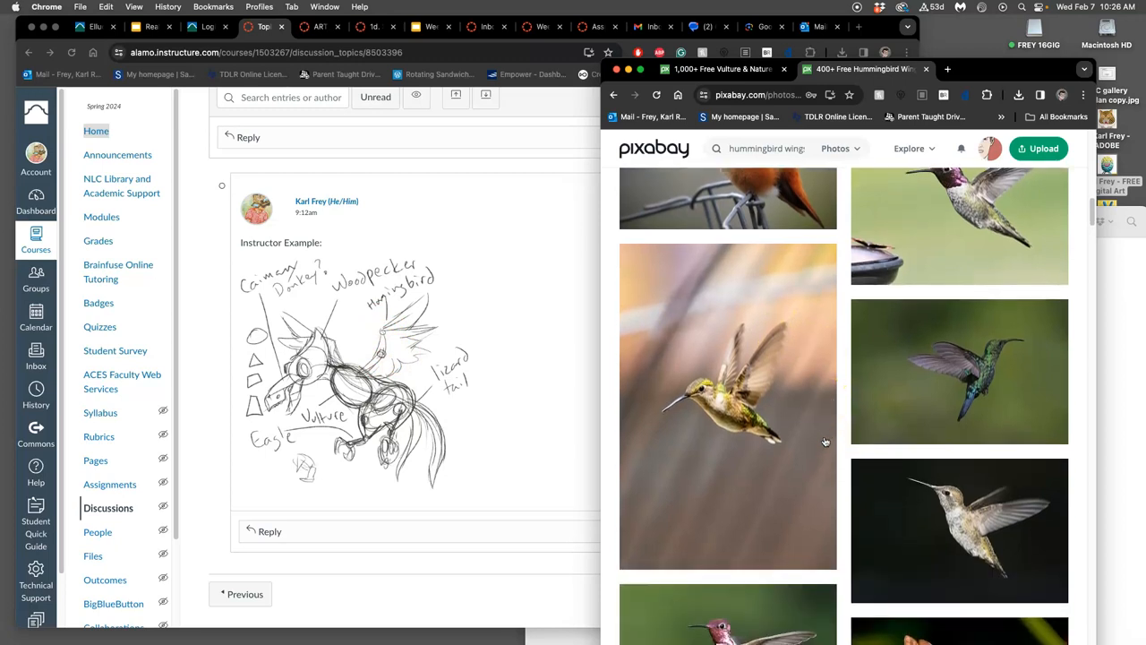
pyautogui.moveTo(745, 374)
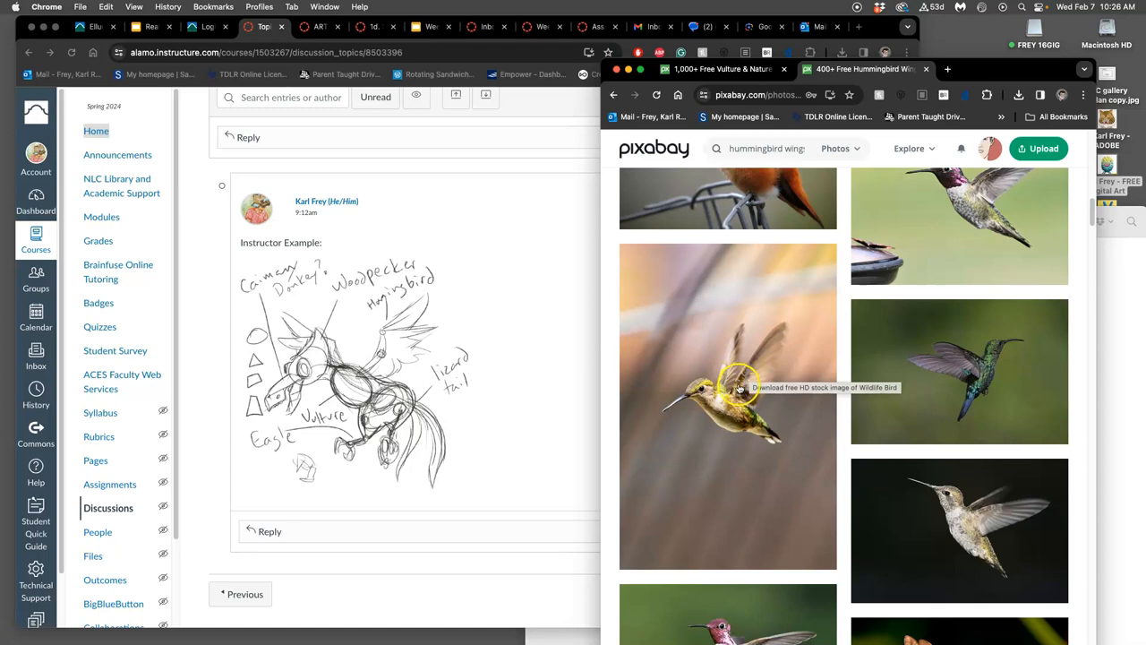
pyautogui.moveTo(750, 371)
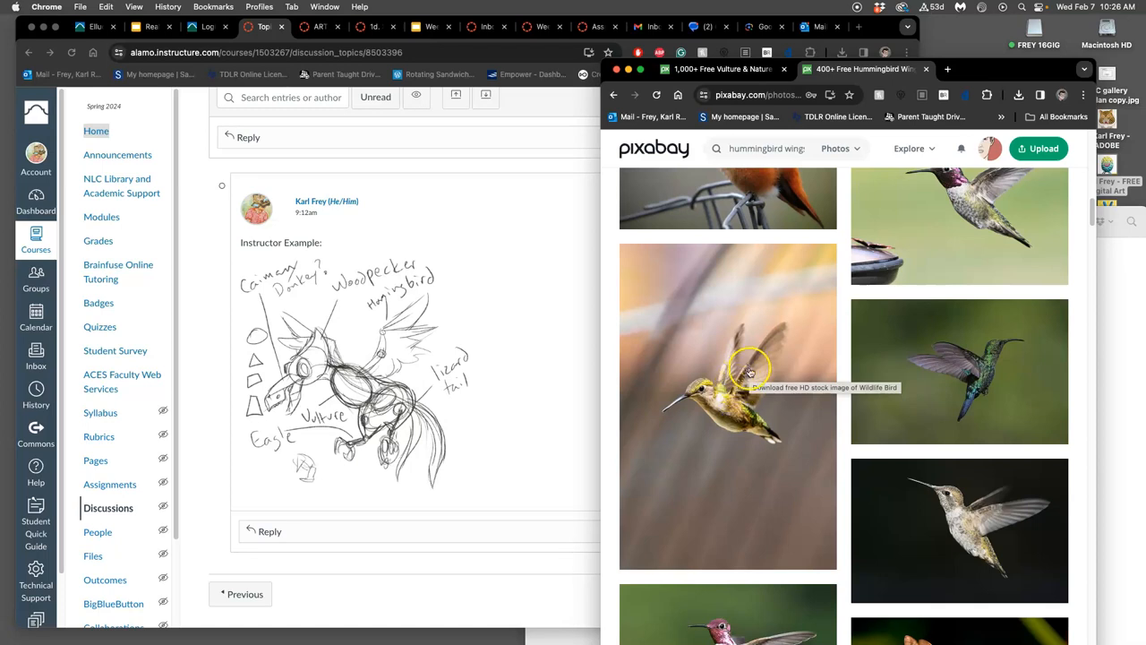
pyautogui.moveTo(784, 390)
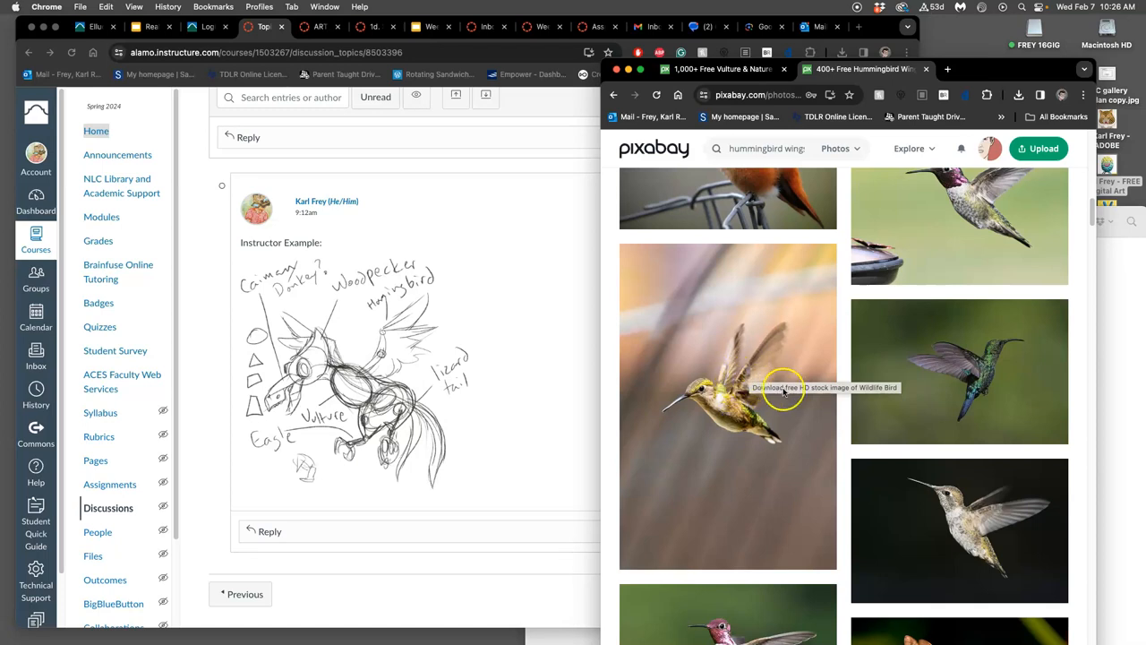
pyautogui.scroll(-3)
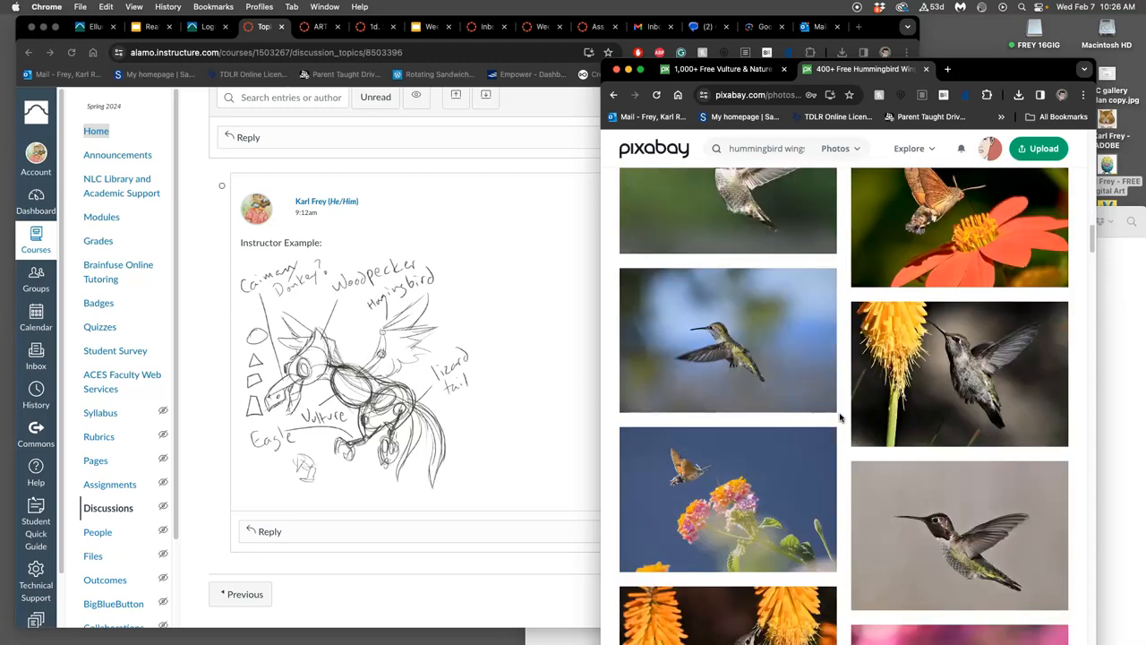
pyautogui.scroll(-3)
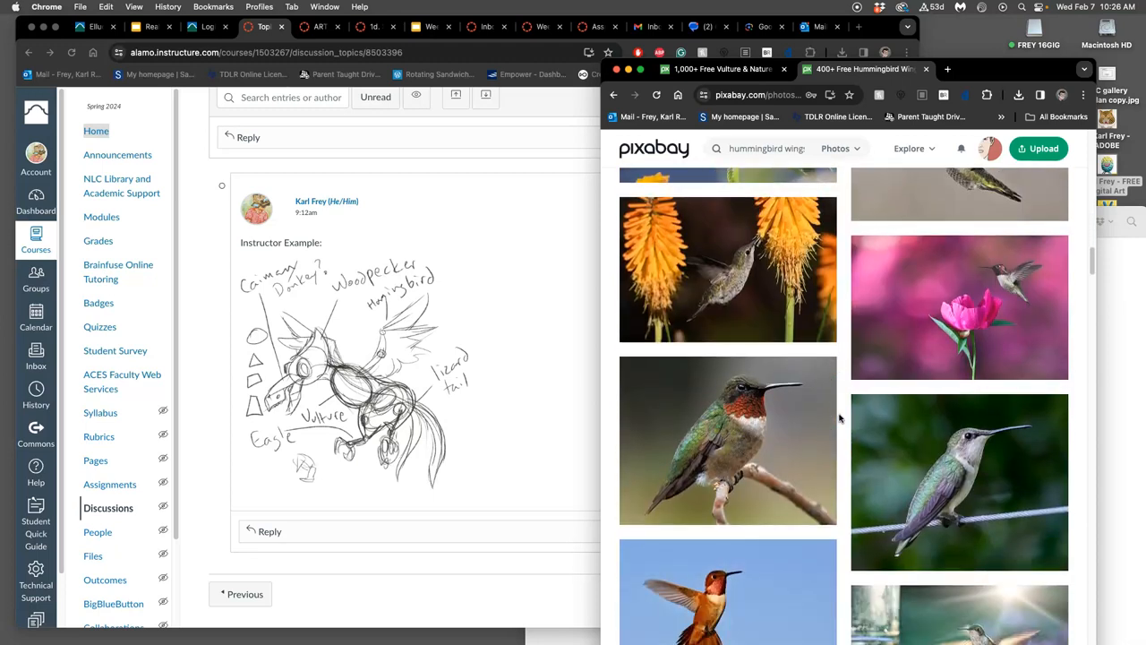
pyautogui.scroll(-3)
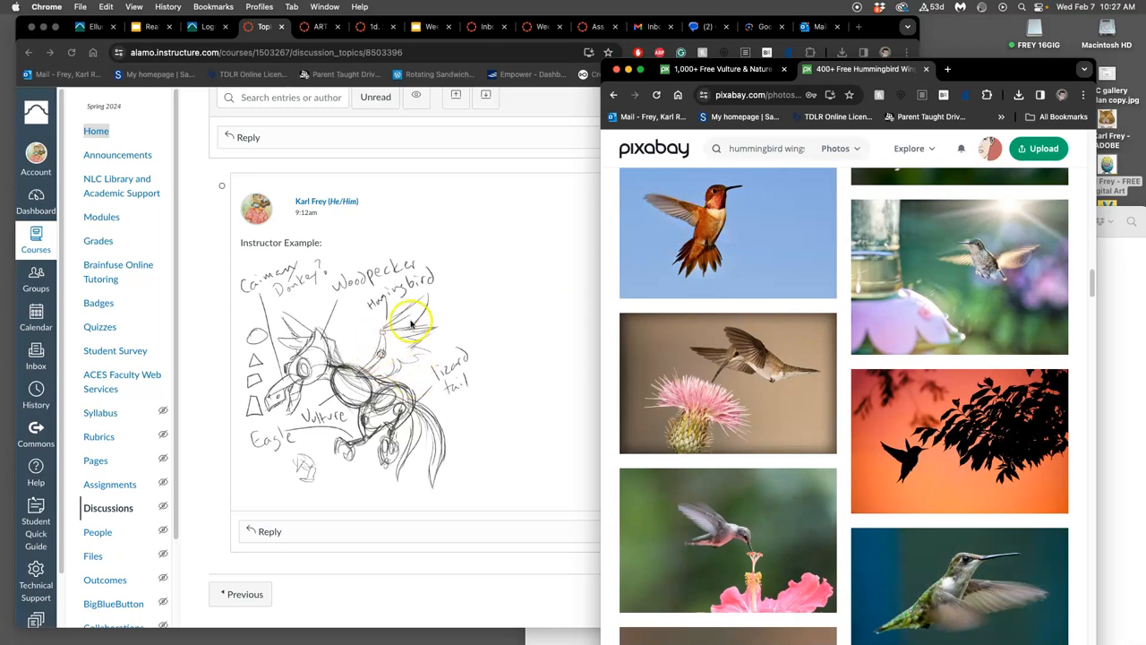
pyautogui.scroll(-3)
pyautogui.write('bat wings')
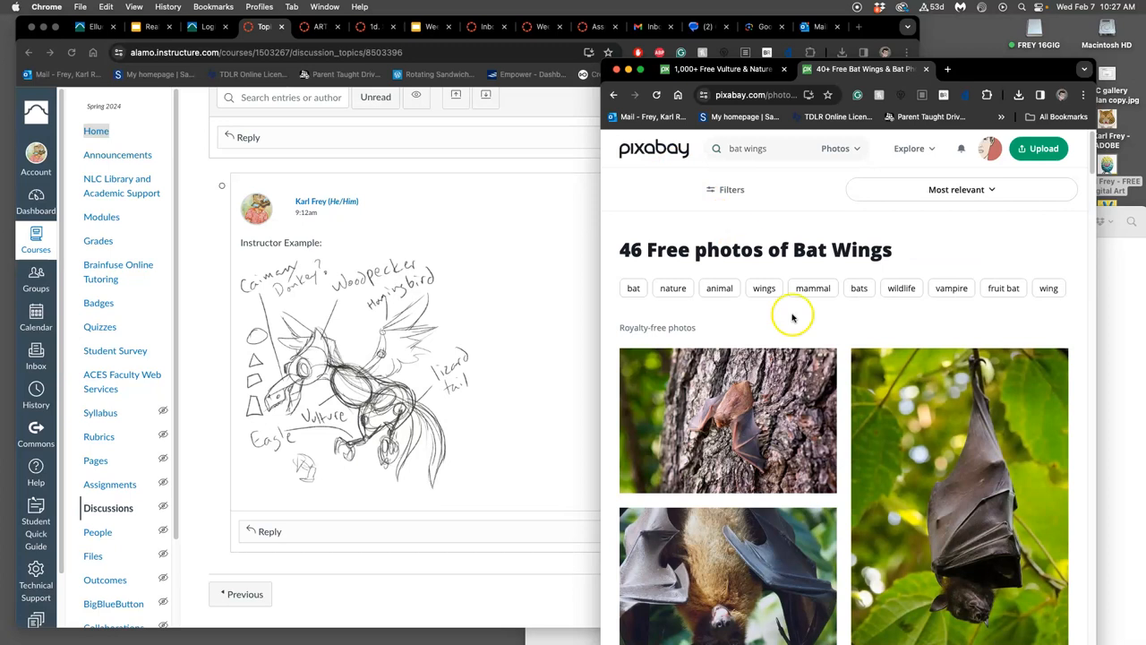
pyautogui.moveTo(740, 457)
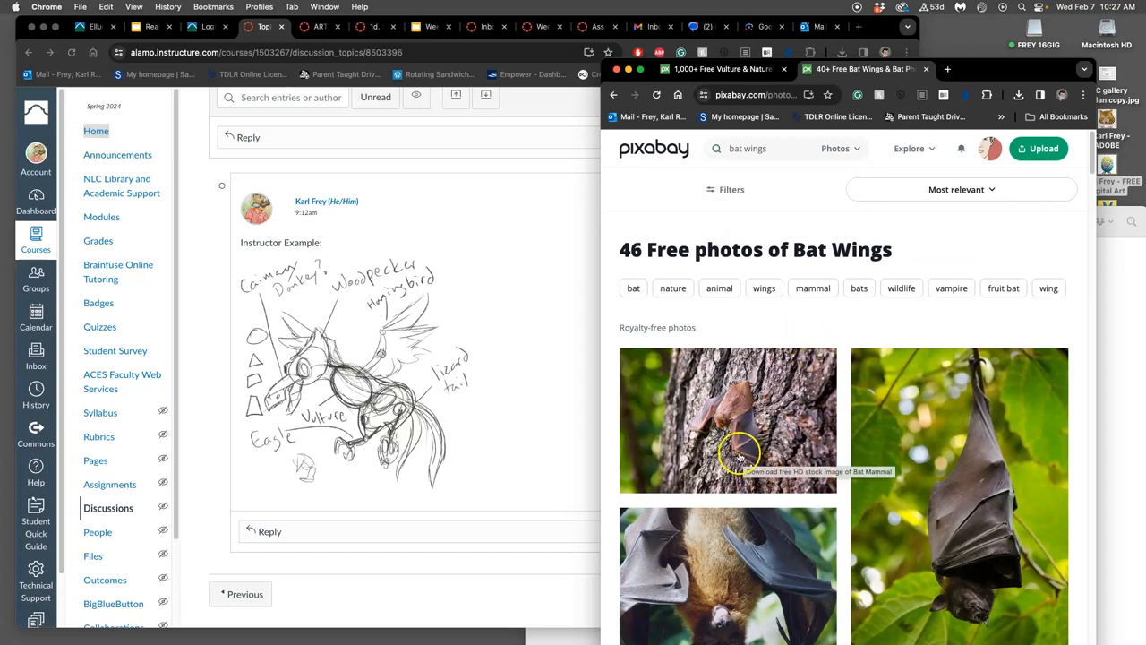
pyautogui.moveTo(743, 448)
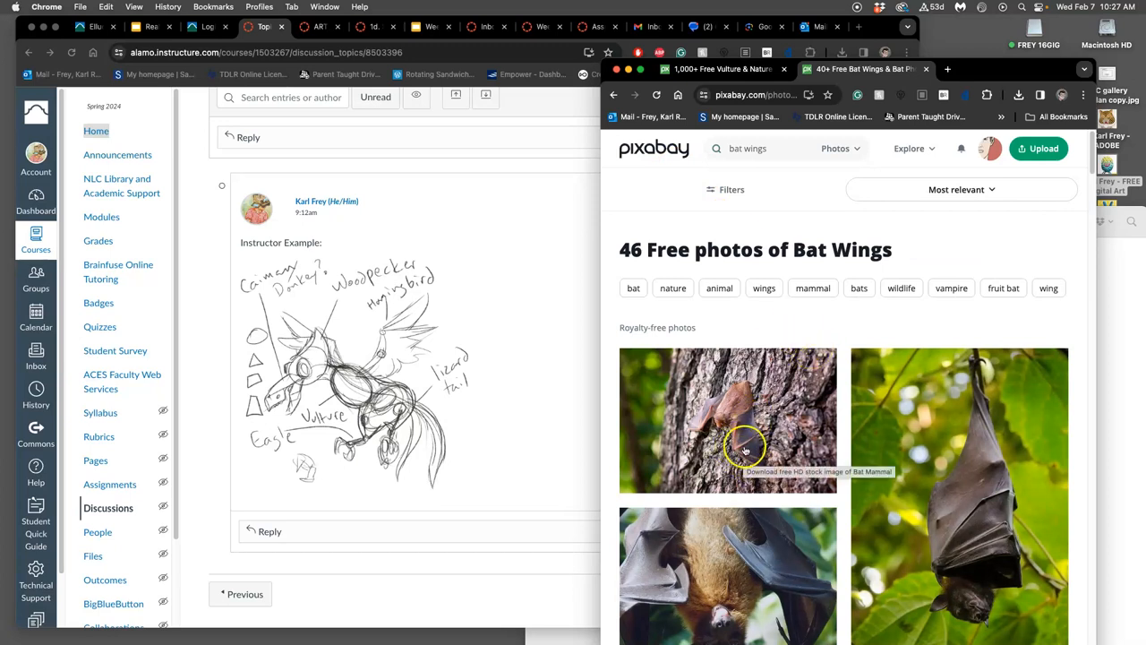
# Step: Browse down through the bat photo results
pyautogui.scroll(-3)
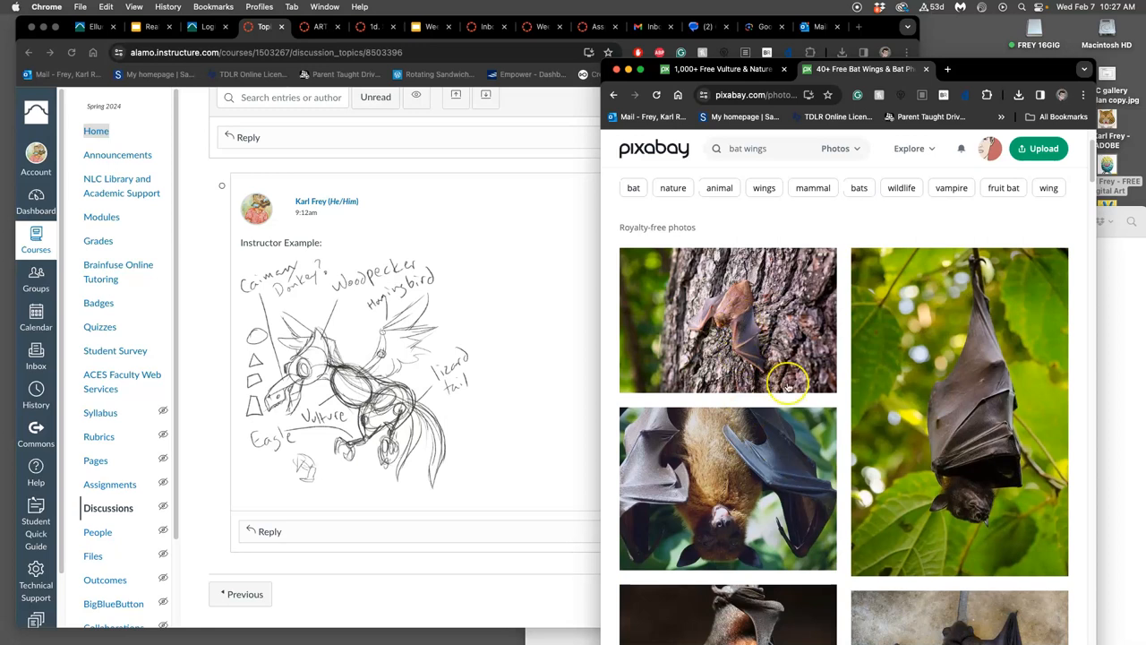
pyautogui.scroll(-3)
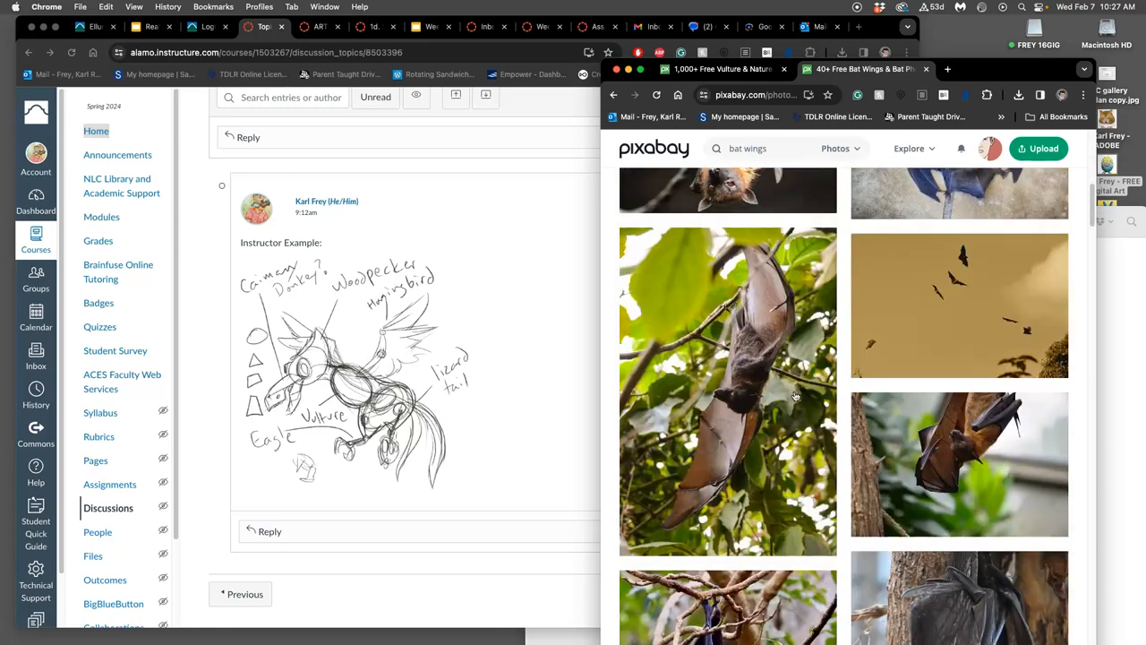
pyautogui.scroll(-3)
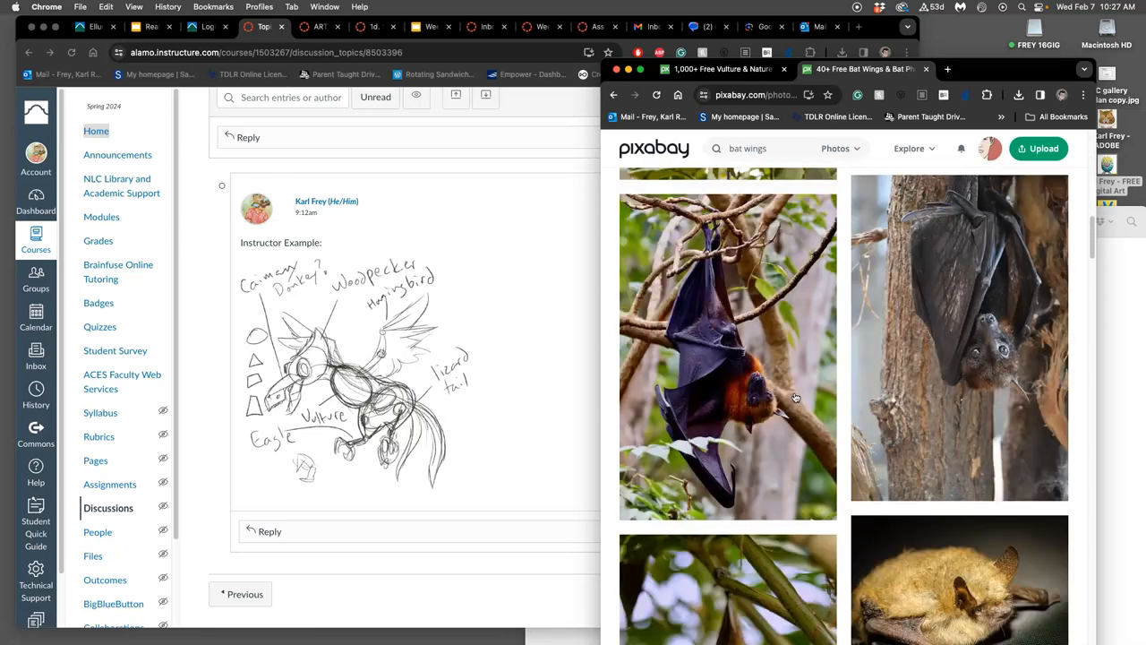
pyautogui.scroll(-3)
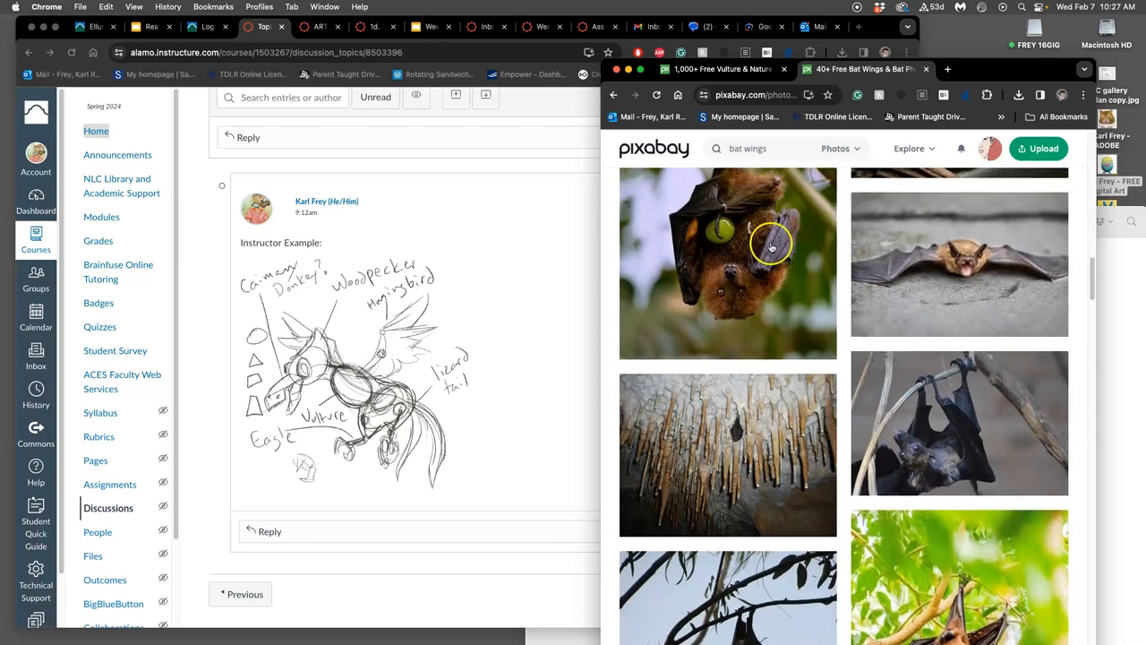
pyautogui.scroll(-3)
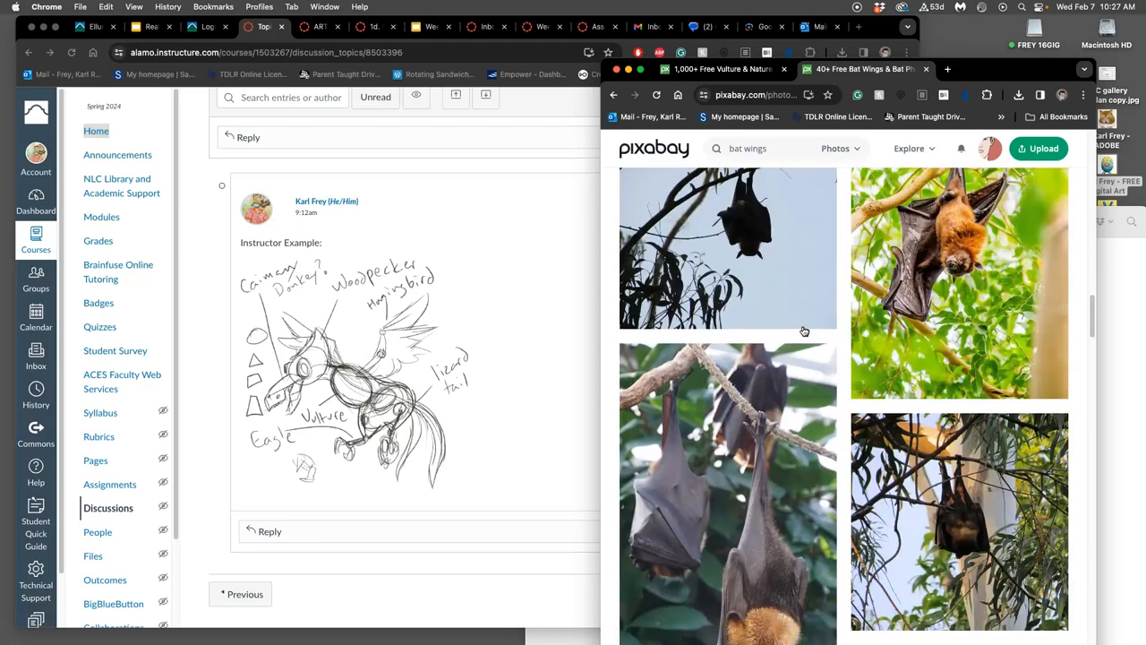
pyautogui.scroll(-3)
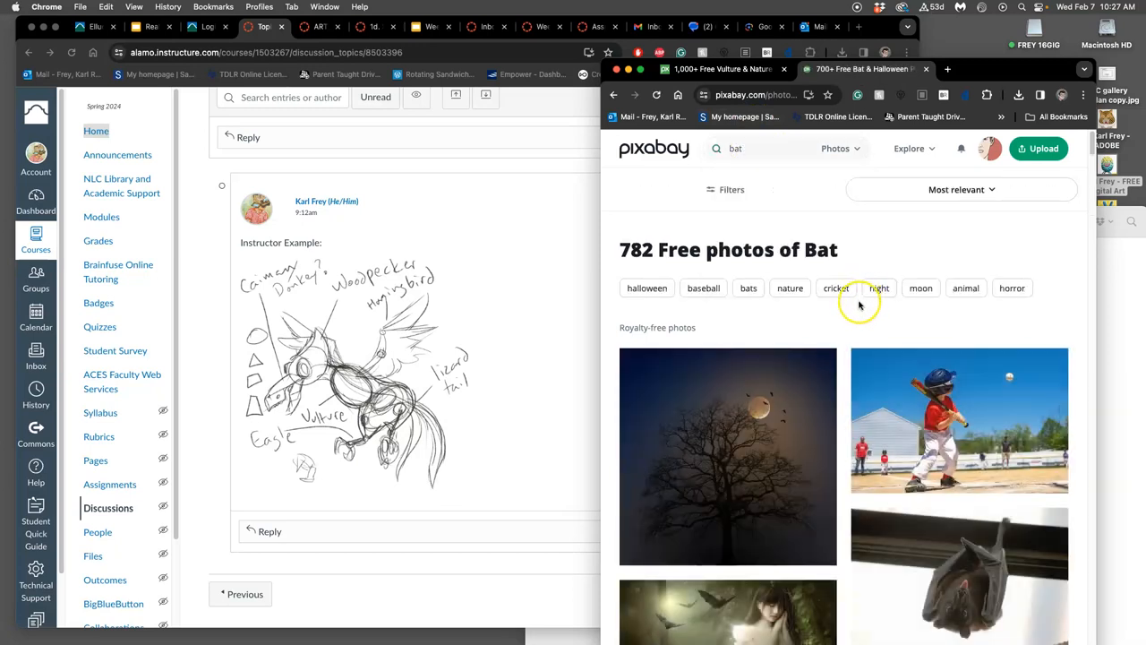
pyautogui.scroll(-3)
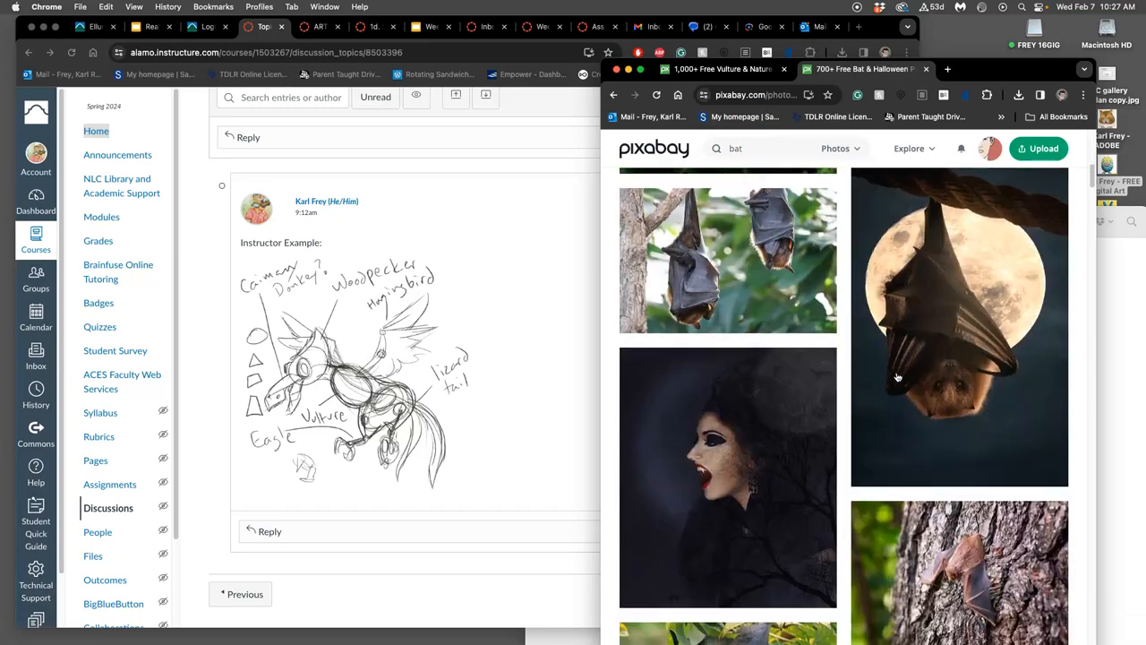
pyautogui.scroll(-3)
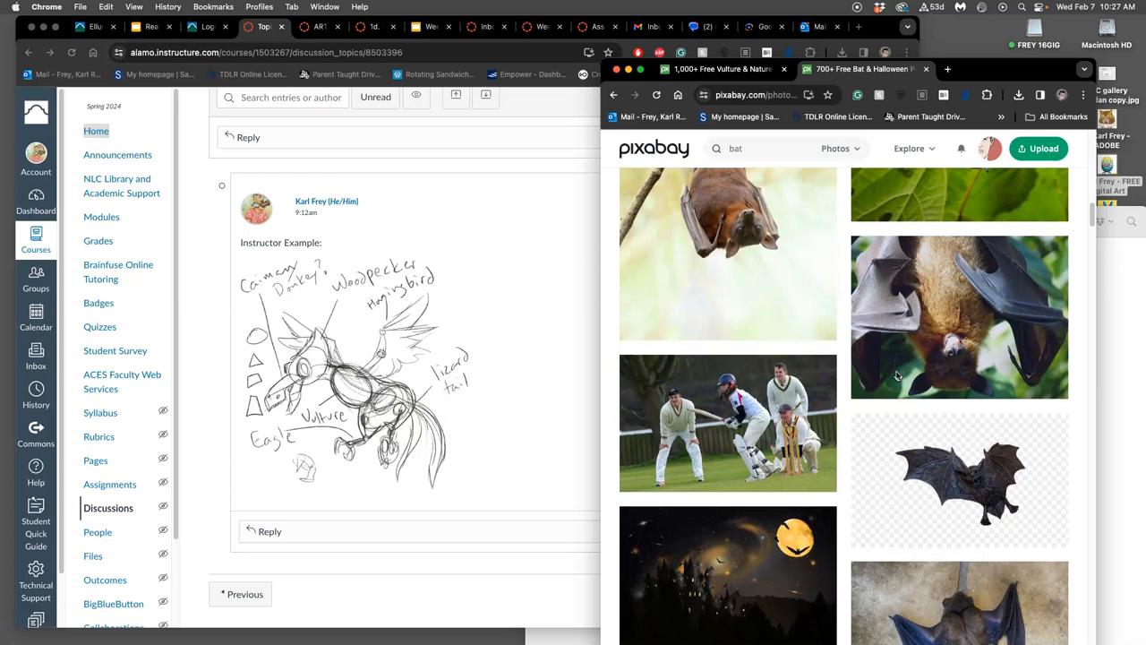
pyautogui.scroll(-3)
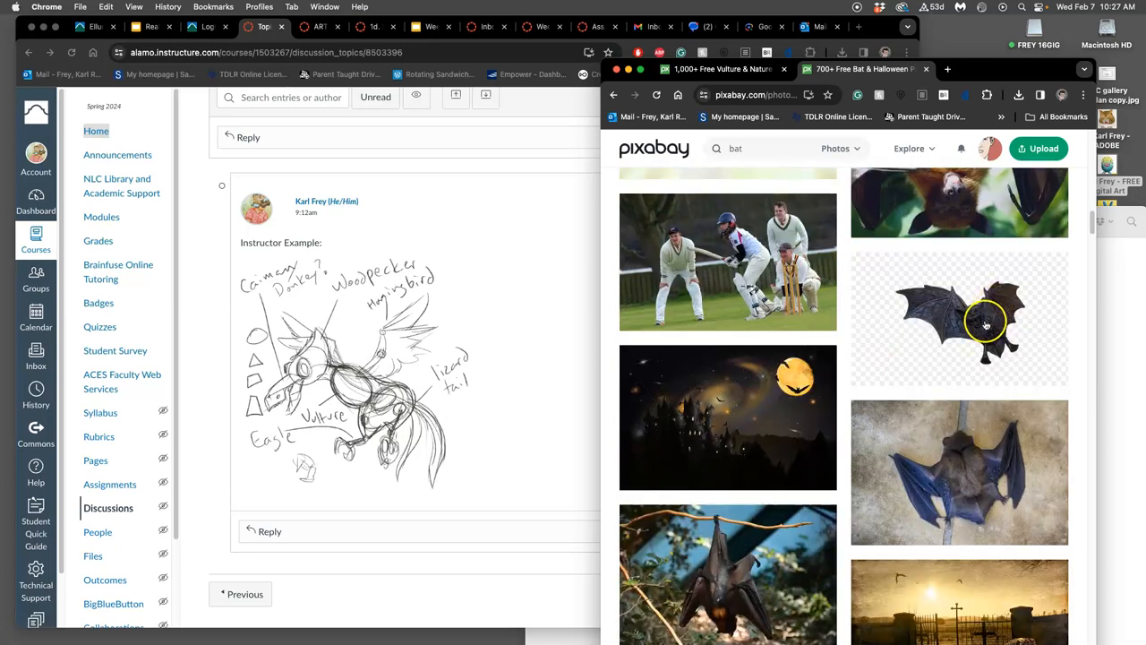
# Step: View the flying vampire bat decoration image on its detail page, then continue browsing results
pyautogui.click(985, 321)
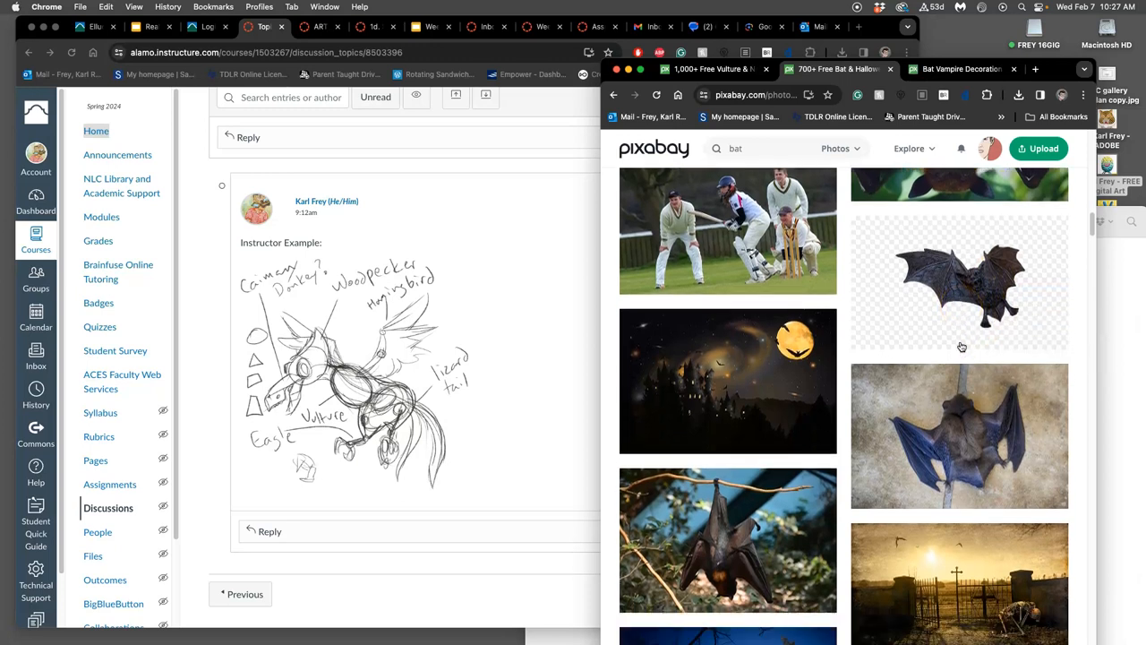
pyautogui.scroll(-3)
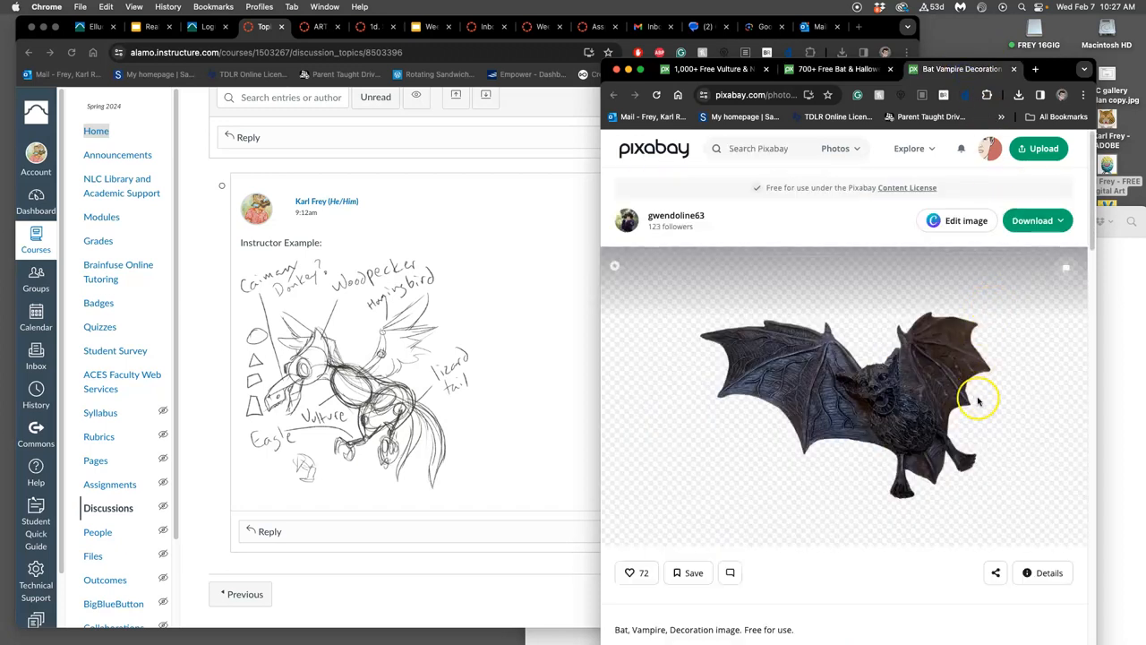
pyautogui.moveTo(939, 438)
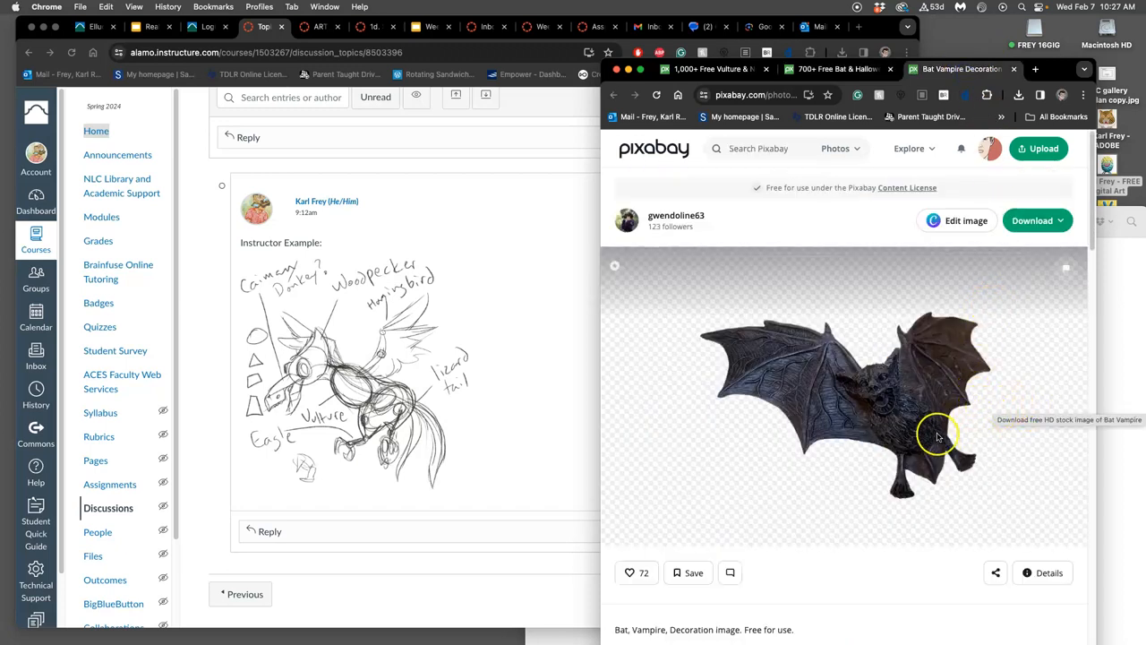
pyautogui.moveTo(803, 401)
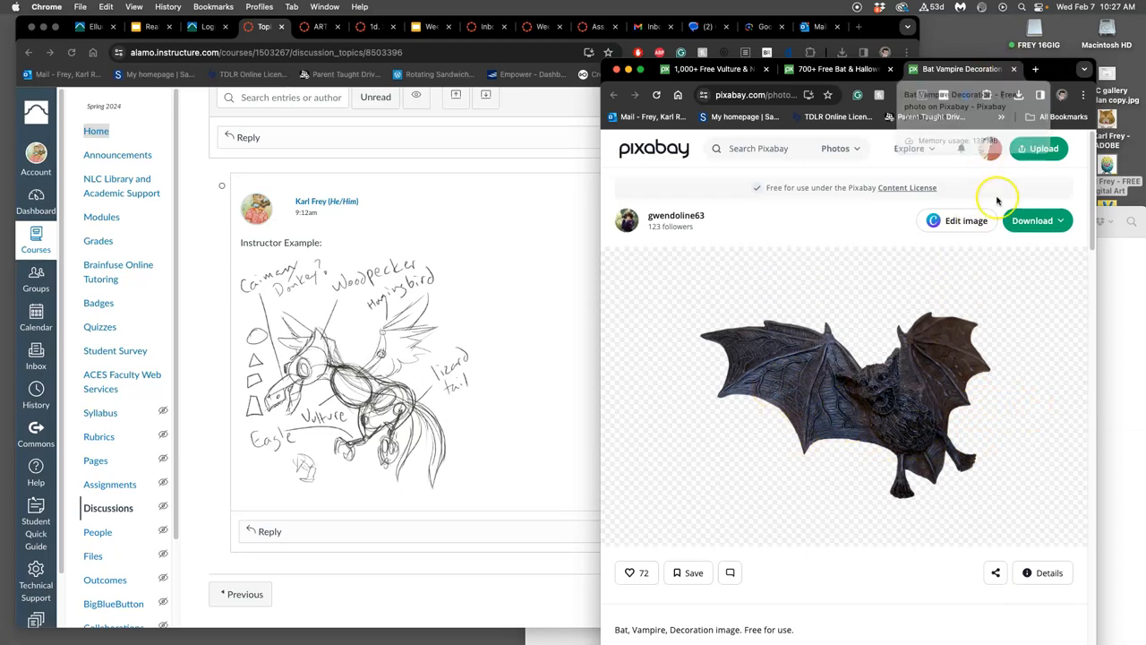
pyautogui.moveTo(989, 311)
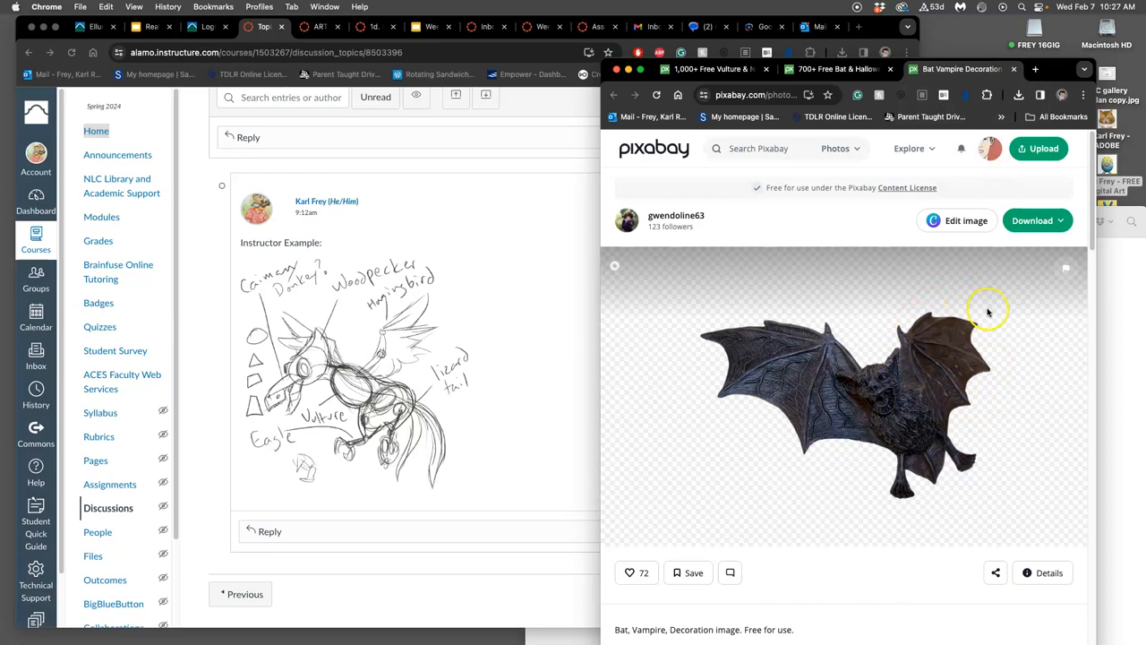
pyautogui.moveTo(1010, 83)
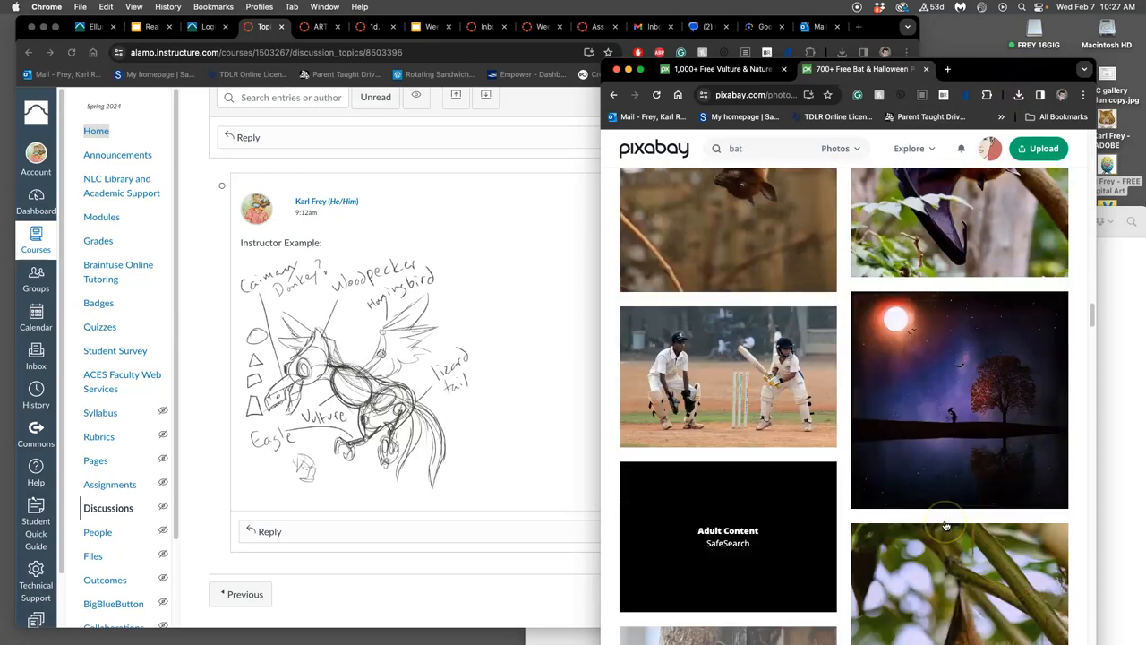
pyautogui.scroll(-3)
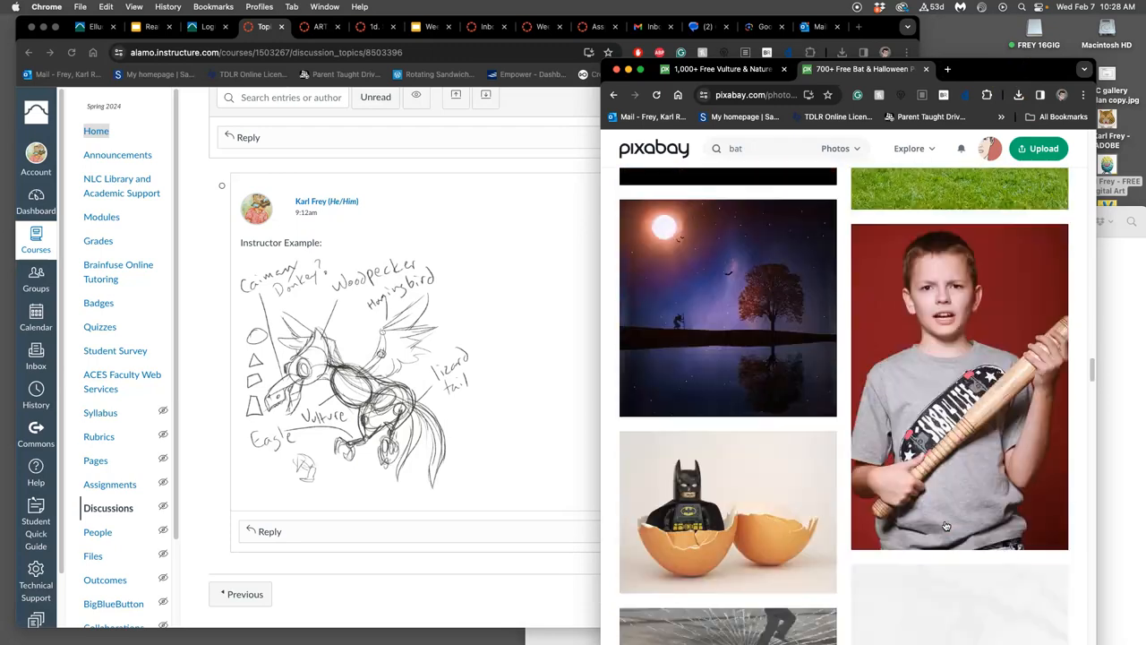
pyautogui.scroll(-3)
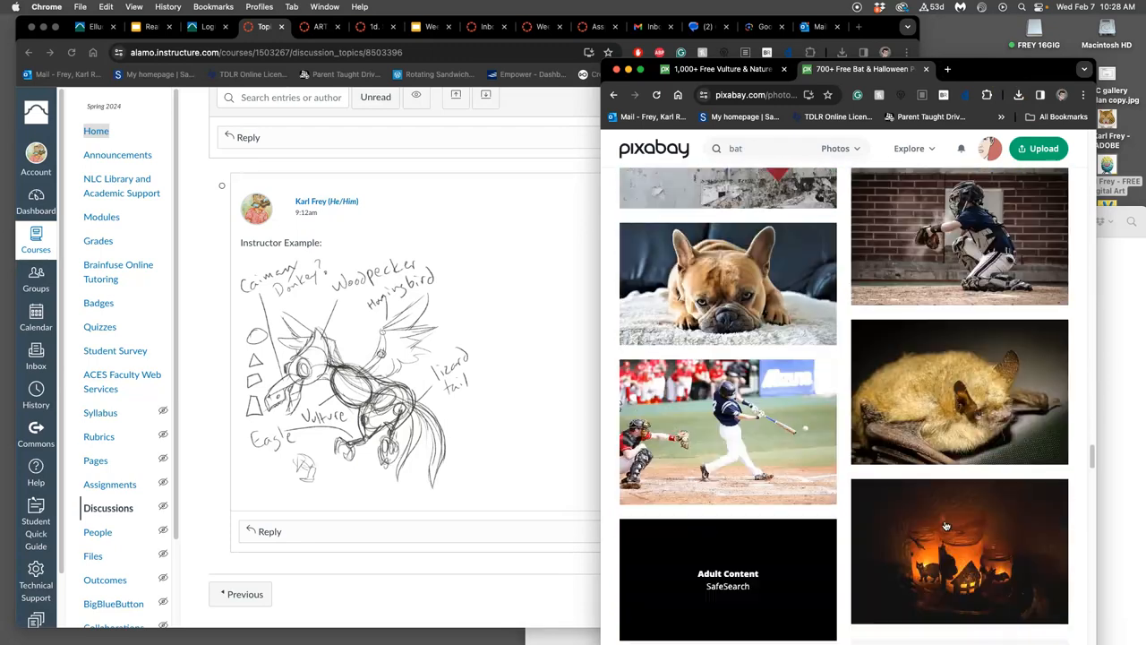
pyautogui.scroll(-3)
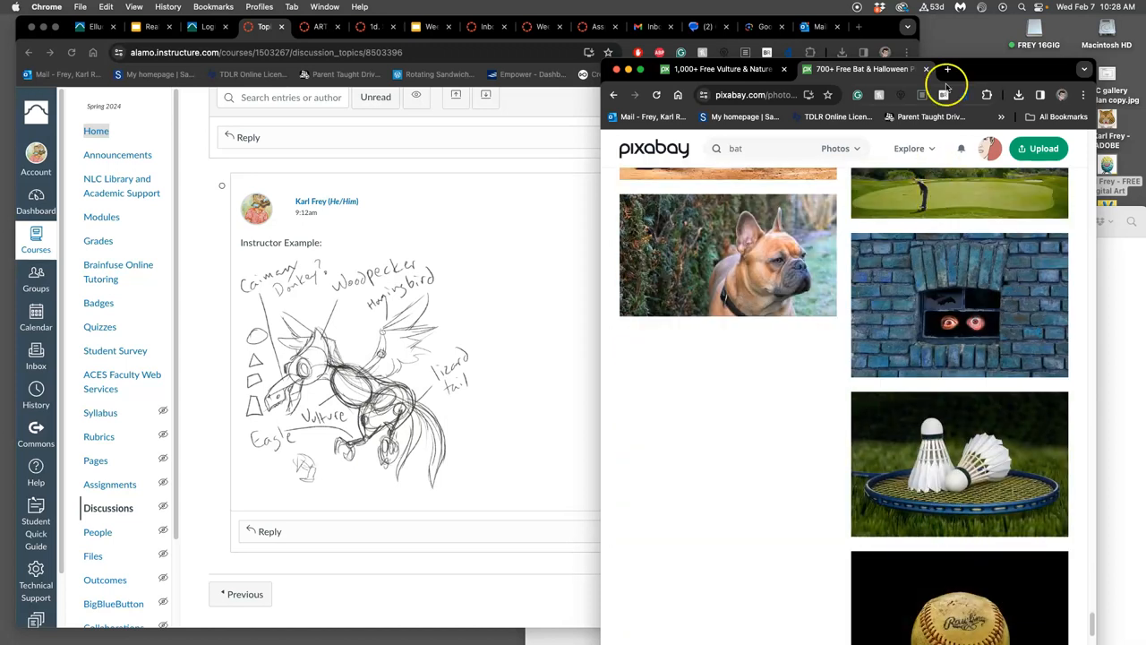
# Step: Search Google Images for 'bat wings' in a new tab and show the Tools filters
pyautogui.click(946, 68)
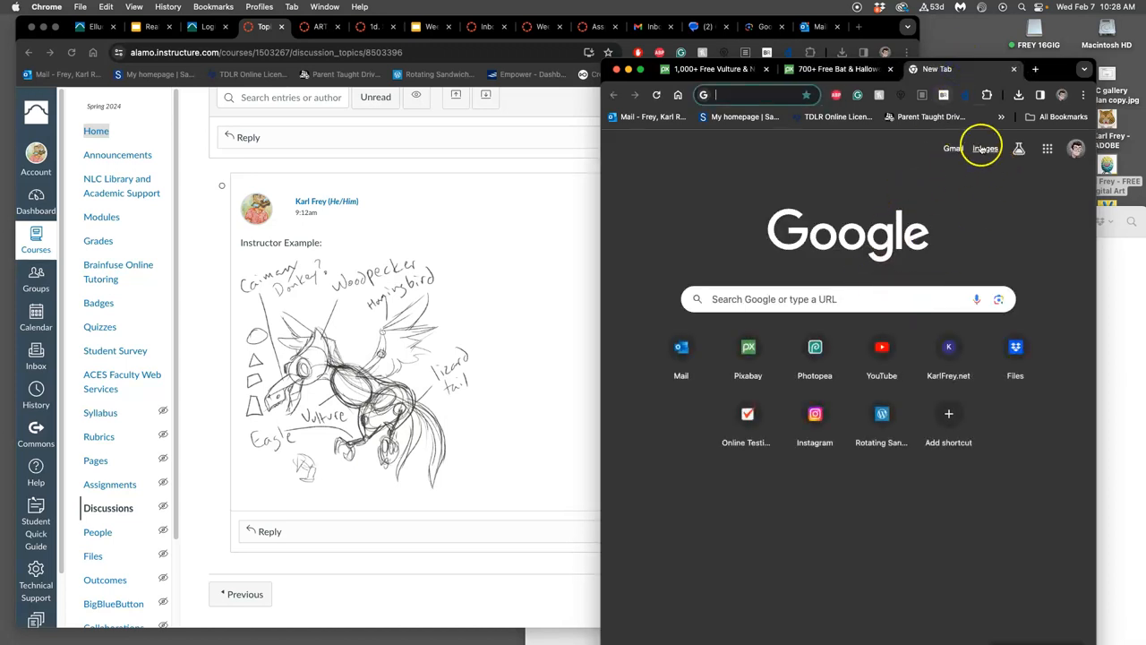
pyautogui.write('ba')
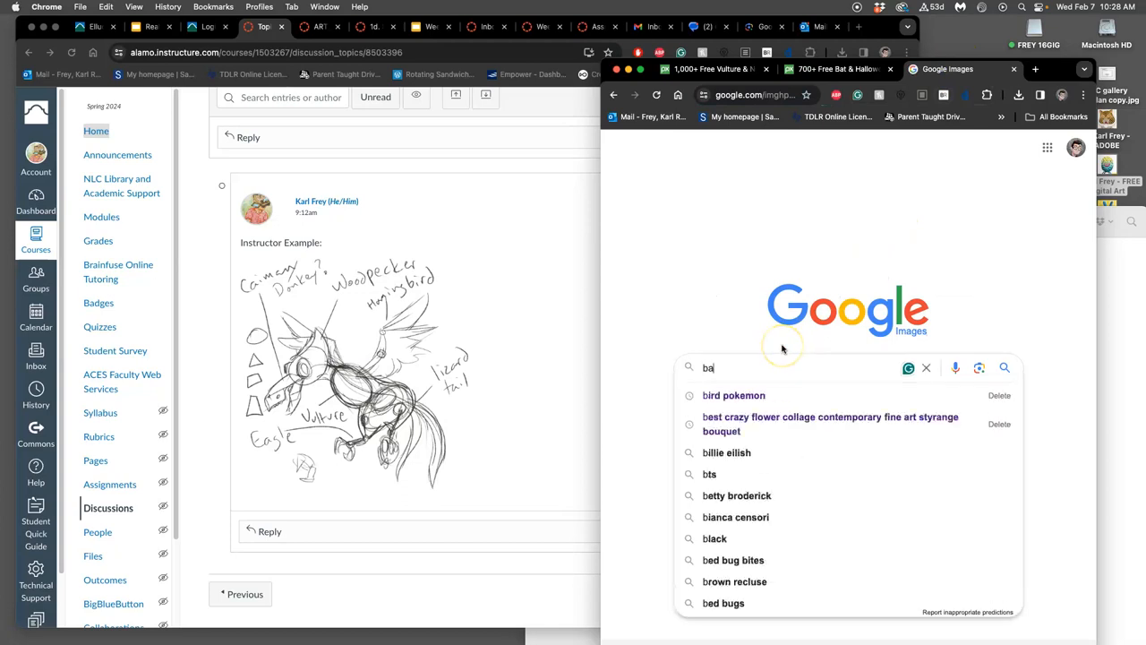
pyautogui.write('bat wings')
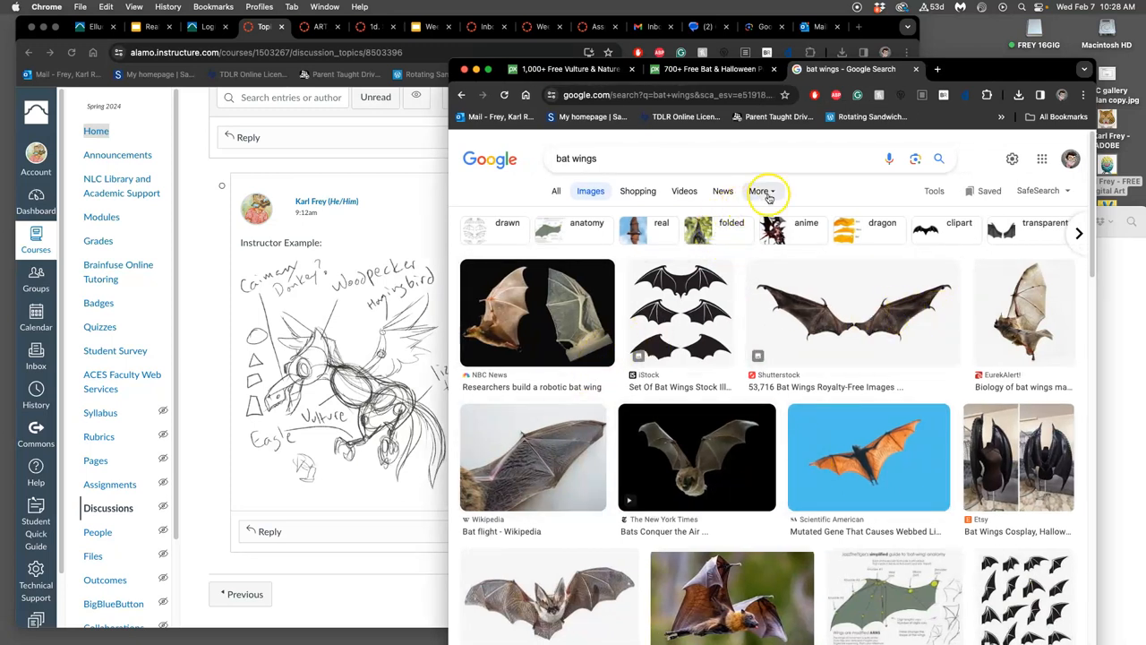
pyautogui.moveTo(903, 335)
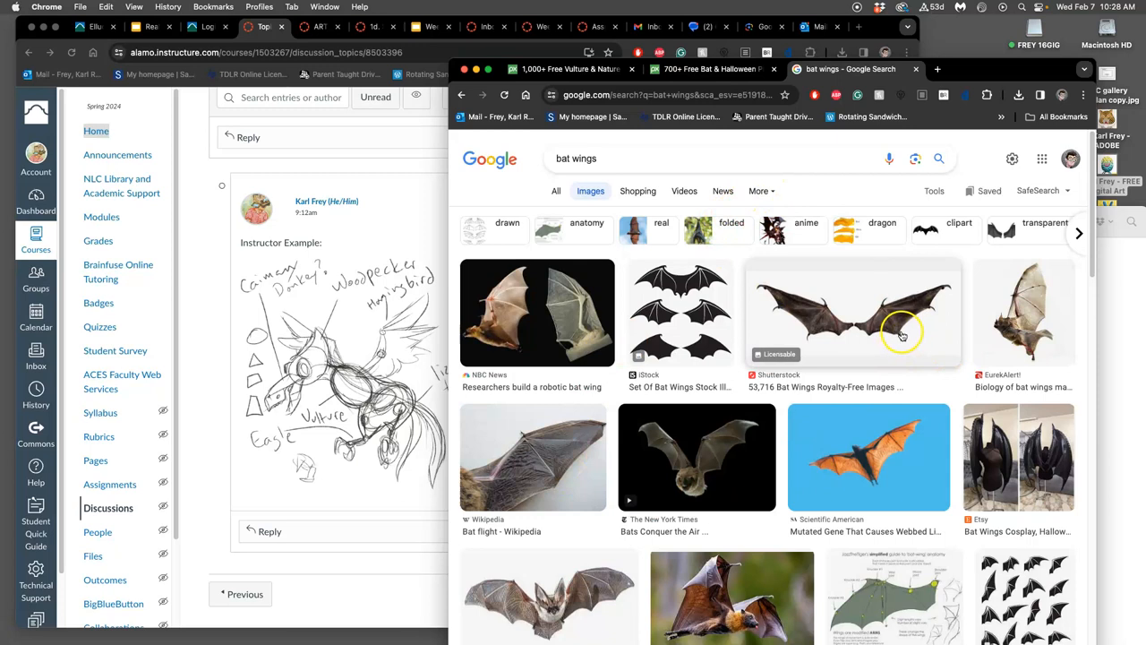
pyautogui.moveTo(852, 318)
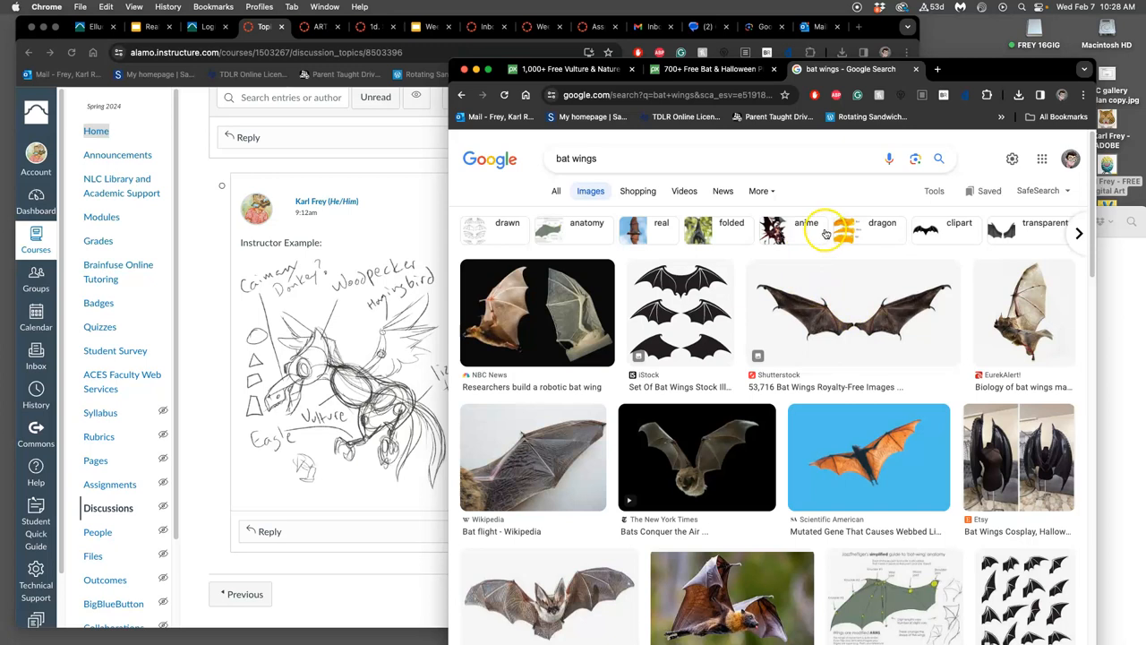
pyautogui.click(935, 190)
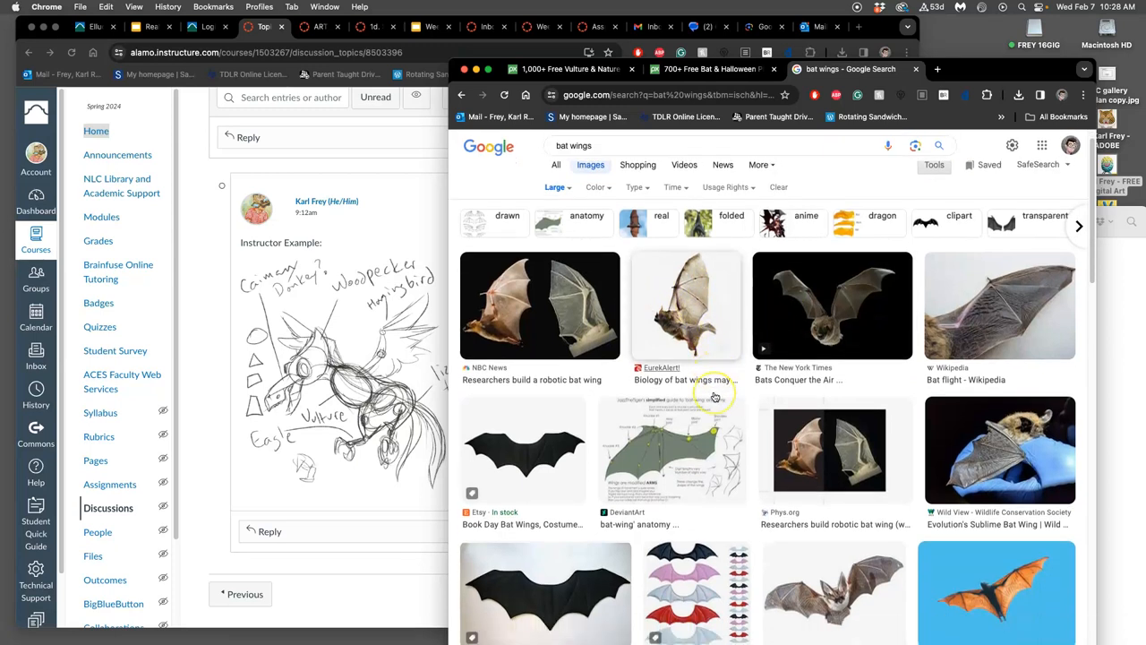
# Step: Browse down through the bat wings image results
pyautogui.scroll(-3)
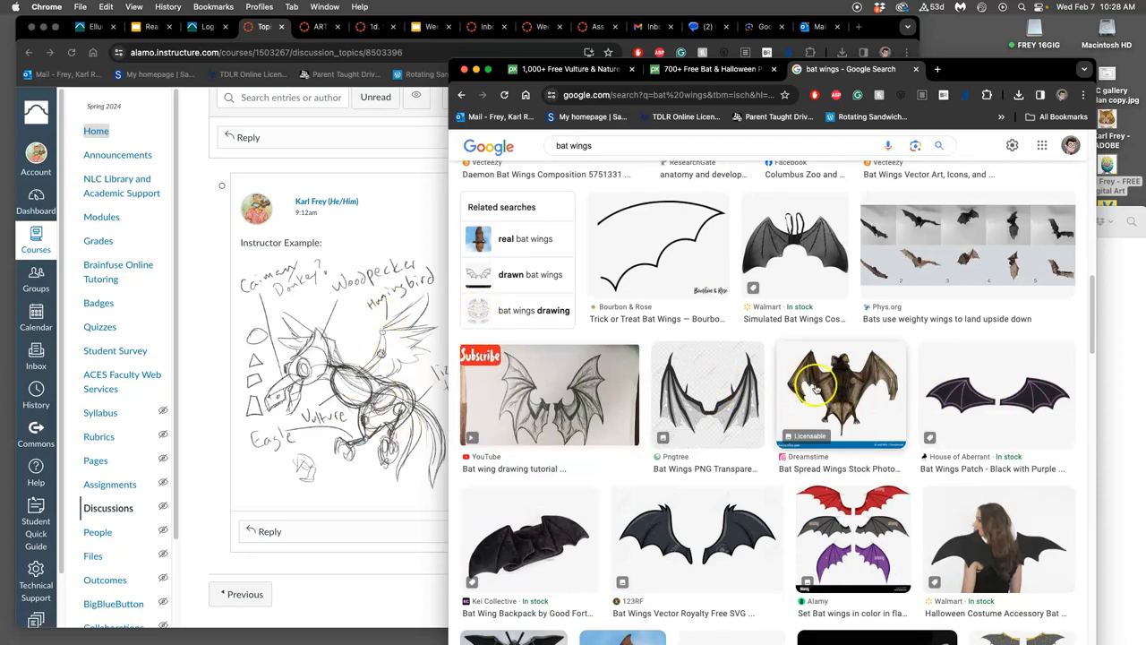
pyautogui.scroll(-3)
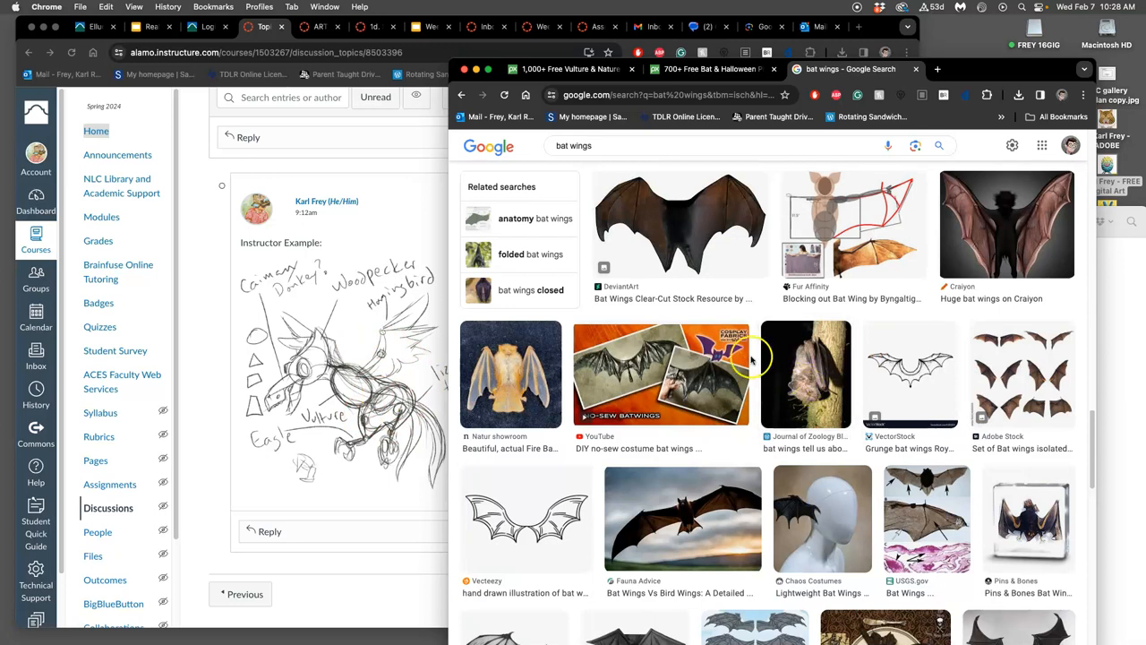
pyautogui.scroll(-3)
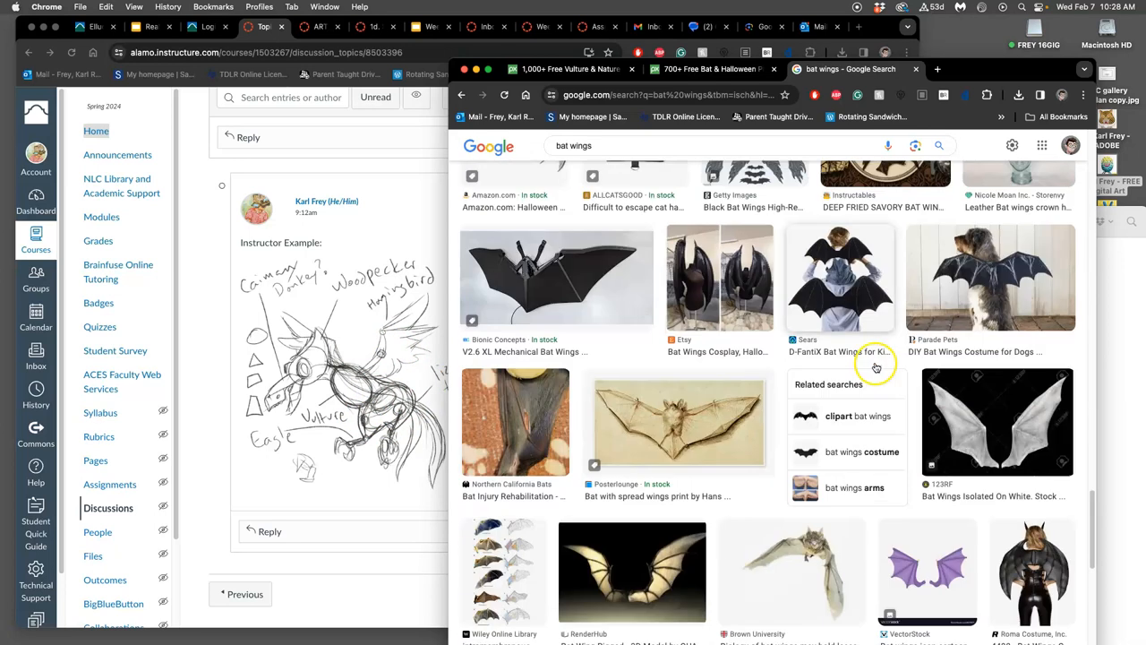
pyautogui.scroll(-3)
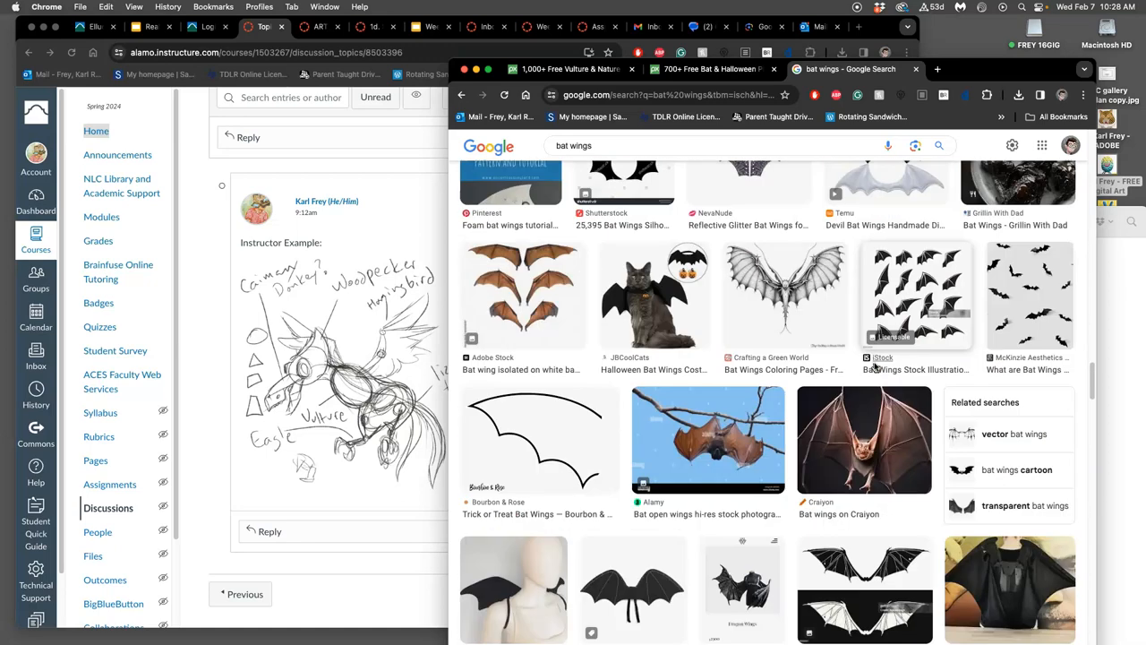
pyautogui.scroll(-3)
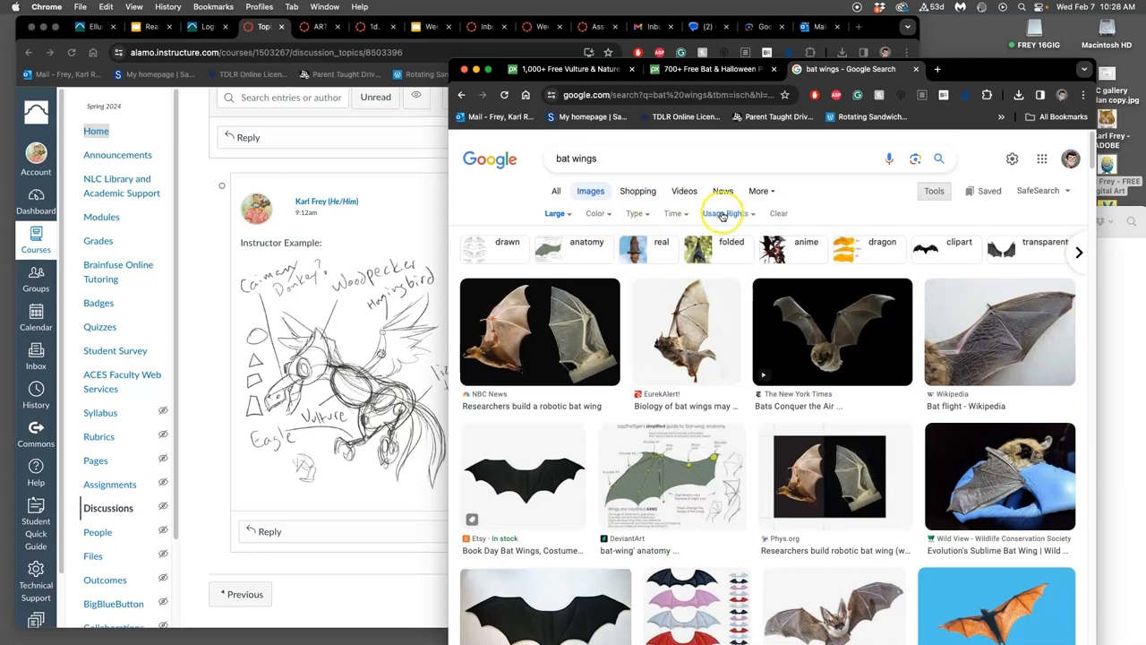
# Step: Limit usage rights to Creative Commons licenses and browse the filtered bat wings results
pyautogui.click(726, 213)
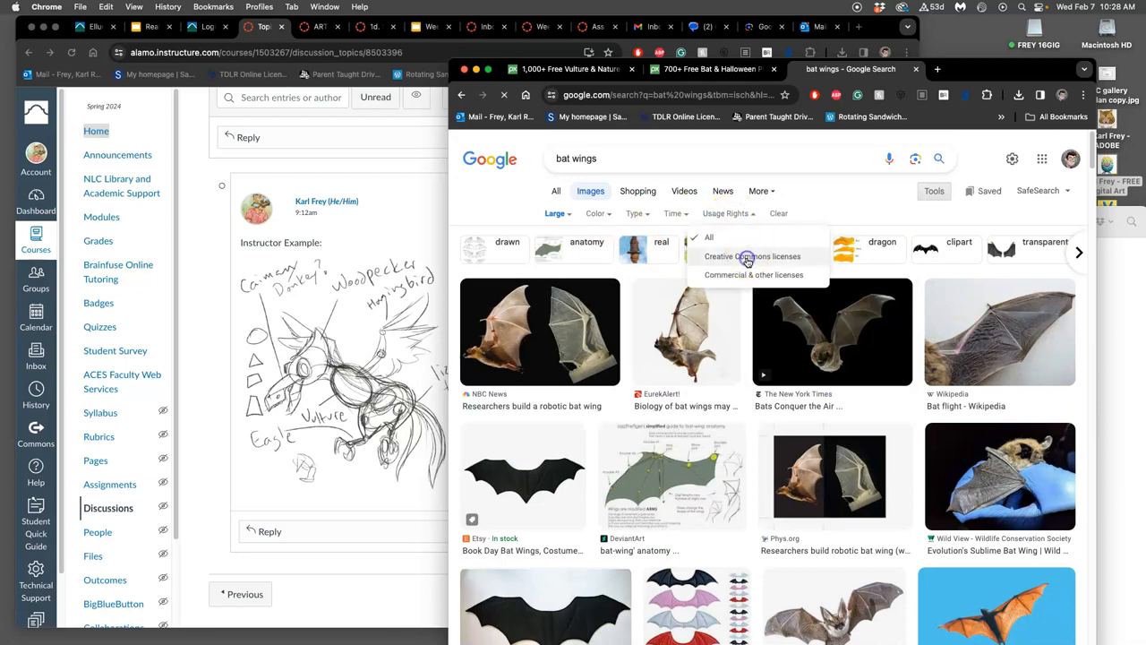
pyautogui.click(753, 256)
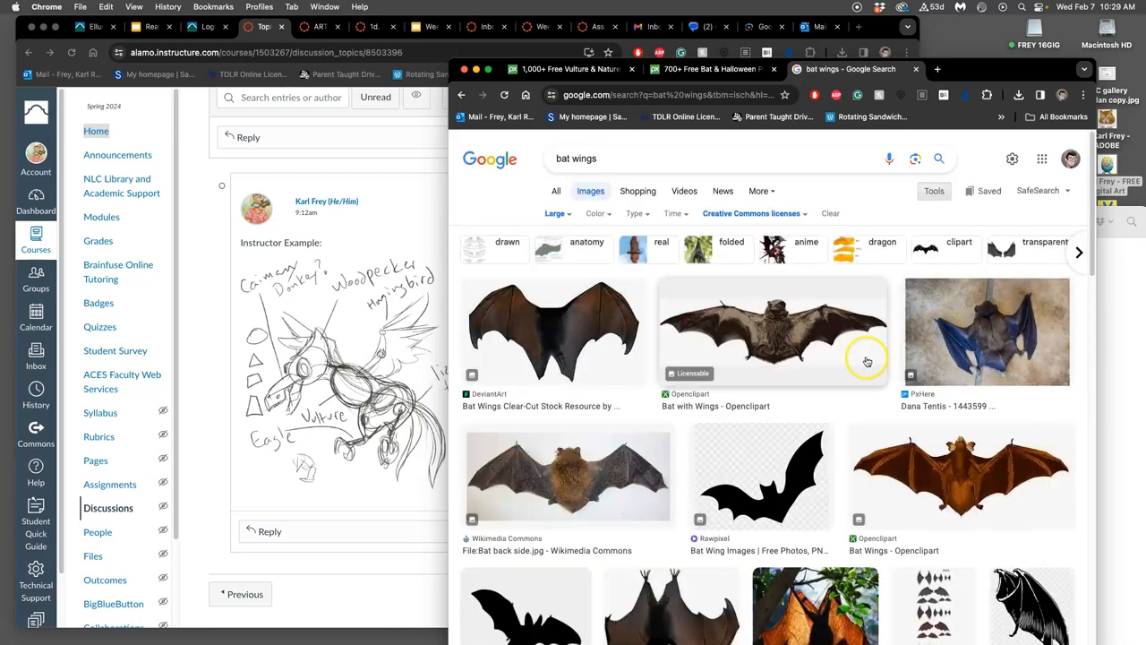
pyautogui.scroll(-3)
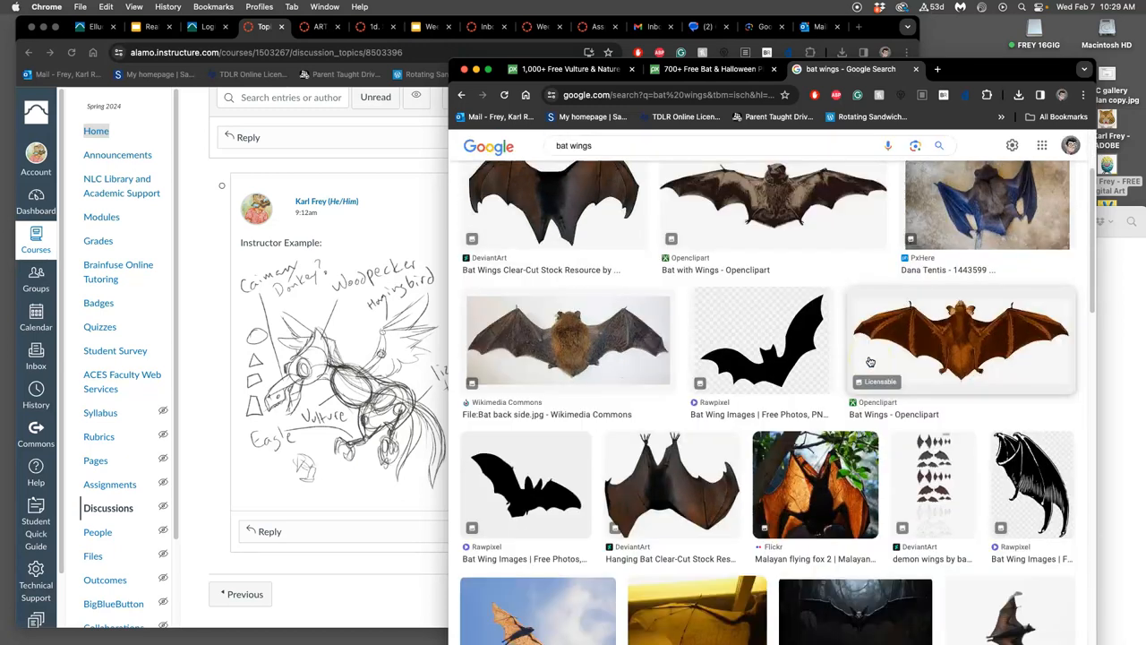
pyautogui.scroll(-3)
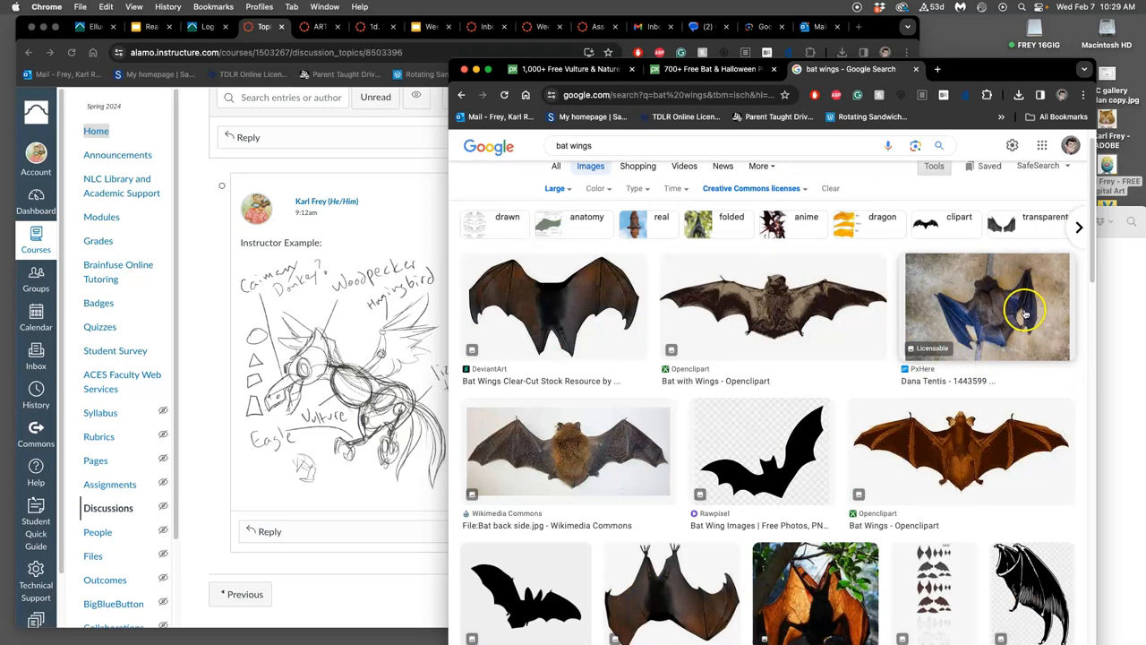
pyautogui.moveTo(1014, 308)
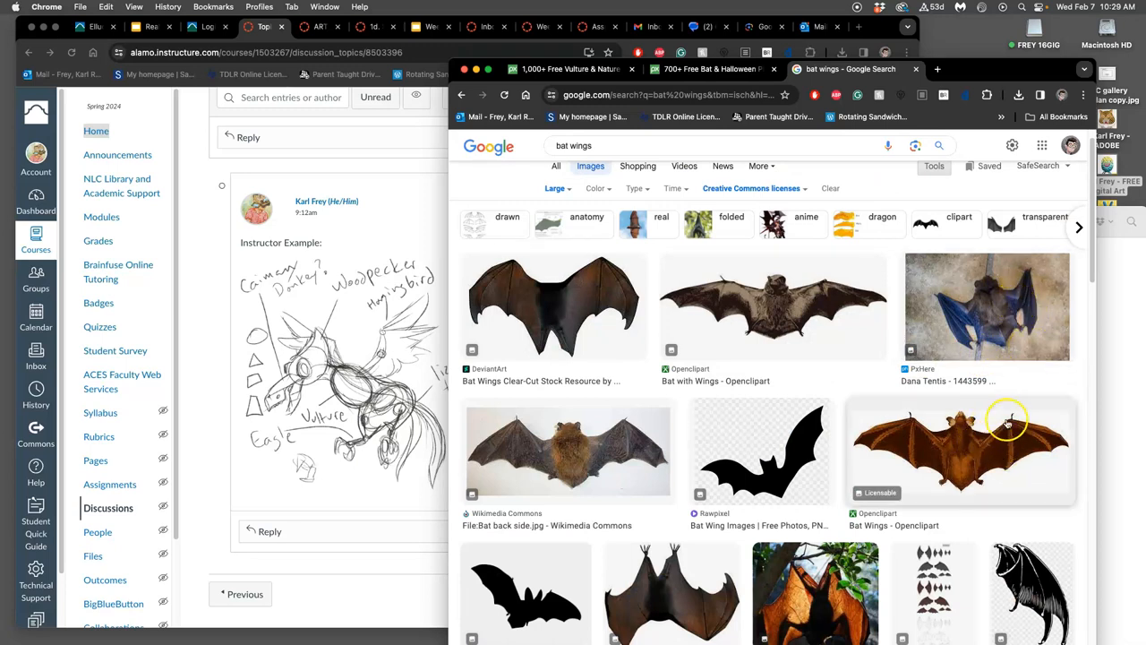
pyautogui.scroll(-3)
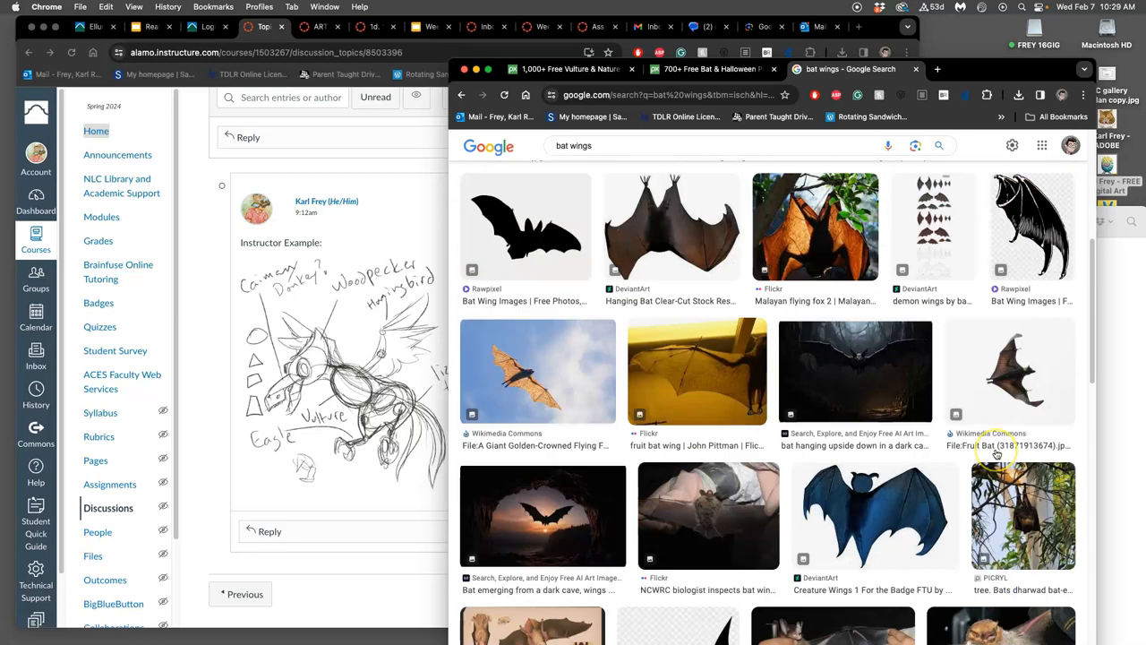
pyautogui.scroll(-3)
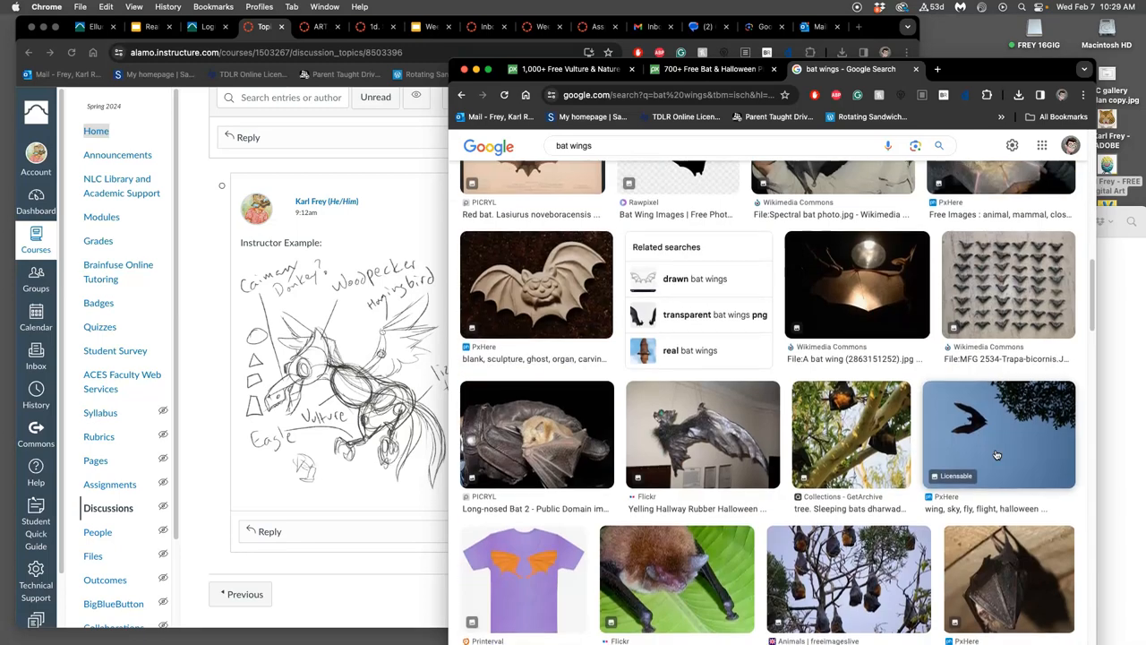
pyautogui.scroll(-3)
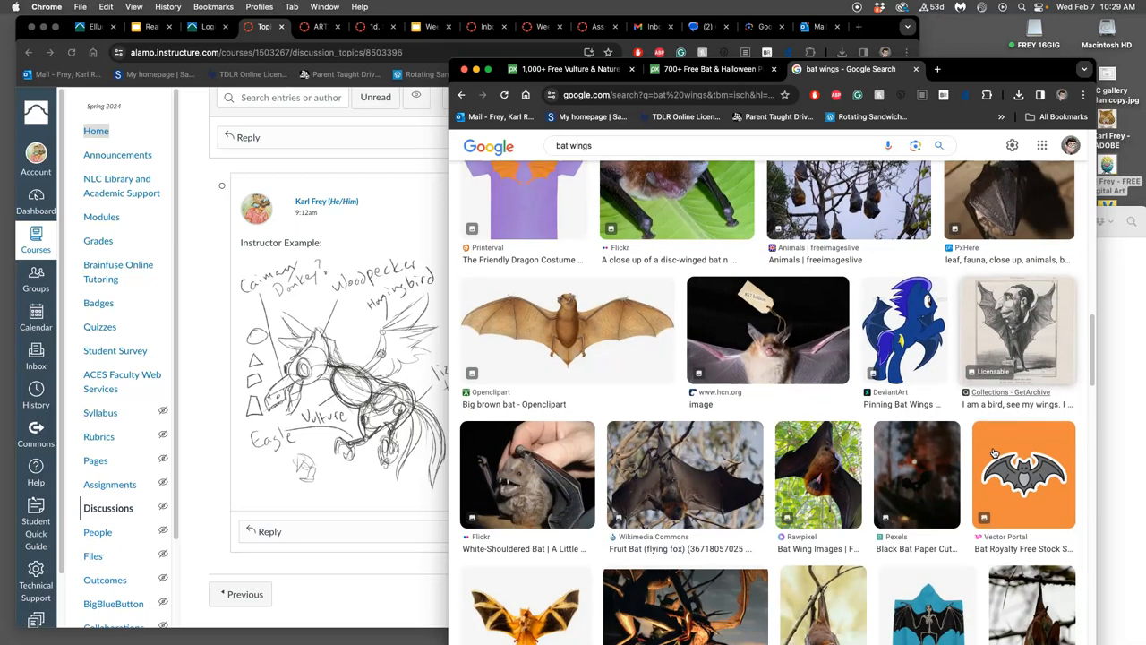
pyautogui.scroll(-3)
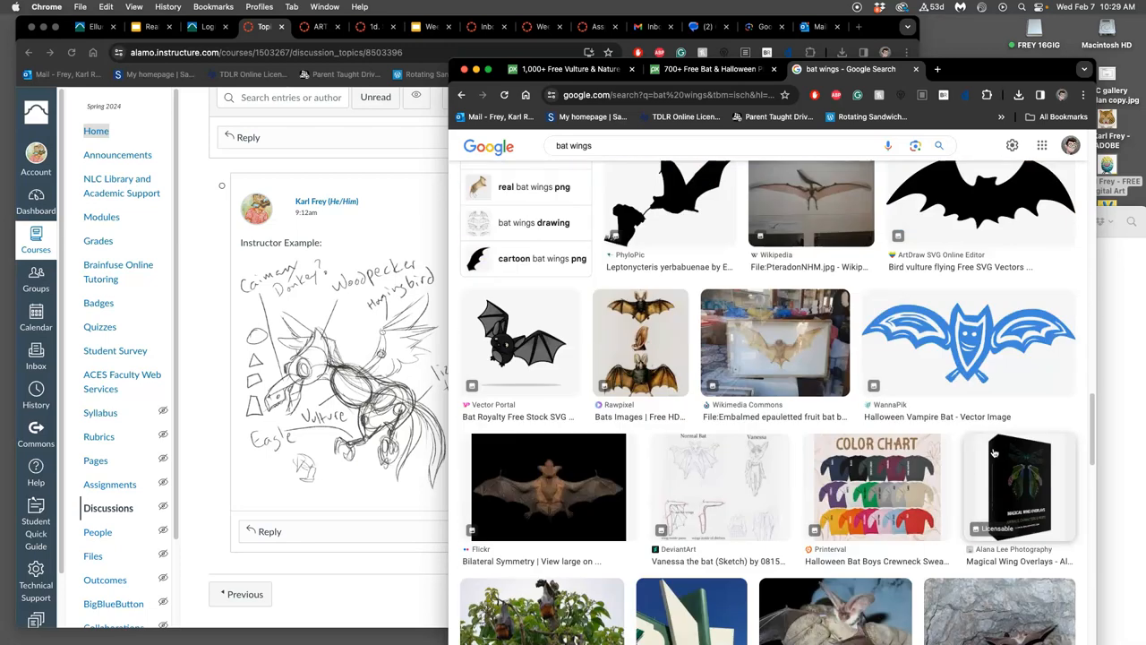
pyautogui.scroll(-3)
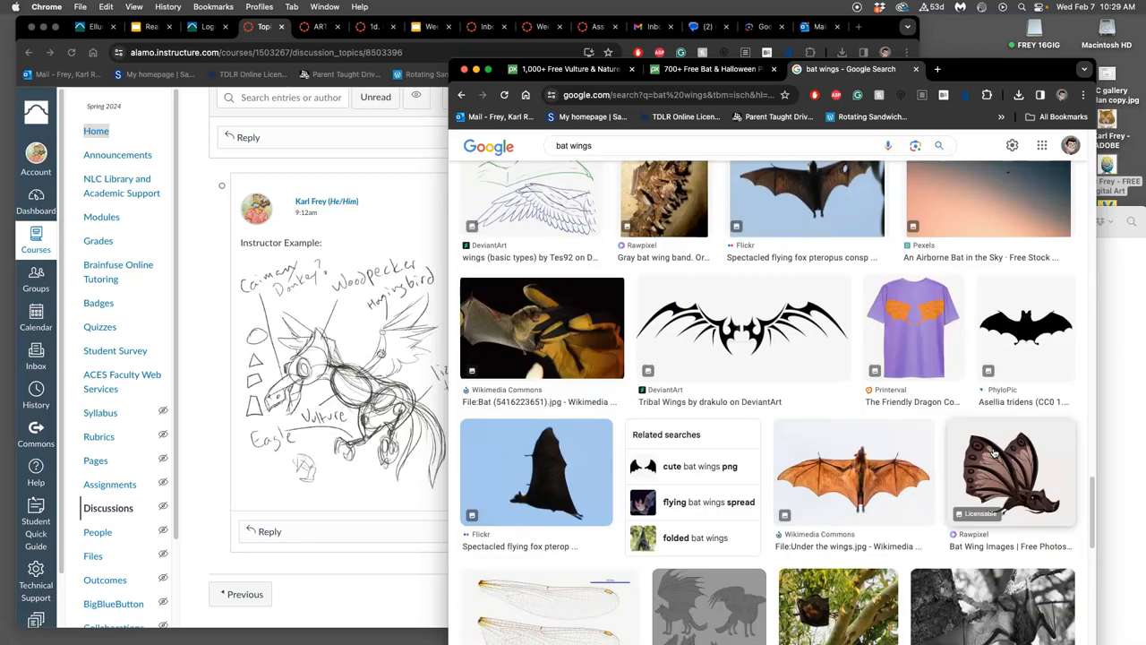
pyautogui.scroll(-3)
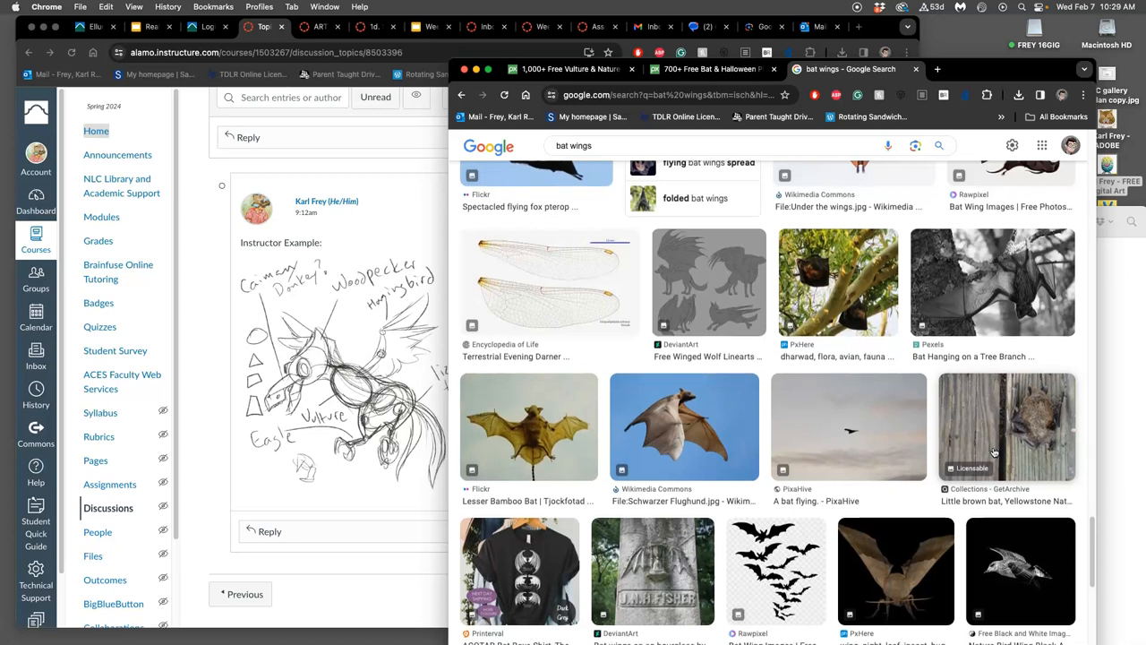
pyautogui.scroll(-3)
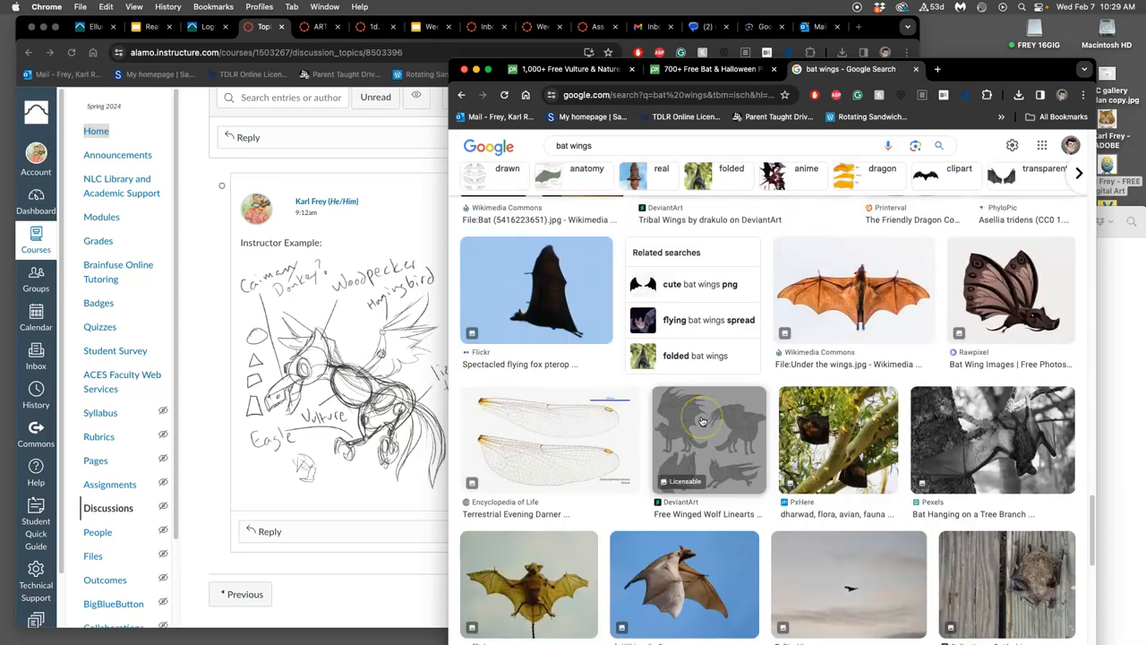
pyautogui.scroll(-3)
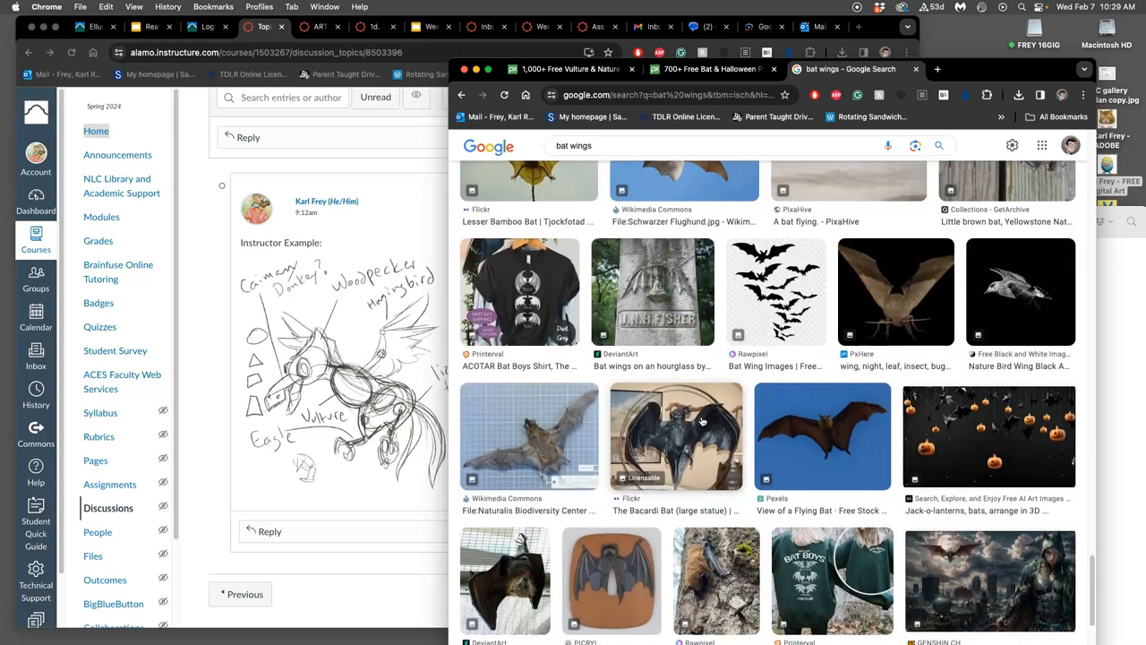
# Step: Open the Pexels 'View of a Flying Bat' result in a new tab and keep browsing results
pyautogui.rightClick(822, 437)
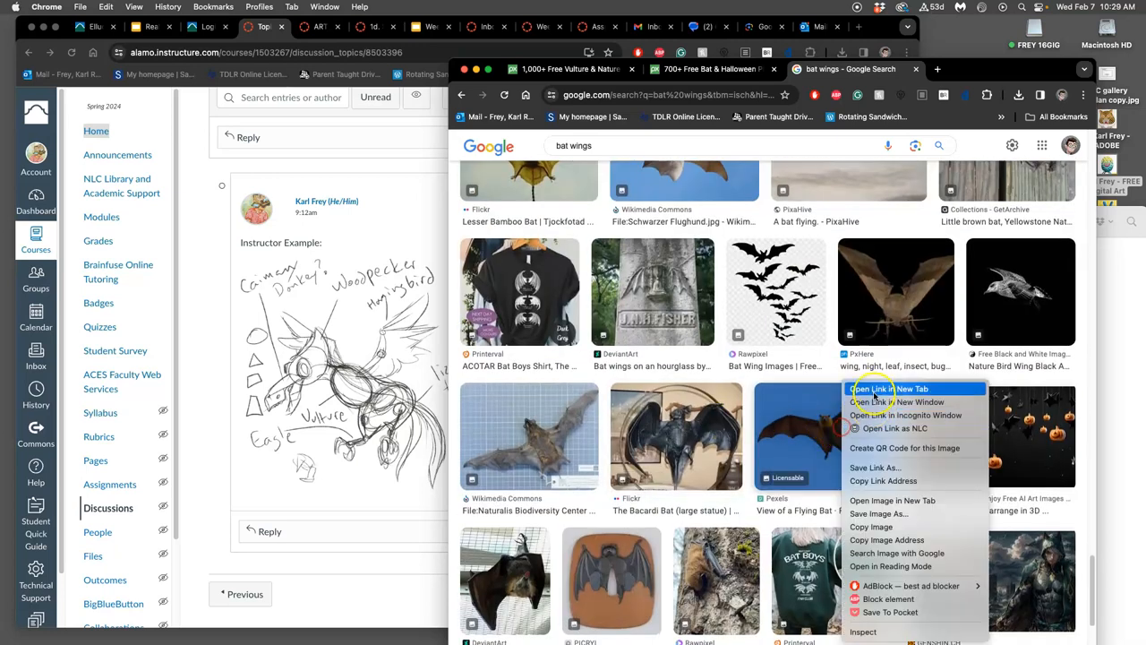
pyautogui.click(890, 387)
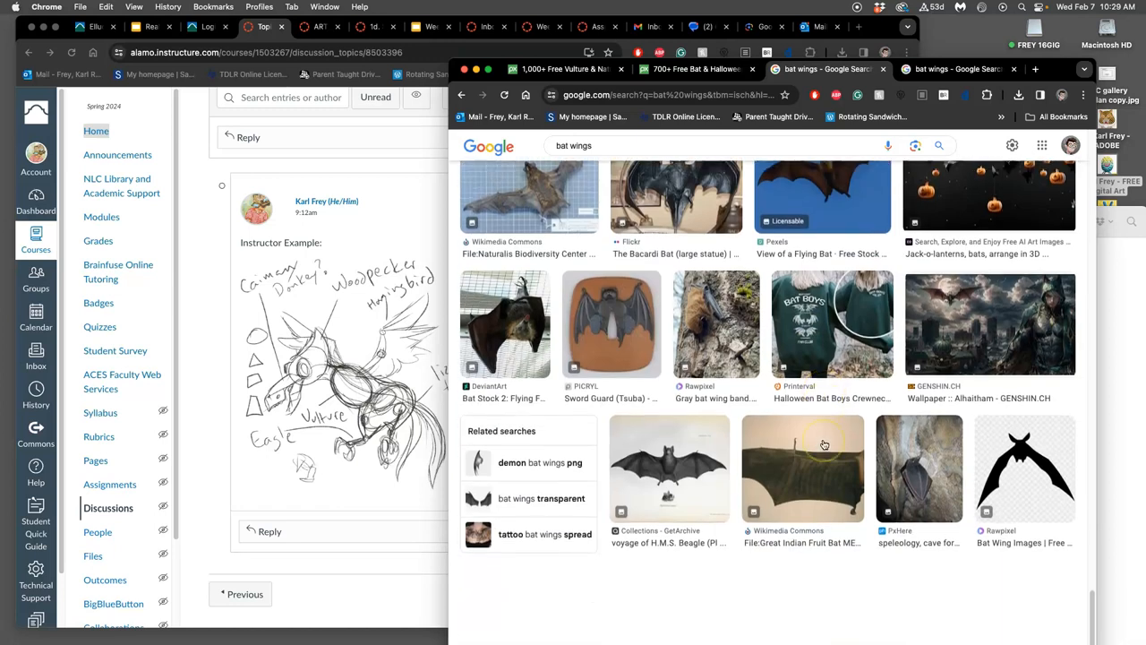
pyautogui.scroll(-3)
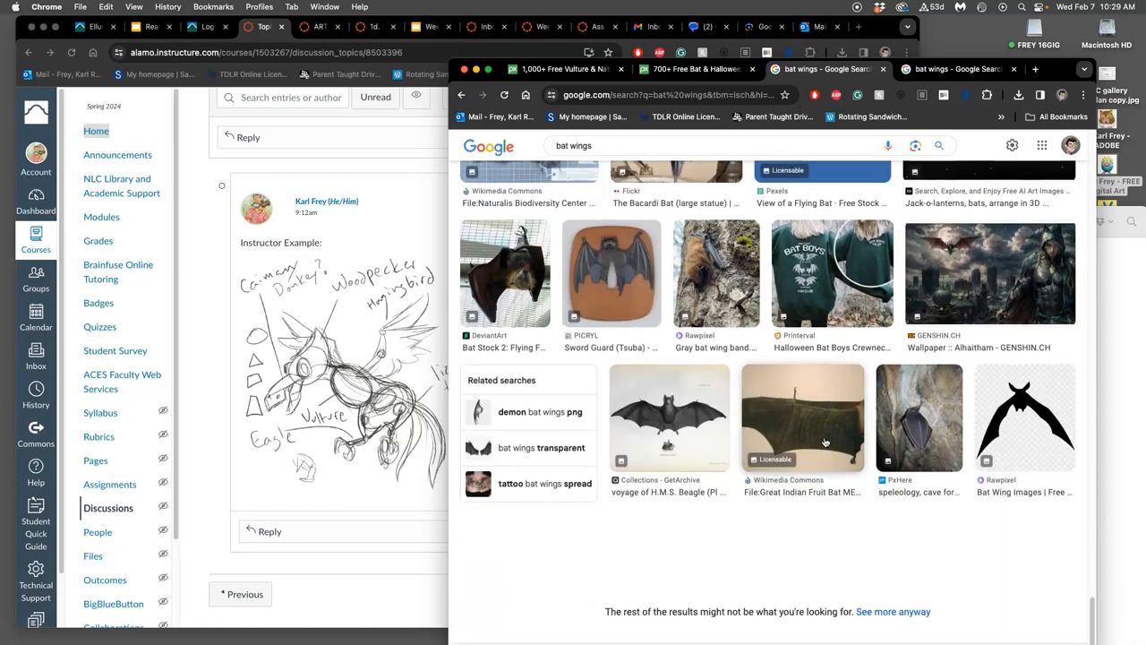
pyautogui.scroll(-3)
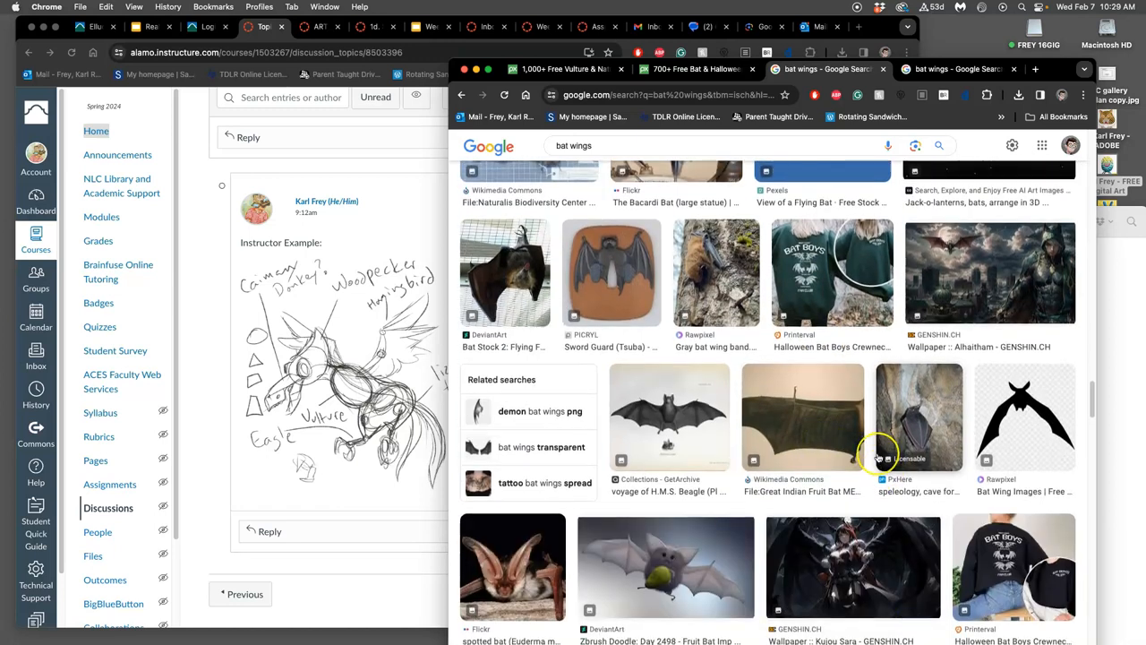
pyautogui.scroll(-3)
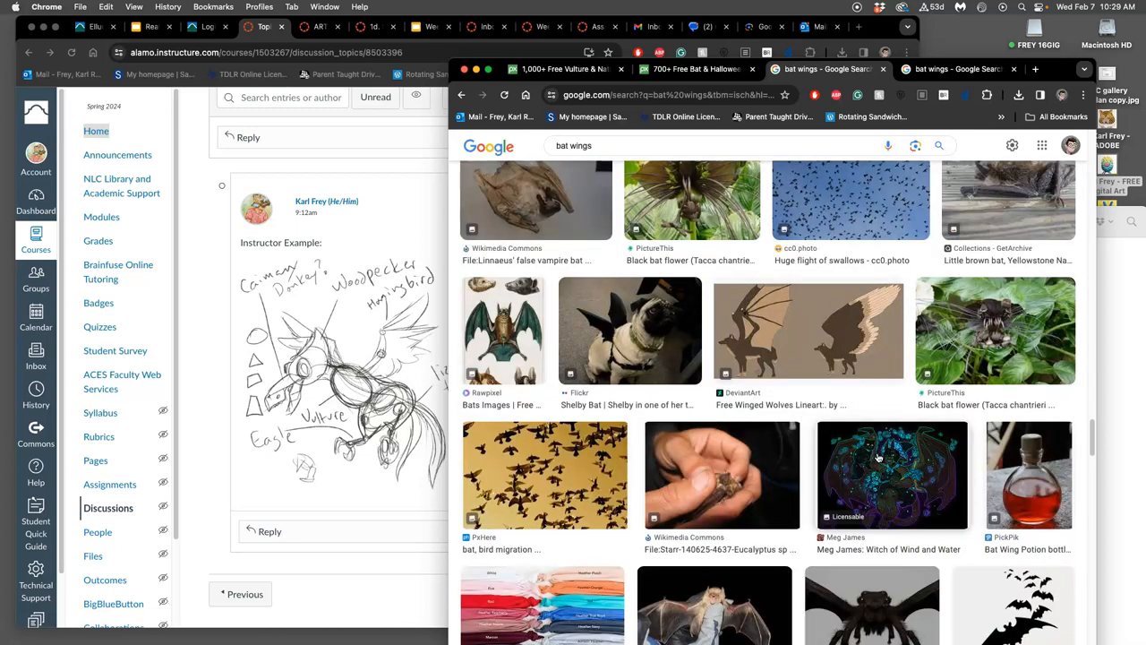
pyautogui.scroll(-3)
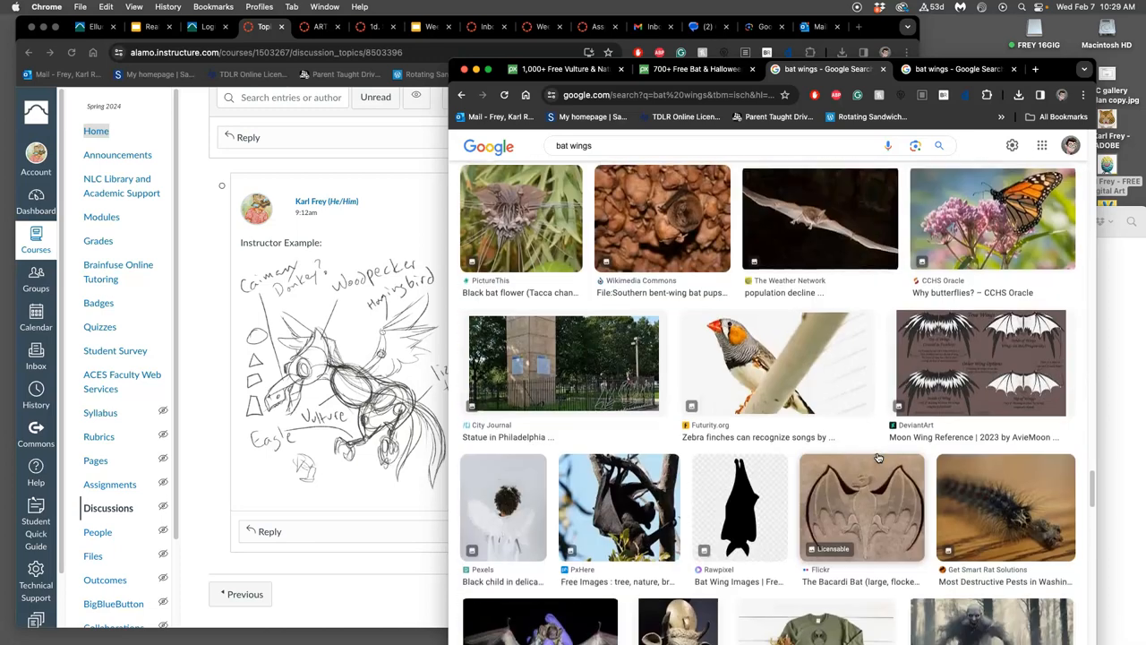
pyautogui.scroll(-3)
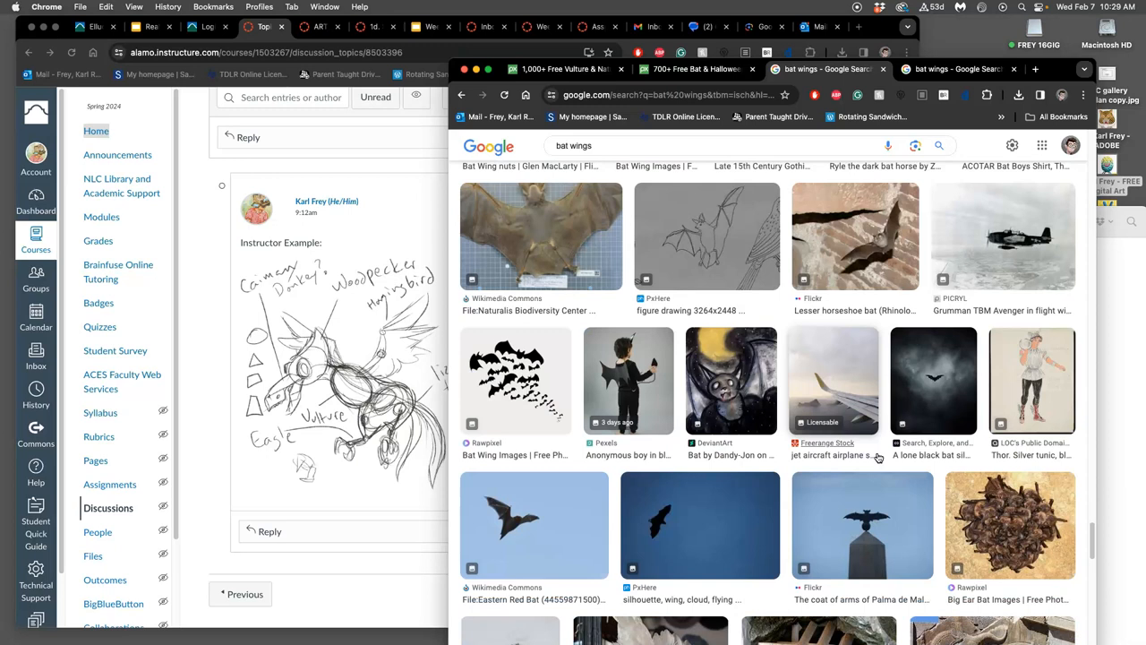
pyautogui.scroll(-3)
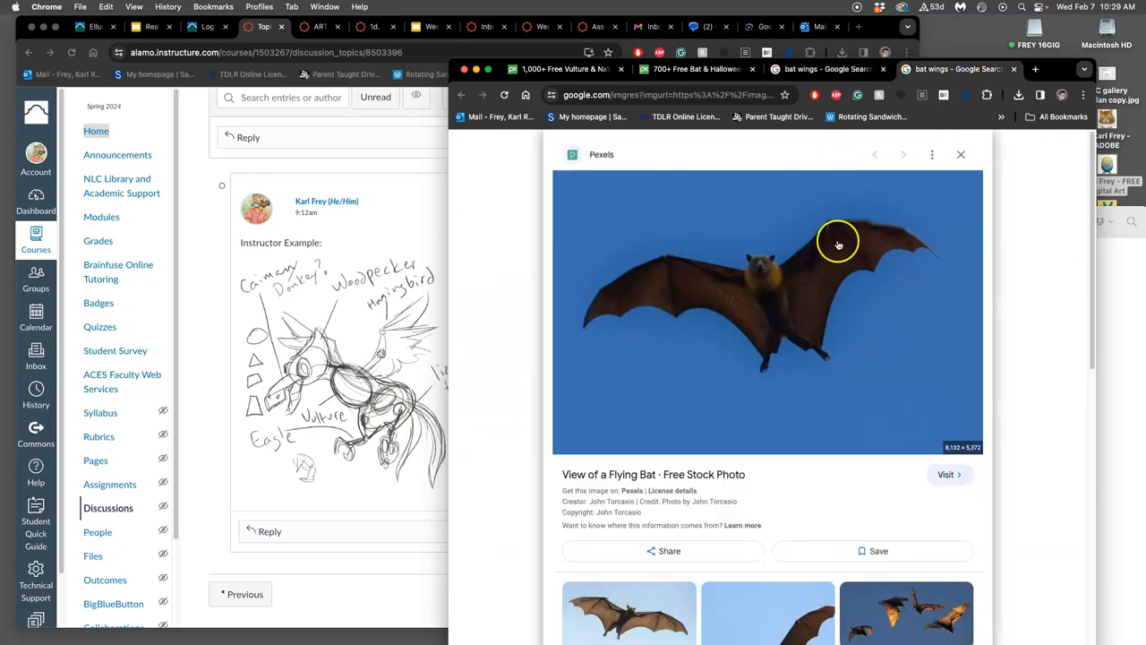
pyautogui.moveTo(815, 279)
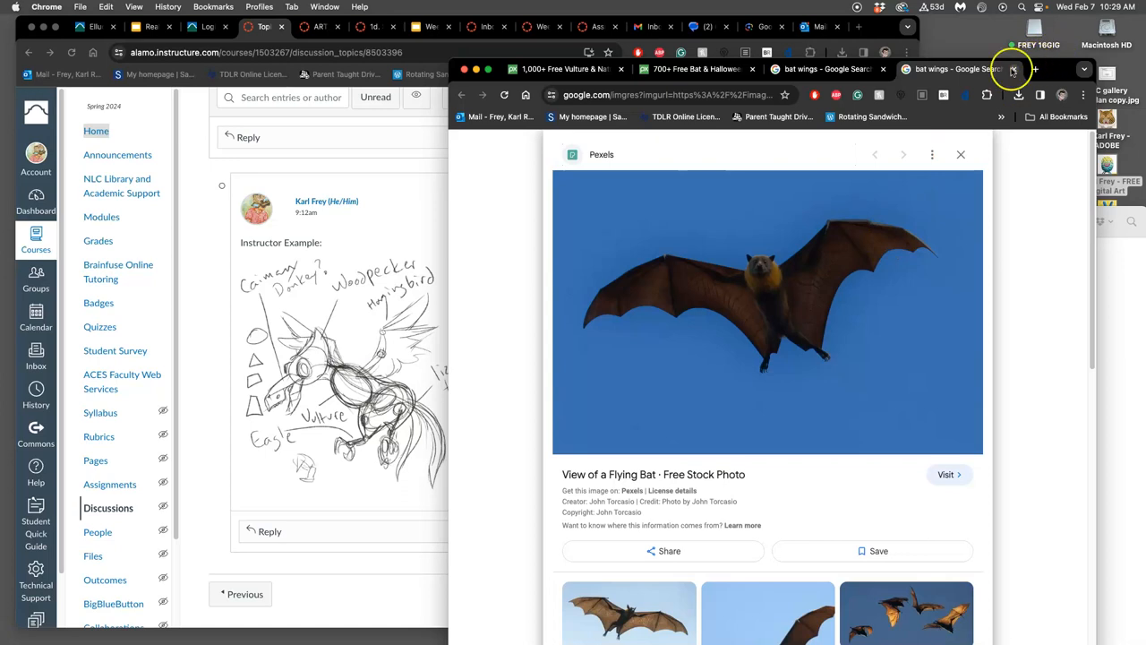
# Step: Return to the Pixabay tab and search for 'canary wings'
pyautogui.click(961, 154)
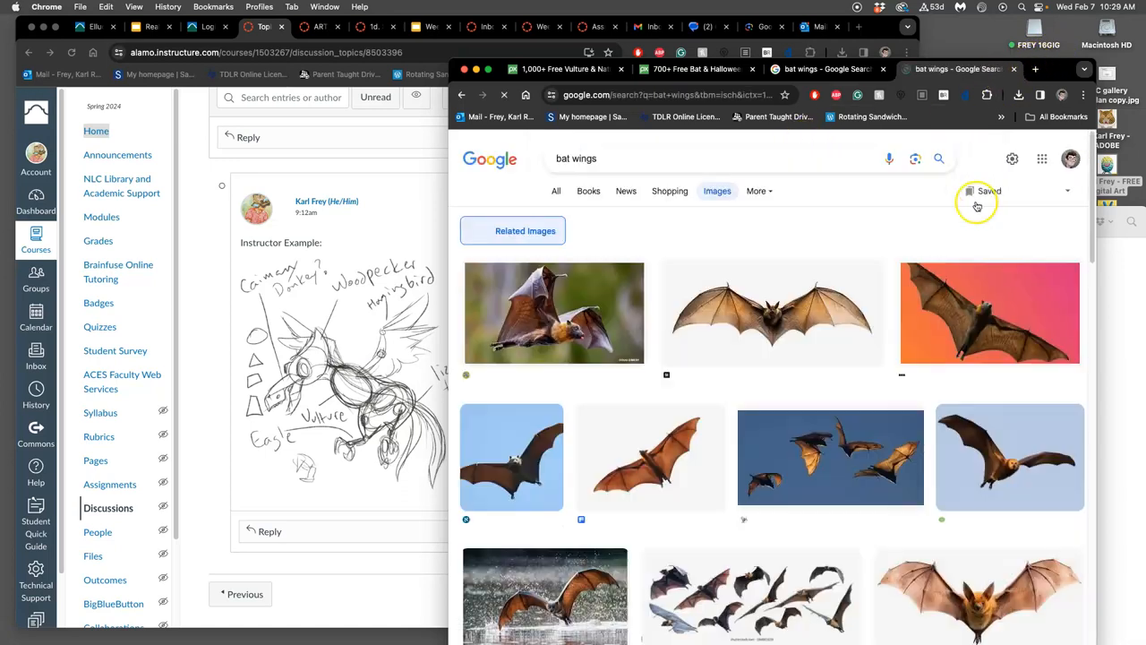
pyautogui.click(627, 157)
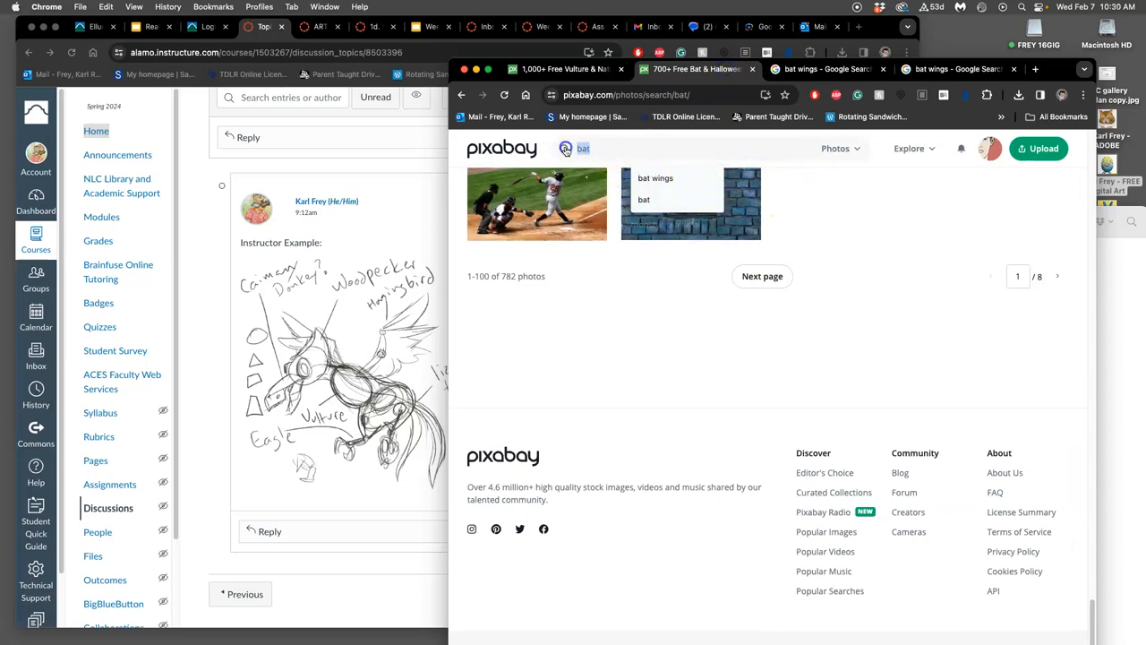
pyautogui.write('canary wings')
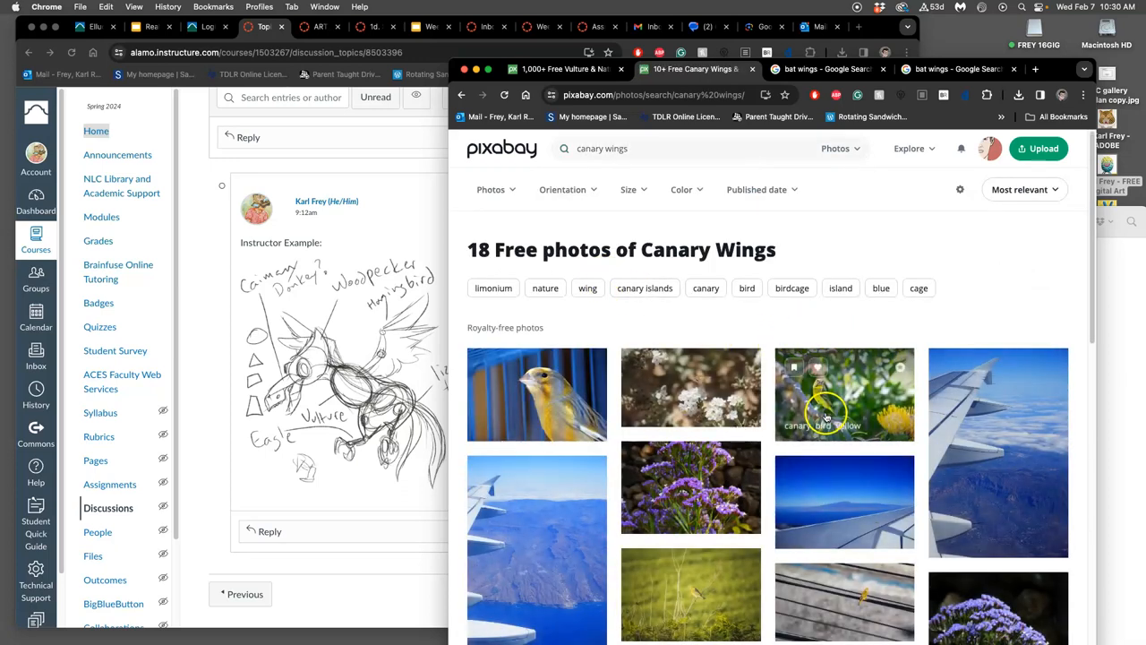
# Step: Open the flying blue macaw photo from the parrot wings results in a new tab
pyautogui.scroll(-3)
pyautogui.write('parrot')
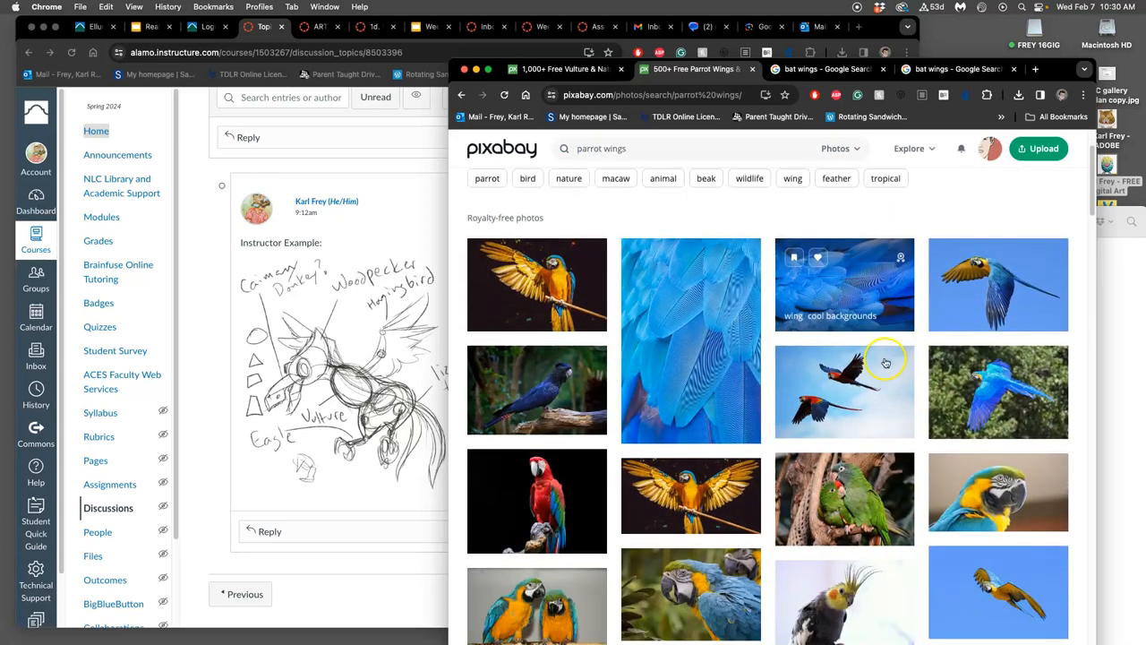
pyautogui.scroll(-3)
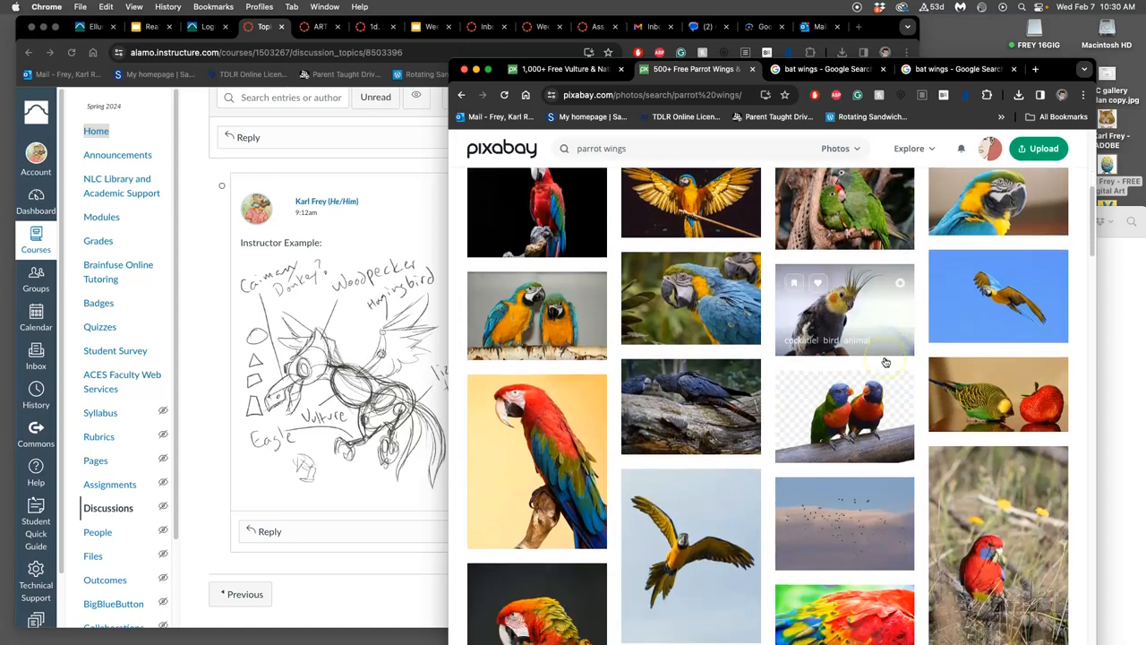
pyautogui.rightClick(690, 448)
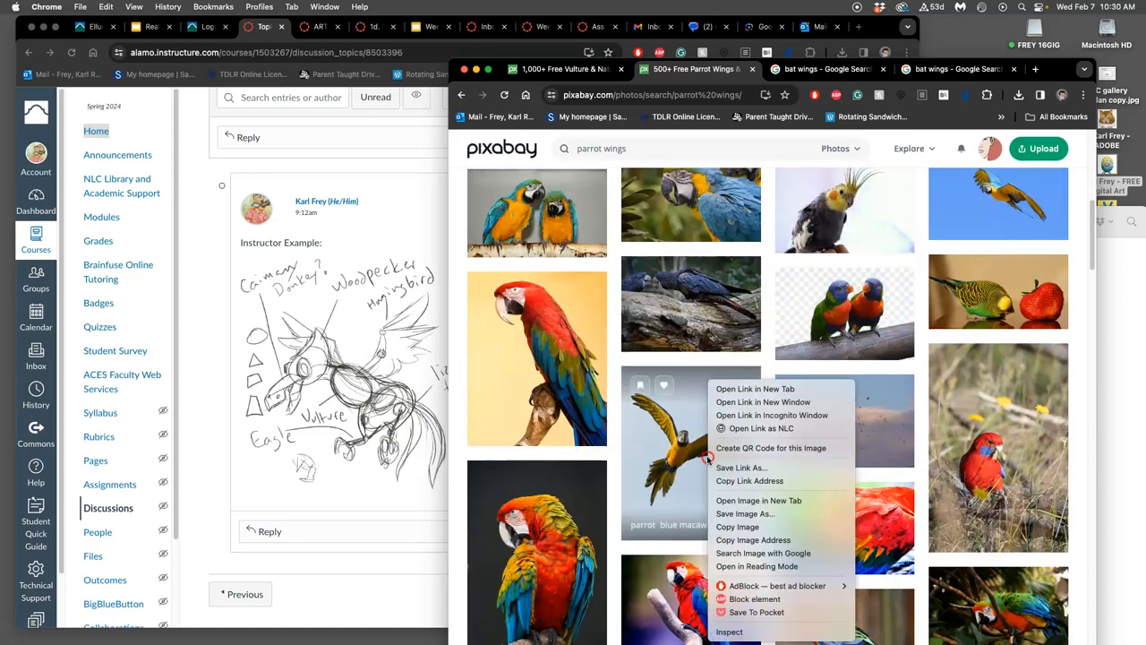
pyautogui.click(756, 389)
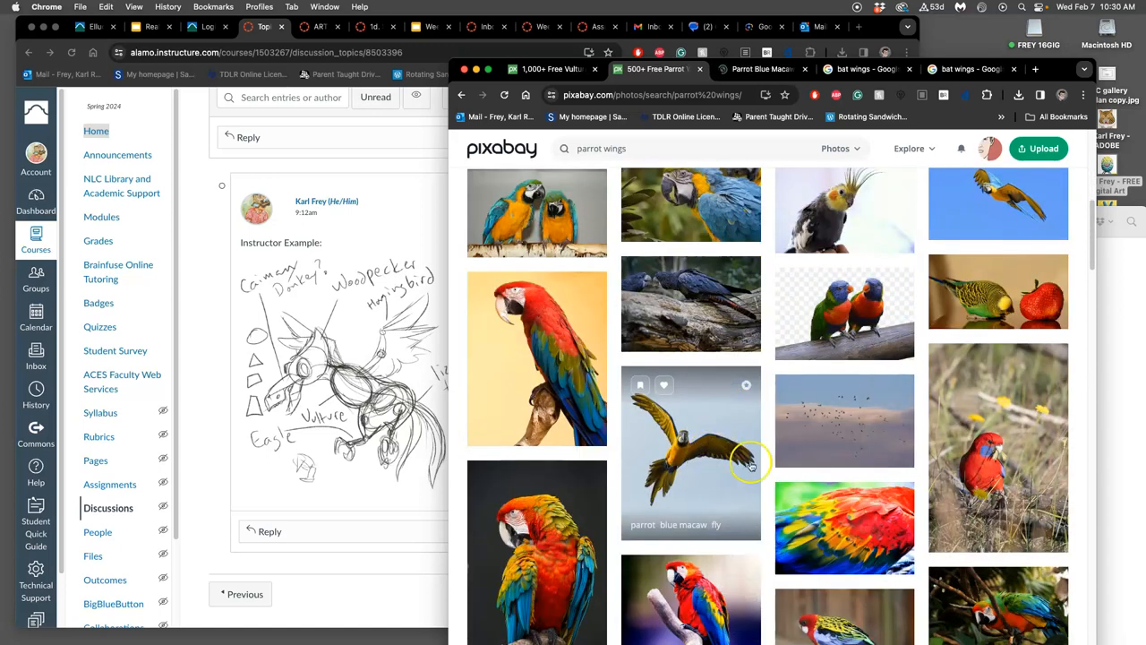
# Step: Browse further results and open another spread-winged bird photo in a new tab
pyautogui.scroll(-3)
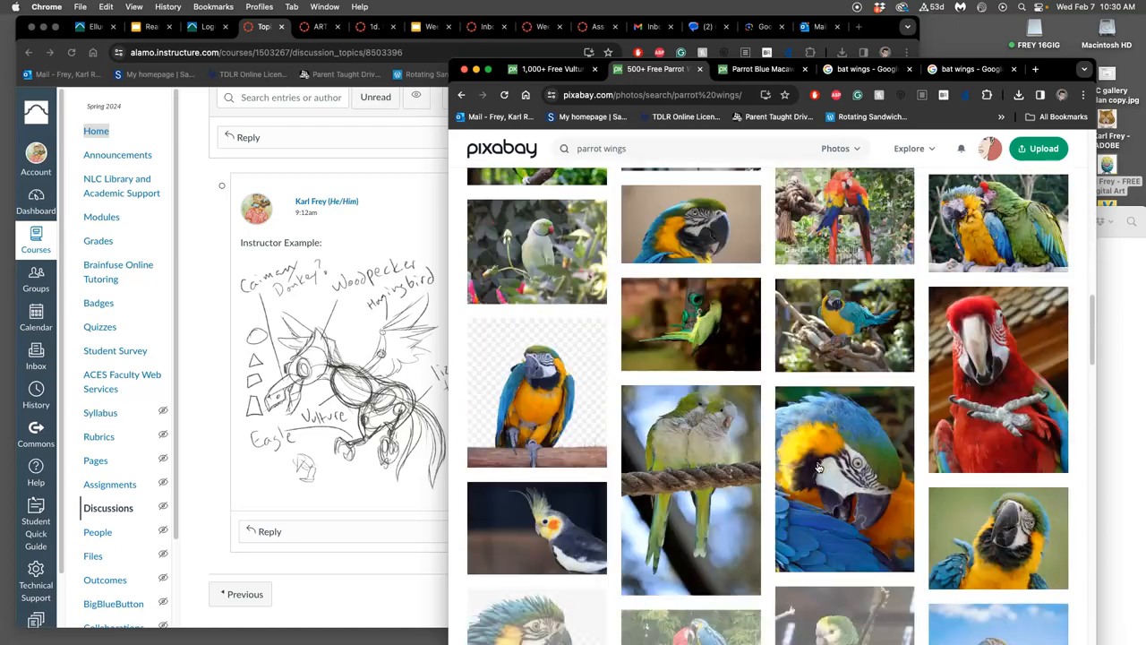
pyautogui.scroll(-3)
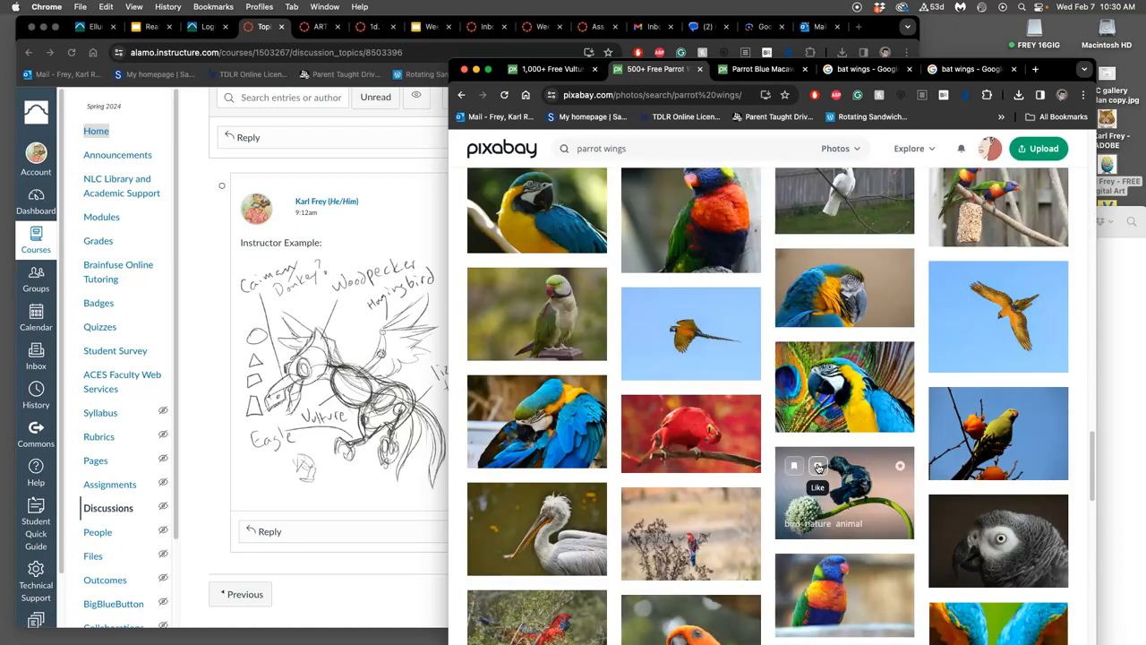
pyautogui.scroll(-3)
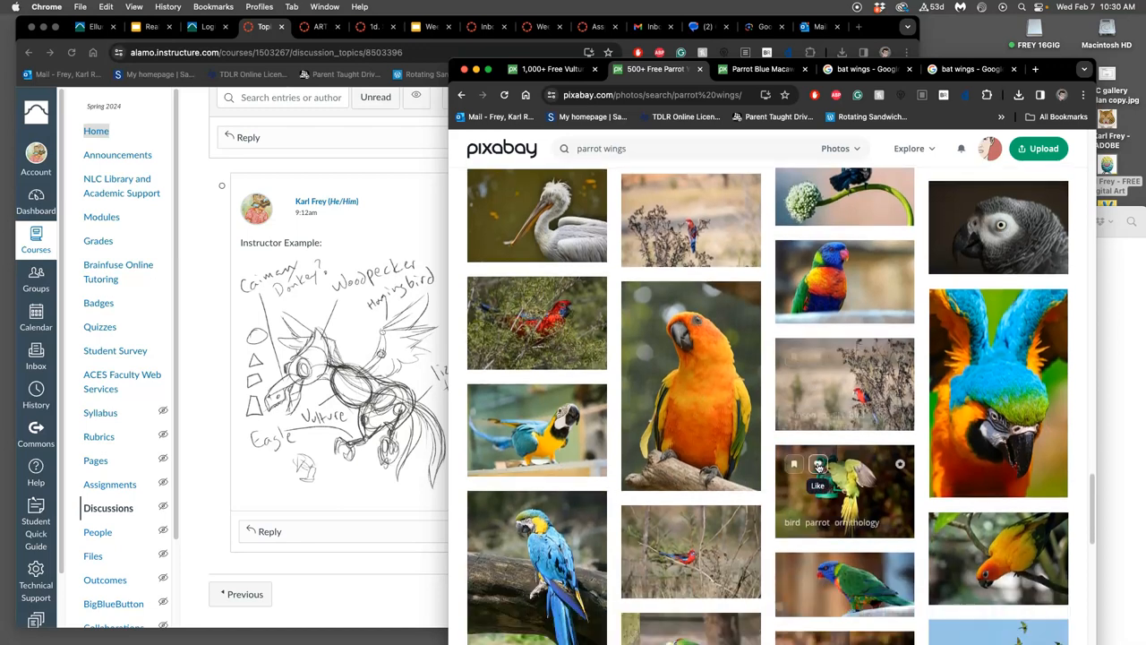
pyautogui.scroll(-3)
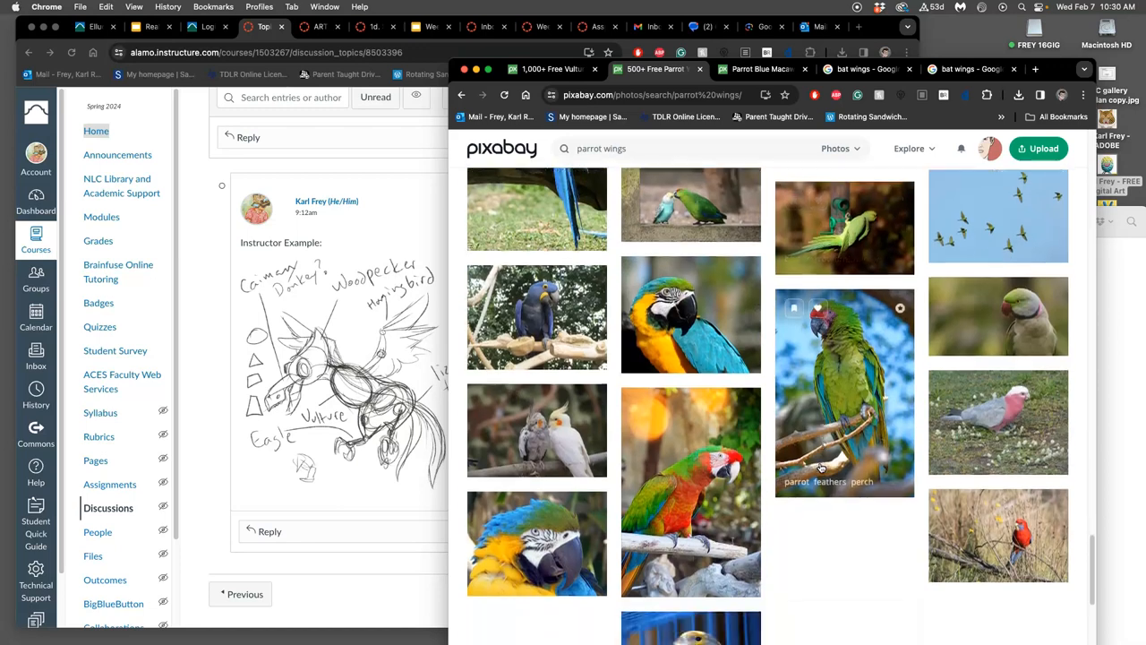
pyautogui.scroll(-3)
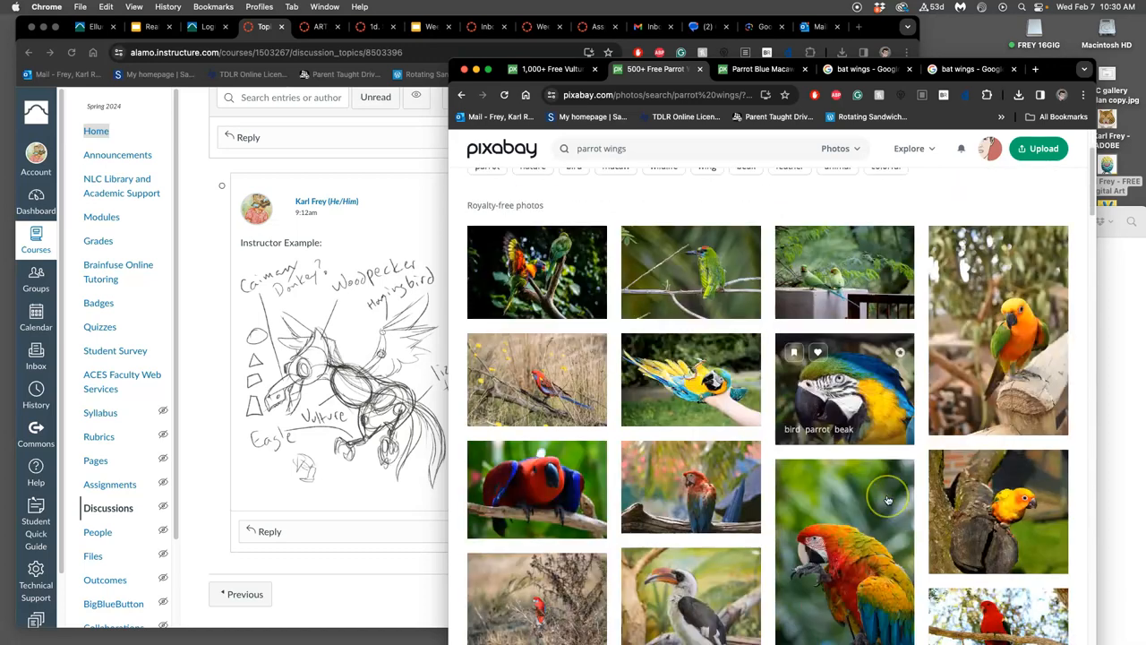
pyautogui.scroll(-3)
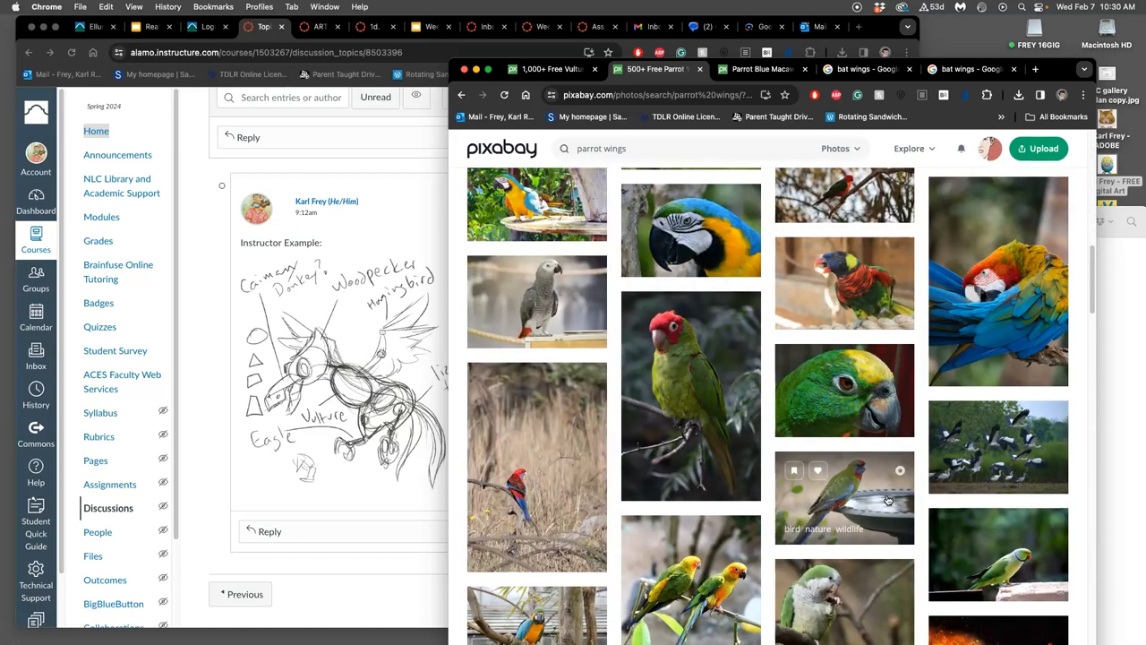
pyautogui.scroll(-3)
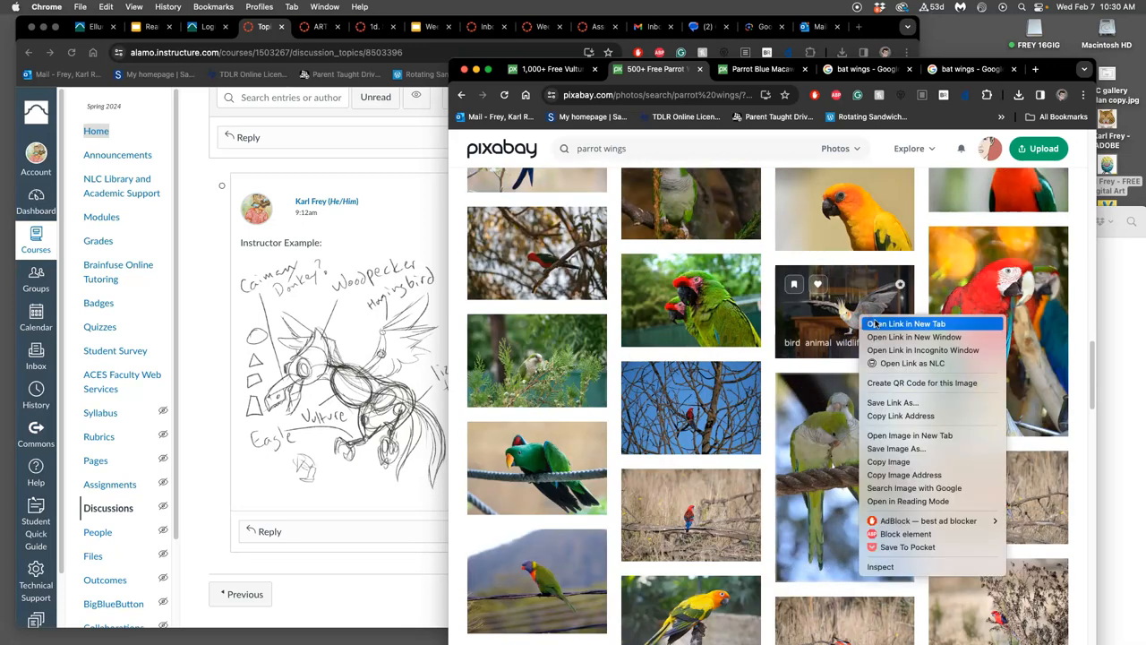
pyautogui.click(906, 322)
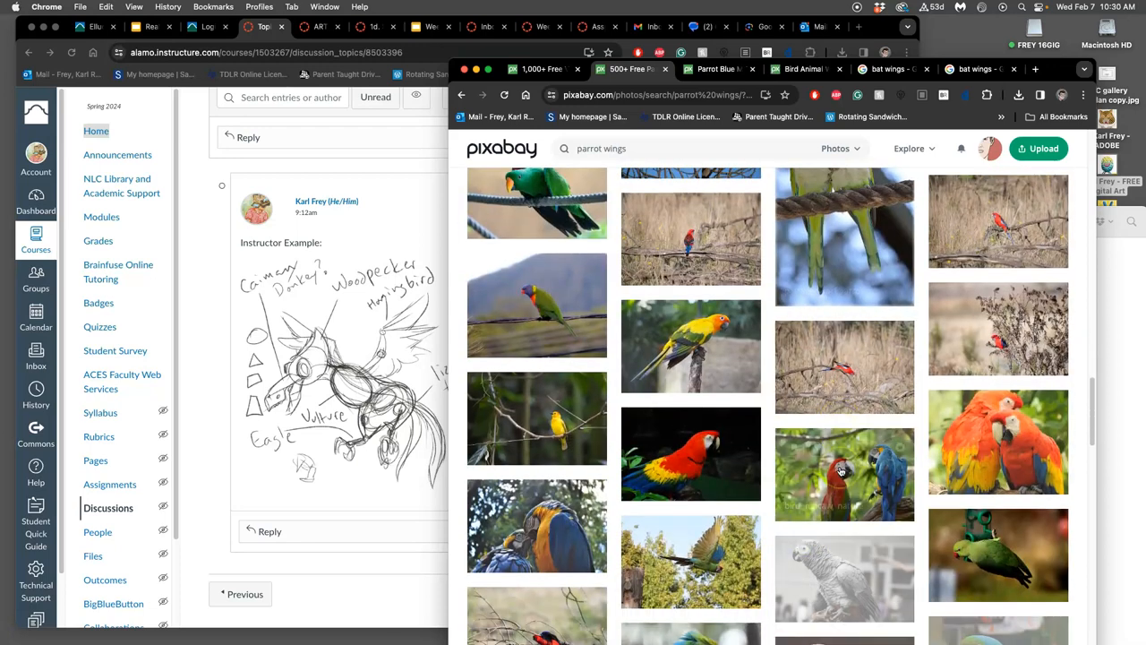
pyautogui.scroll(-3)
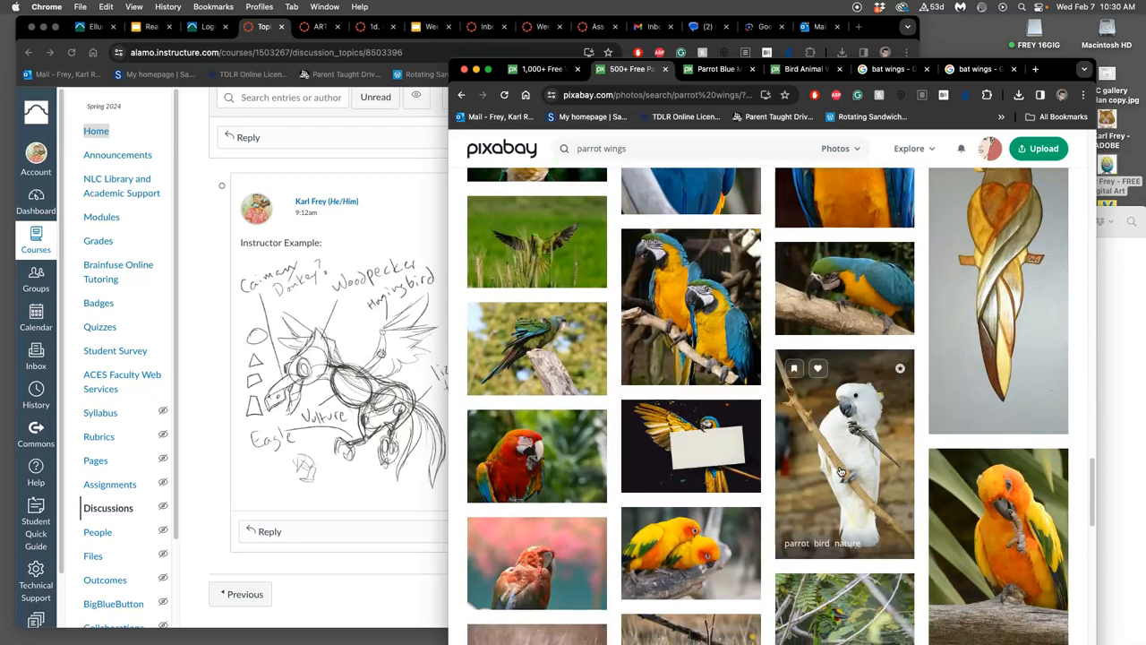
pyautogui.scroll(-3)
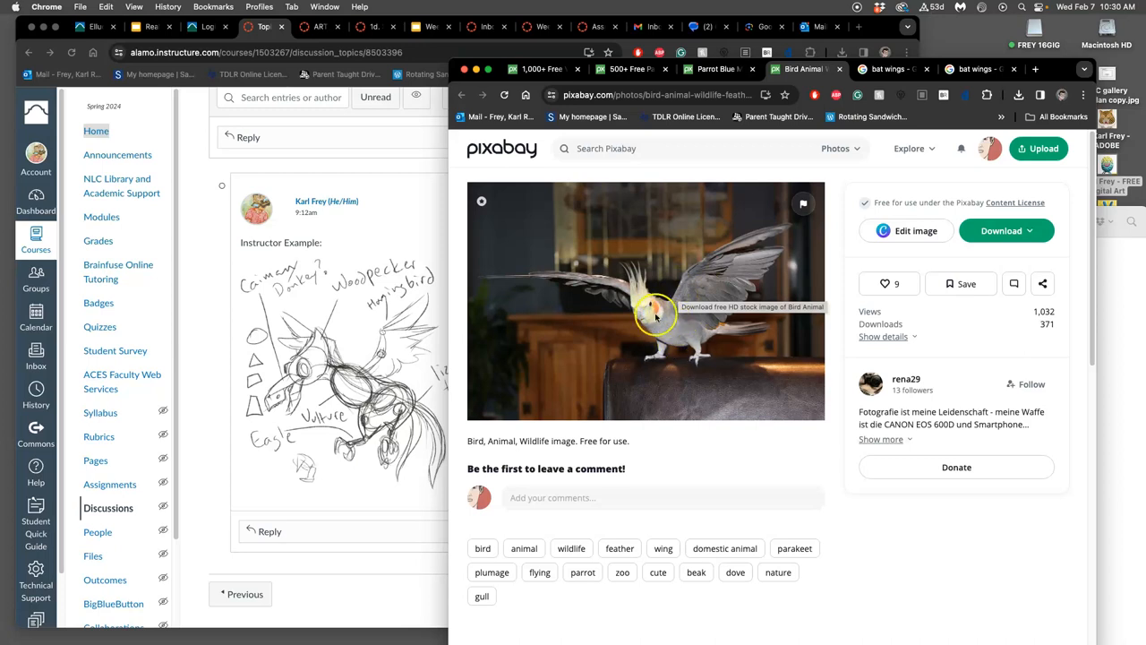
pyautogui.moveTo(347, 358)
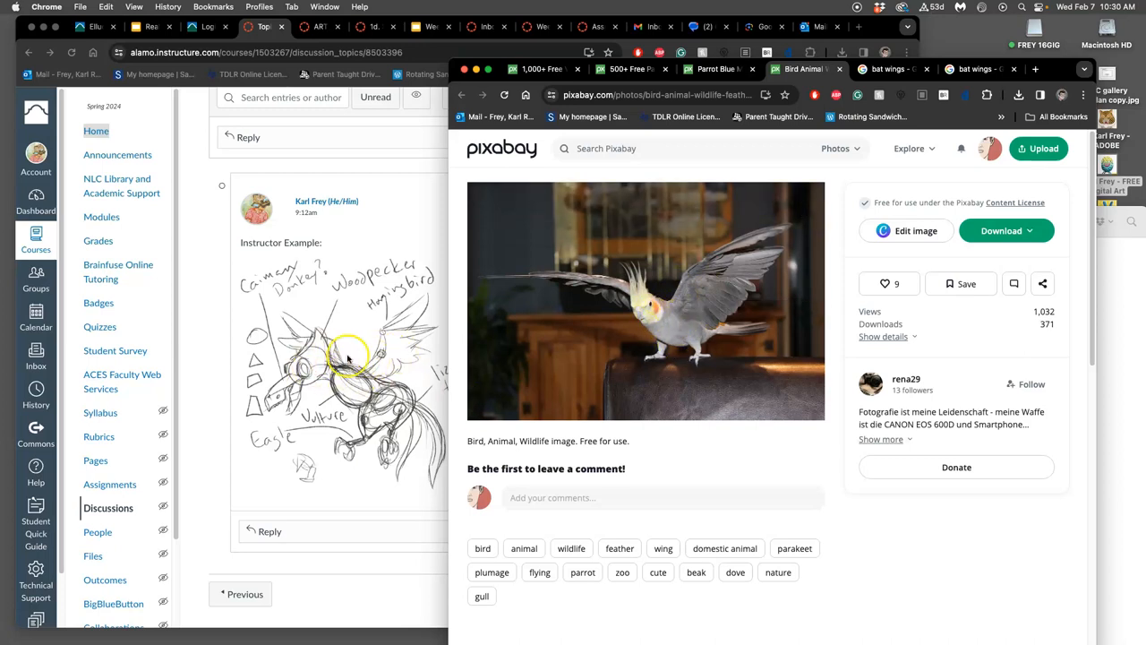
pyautogui.moveTo(702, 278)
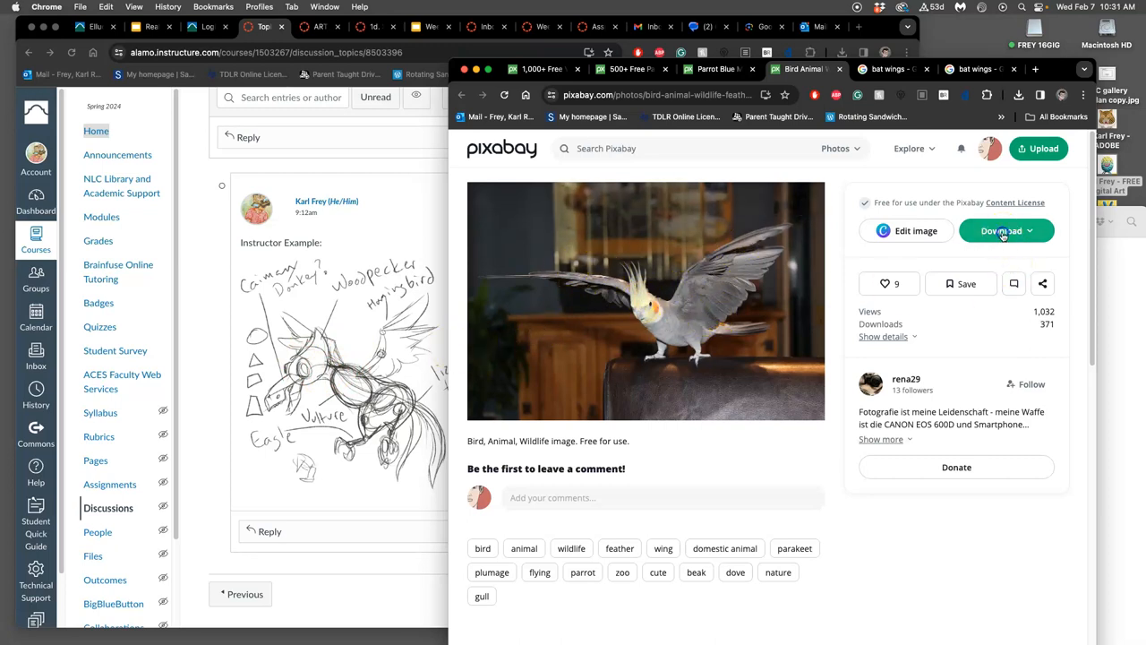
# Step: Download the cockatiel photo and the flying blue macaw photo from their pages
pyautogui.click(1001, 229)
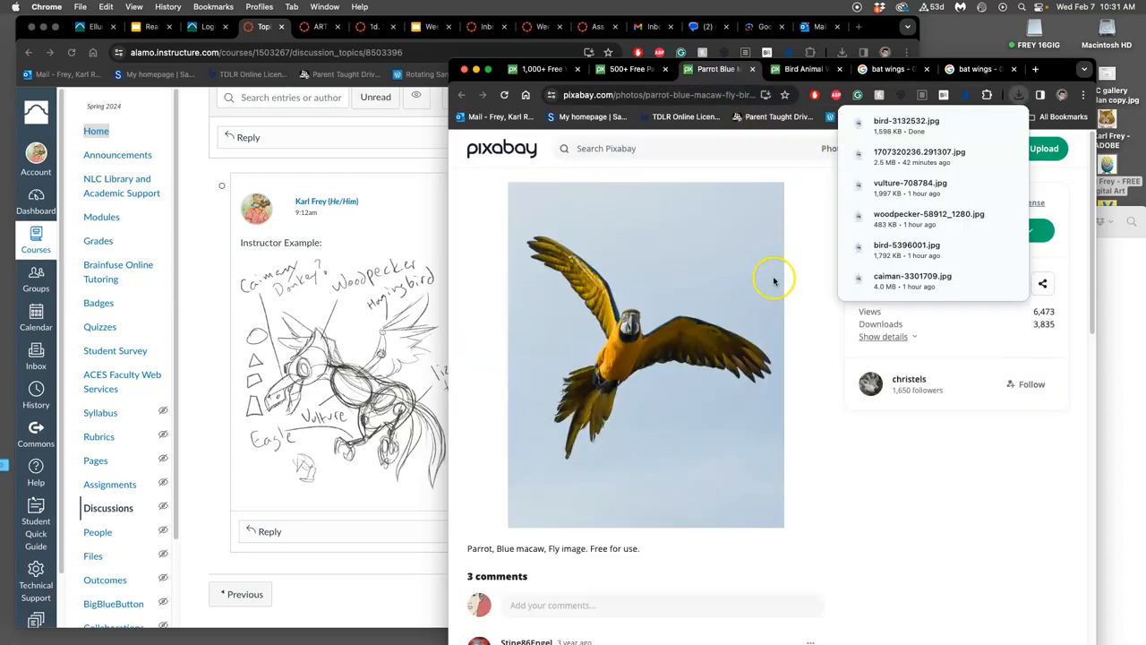
pyautogui.moveTo(739, 347)
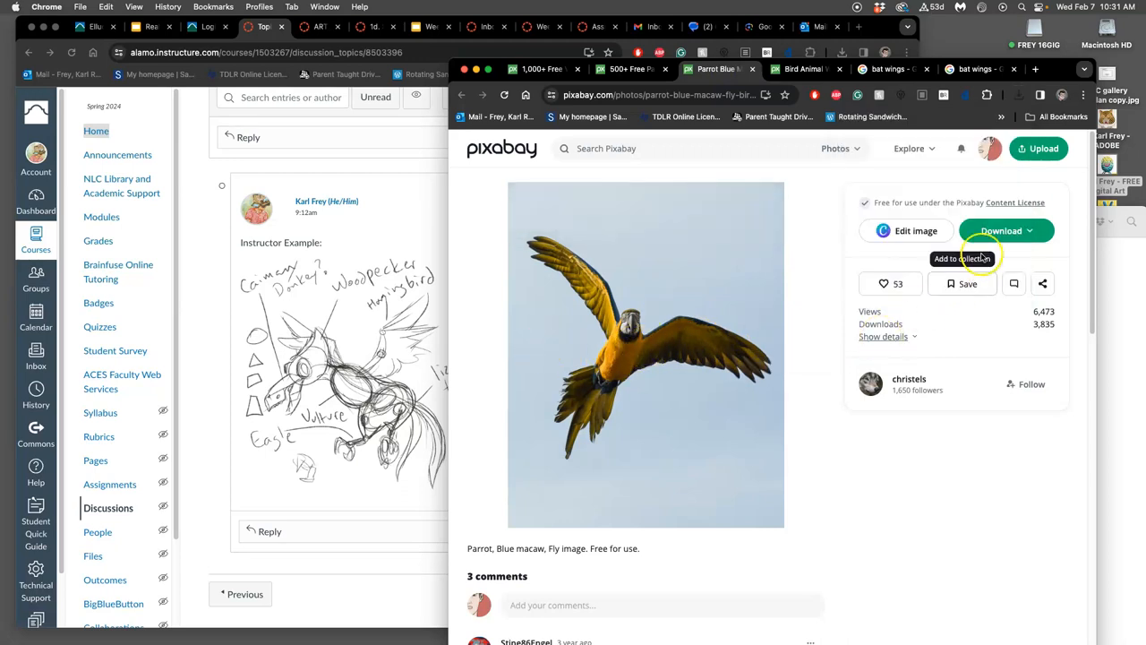
pyautogui.click(1002, 229)
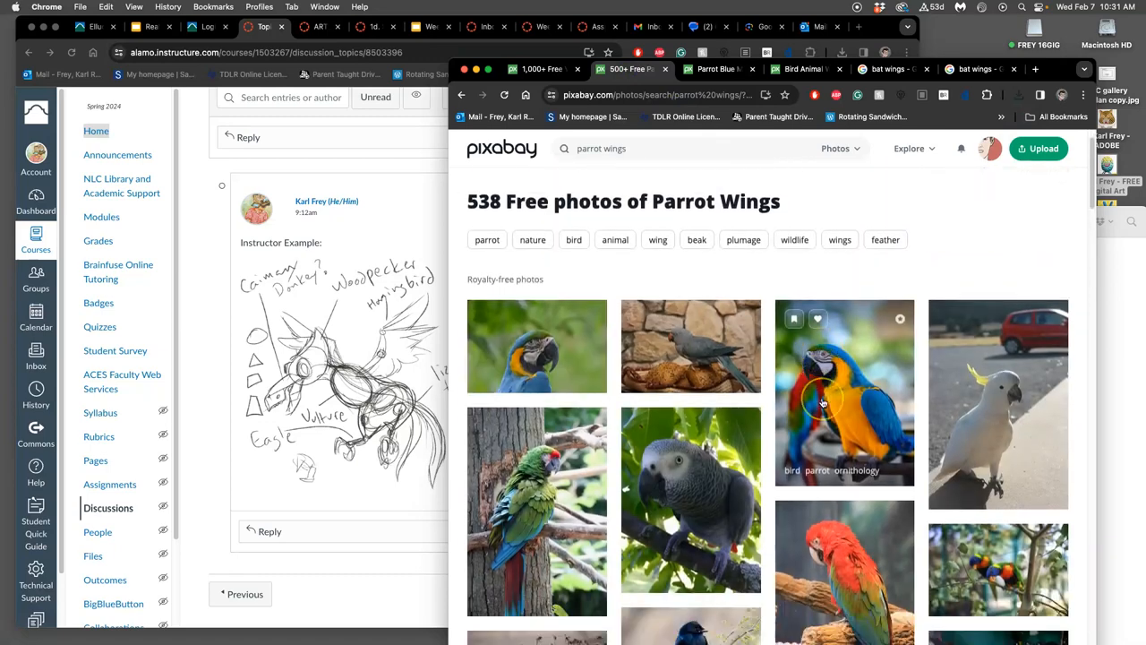
# Step: Page through the parrot wings results to page 5, photos 401–500 of 538
pyautogui.scroll(-3)
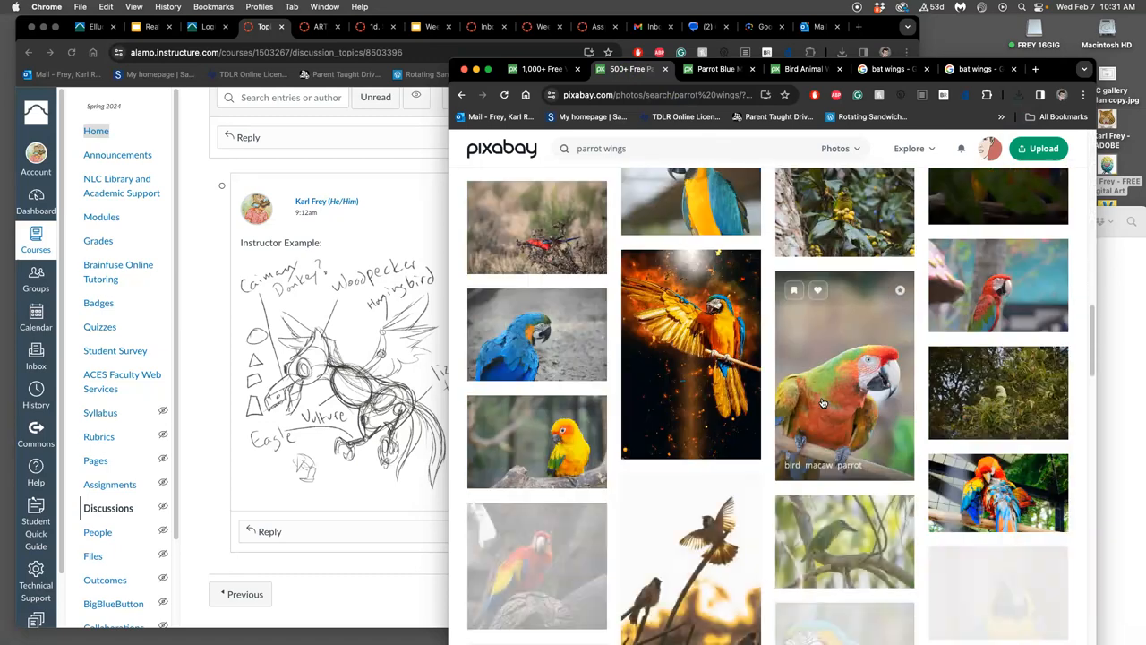
pyautogui.scroll(-3)
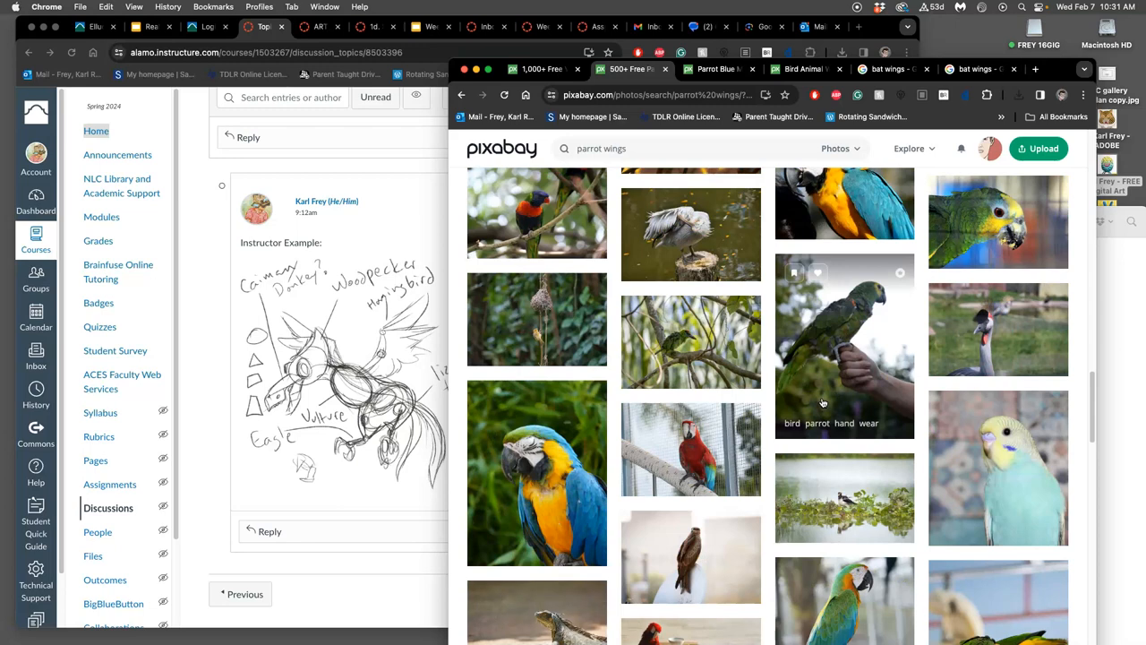
pyautogui.scroll(-3)
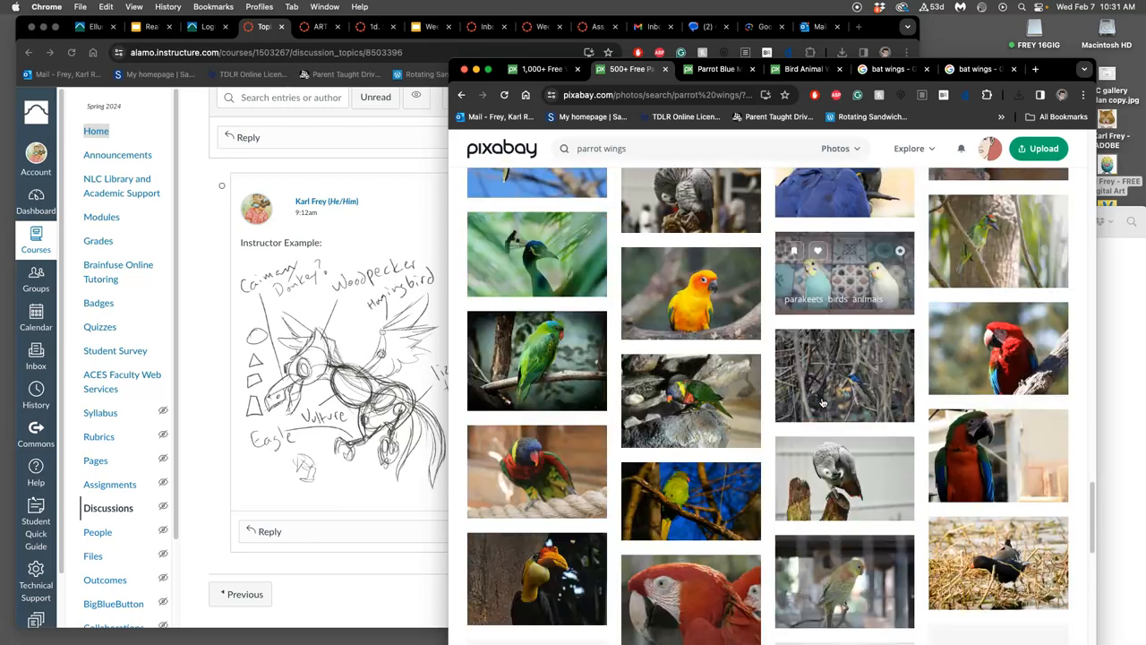
pyautogui.scroll(-3)
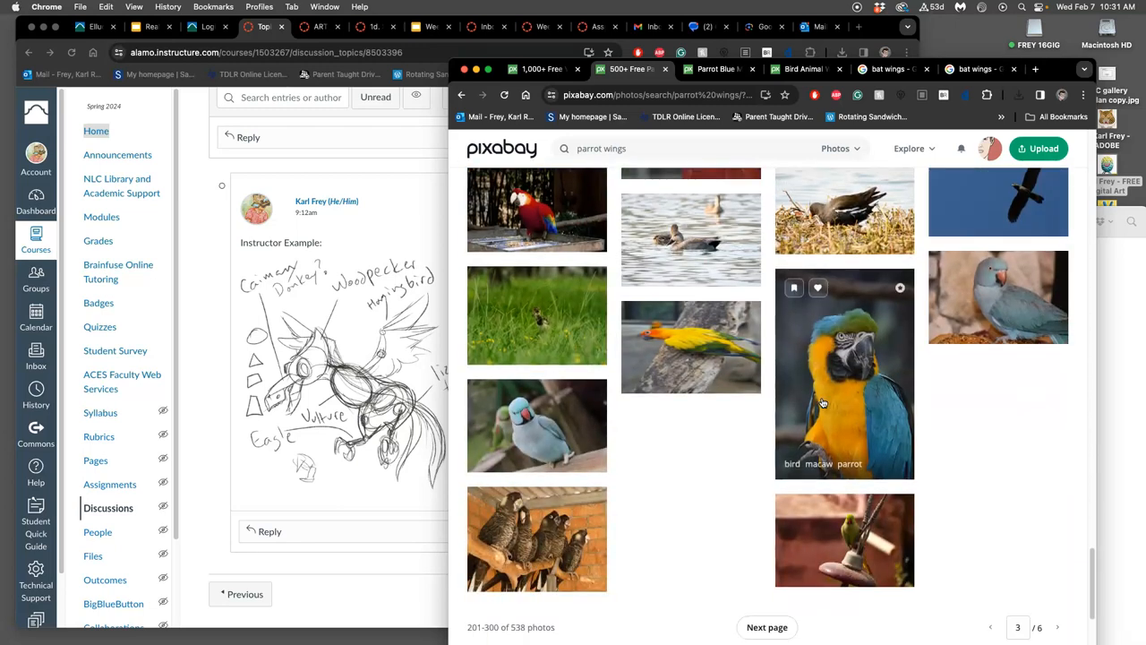
pyautogui.scroll(-3)
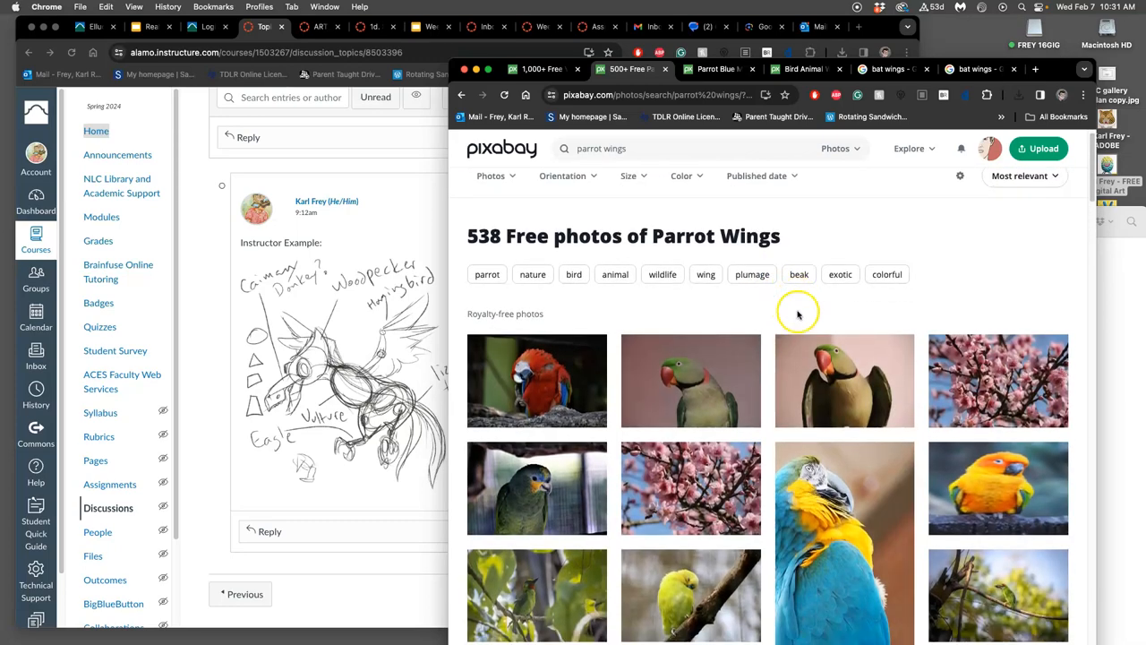
pyautogui.scroll(-3)
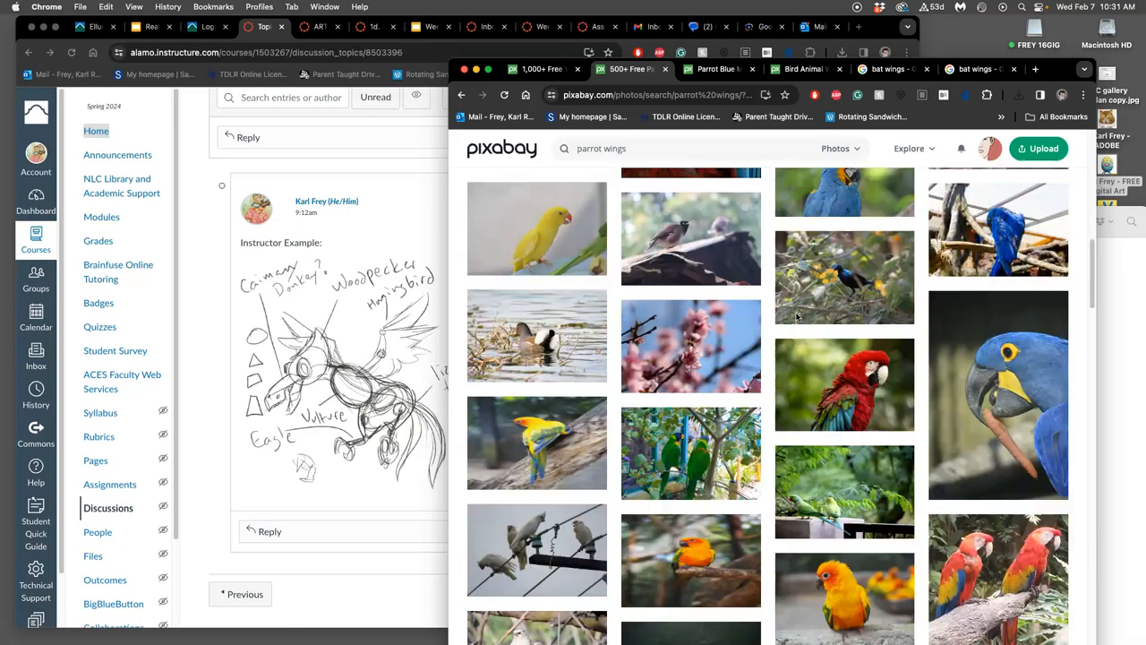
pyautogui.scroll(-3)
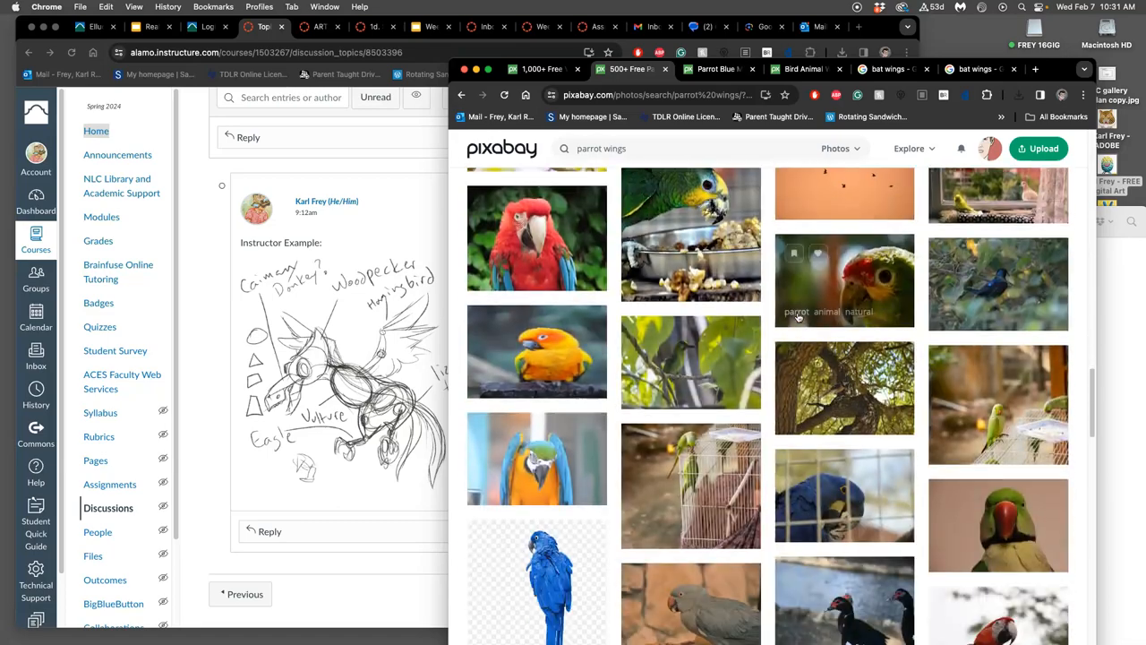
pyautogui.scroll(-3)
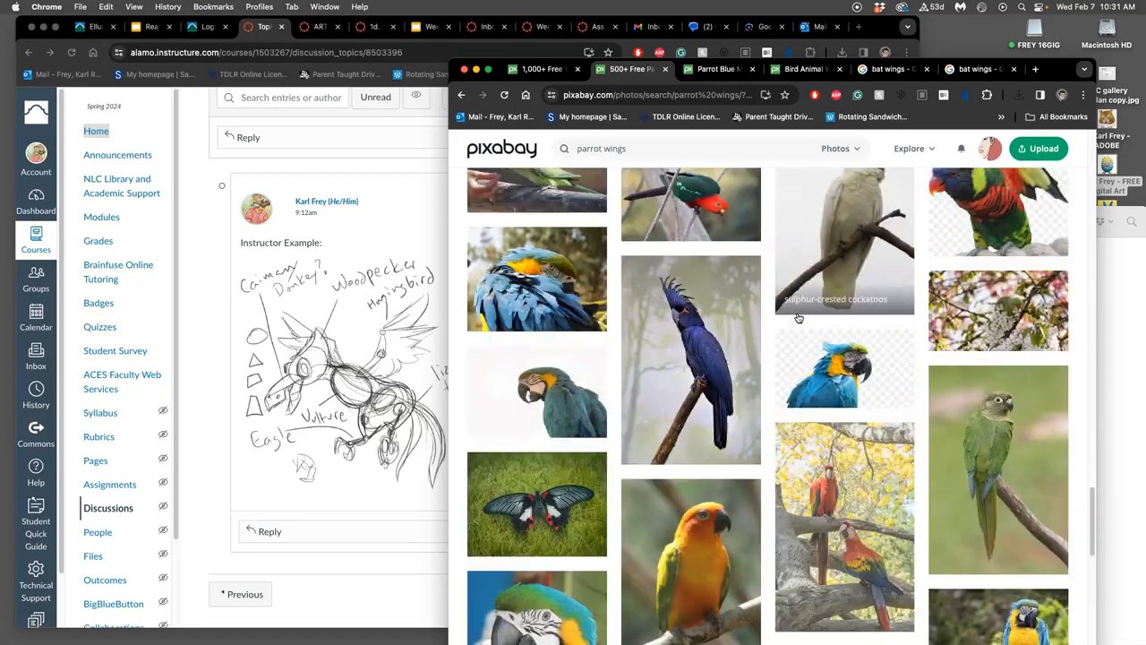
pyautogui.scroll(-3)
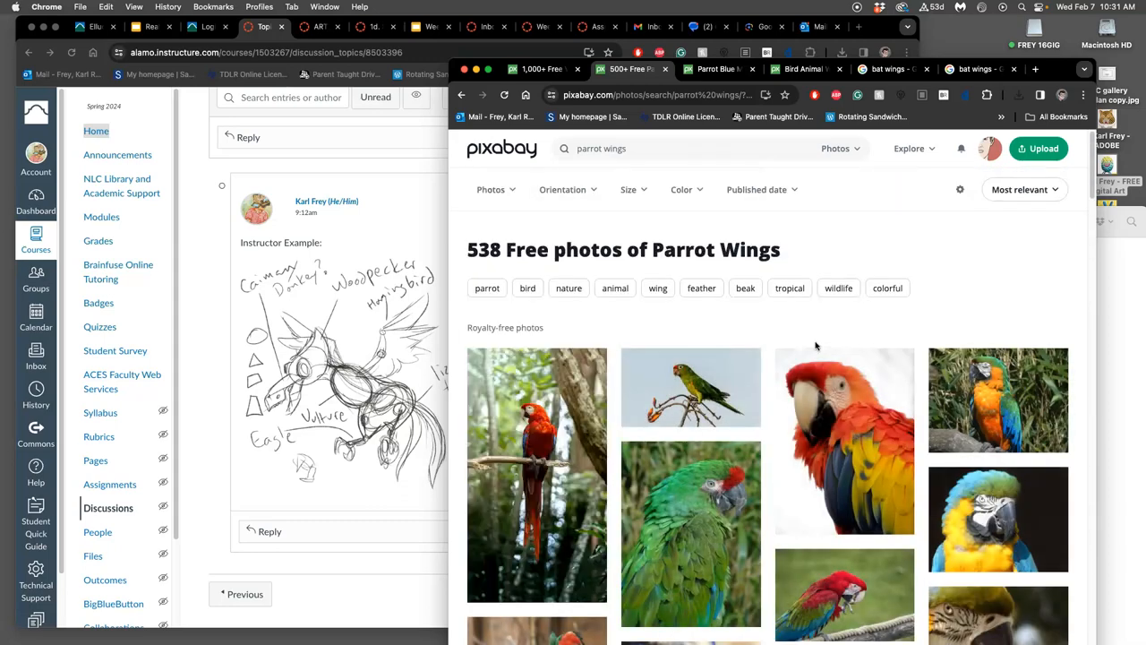
pyautogui.scroll(-3)
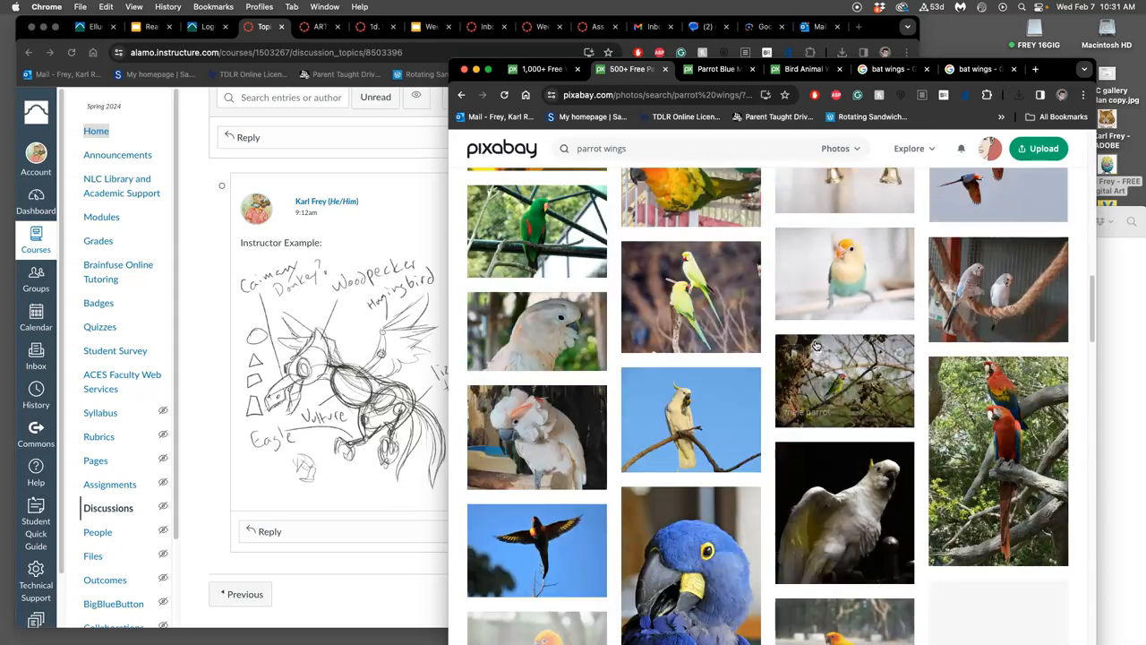
pyautogui.scroll(-3)
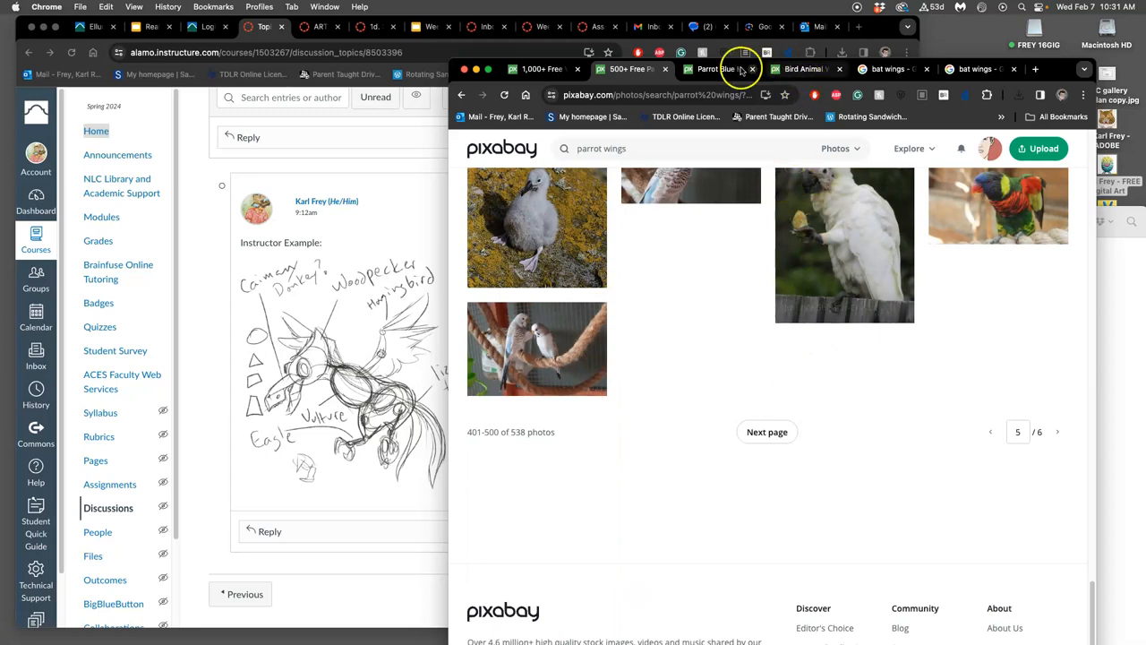
# Step: Return to the blue macaw photo page and dismiss the download thank-you popup
pyautogui.click(846, 242)
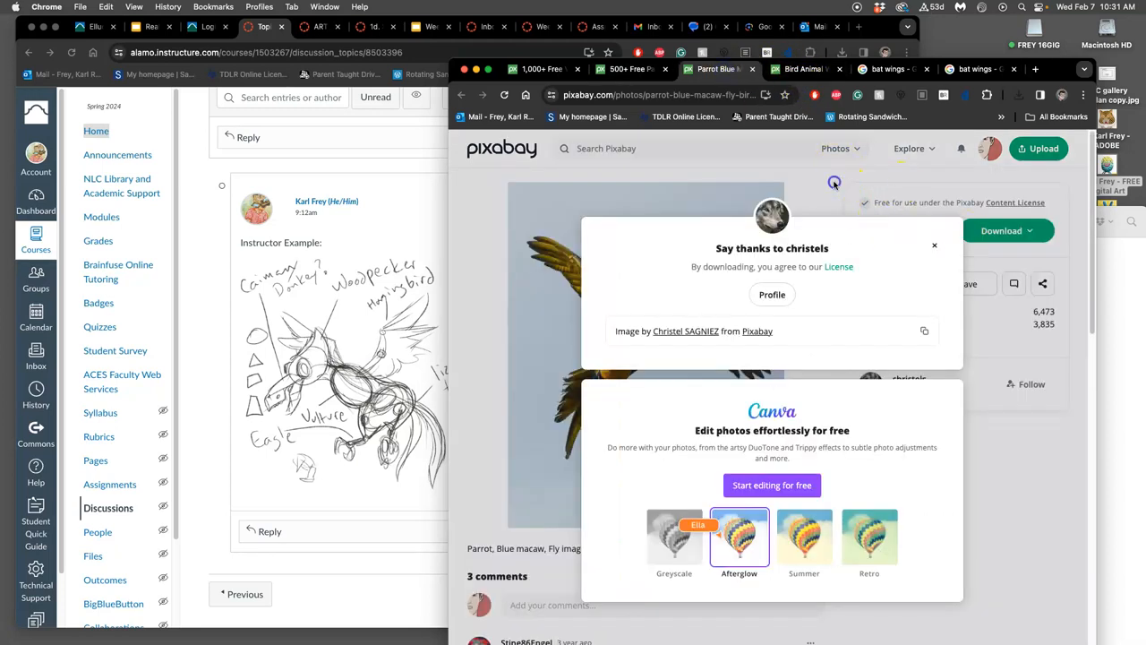
pyautogui.click(935, 244)
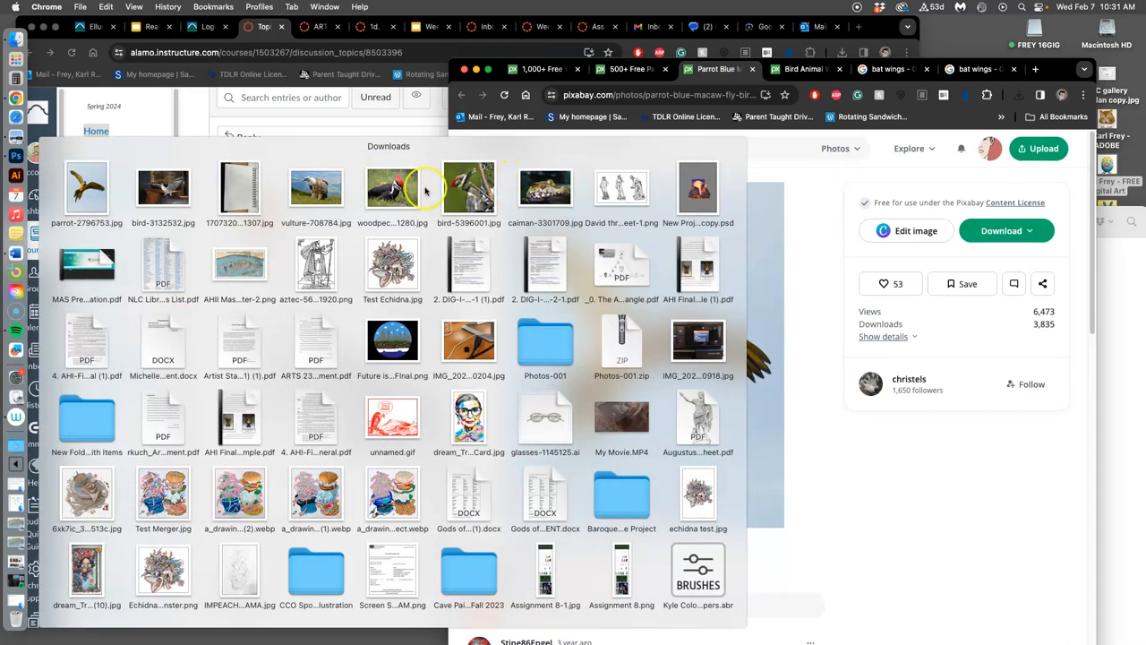
pyautogui.moveTo(193, 194)
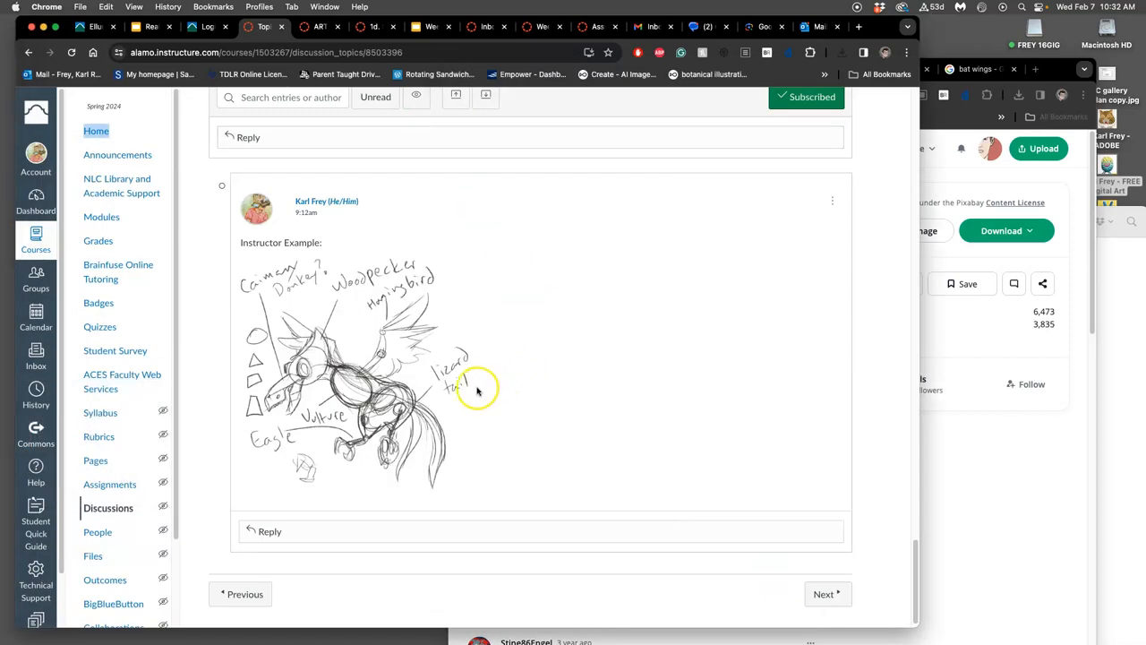
pyautogui.moveTo(376, 450)
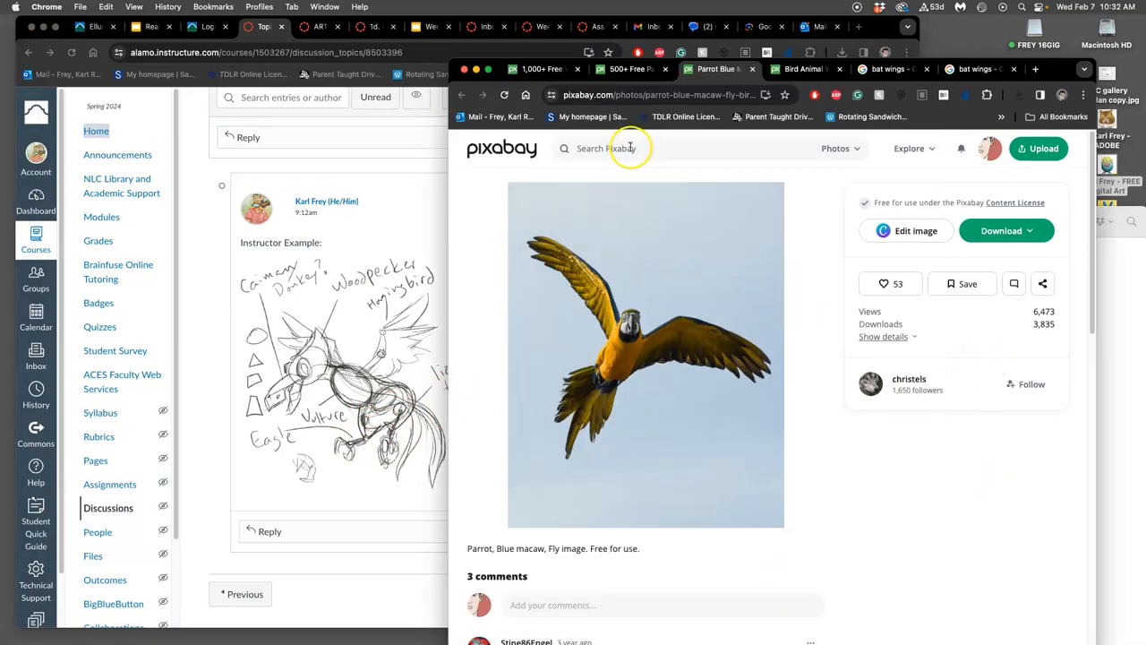
# Step: Search 'eagle claws' and browse the 48 photo results to the end
pyautogui.write('eag')
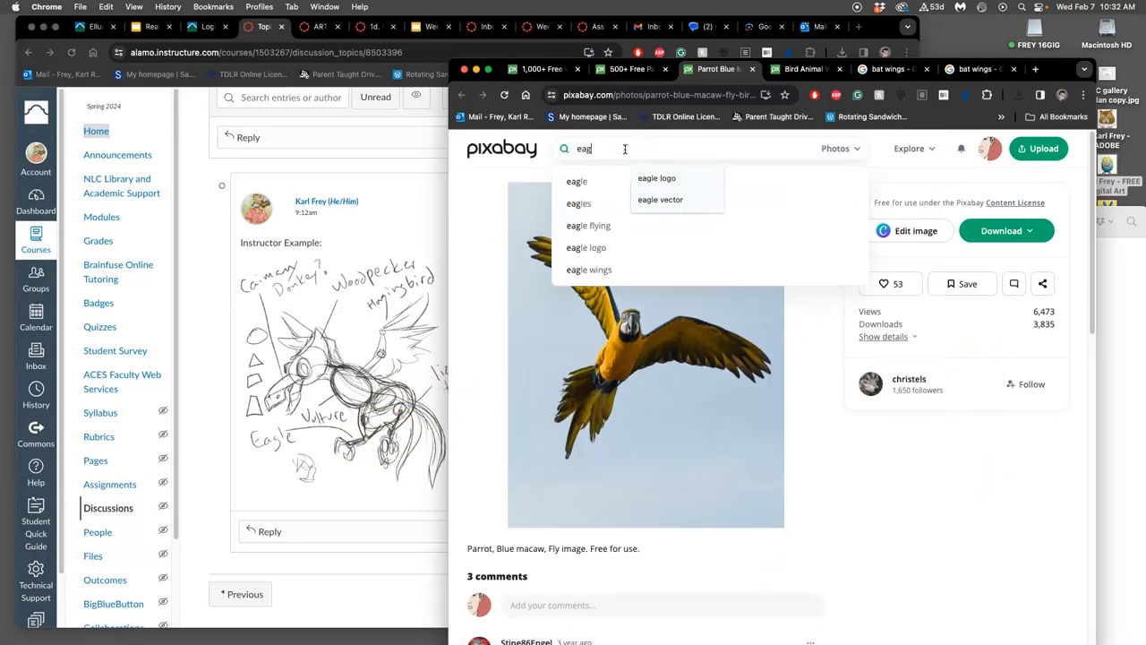
pyautogui.write('eagle claws')
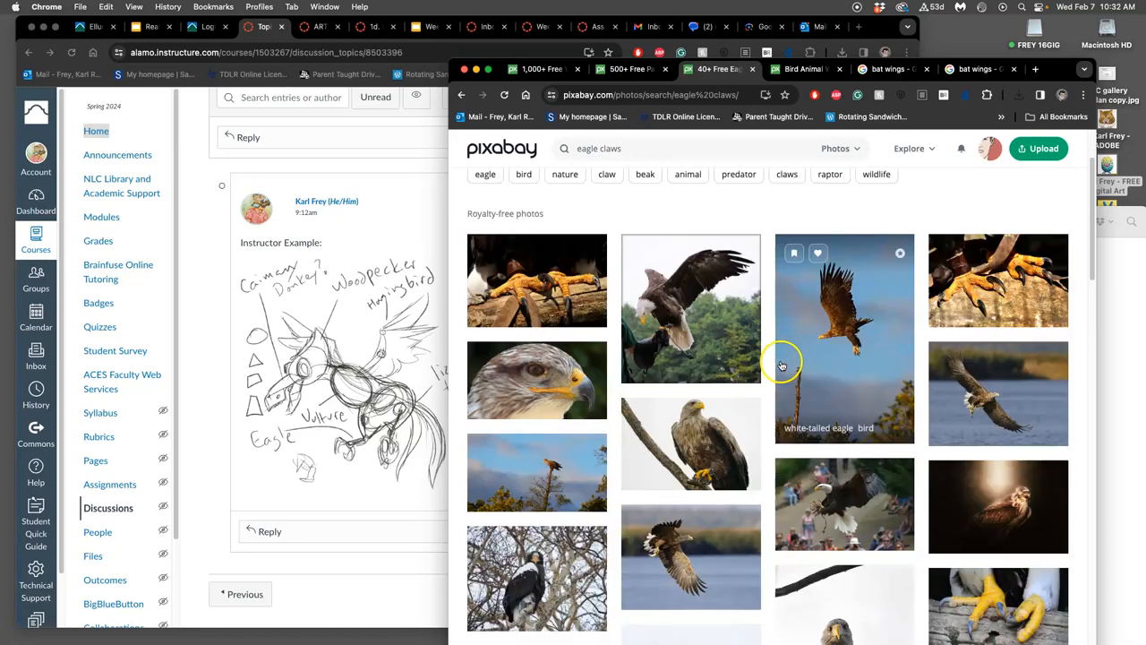
pyautogui.scroll(-3)
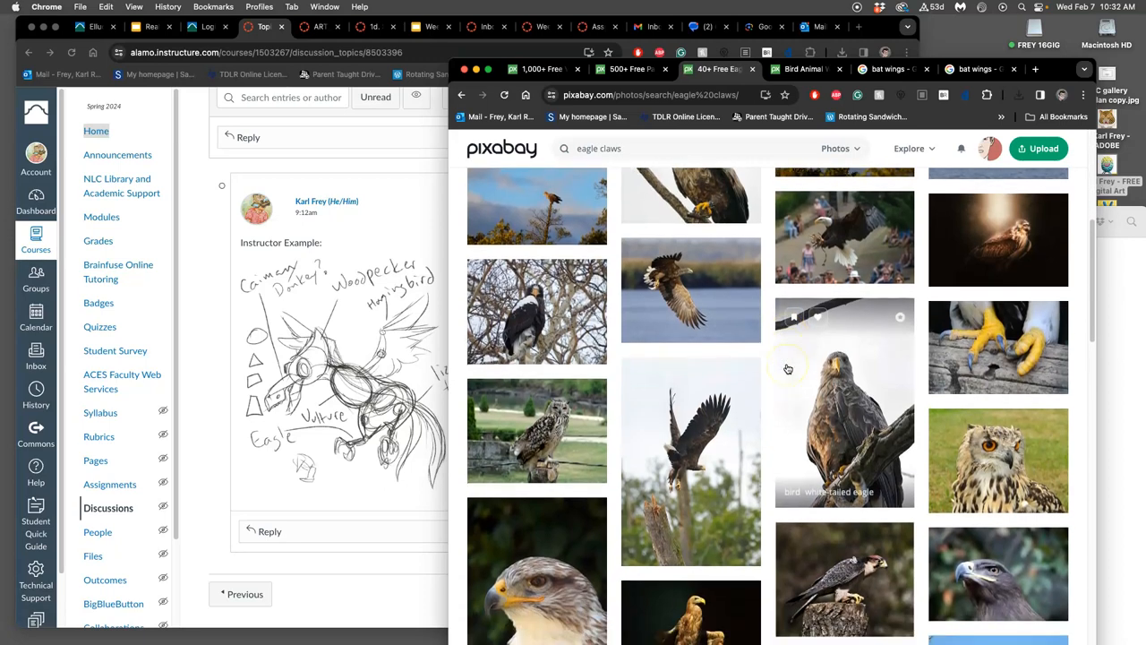
pyautogui.scroll(-3)
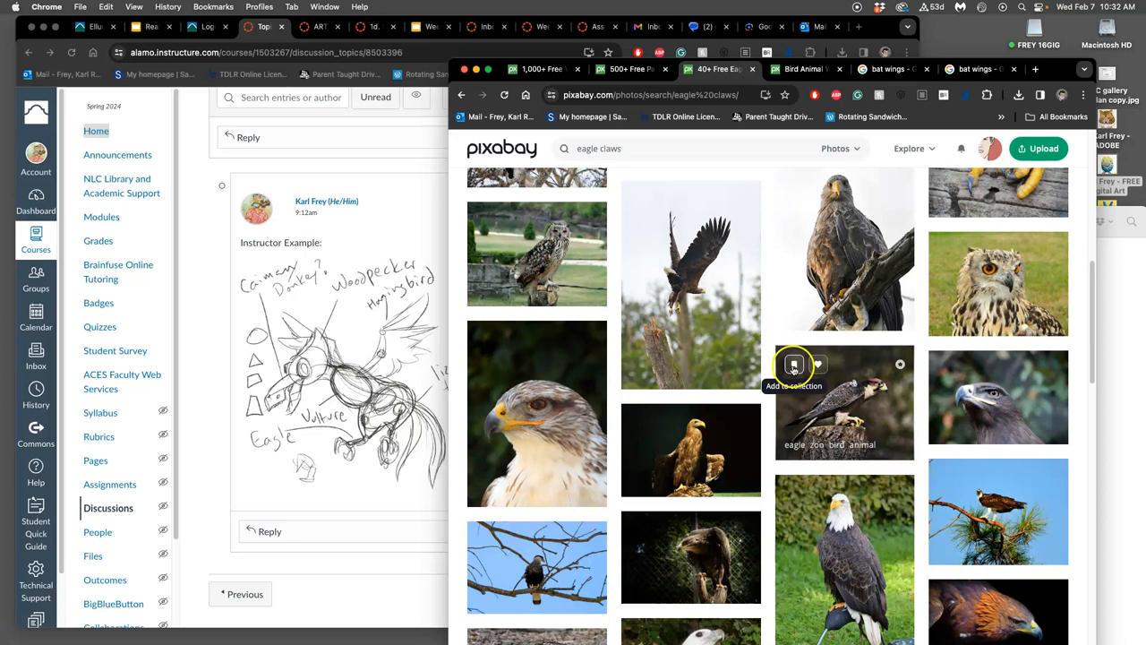
pyautogui.moveTo(680, 301)
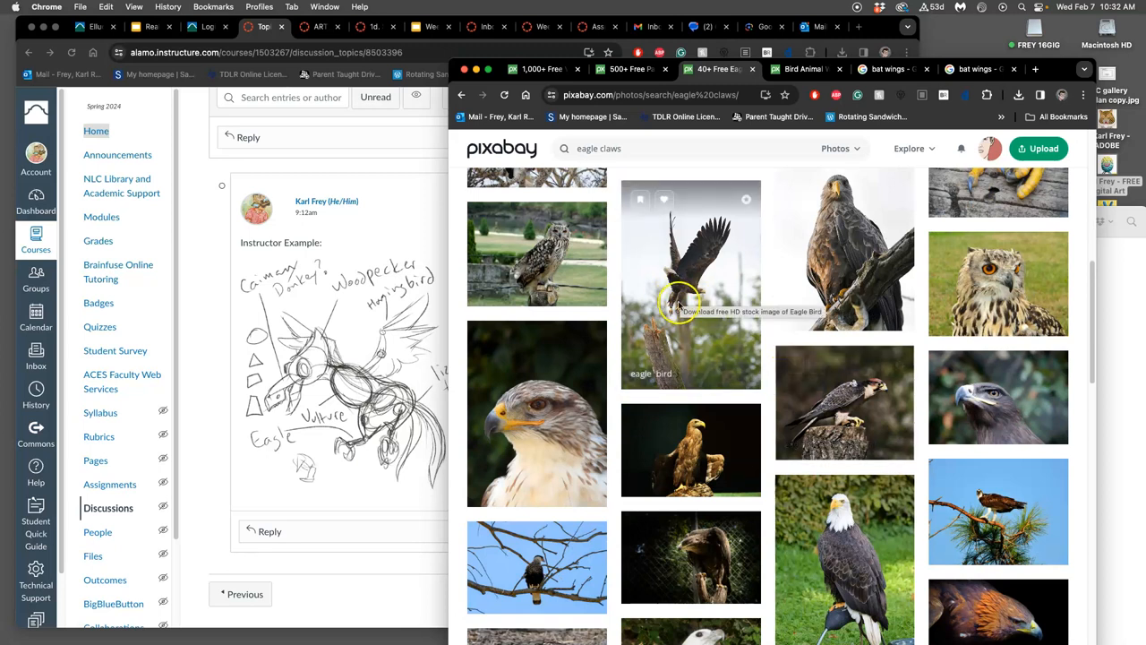
pyautogui.moveTo(762, 369)
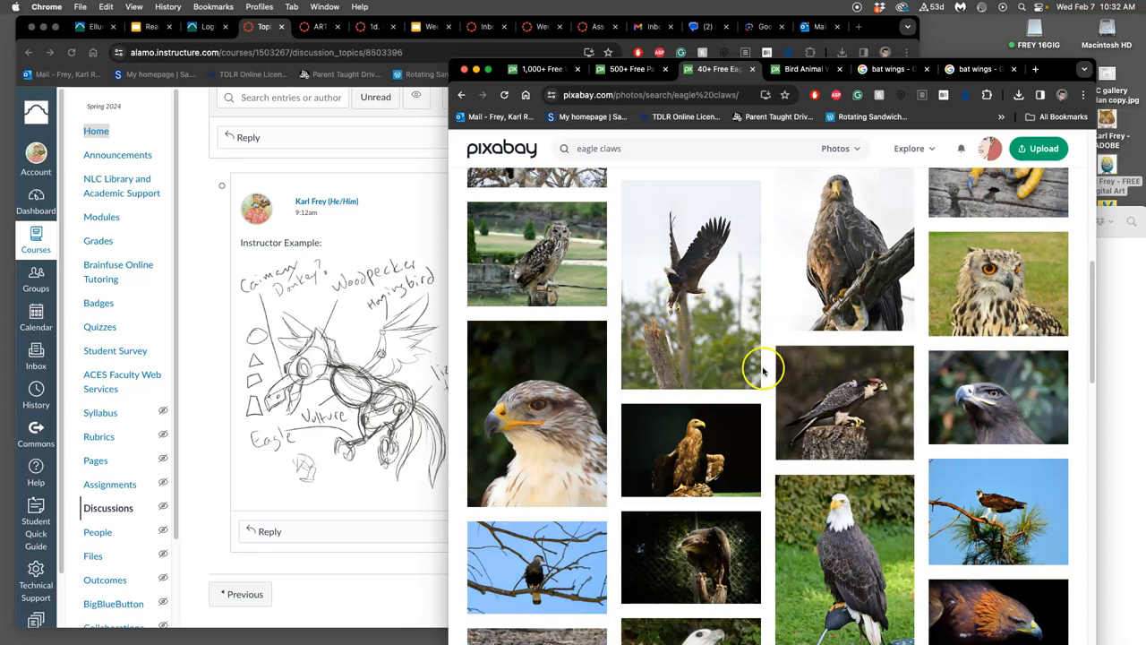
pyautogui.scroll(-3)
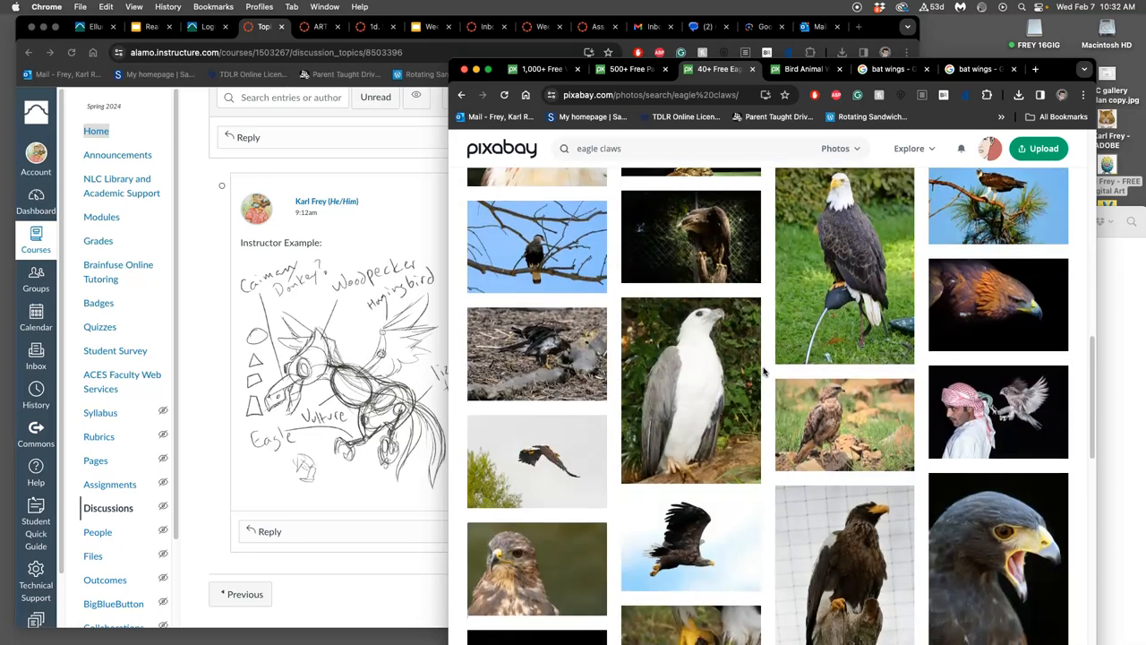
pyautogui.scroll(-3)
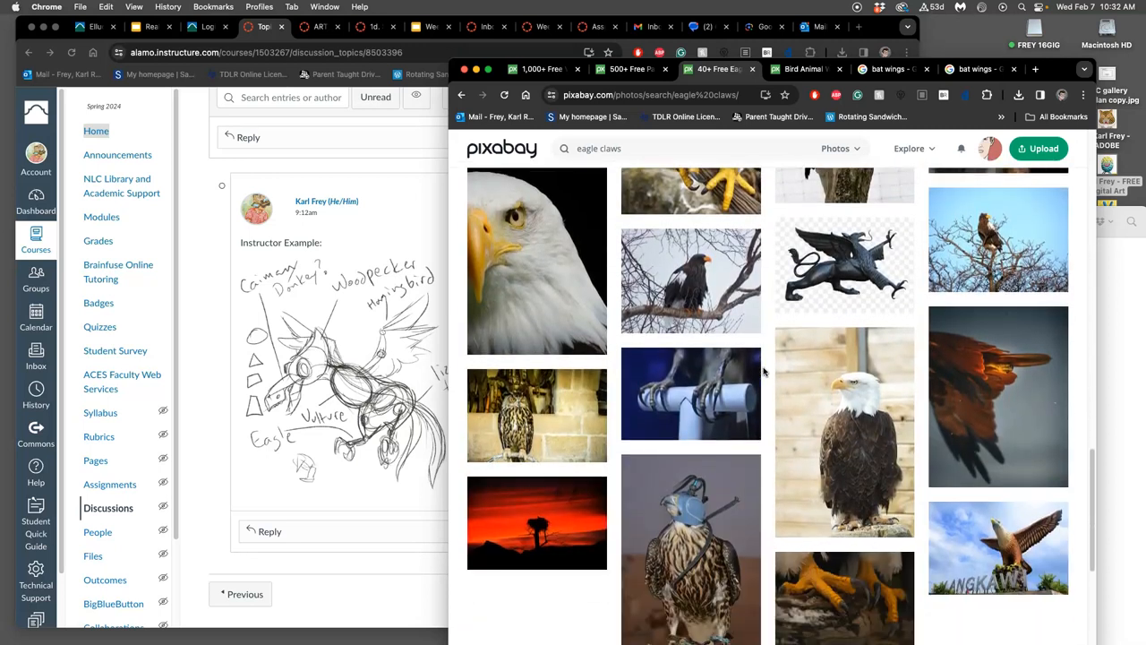
pyautogui.scroll(-3)
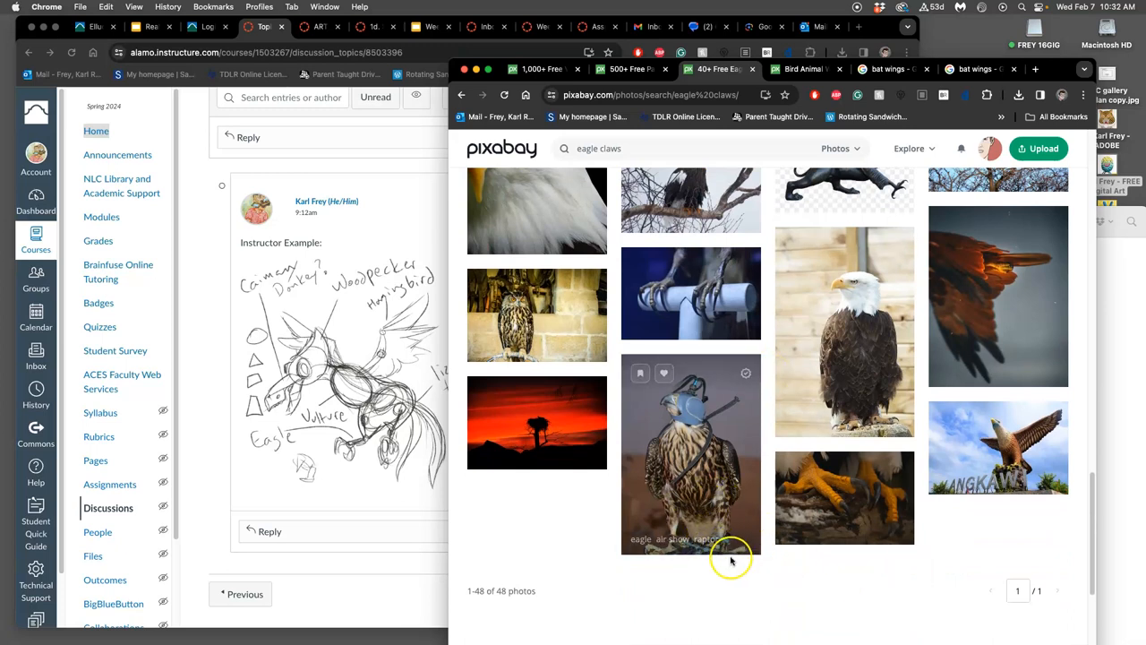
pyautogui.moveTo(1036, 605)
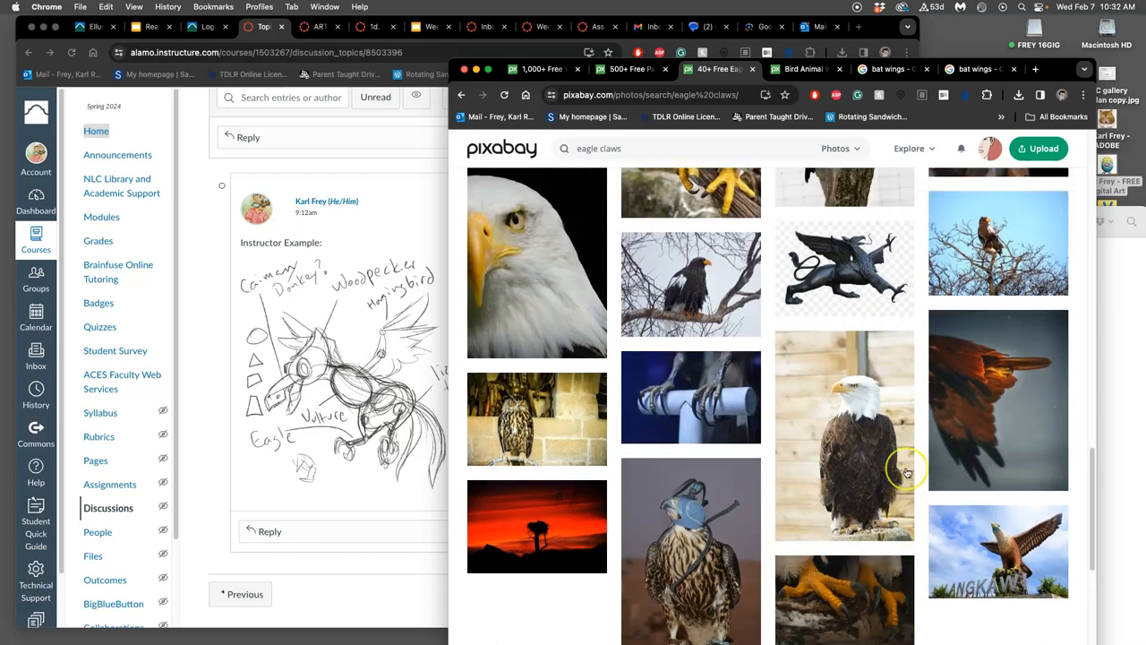
pyautogui.scroll(-3)
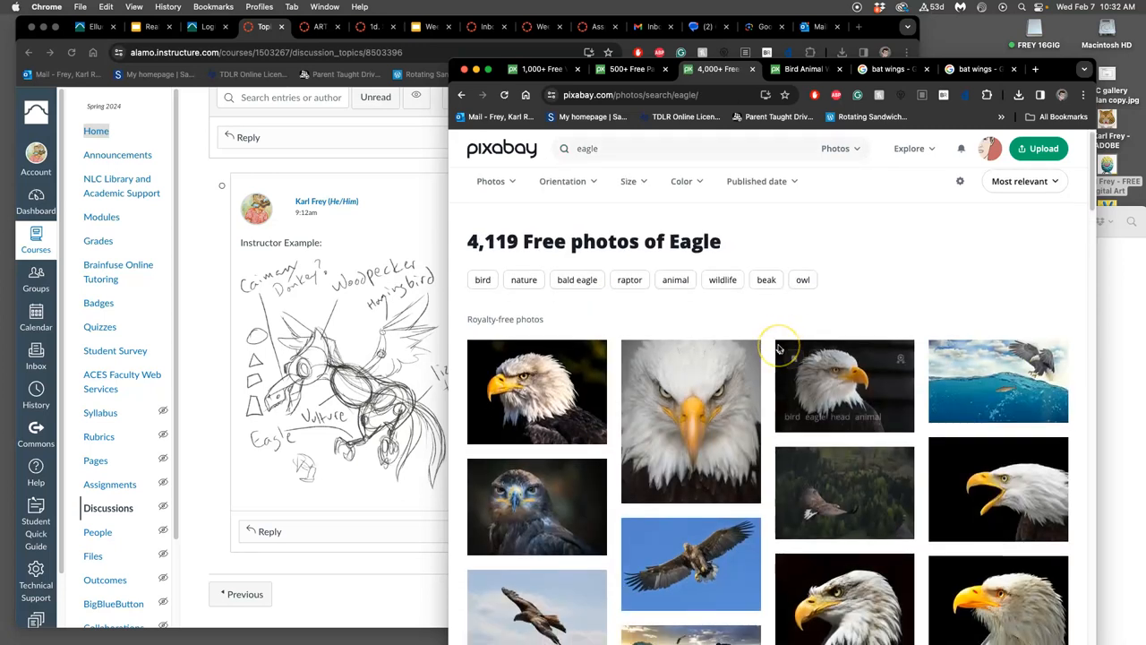
# Step: Browse the eagle results to page 2 and return to the already open flying eagle photo
pyautogui.scroll(-3)
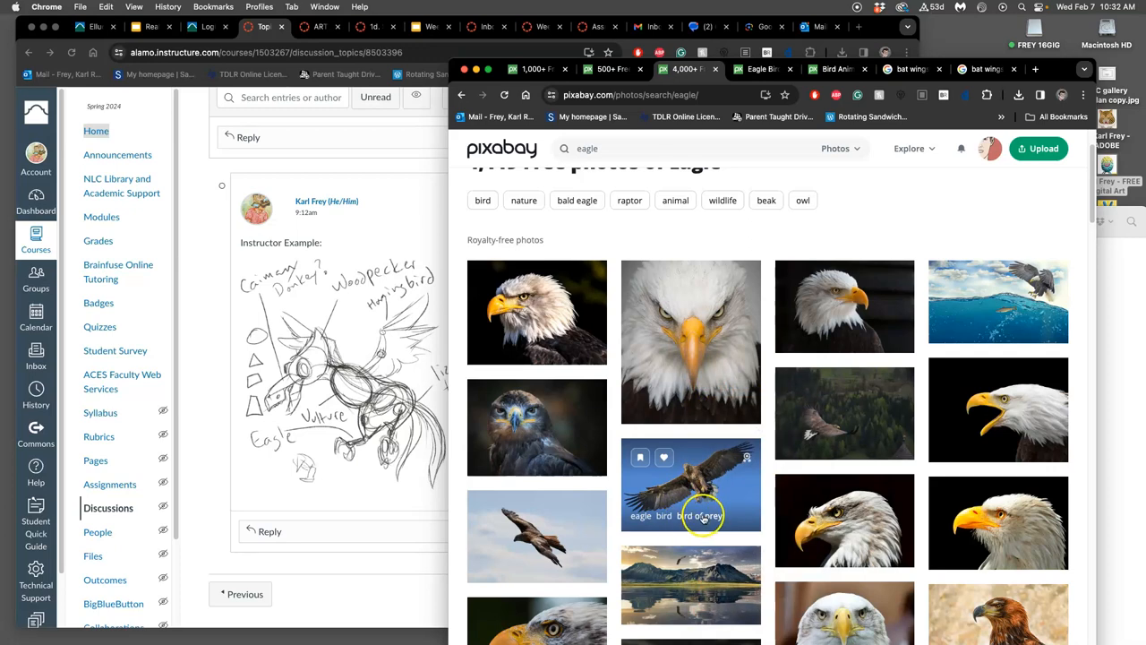
pyautogui.scroll(-3)
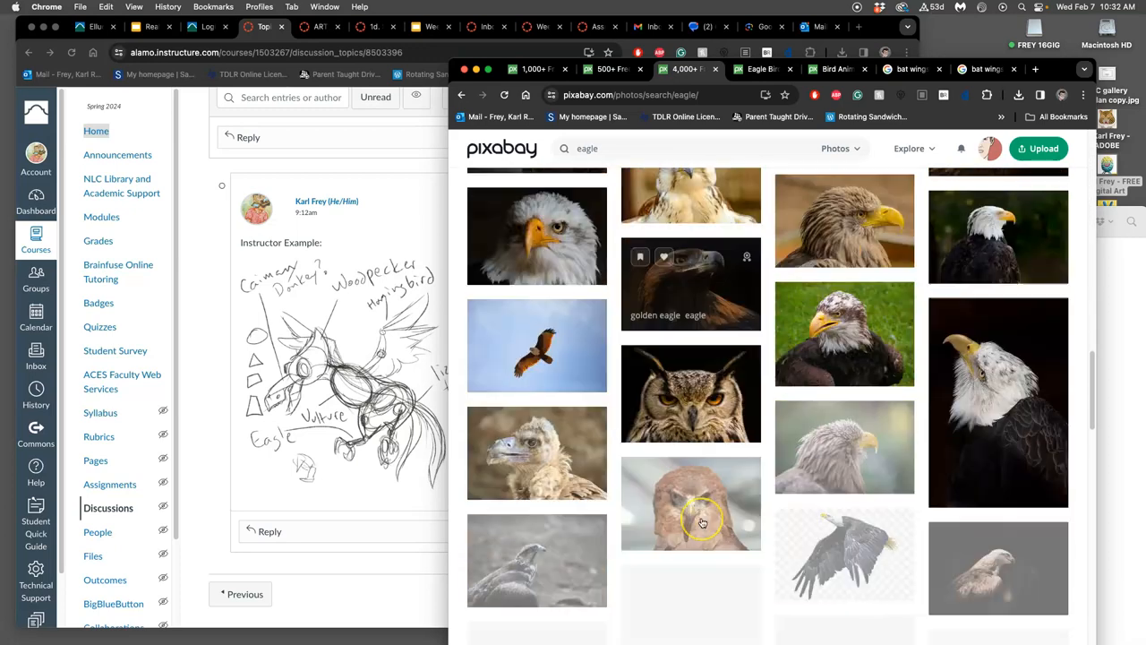
pyautogui.scroll(-3)
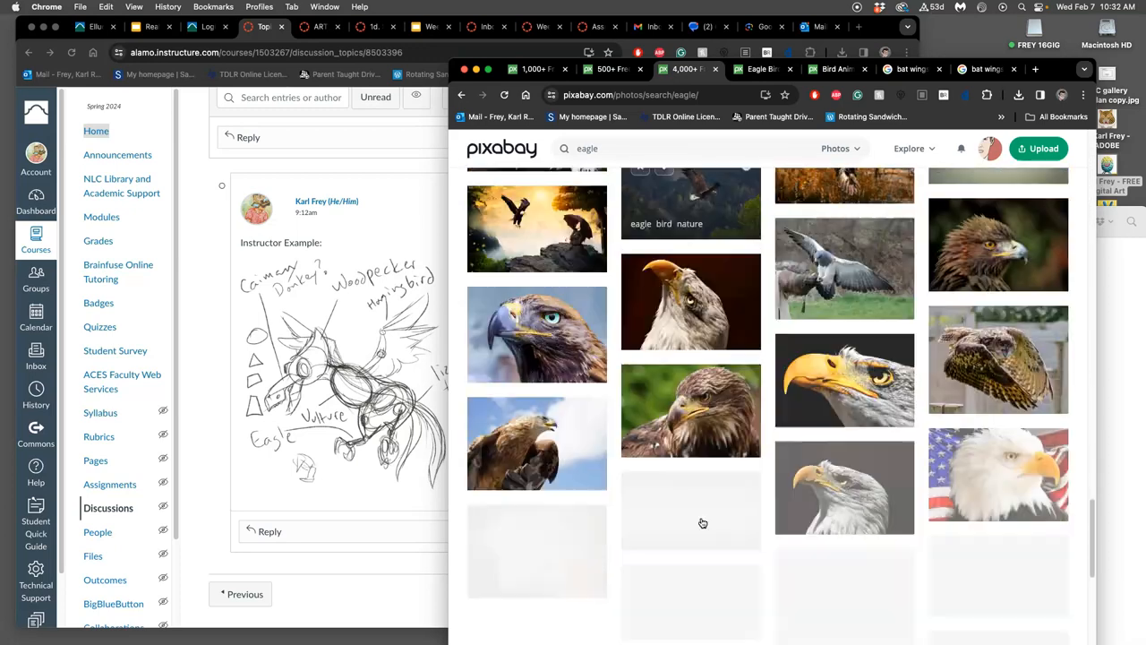
pyautogui.scroll(-3)
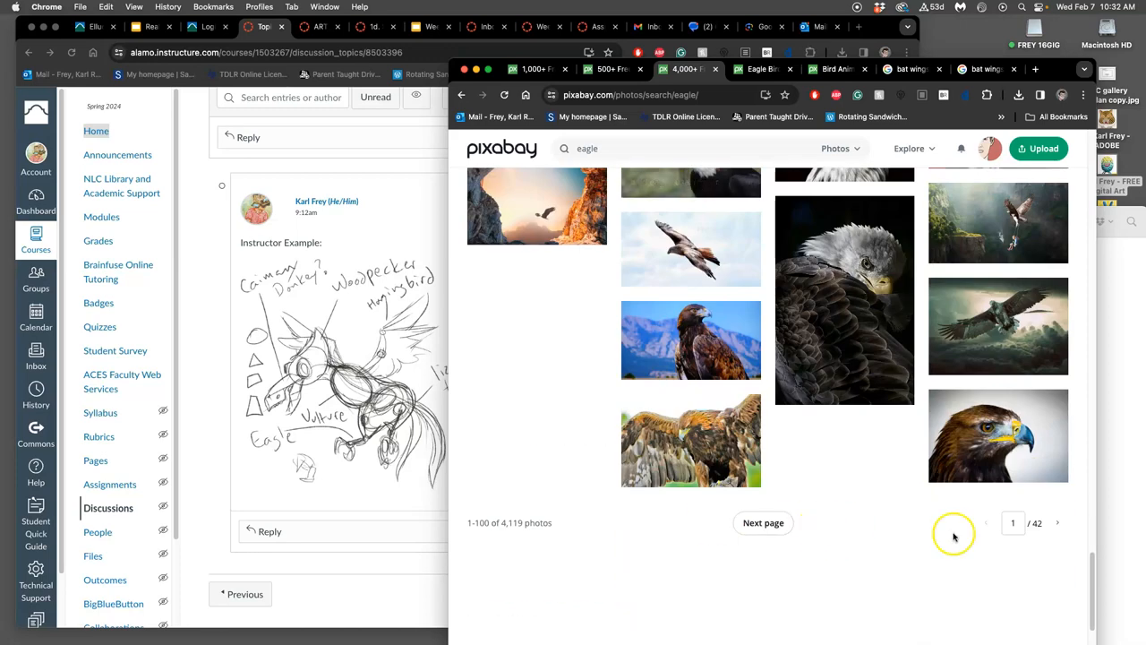
pyautogui.click(763, 523)
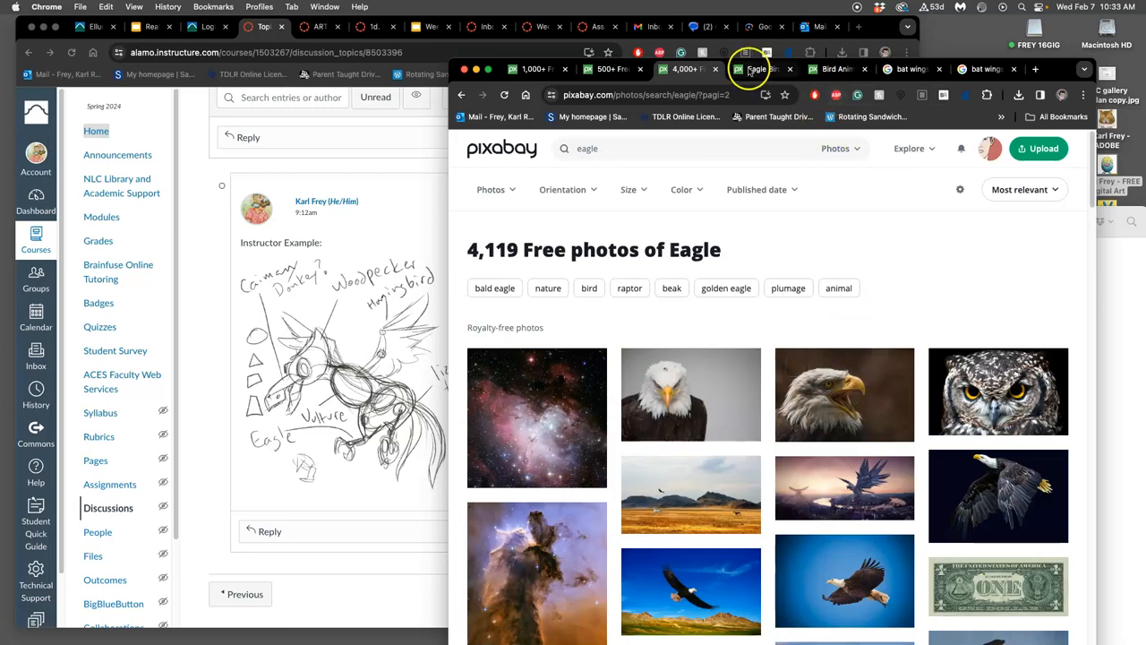
pyautogui.click(845, 488)
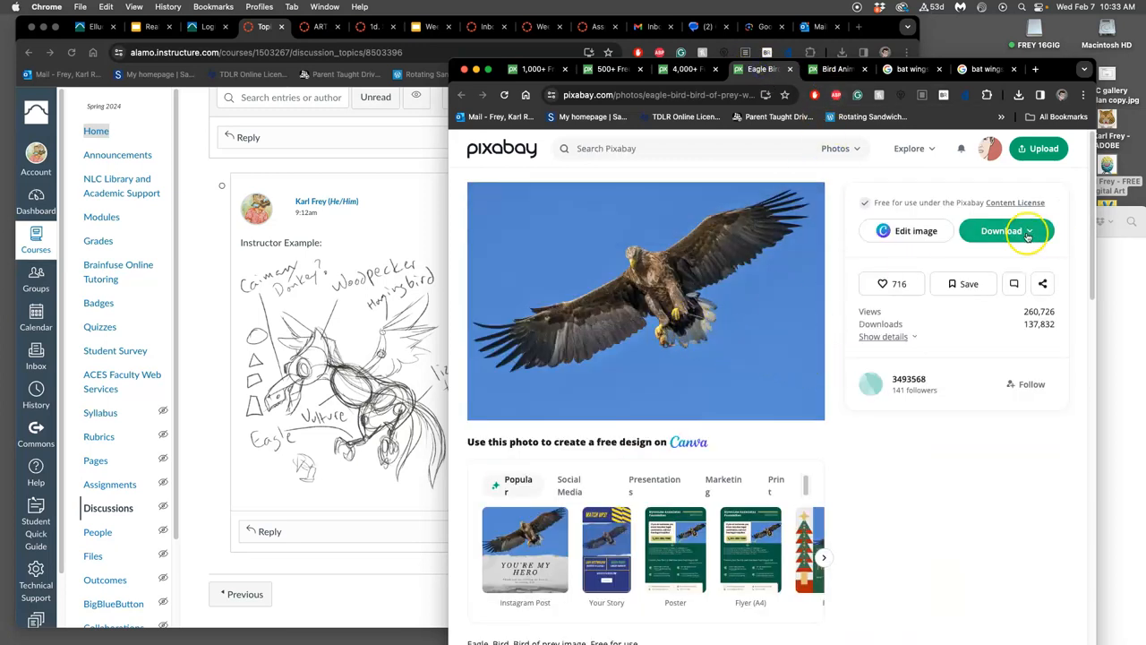
# Step: Download the flying eagle photo at its largest 3602×2402 size
pyautogui.click(1001, 230)
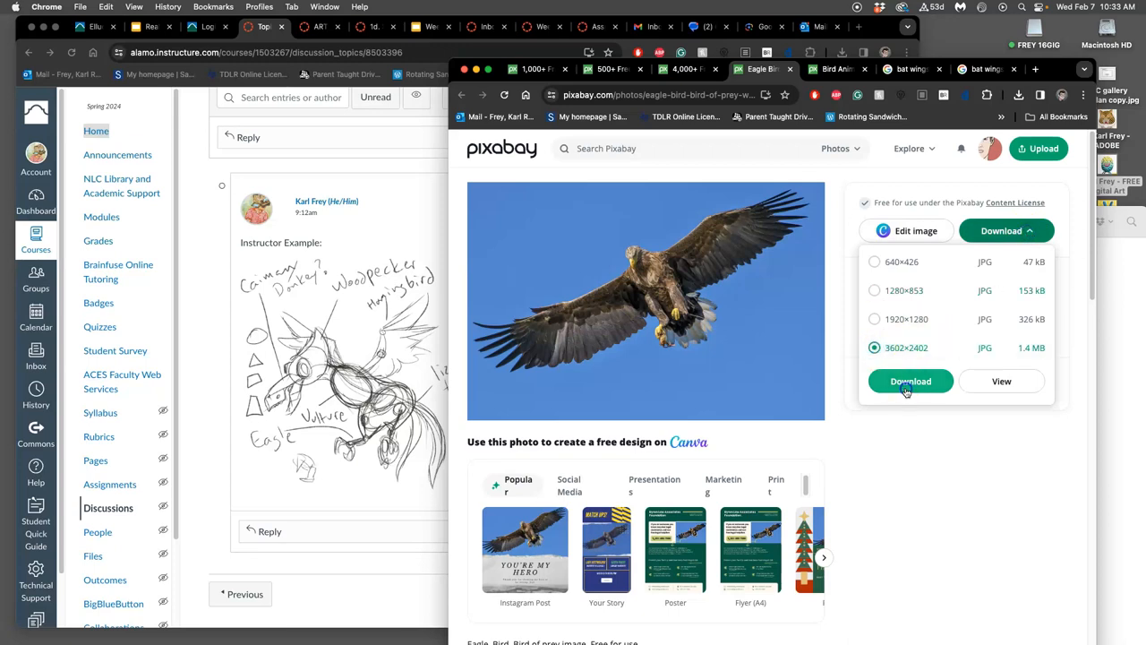
pyautogui.click(910, 379)
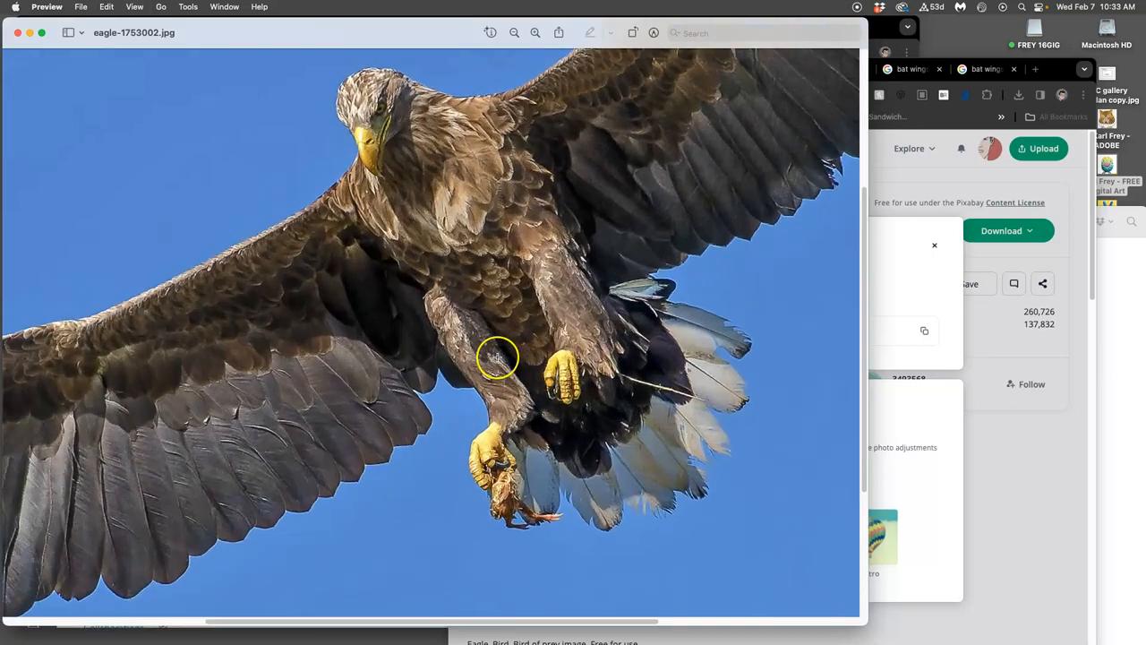
# Step: Inspect the eagle's talons up close in eagle-1753002.jpg, then show the whole photo again
pyautogui.scroll(-3)
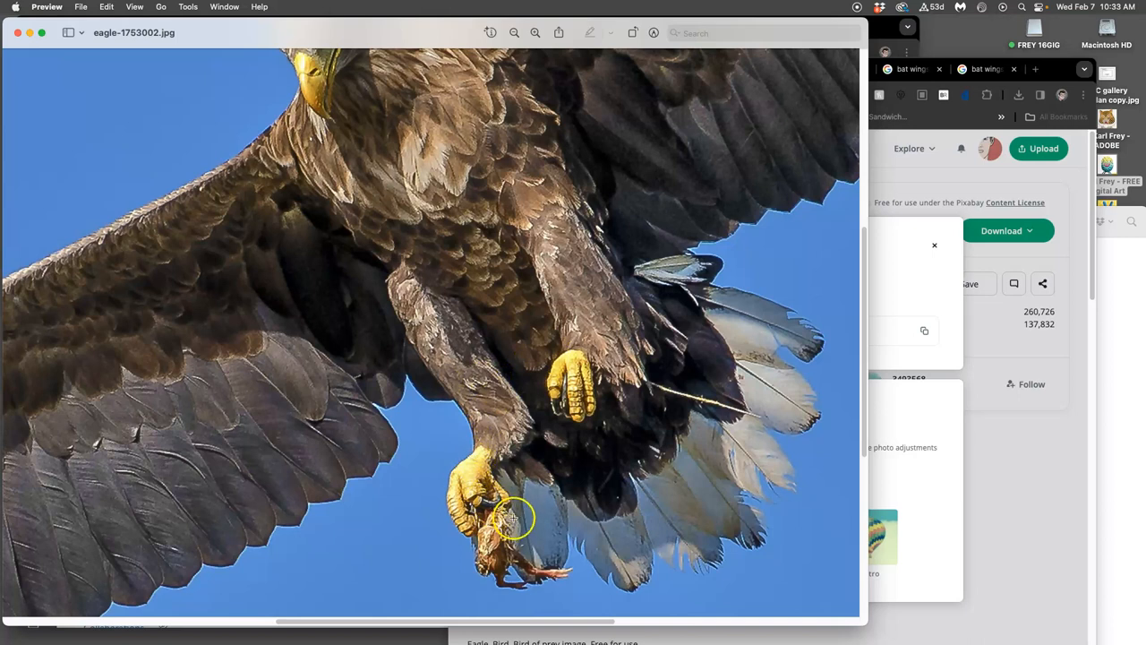
pyautogui.moveTo(536, 573)
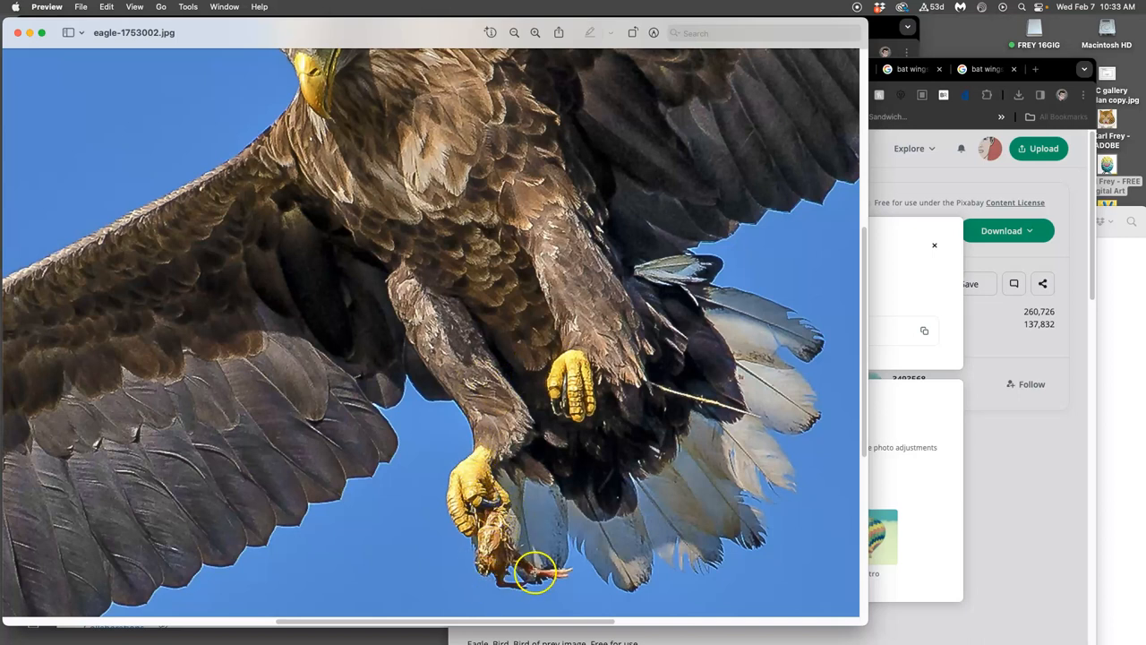
pyautogui.moveTo(484, 515)
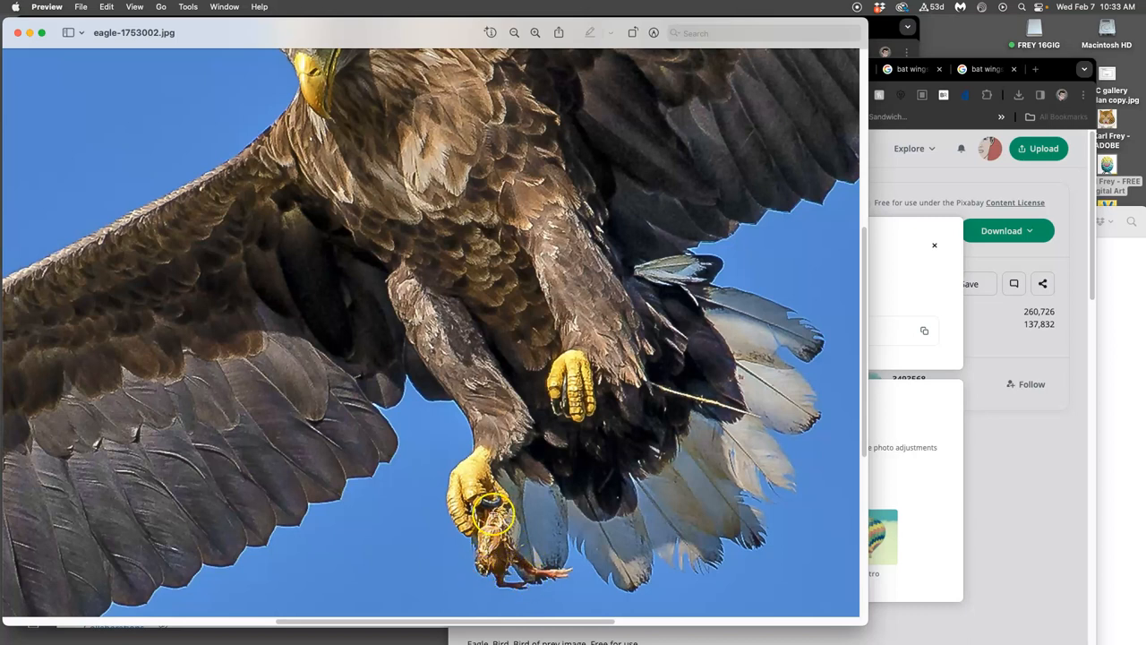
pyautogui.moveTo(505, 559)
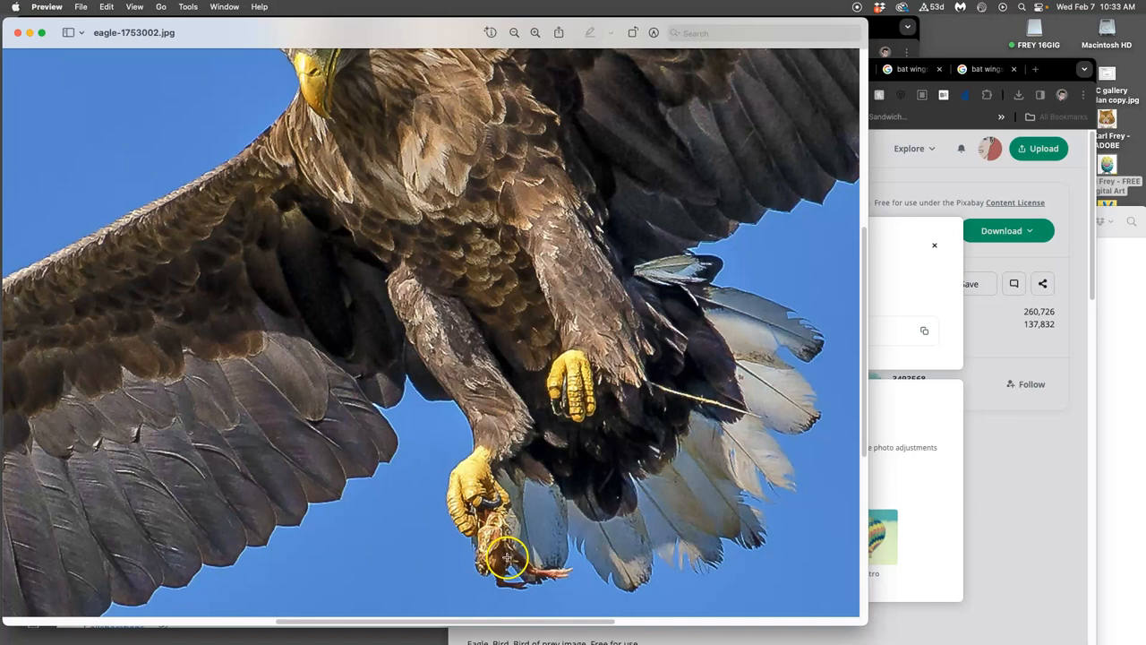
pyautogui.click(533, 33)
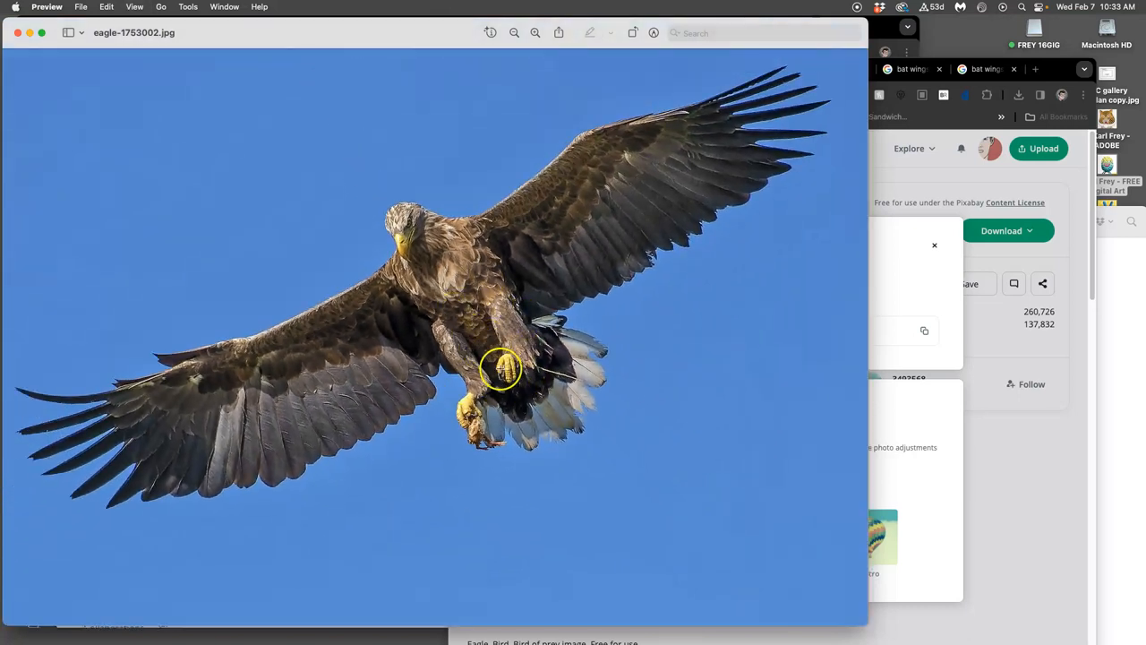
pyautogui.moveTo(21, 32)
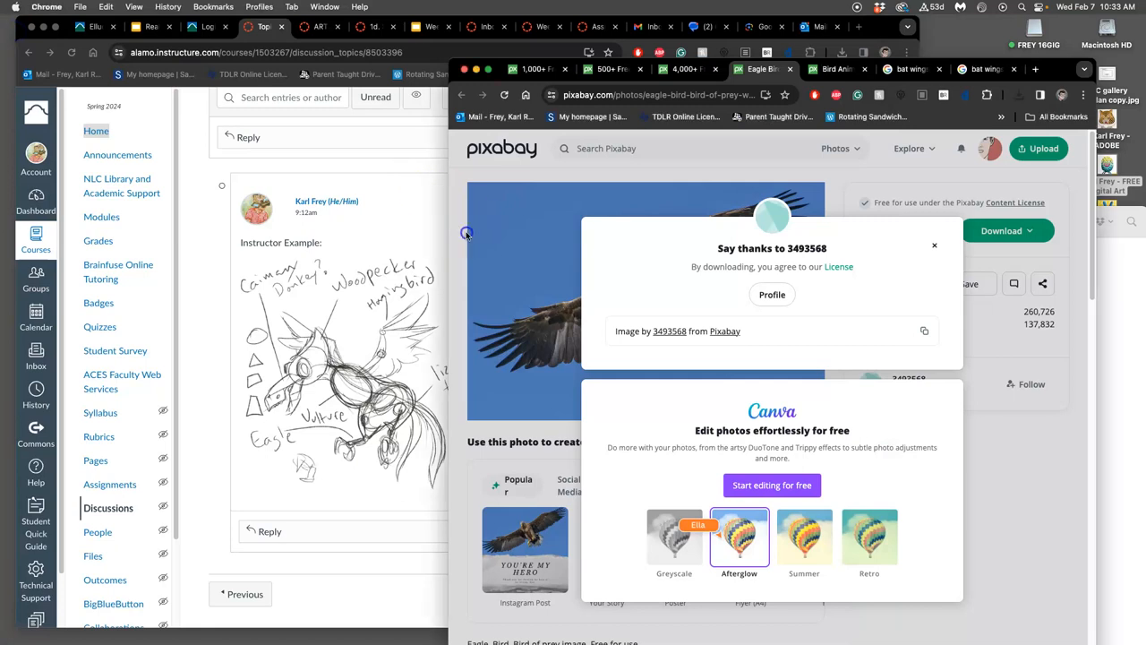
# Step: Dismiss the 'Say thanks' download popup on the eagle photo page
pyautogui.click(935, 244)
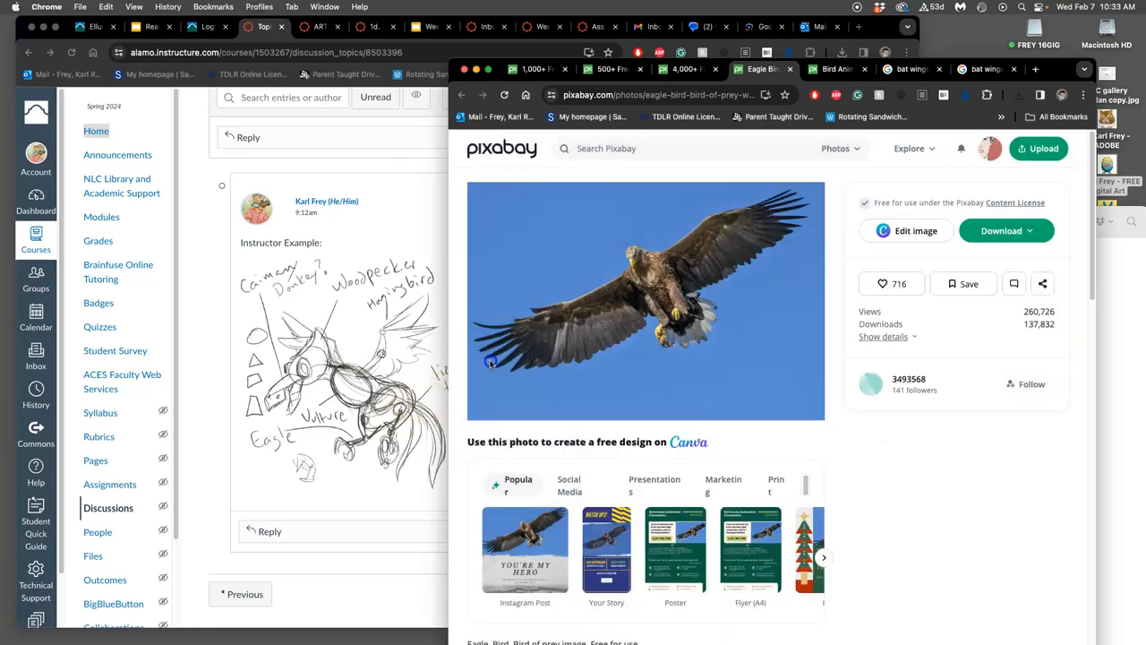
pyautogui.moveTo(756, 272)
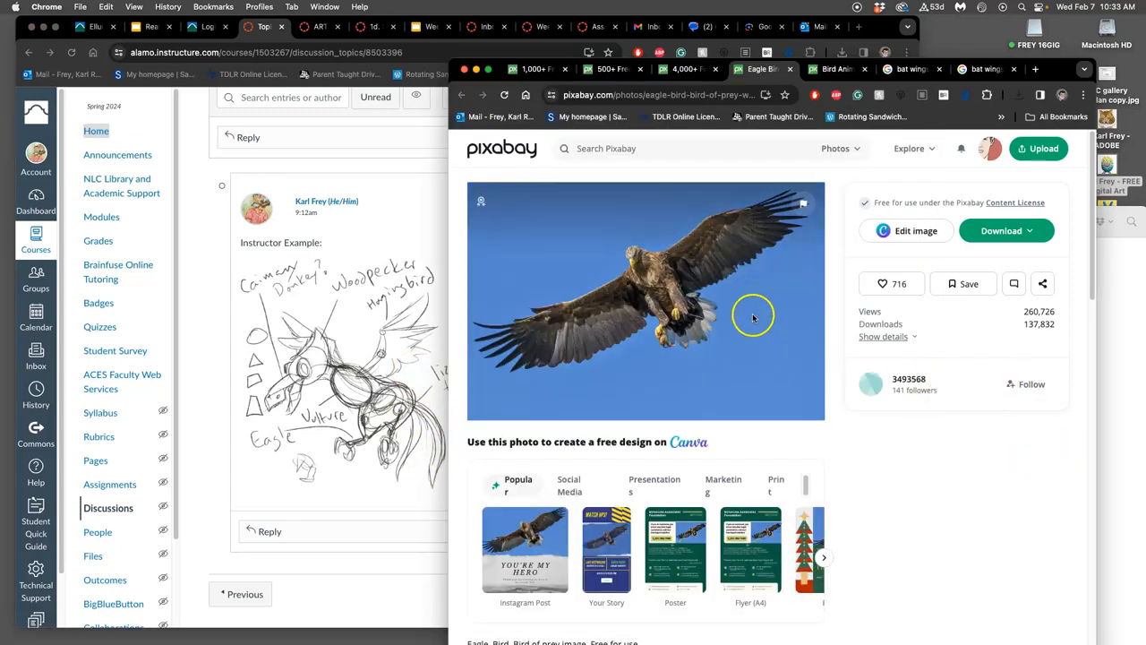
pyautogui.moveTo(756, 301)
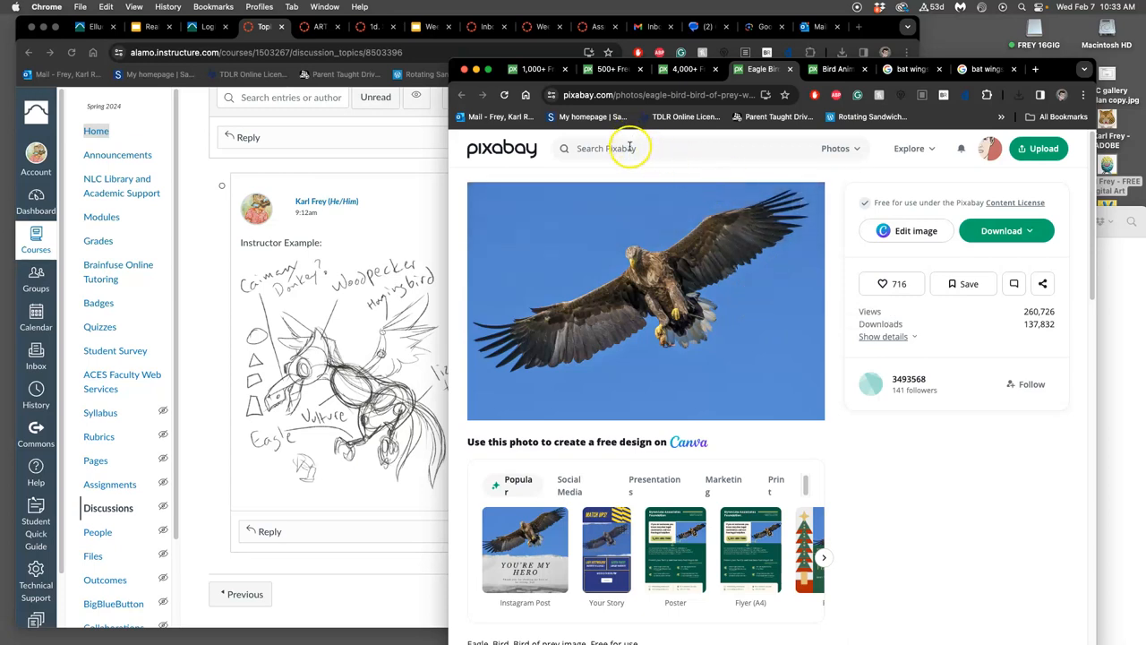
# Step: Search Pixabay for 'palm leaf', browse the 1,113 results, and begin a 'bird of paradise' search
pyautogui.click(627, 147)
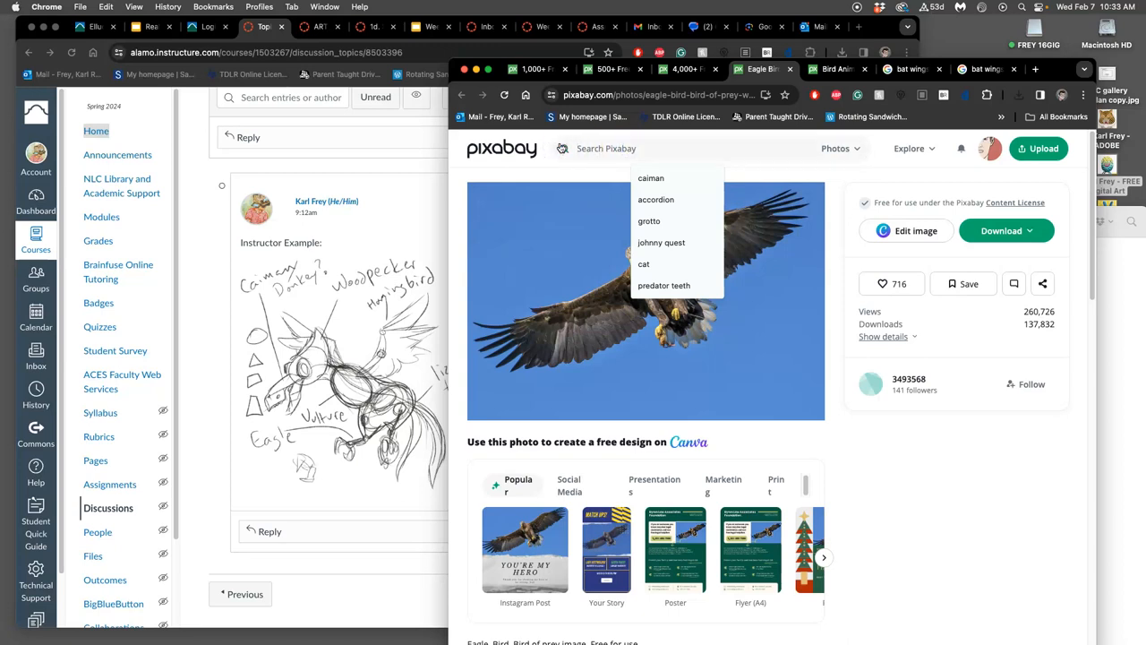
pyautogui.write('palm leaf')
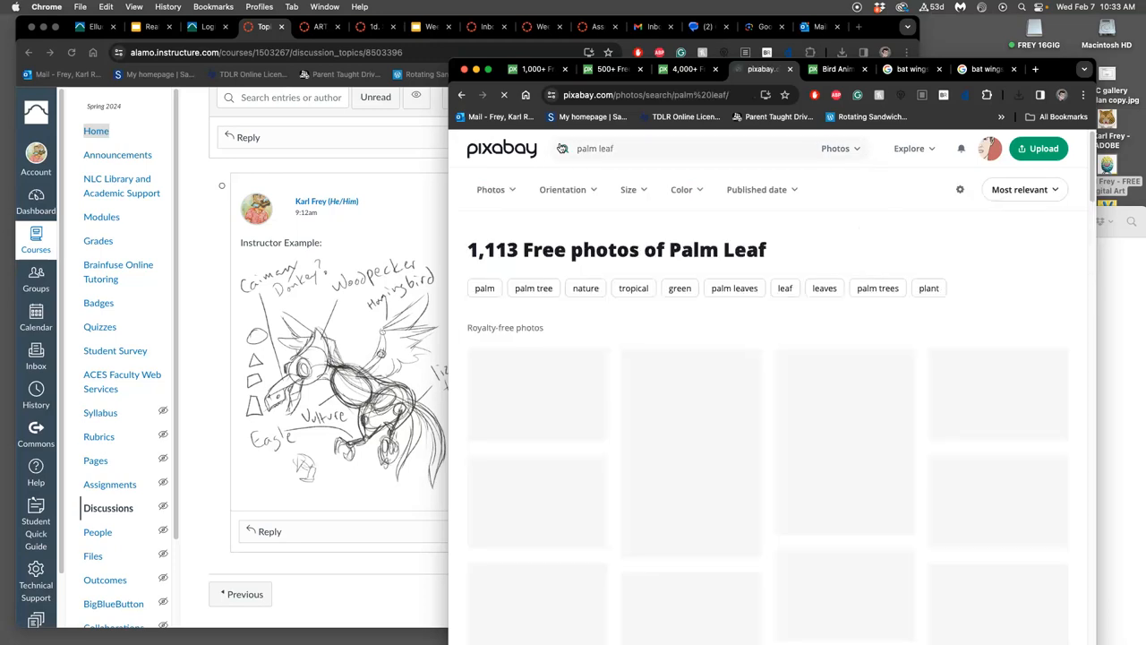
pyautogui.scroll(-3)
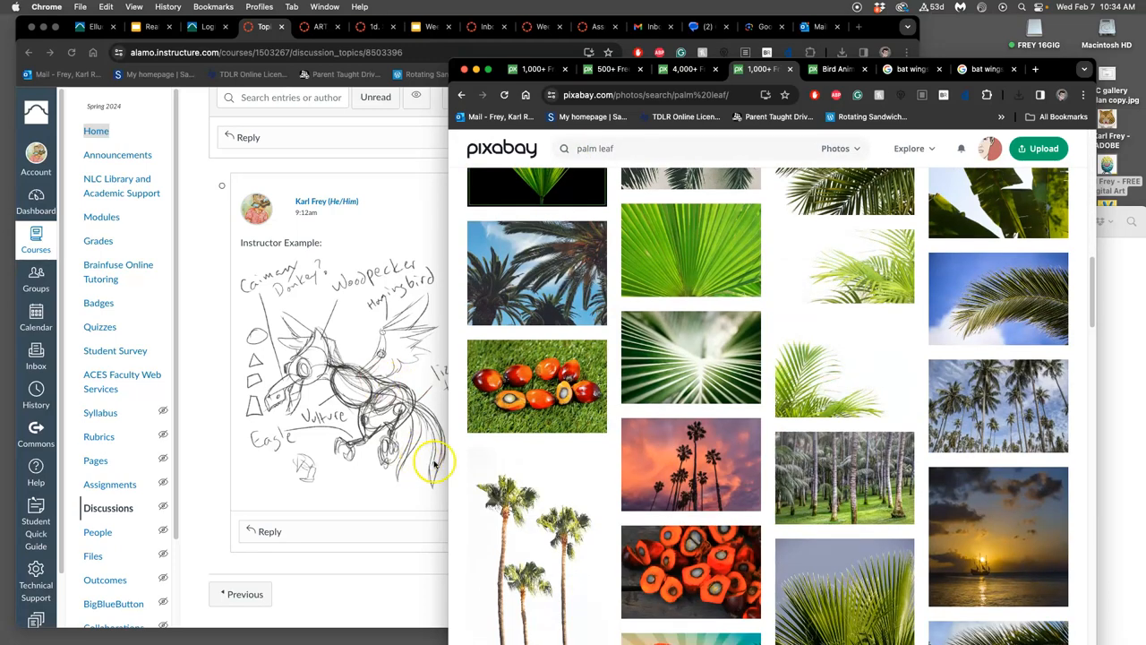
pyautogui.scroll(-3)
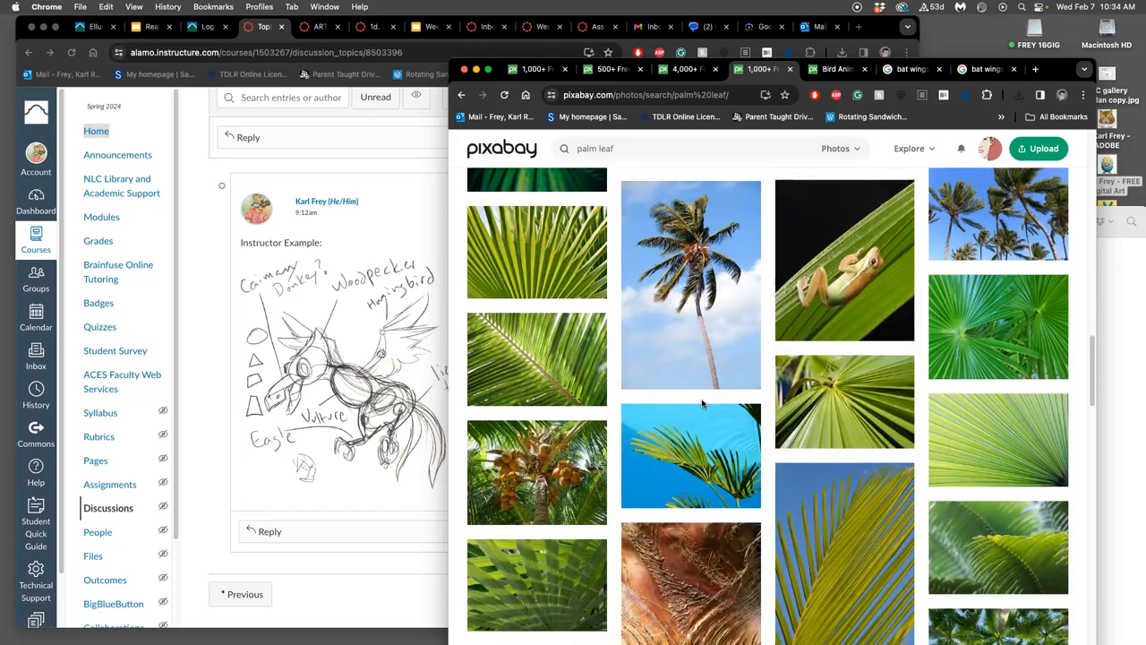
pyautogui.scroll(-3)
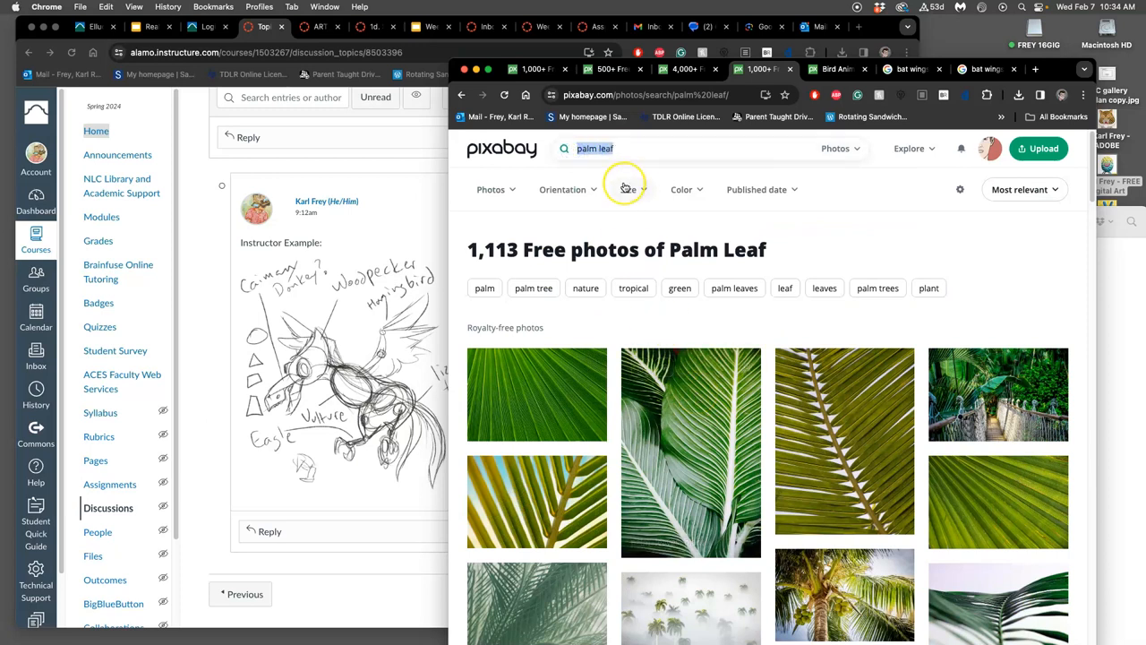
pyautogui.write('bird of pa')
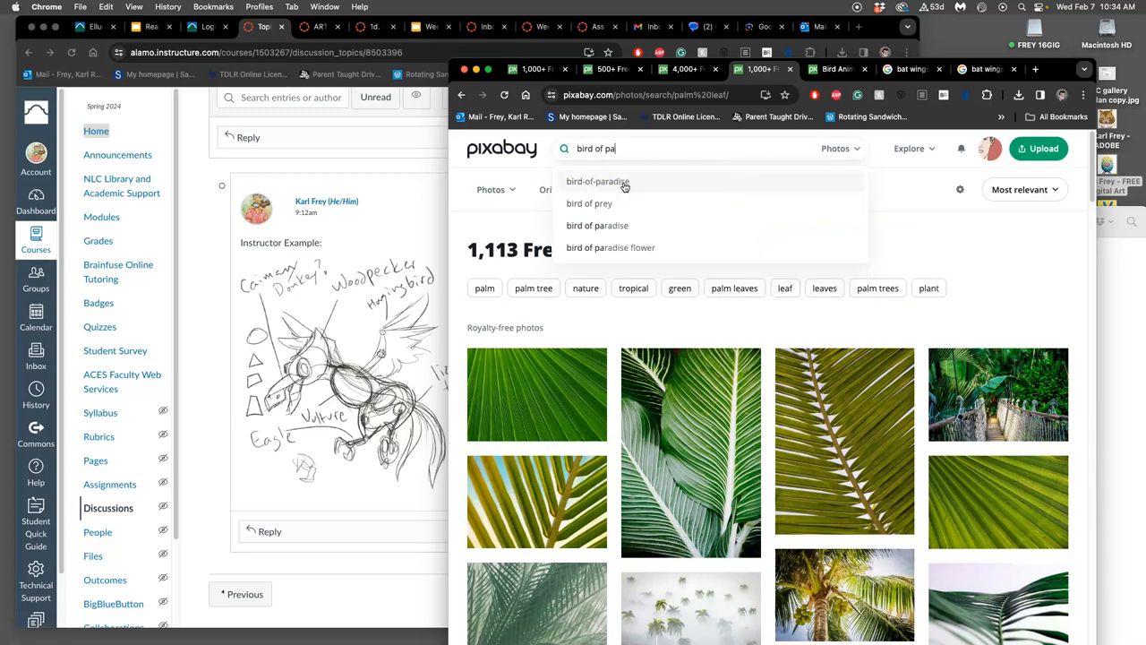
# Step: Run the bird of paradise search, browse its results and open the bird-with-dog-head photo
pyautogui.click(599, 226)
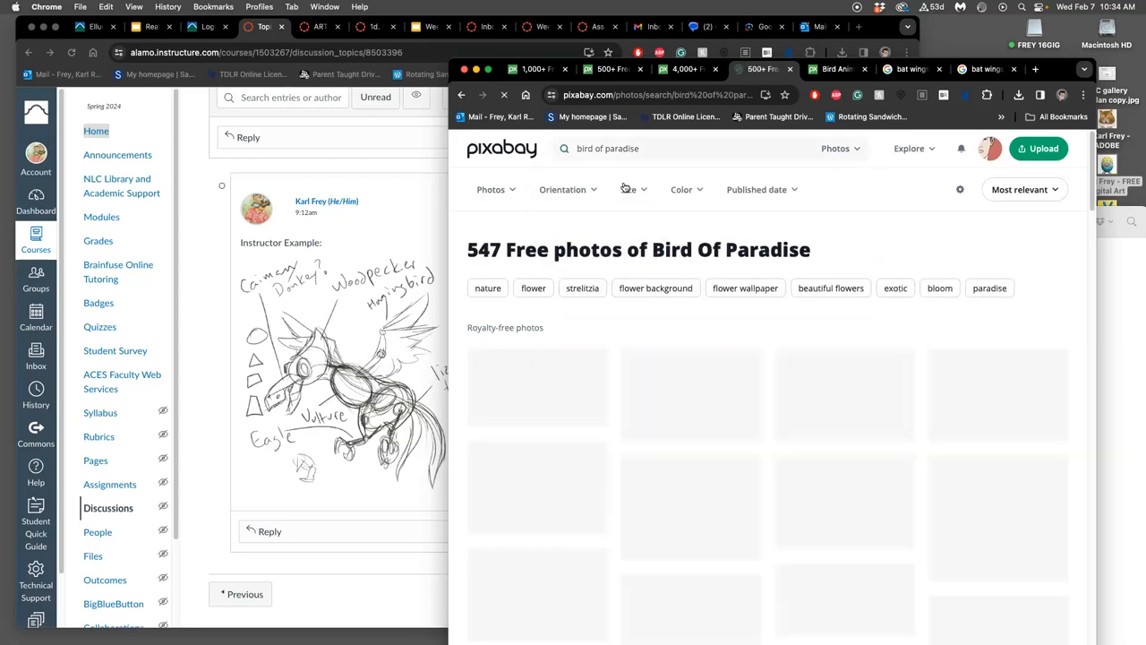
pyautogui.scroll(-3)
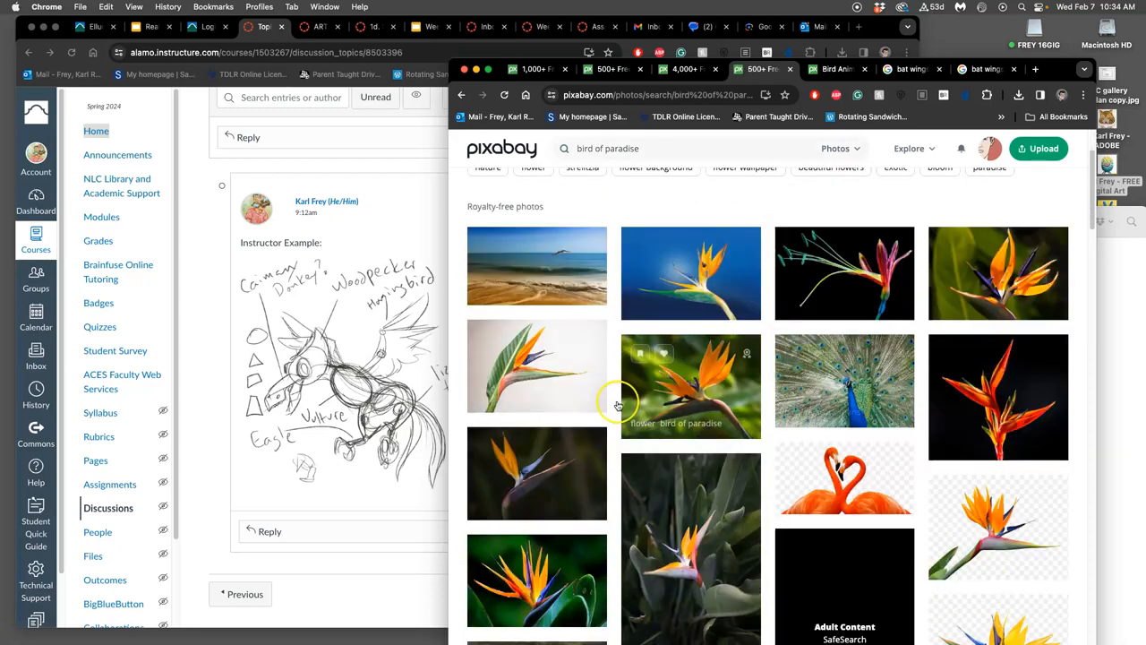
pyautogui.moveTo(537, 368)
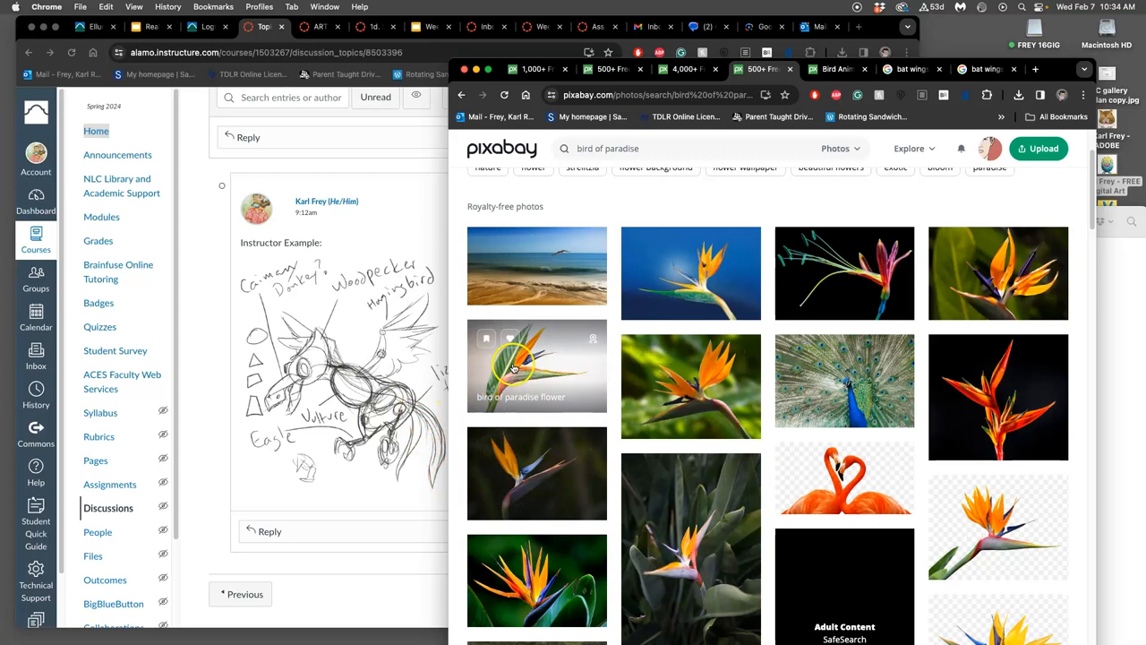
pyautogui.scroll(-3)
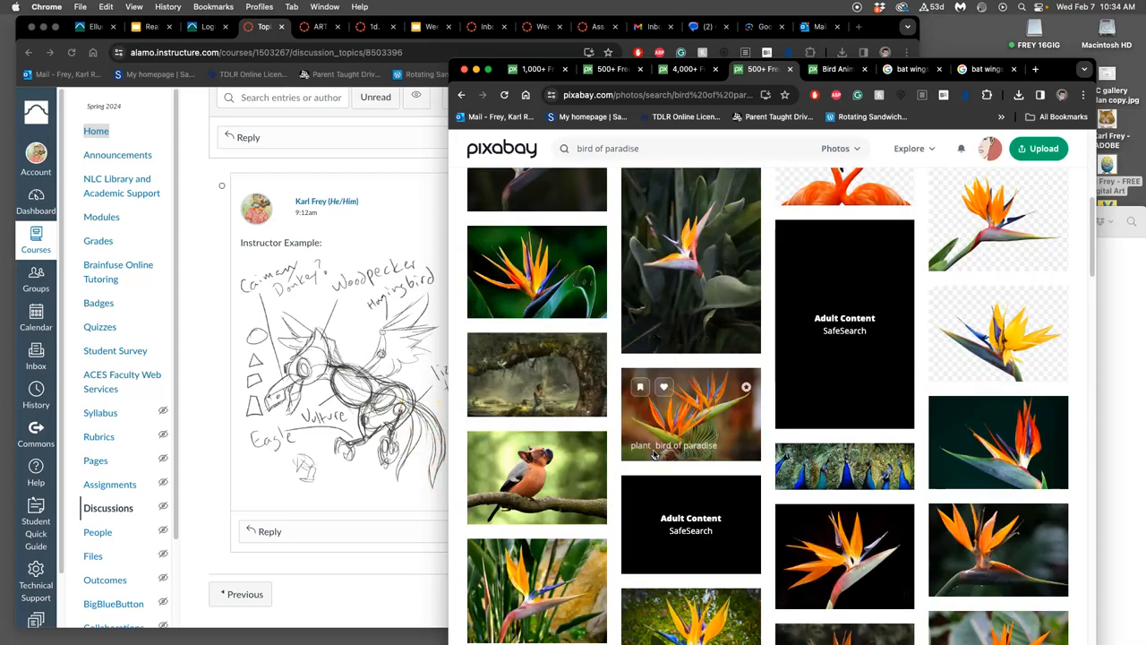
pyautogui.scroll(-3)
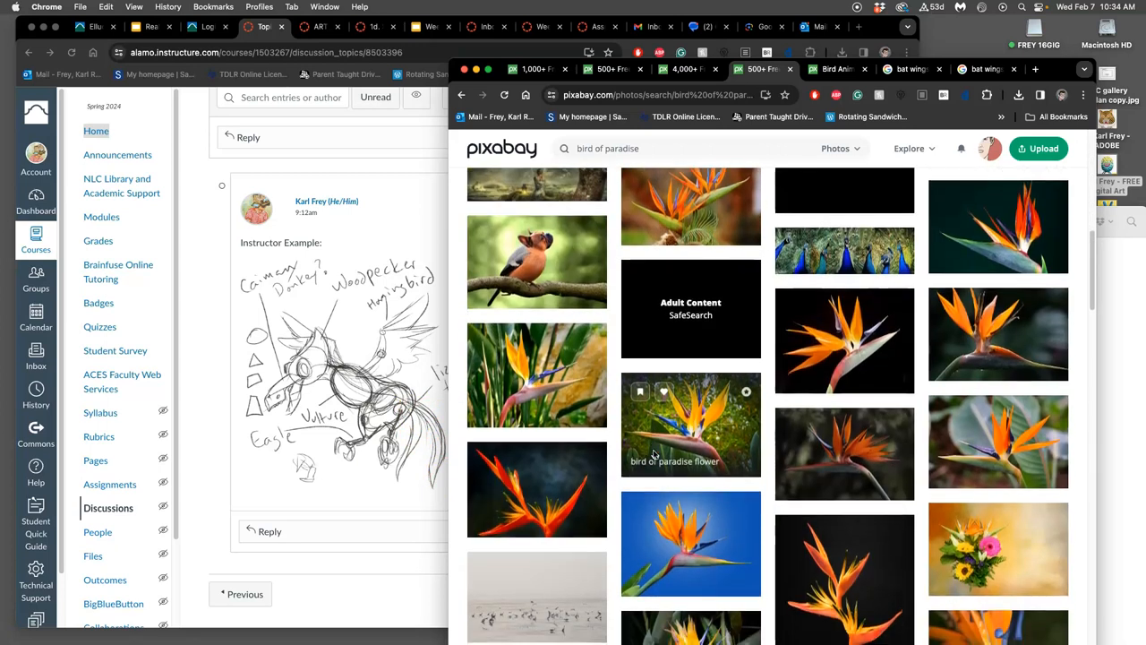
pyautogui.scroll(-3)
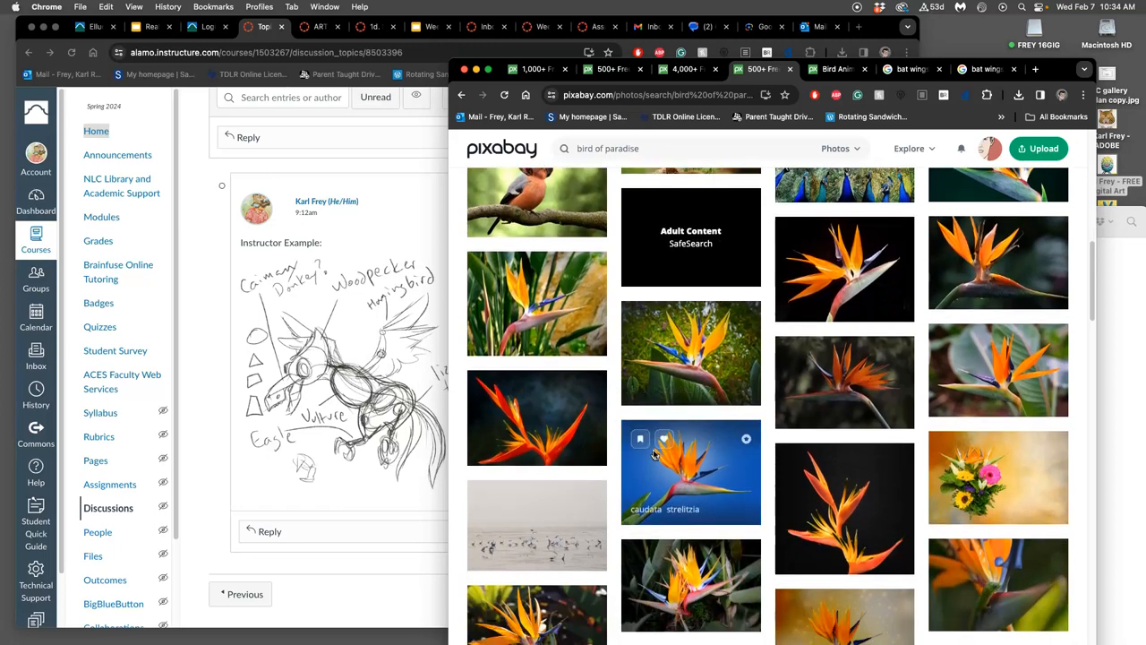
pyautogui.scroll(-3)
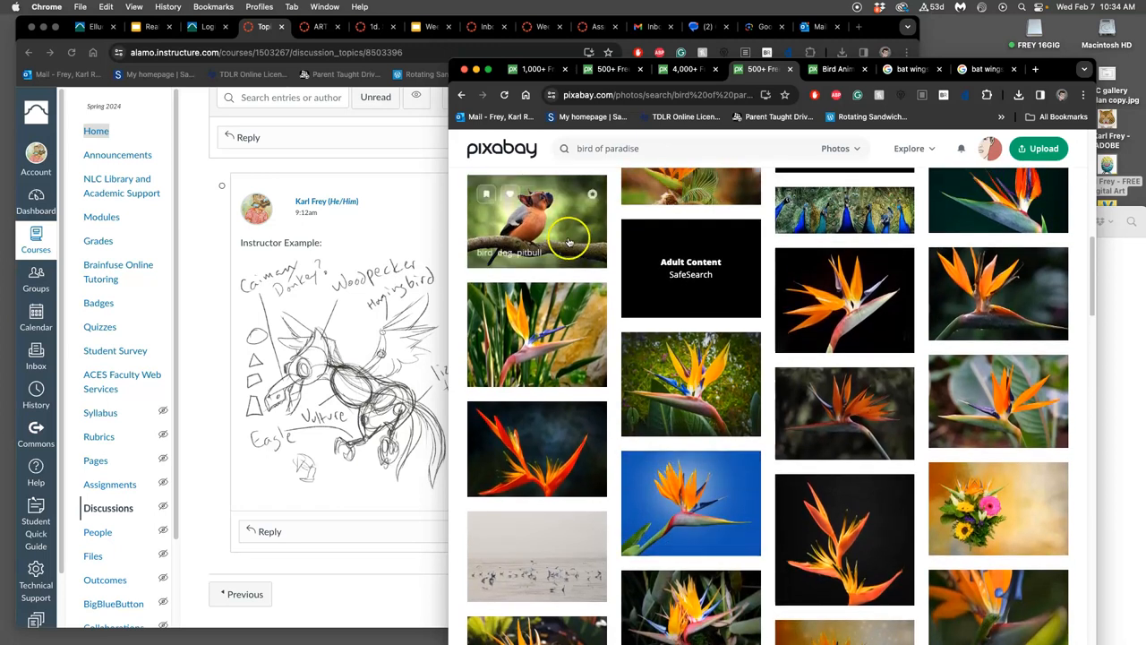
pyautogui.click(538, 219)
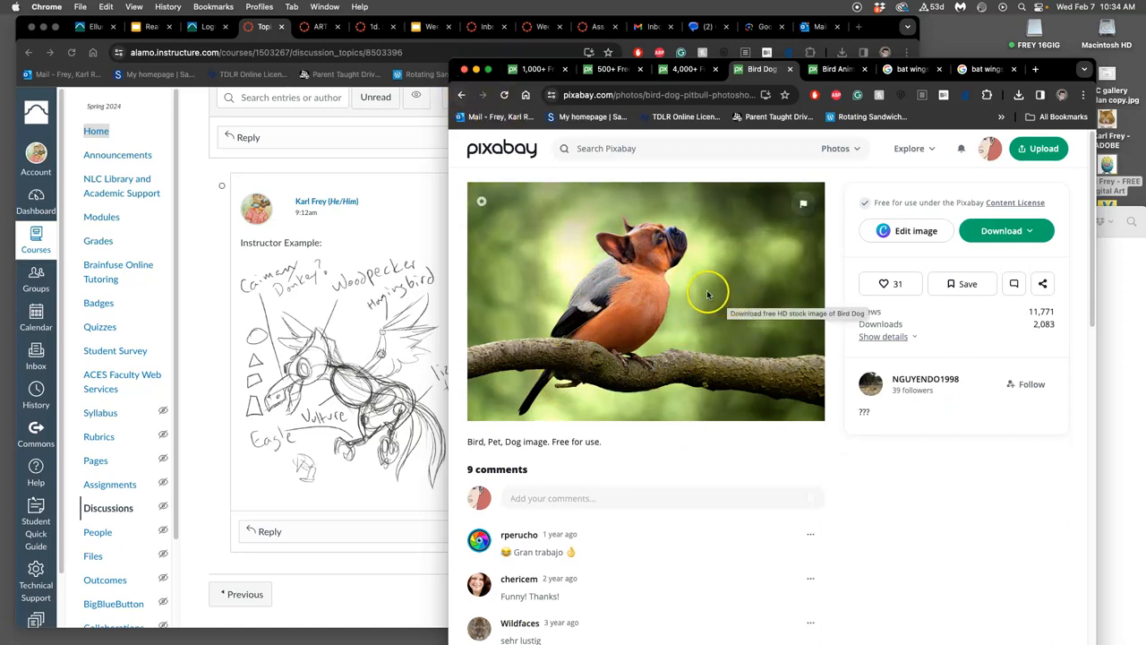
pyautogui.moveTo(607, 258)
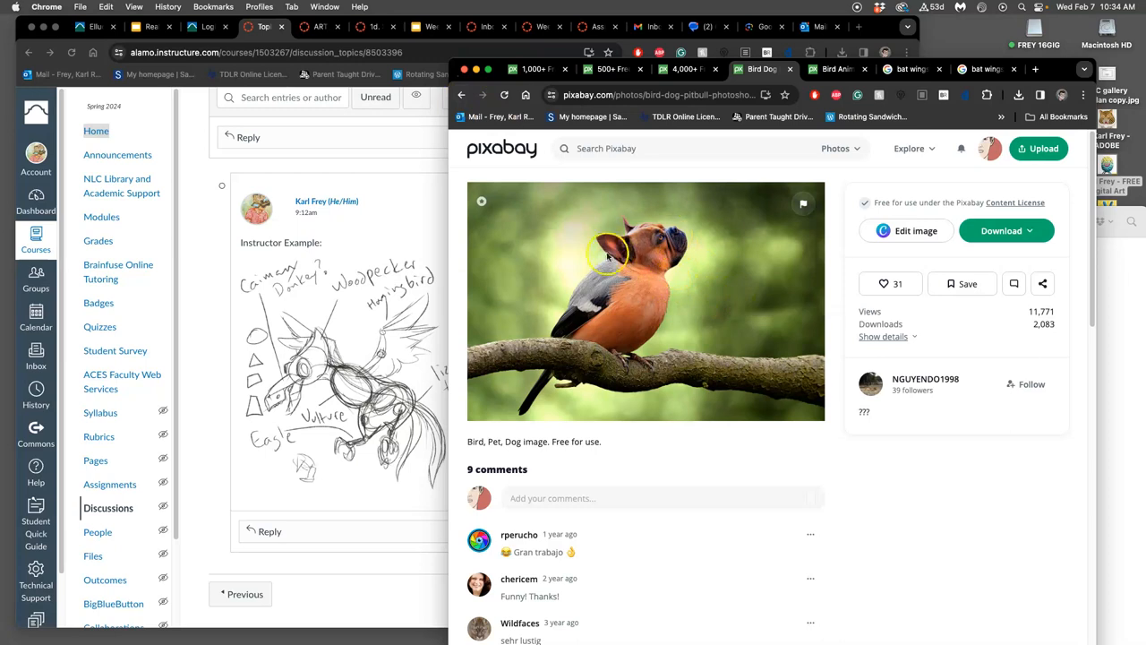
pyautogui.moveTo(611, 208)
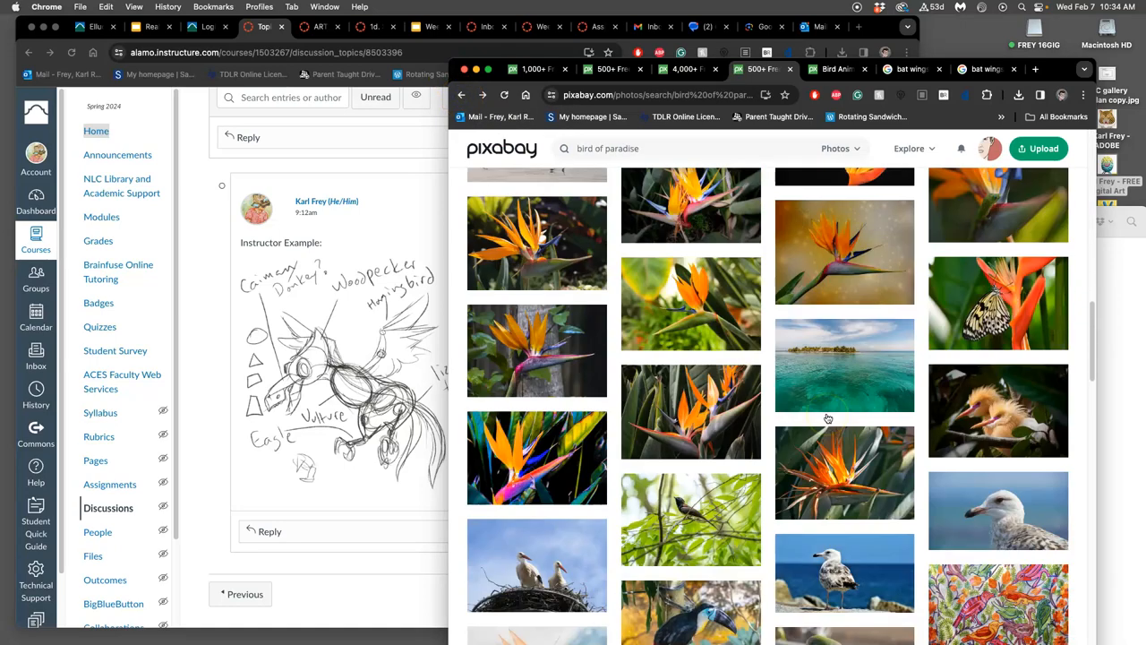
# Step: Scroll further down the bird of paradise results past more strelitzia and bird photos
pyautogui.scroll(-3)
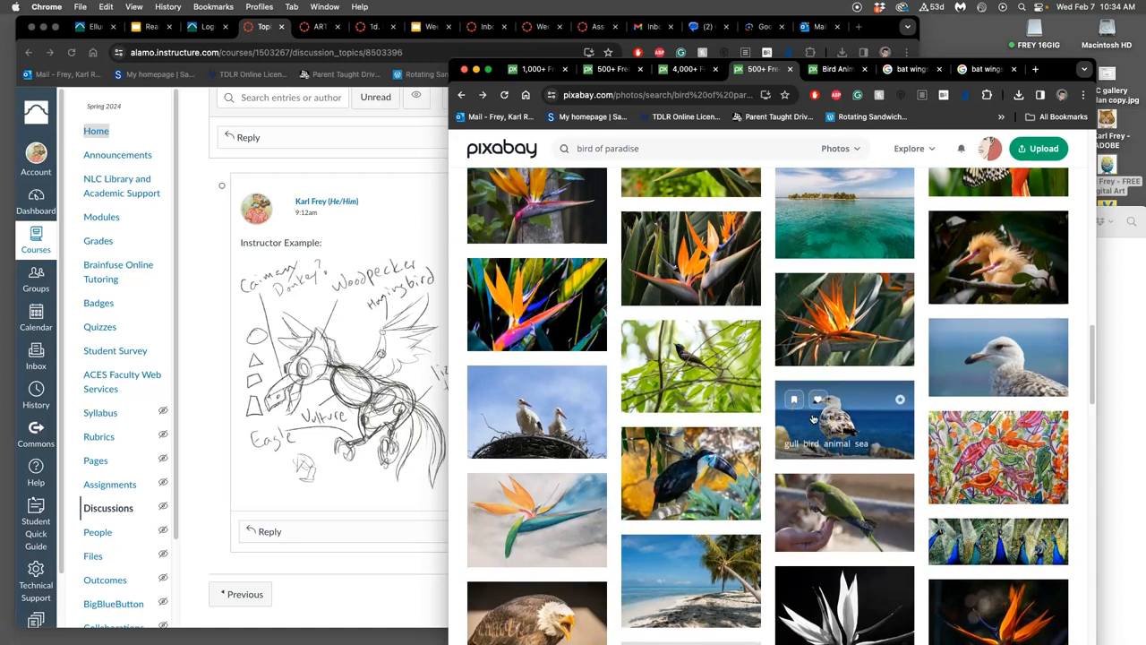
pyautogui.scroll(-3)
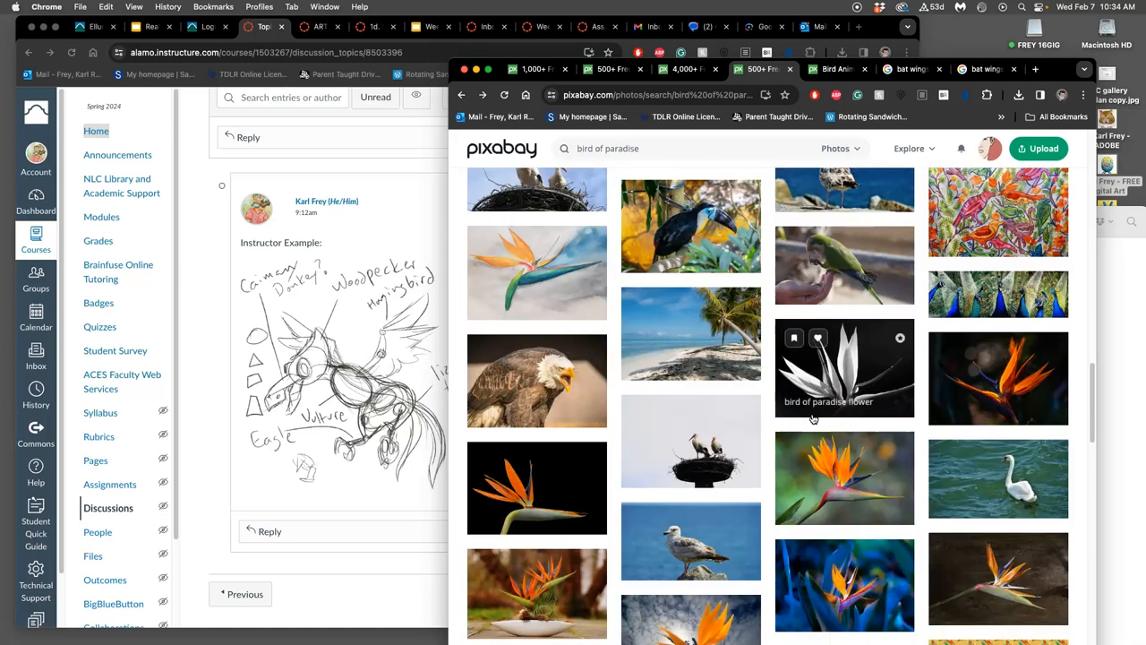
pyautogui.scroll(-3)
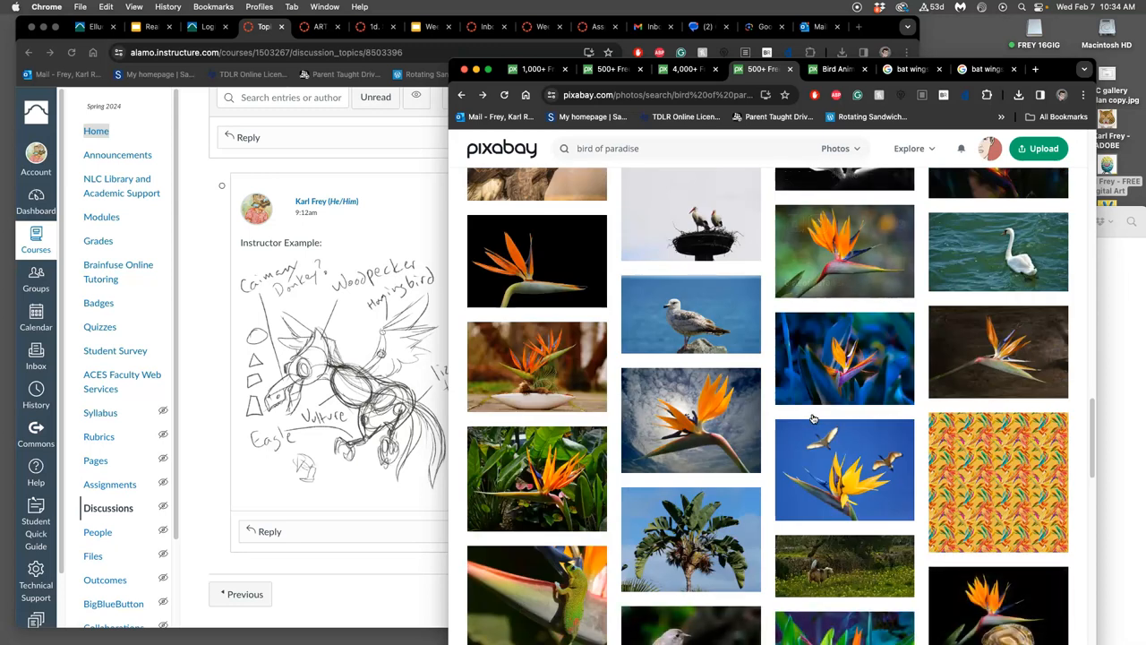
pyautogui.moveTo(993, 354)
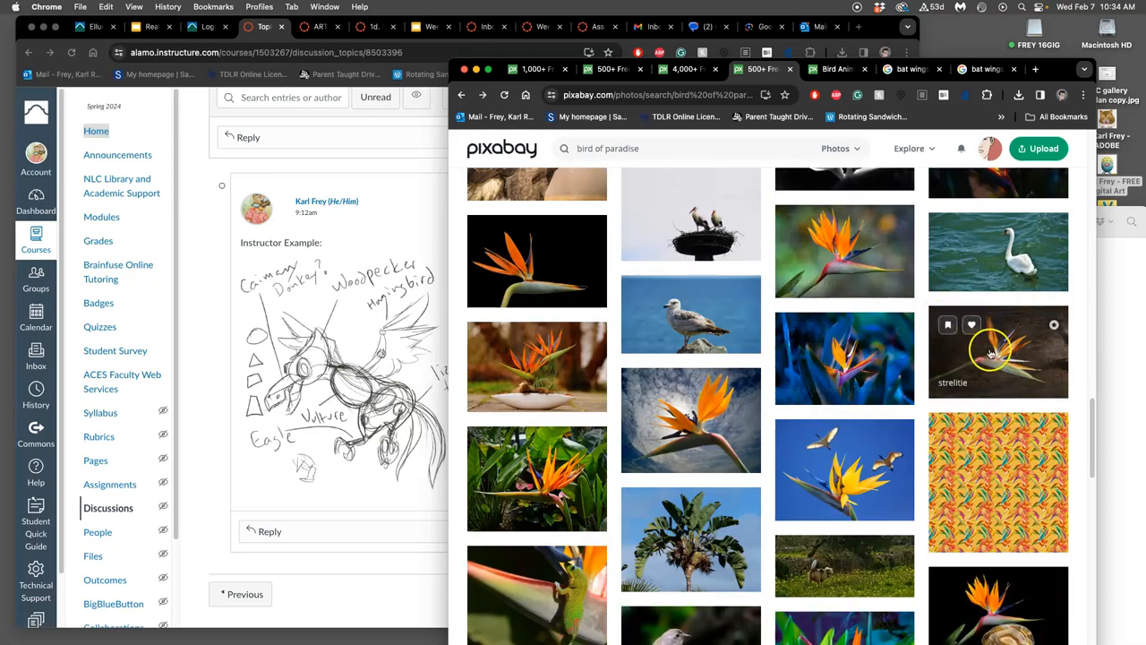
# Step: Open the strelitzia flower photo in a new tab and keep browsing the bird of paradise results
pyautogui.rightClick(1000, 351)
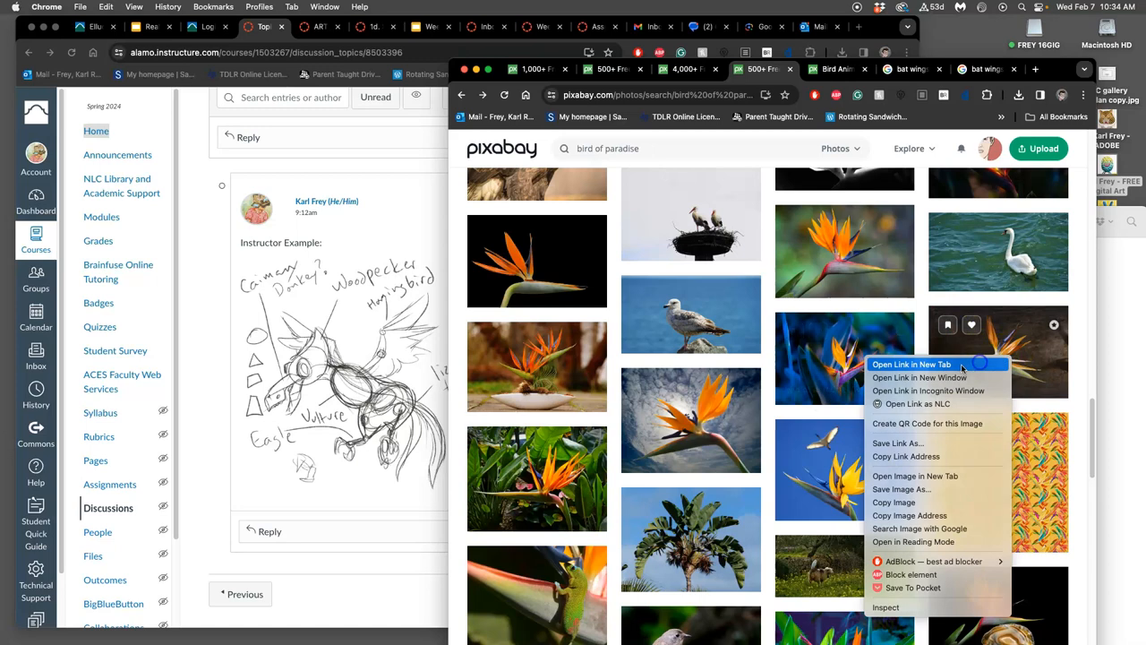
pyautogui.click(910, 365)
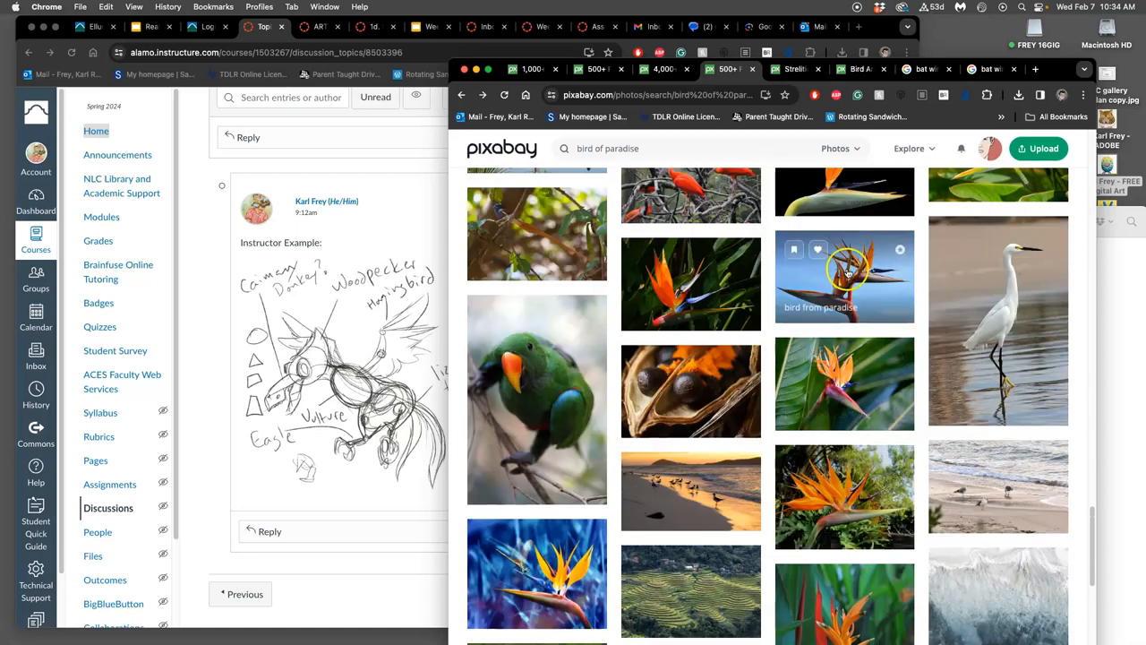
pyautogui.scroll(-3)
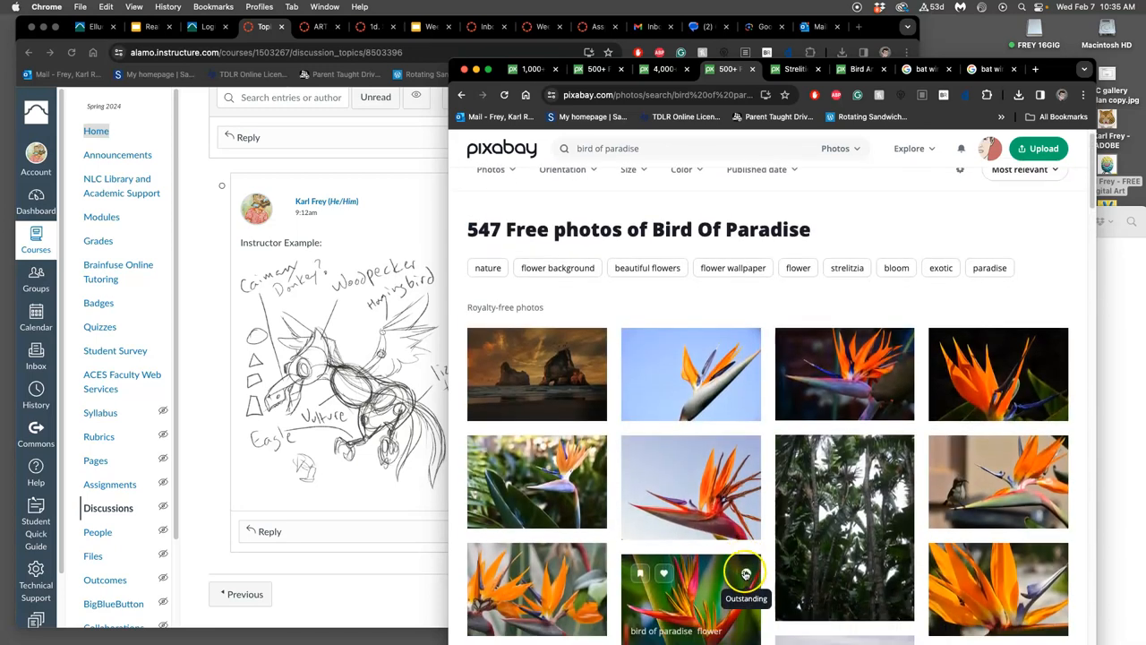
pyautogui.scroll(-3)
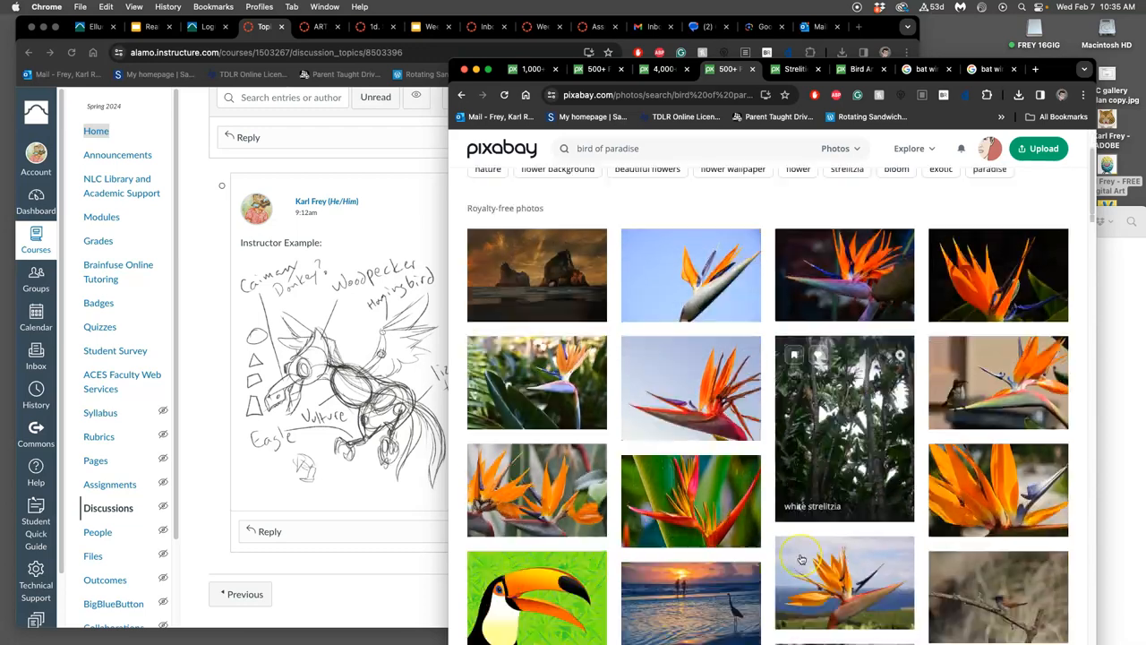
pyautogui.scroll(-3)
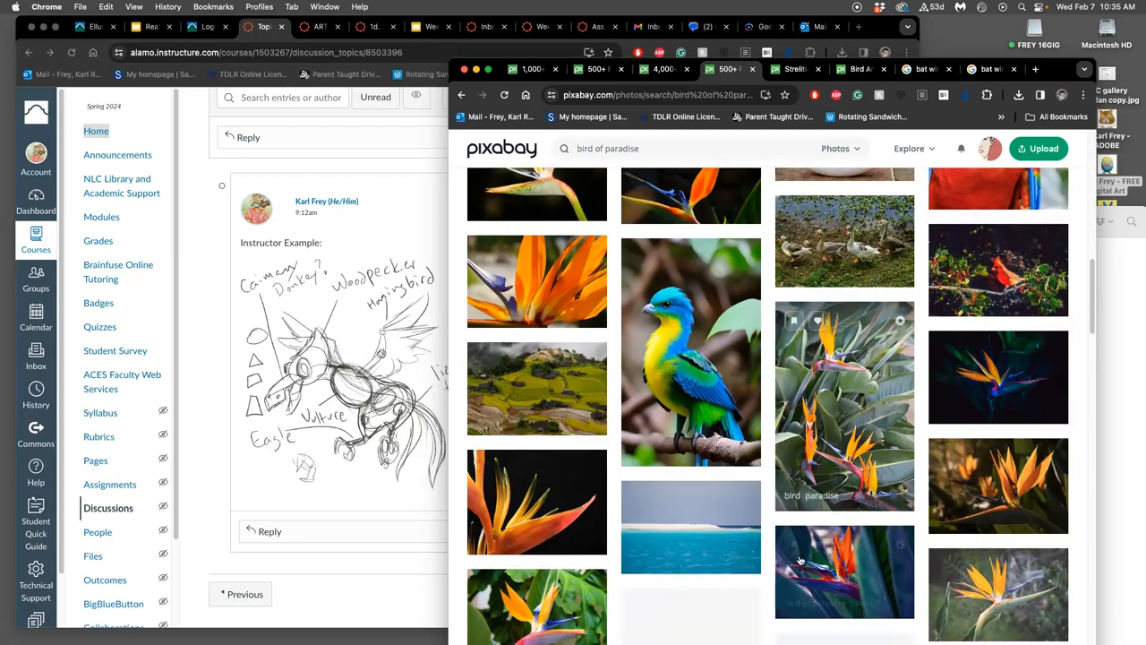
pyautogui.scroll(-3)
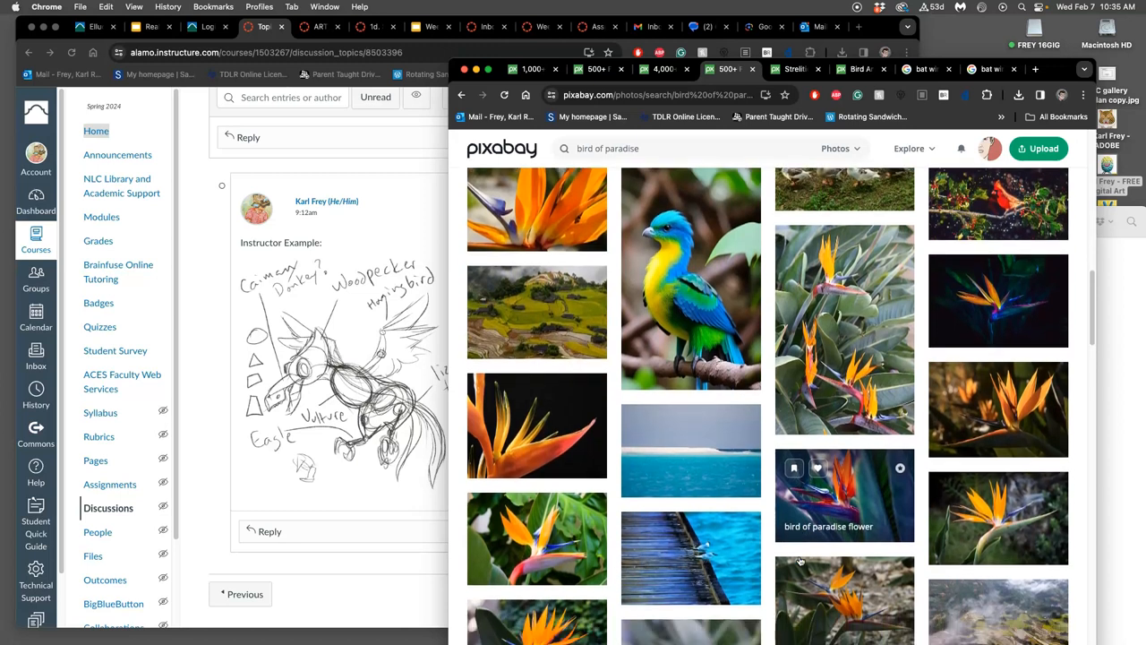
pyautogui.scroll(-3)
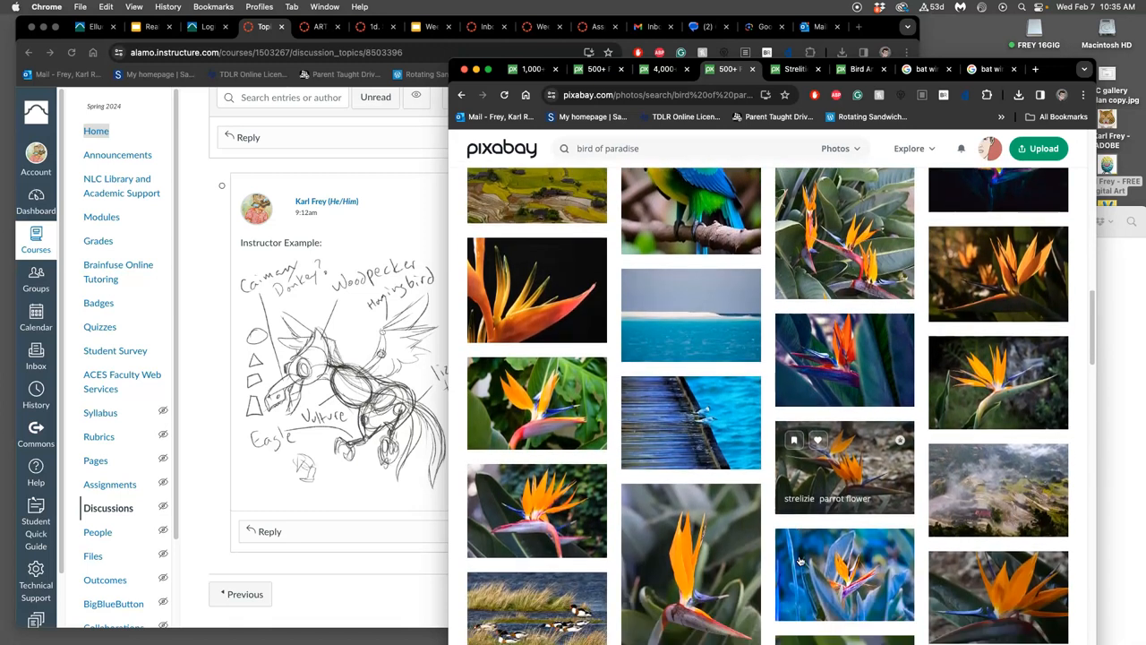
pyautogui.scroll(-3)
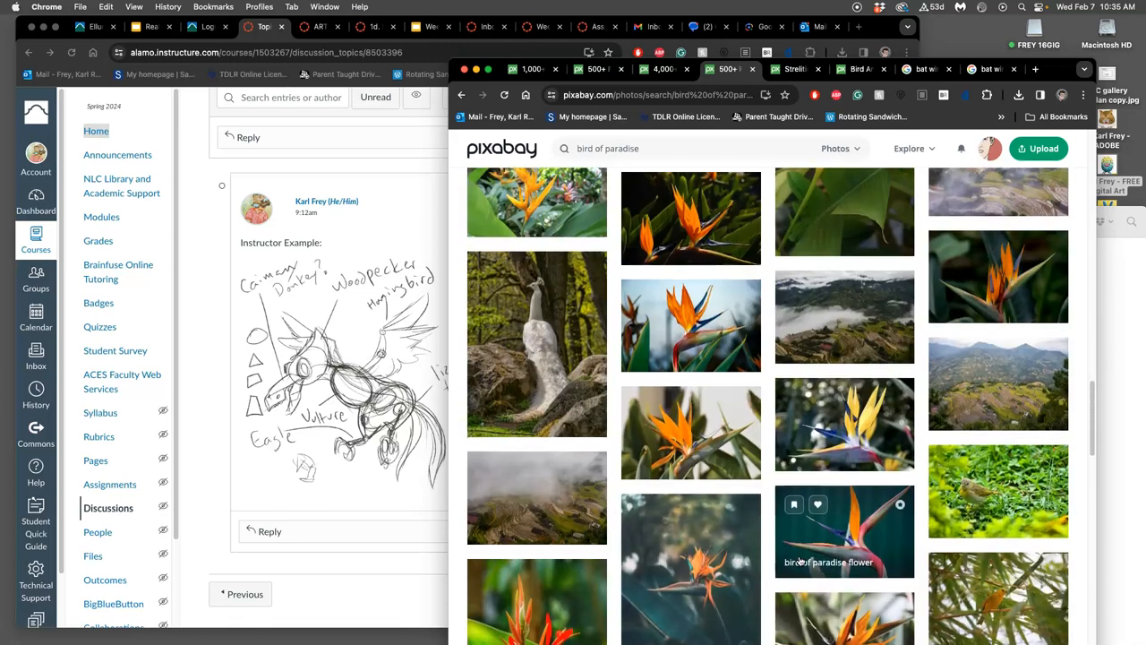
pyautogui.scroll(-3)
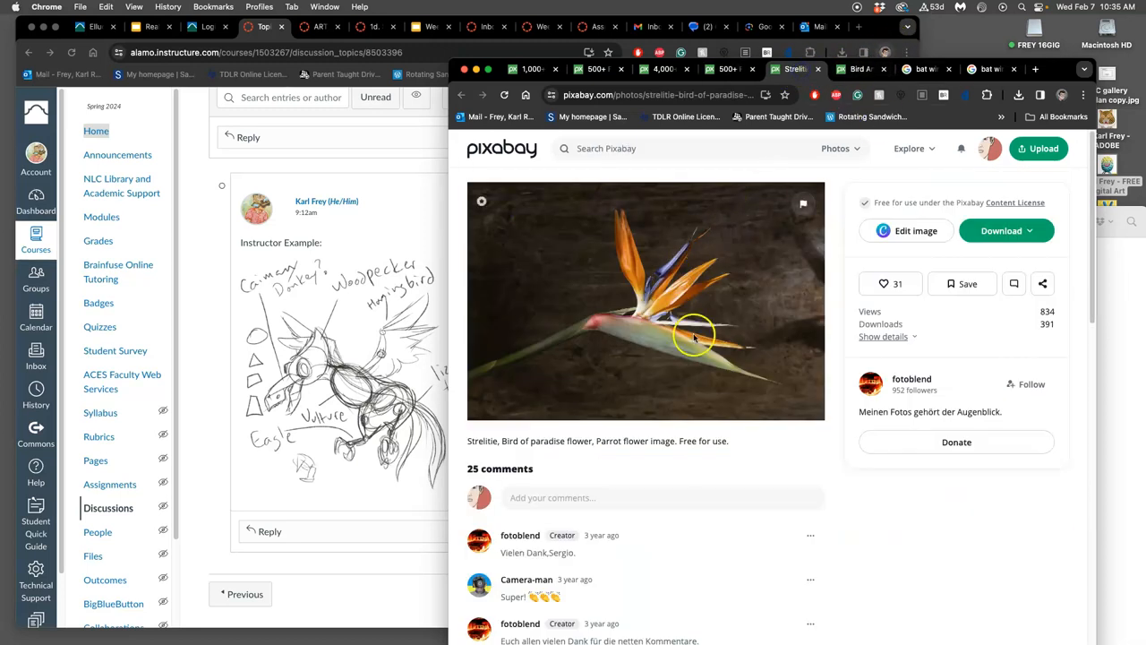
pyautogui.moveTo(627, 229)
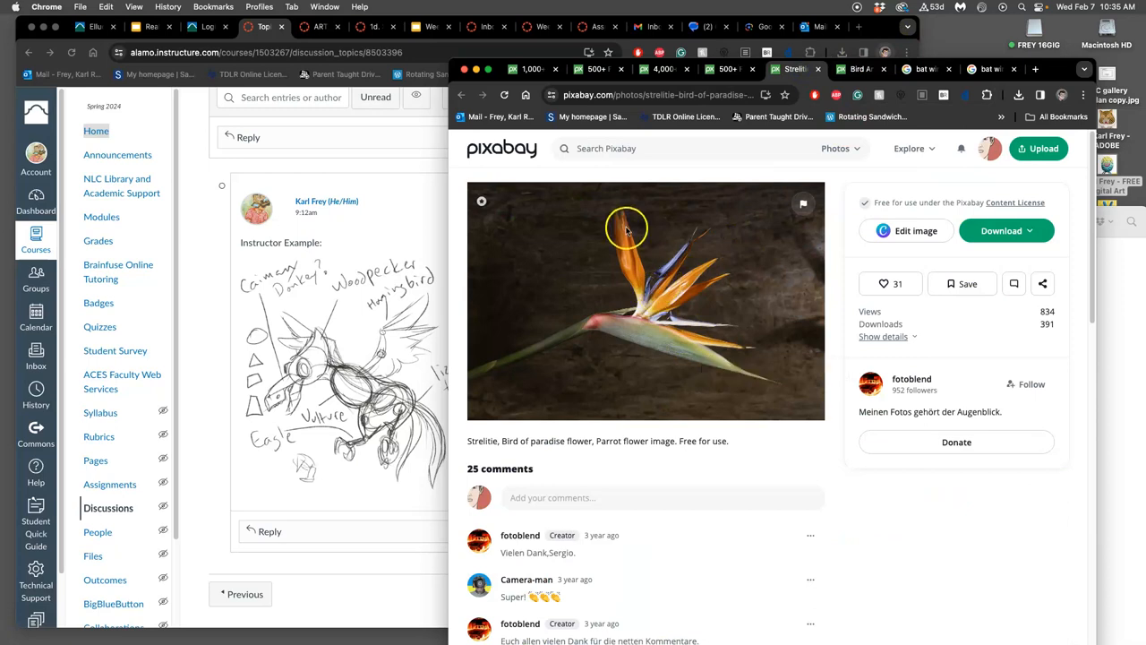
pyautogui.moveTo(792, 95)
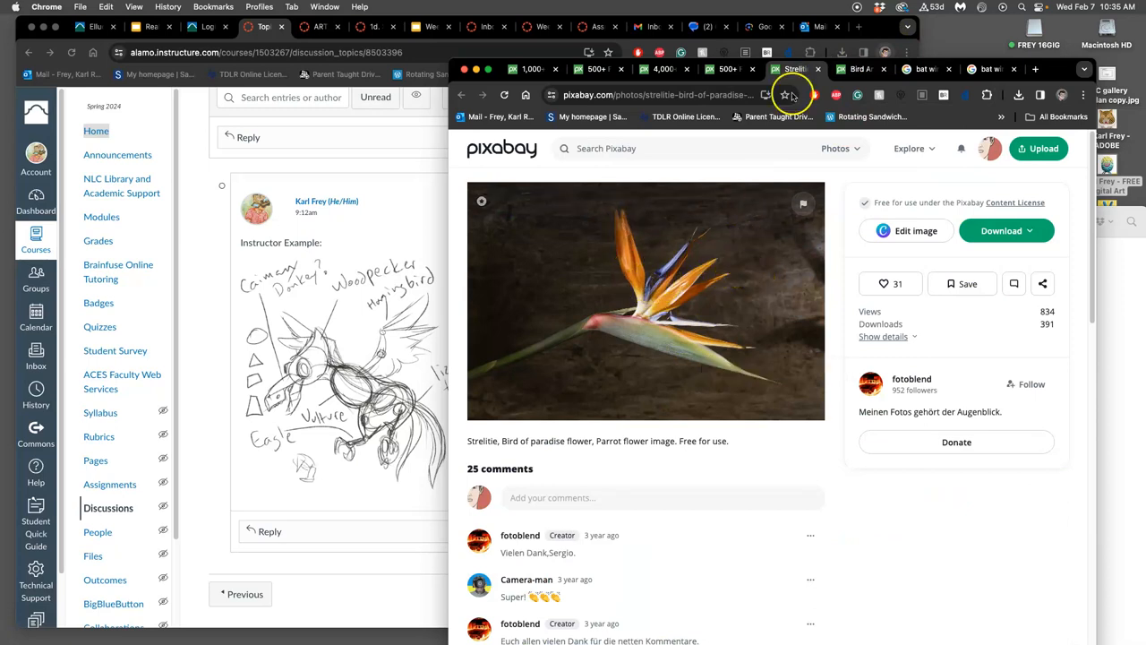
# Step: Dismiss the cockatiel photo's thank-you popup and show its download size options
pyautogui.click(859, 68)
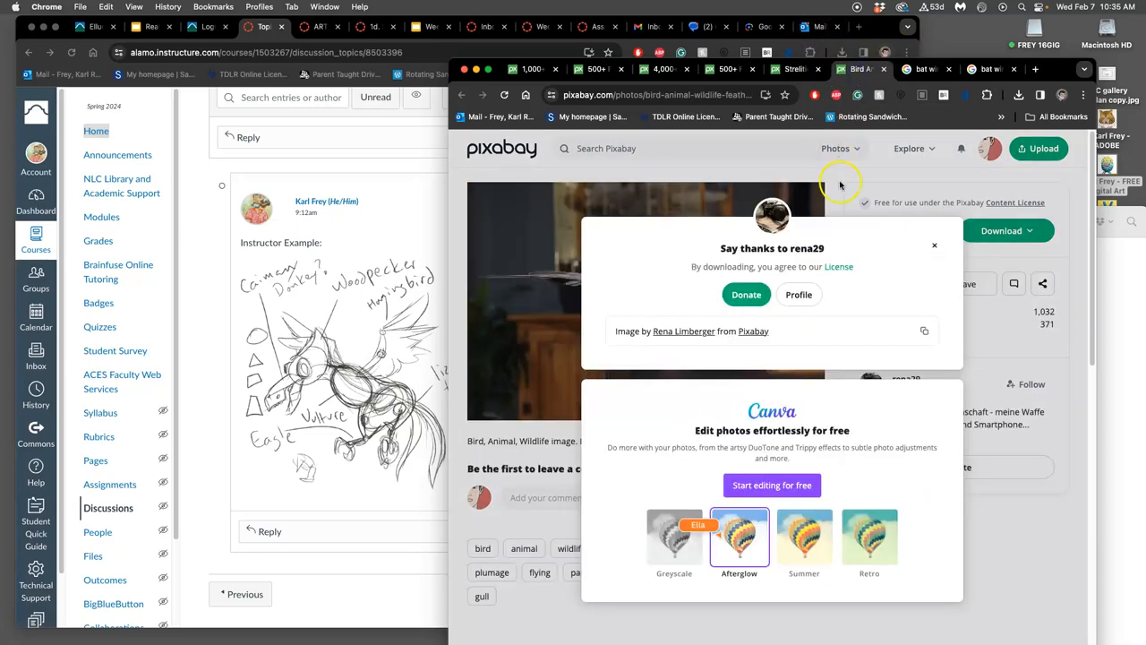
pyautogui.click(935, 243)
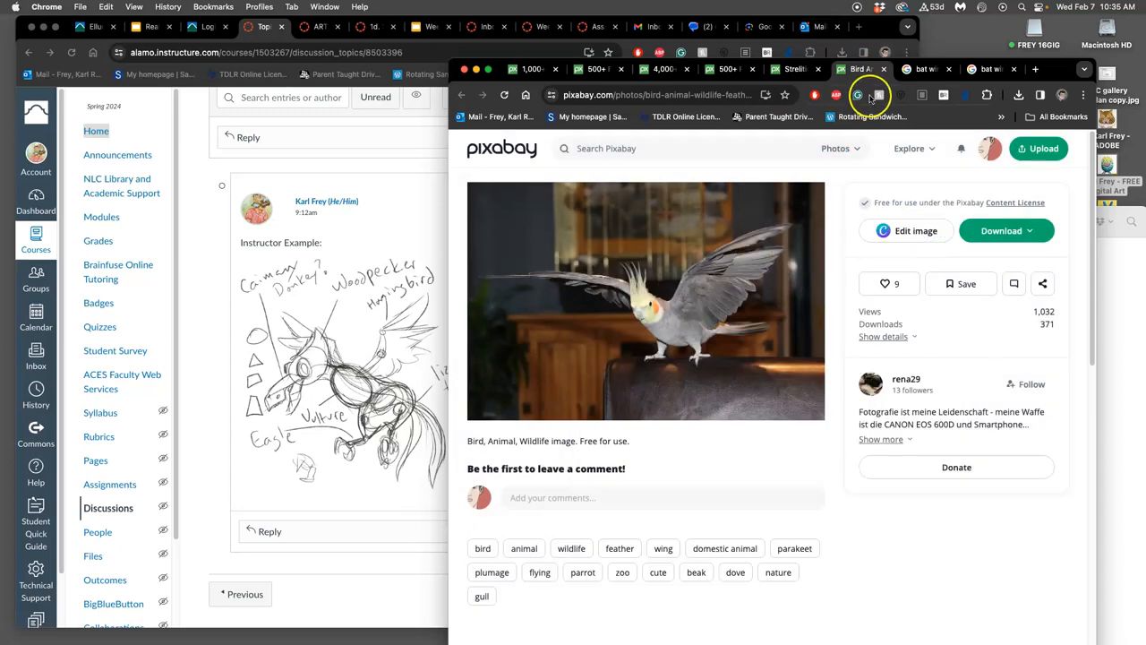
pyautogui.click(1006, 230)
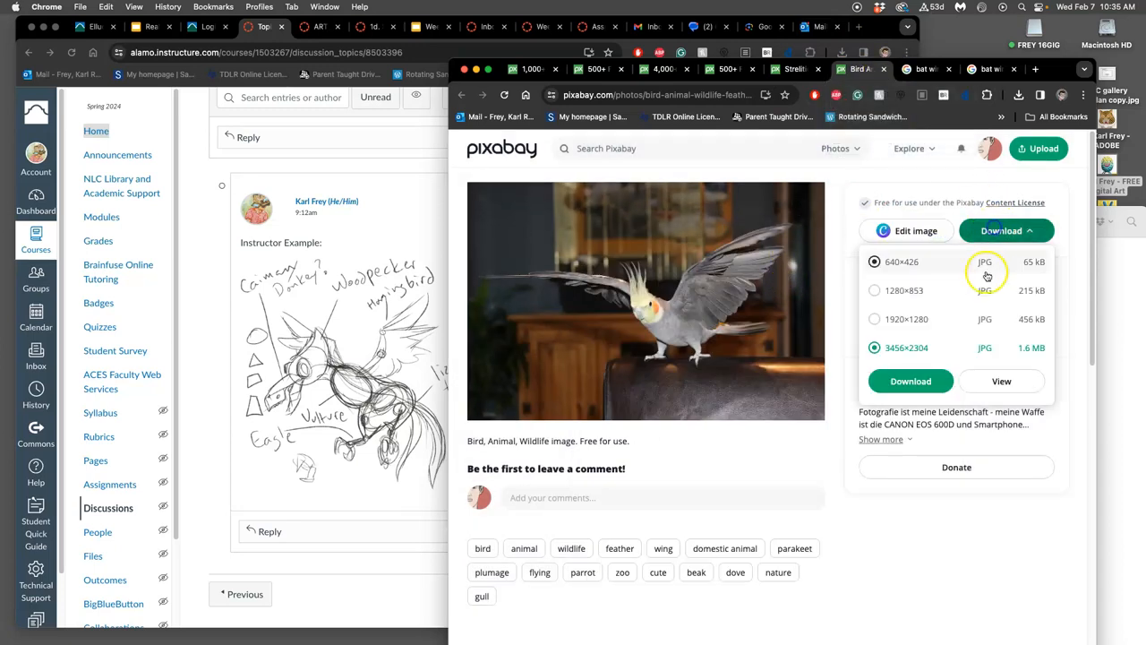
# Step: Download the strelitzia photo at its largest 6000×4000 size
pyautogui.click(904, 68)
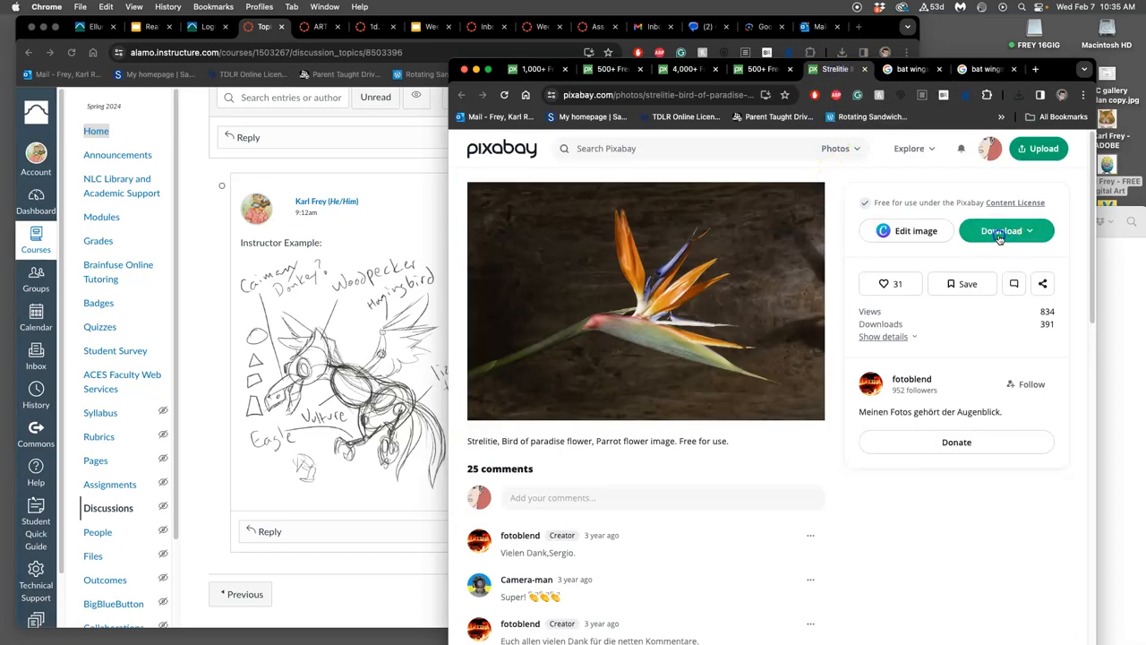
pyautogui.click(1001, 229)
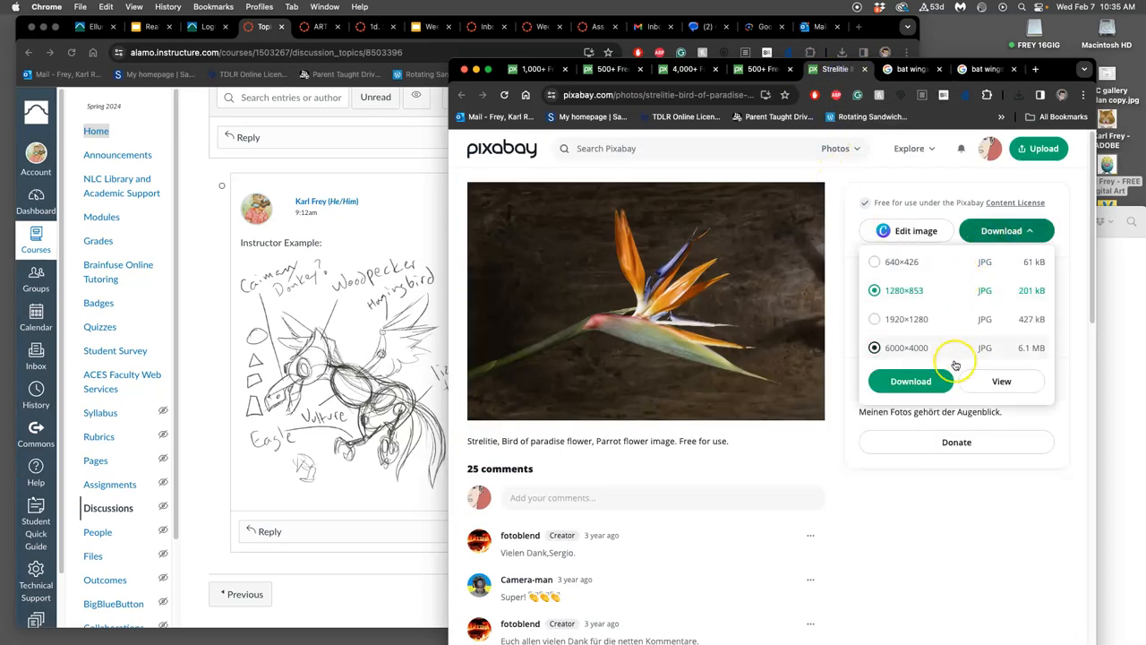
pyautogui.click(910, 380)
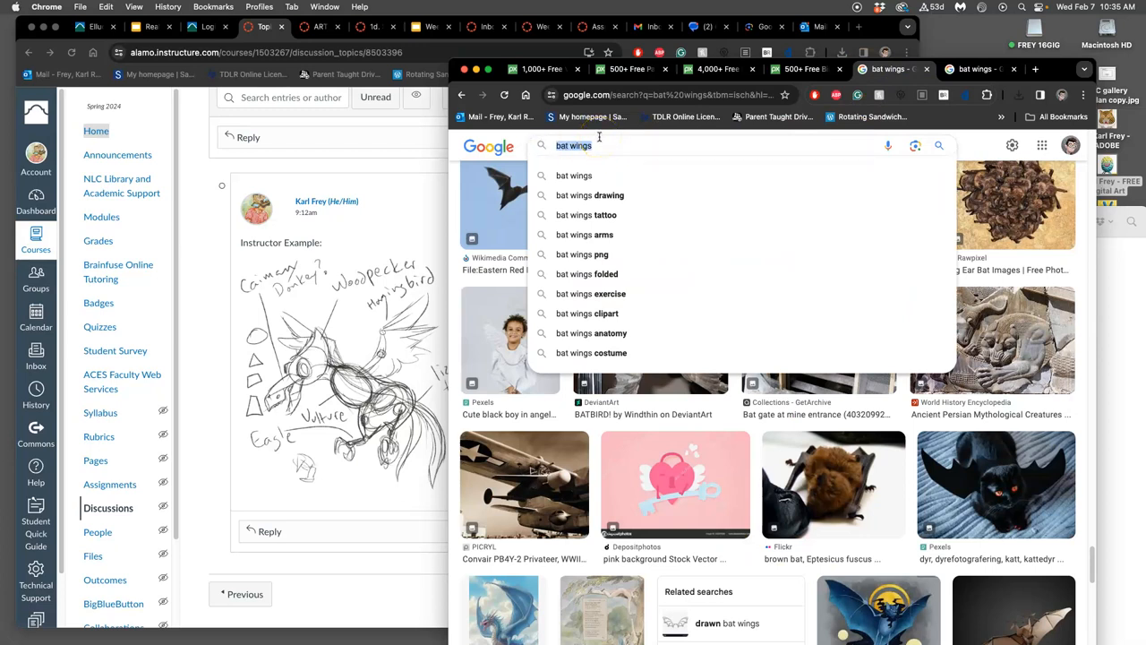
pyautogui.moveTo(613, 154)
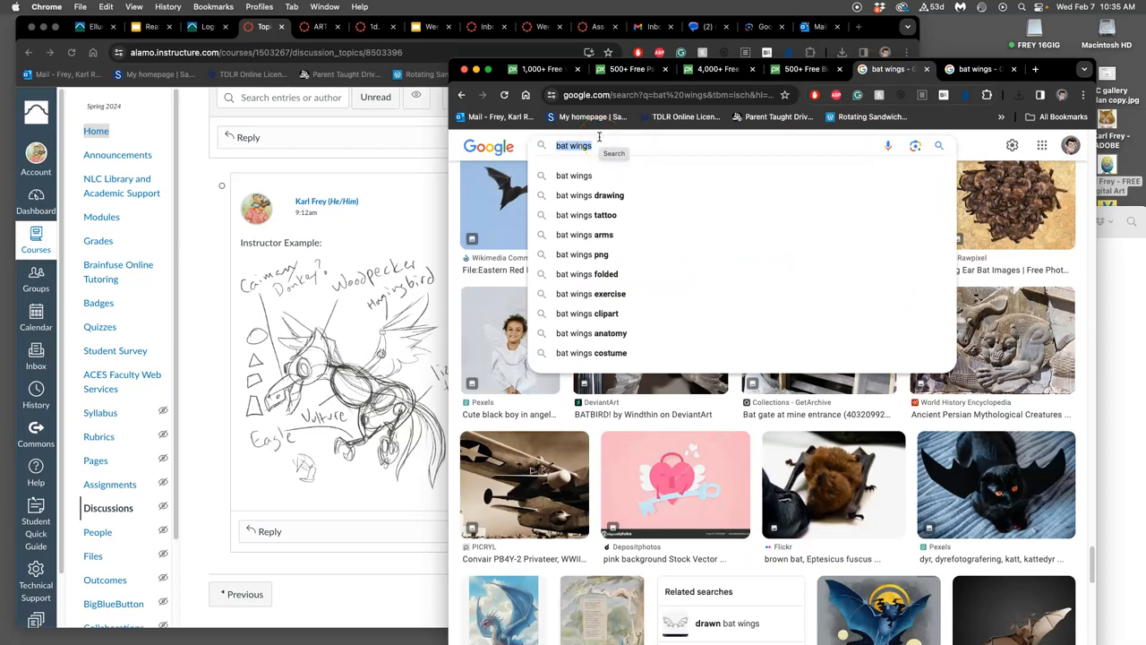
# Step: Replace the 'bat wings' search with 'agave'
pyautogui.write('agave')
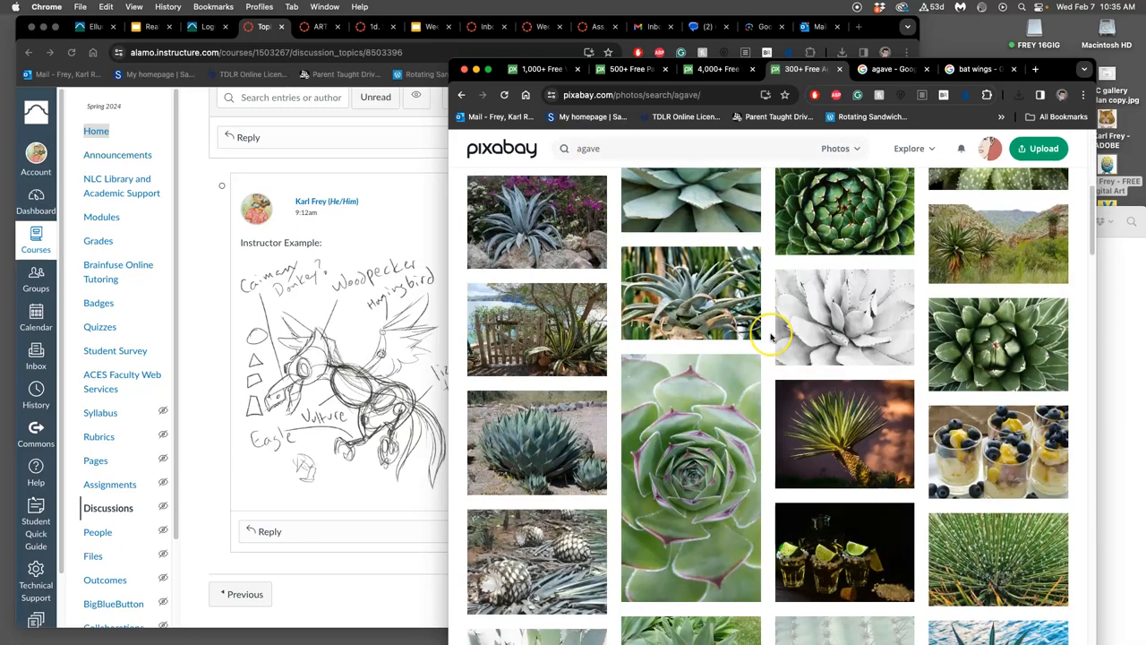
# Step: Scroll down the agave results and bring up the blade agave plant photo's detail page
pyautogui.scroll(-3)
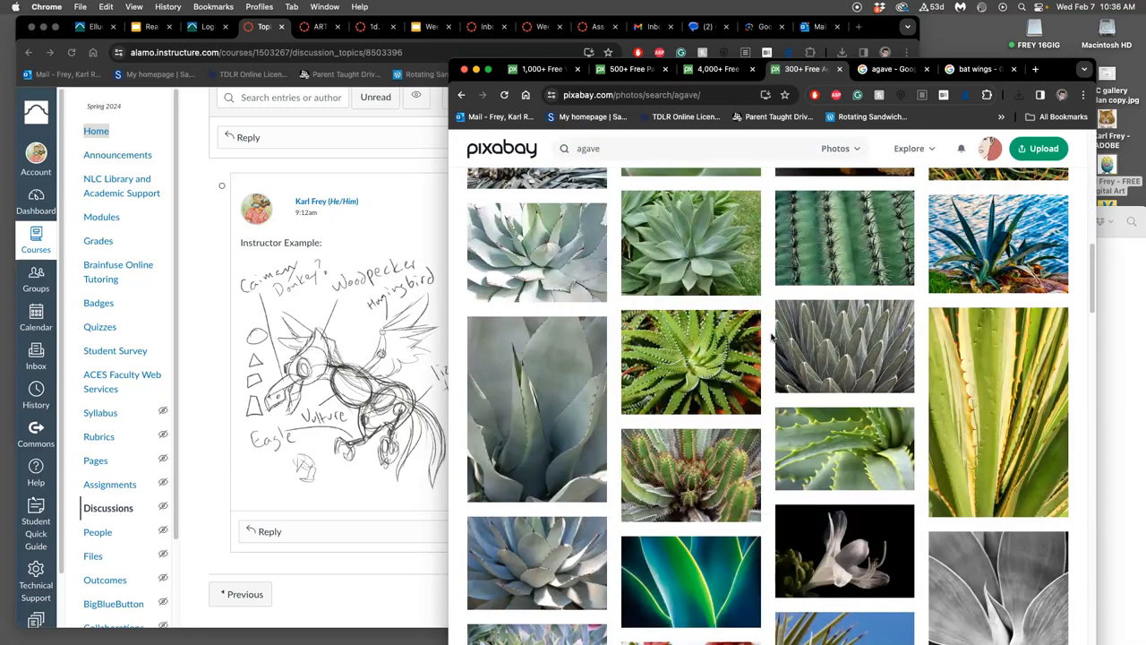
pyautogui.scroll(-3)
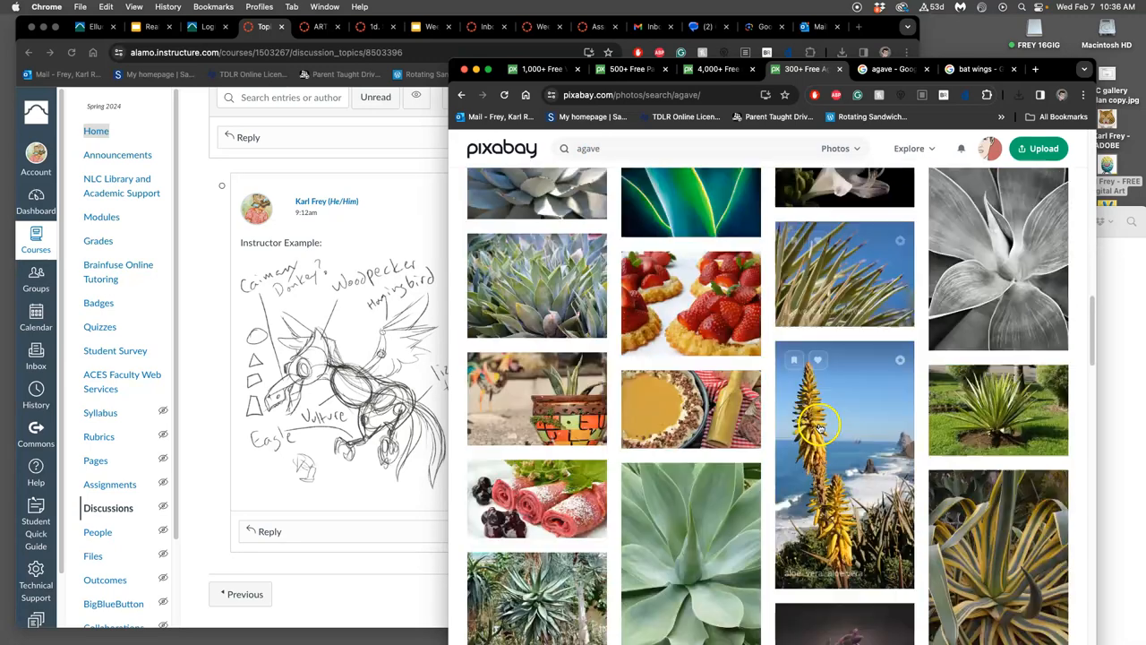
pyautogui.scroll(-3)
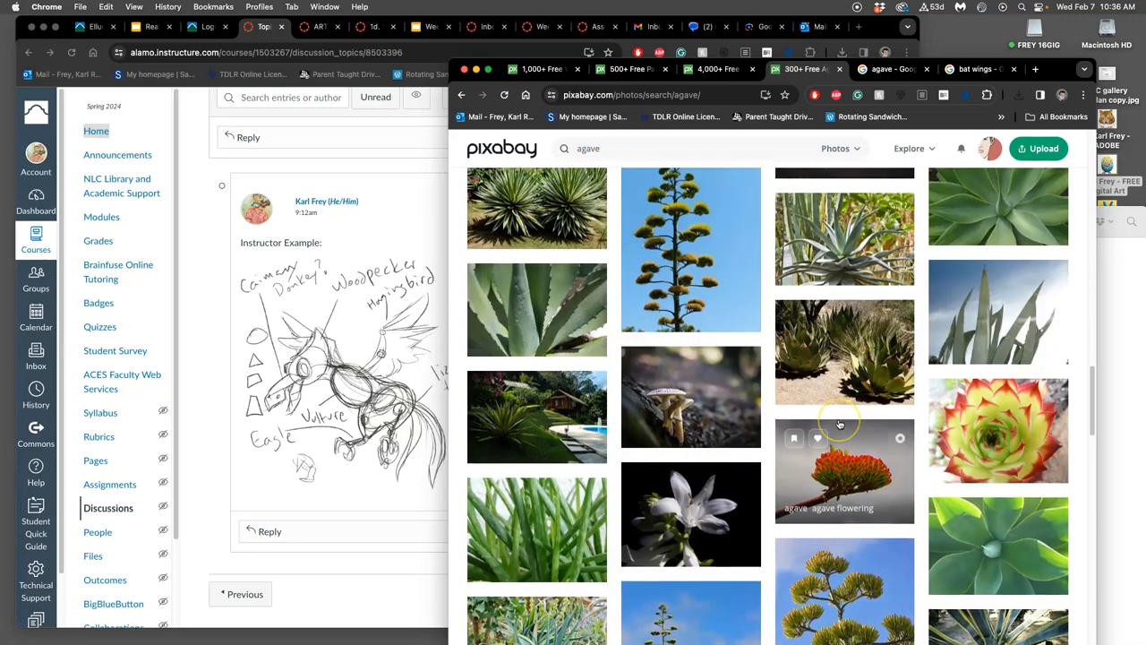
pyautogui.scroll(-3)
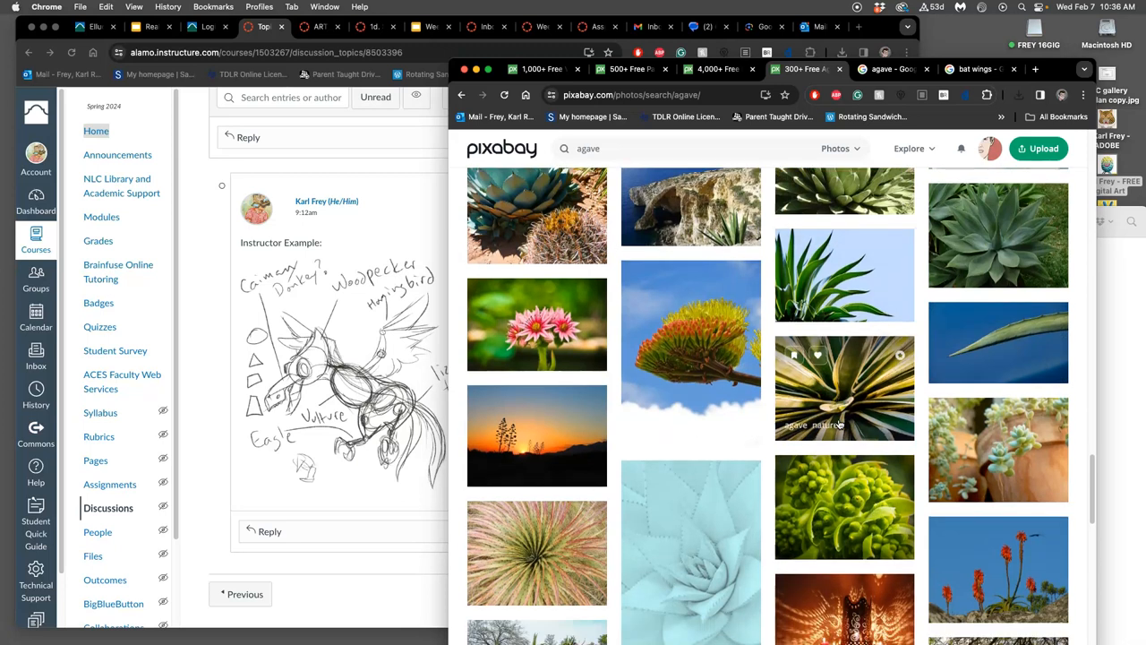
pyautogui.scroll(-3)
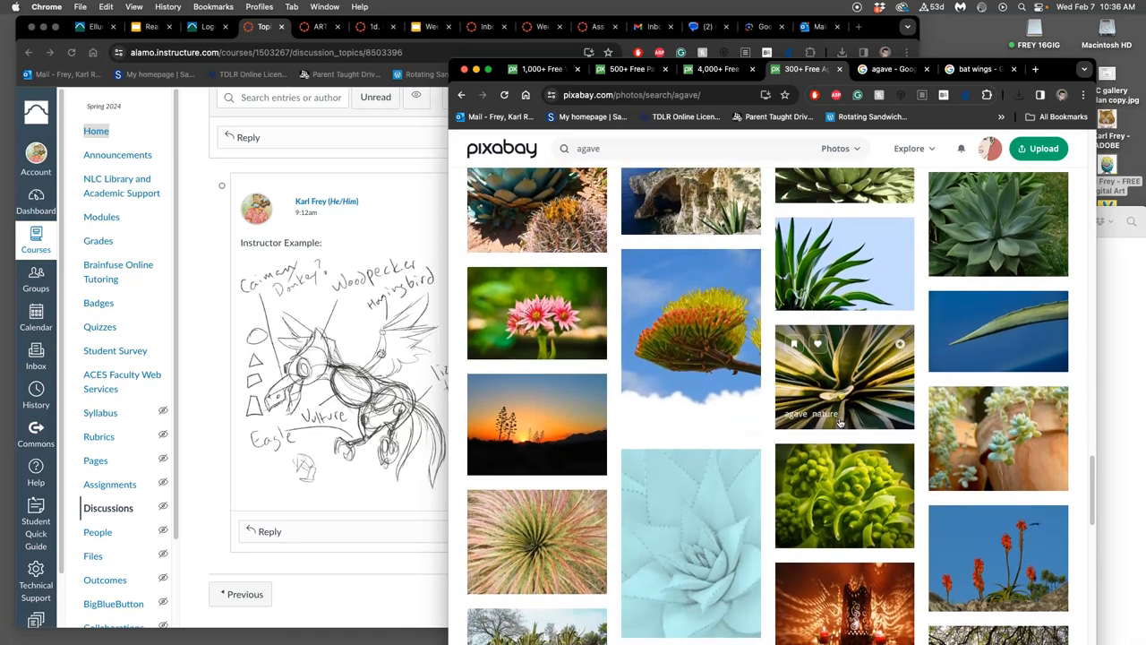
pyautogui.rightClick(998, 331)
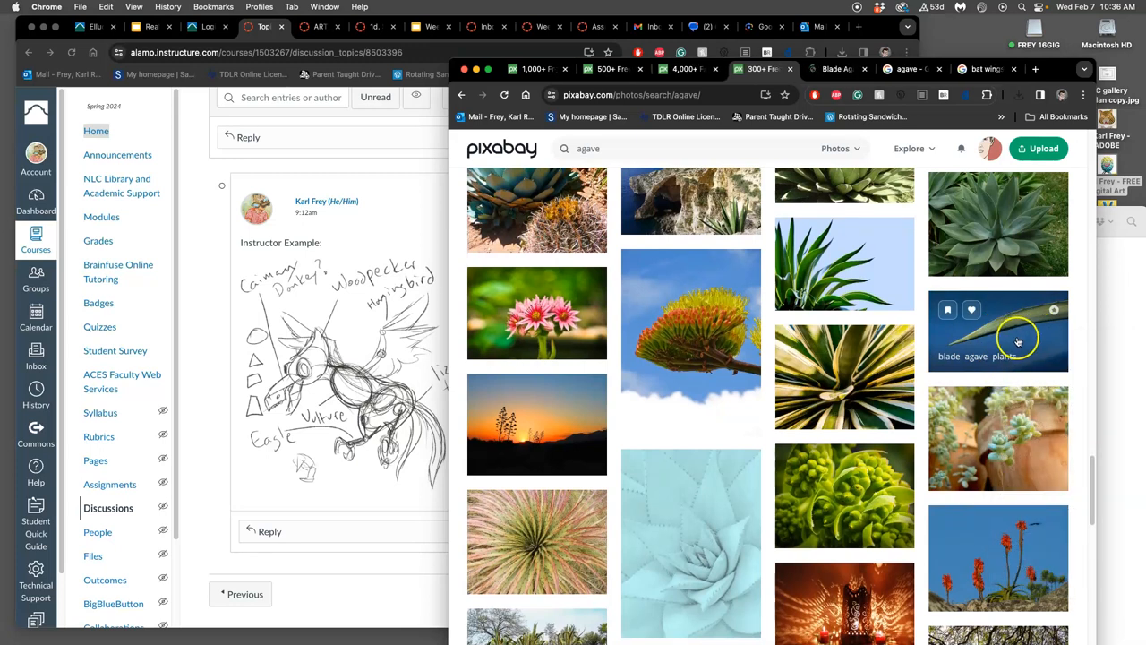
pyautogui.click(998, 329)
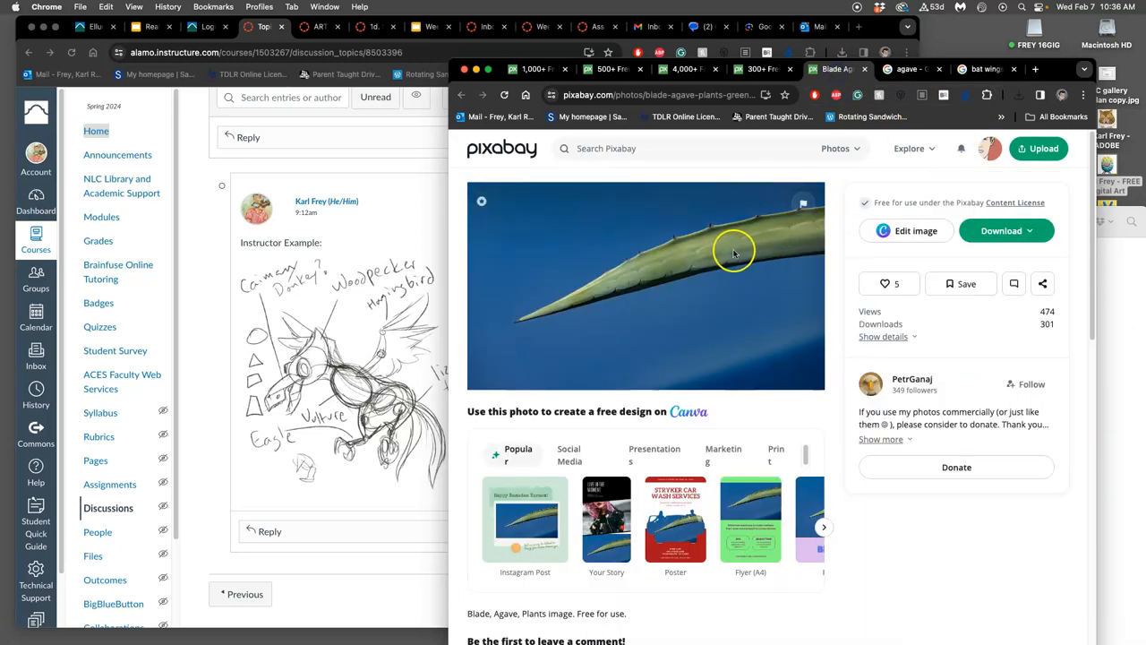
# Step: Save the blade agave image to the computer via Save Image As
pyautogui.rightClick(733, 251)
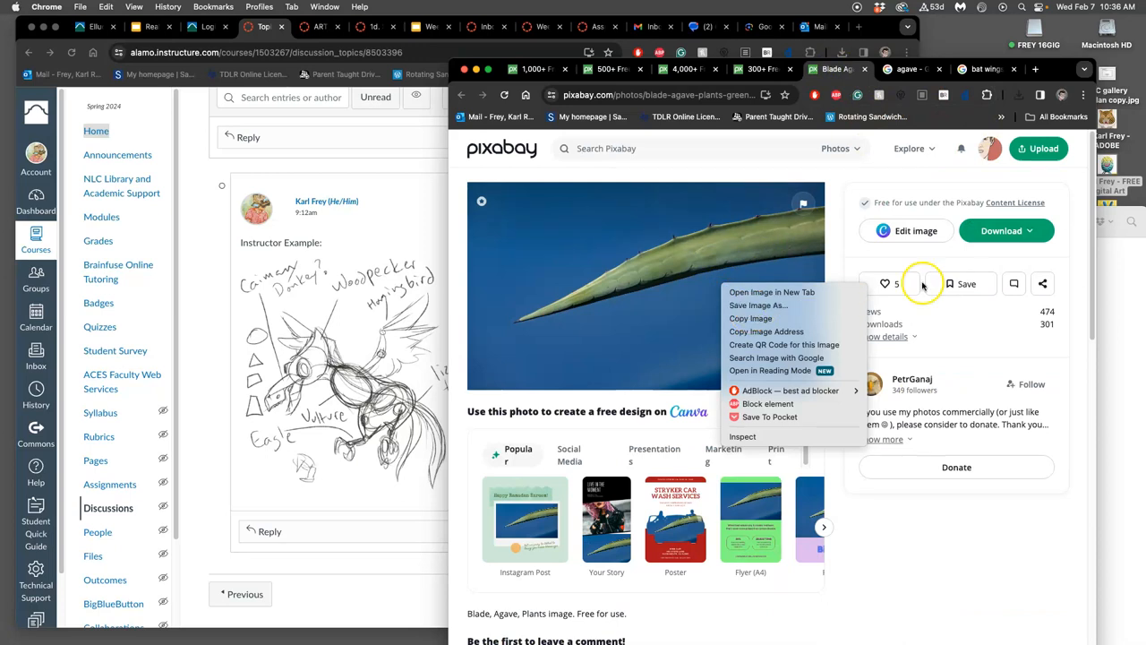
pyautogui.click(1001, 229)
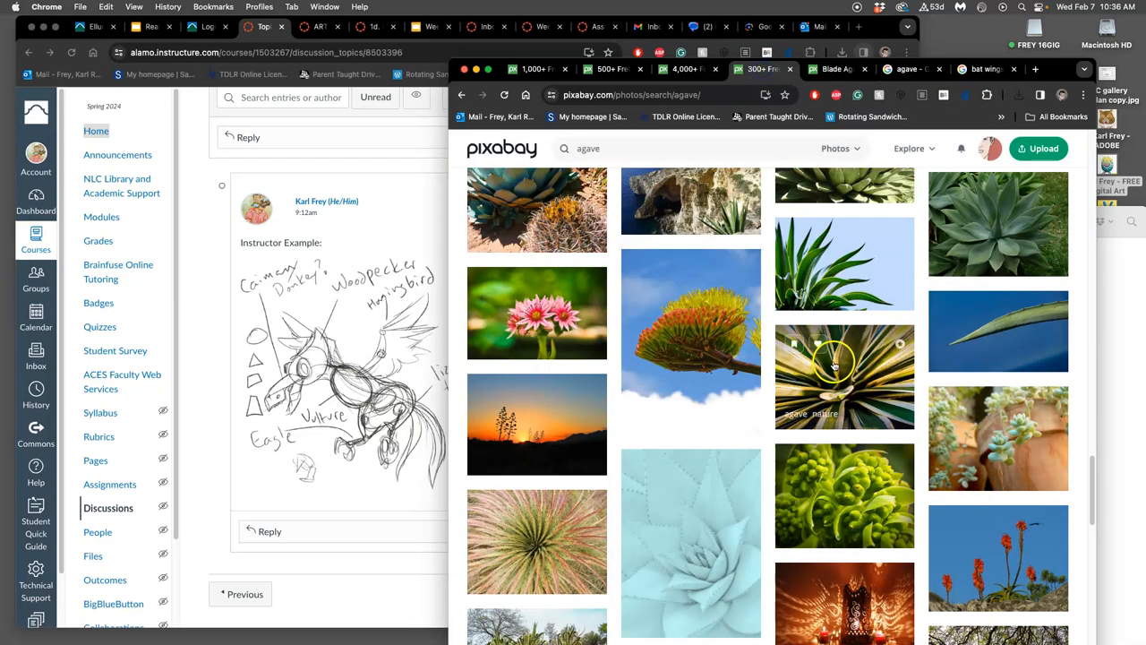
# Step: Move to page 2 of the agave results and scroll through its photos
pyautogui.scroll(-3)
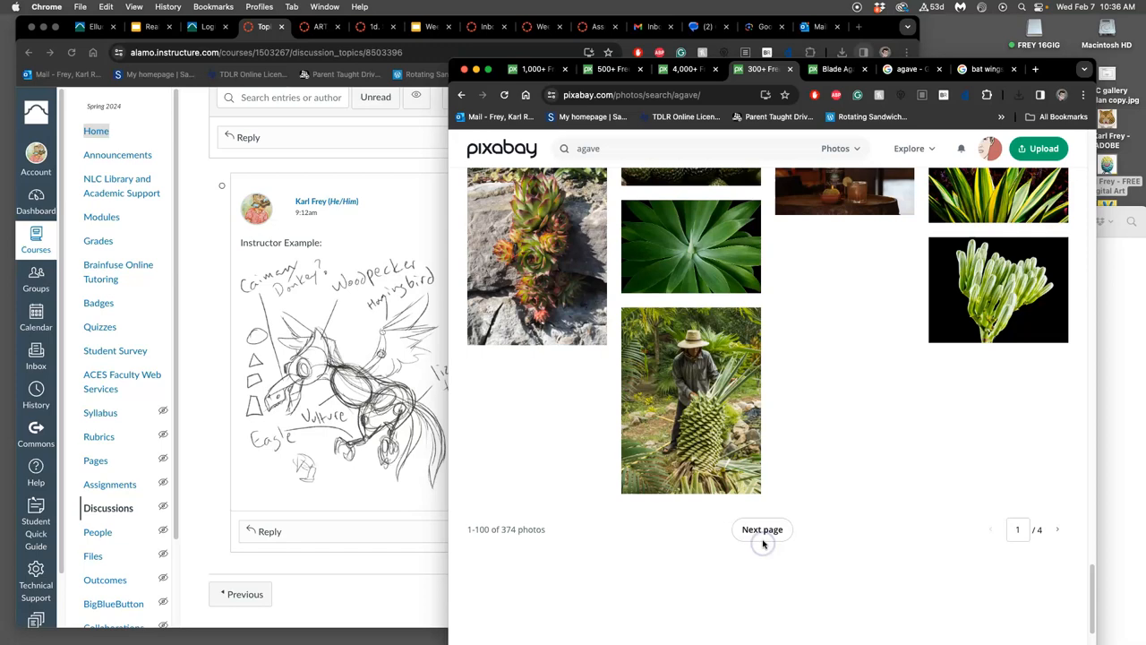
pyautogui.click(763, 530)
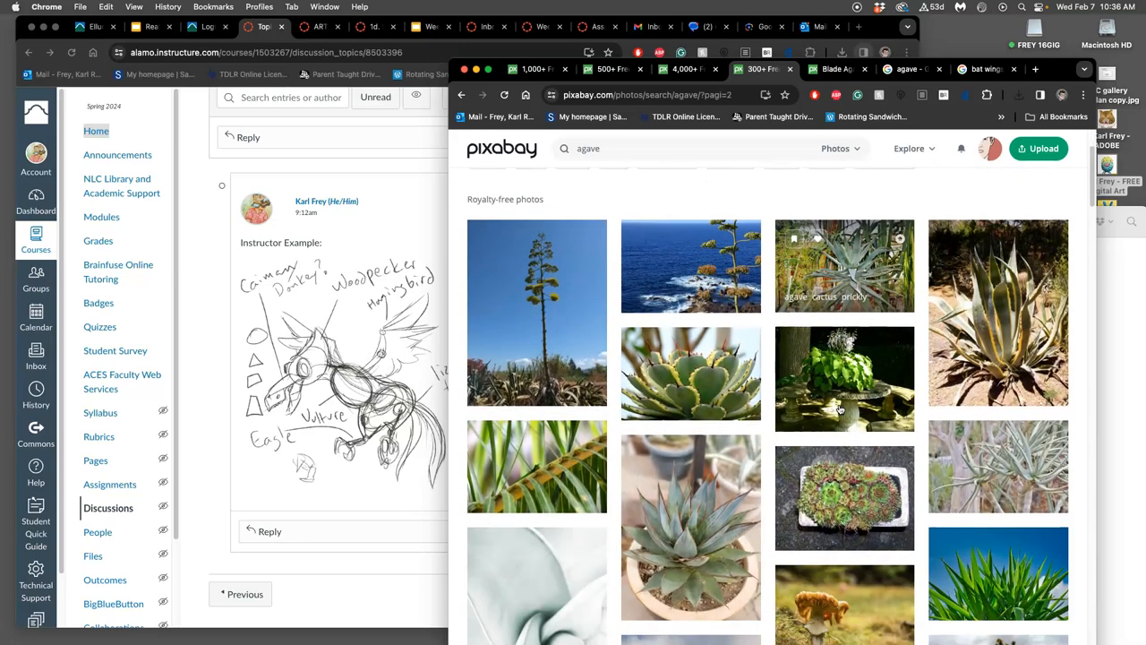
pyautogui.scroll(-3)
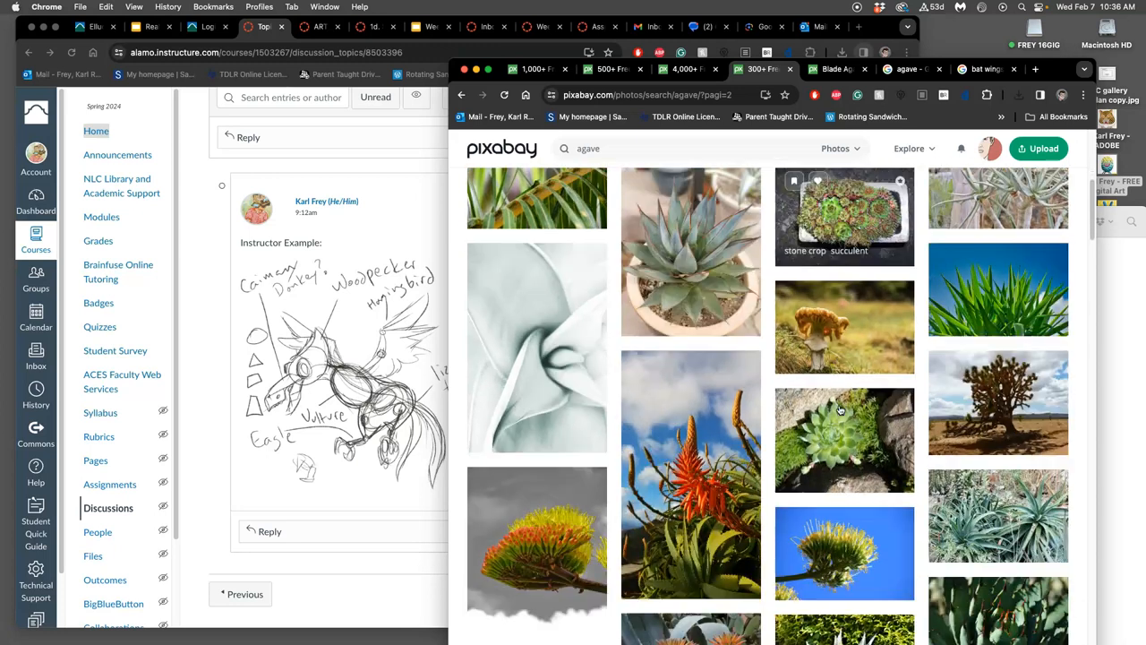
pyautogui.scroll(-3)
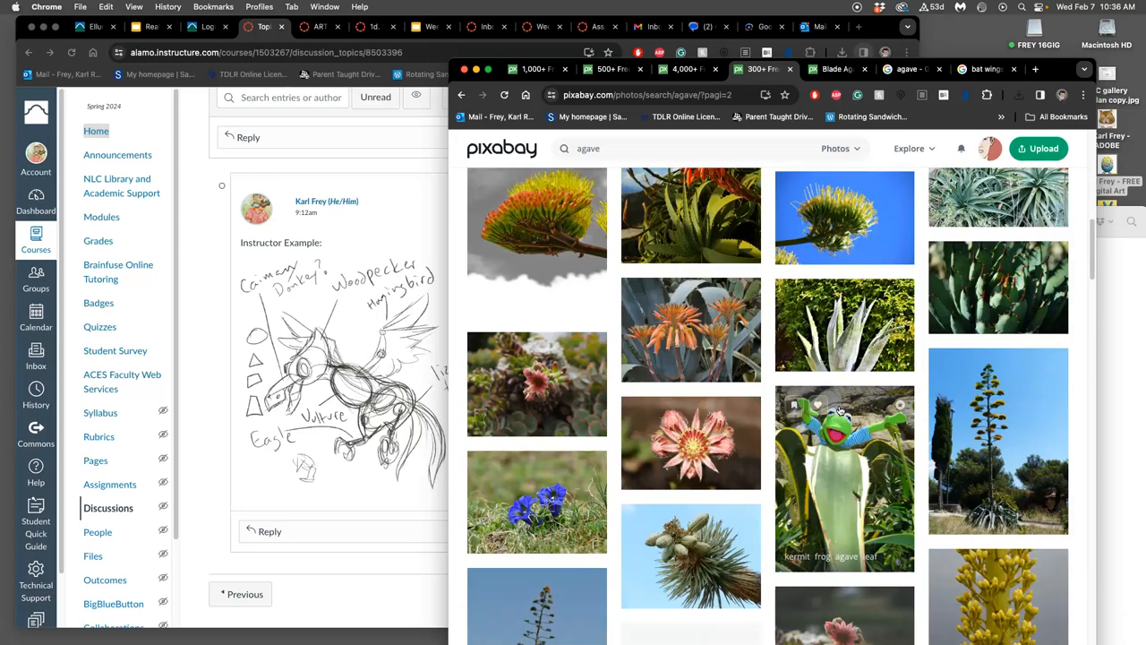
pyautogui.scroll(-3)
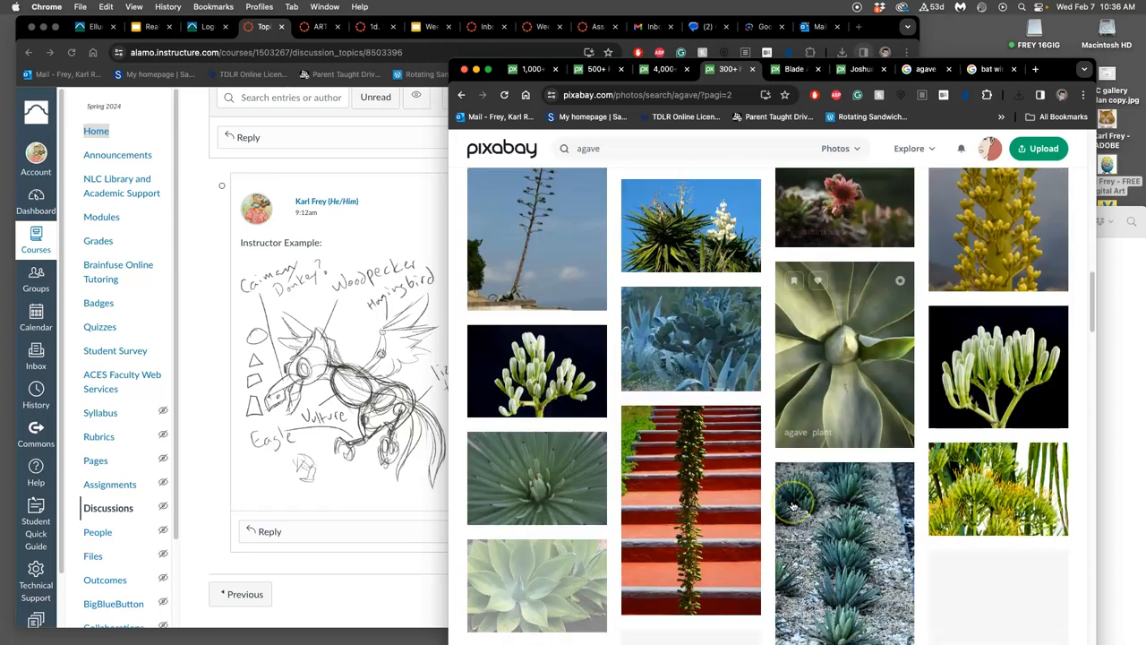
pyautogui.scroll(-3)
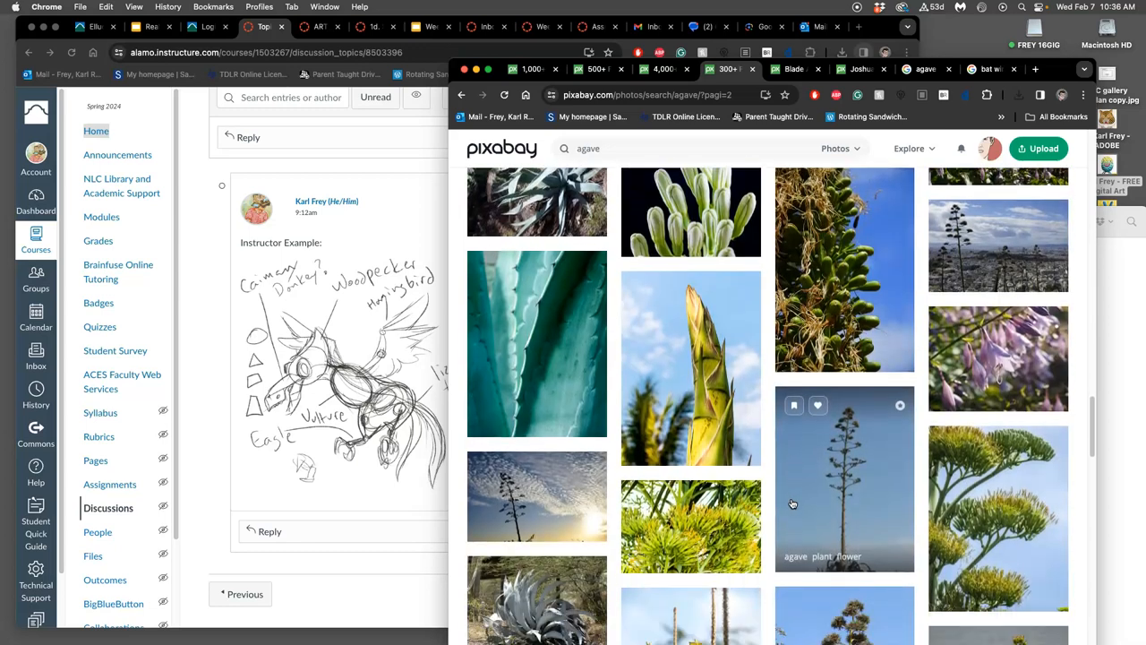
pyautogui.scroll(-3)
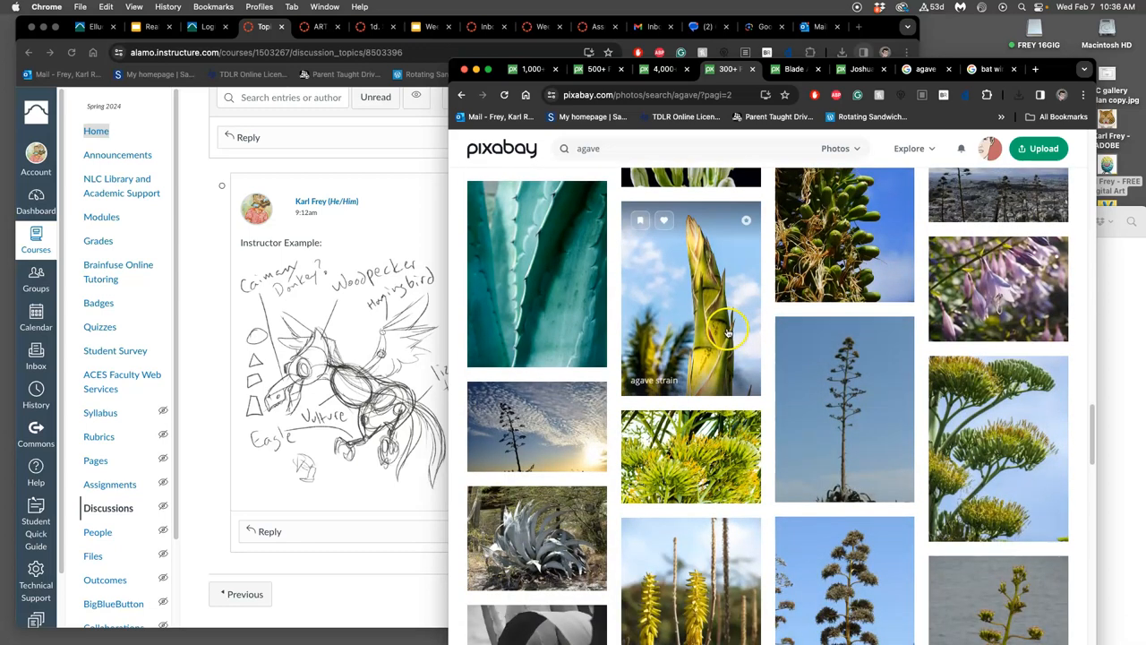
pyautogui.scroll(-3)
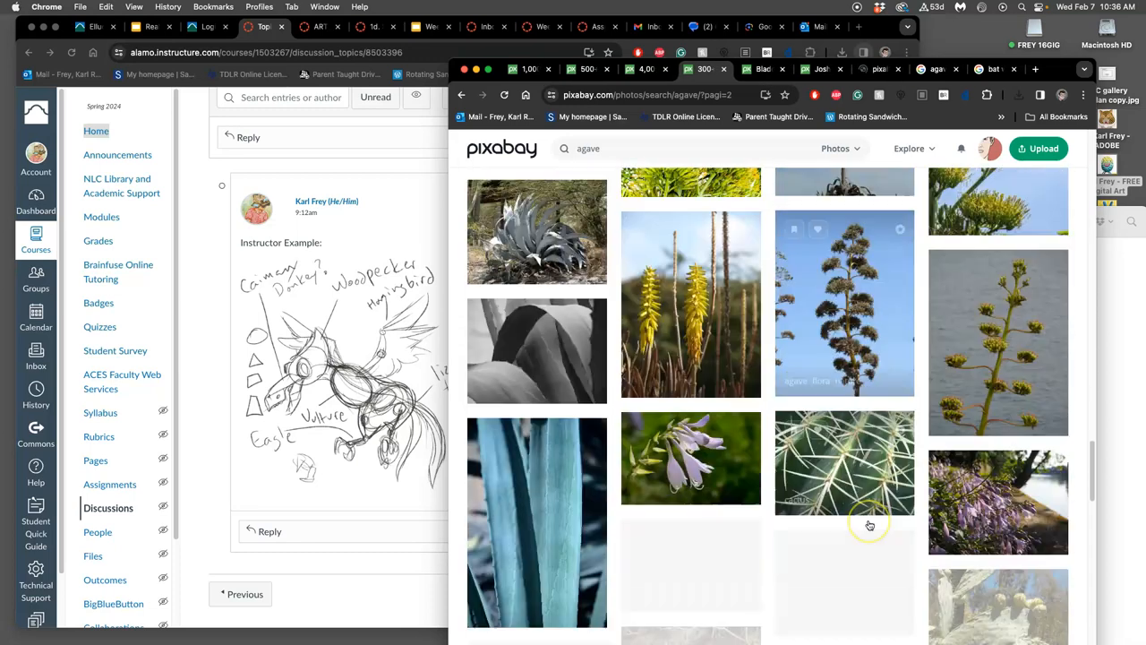
pyautogui.scroll(-3)
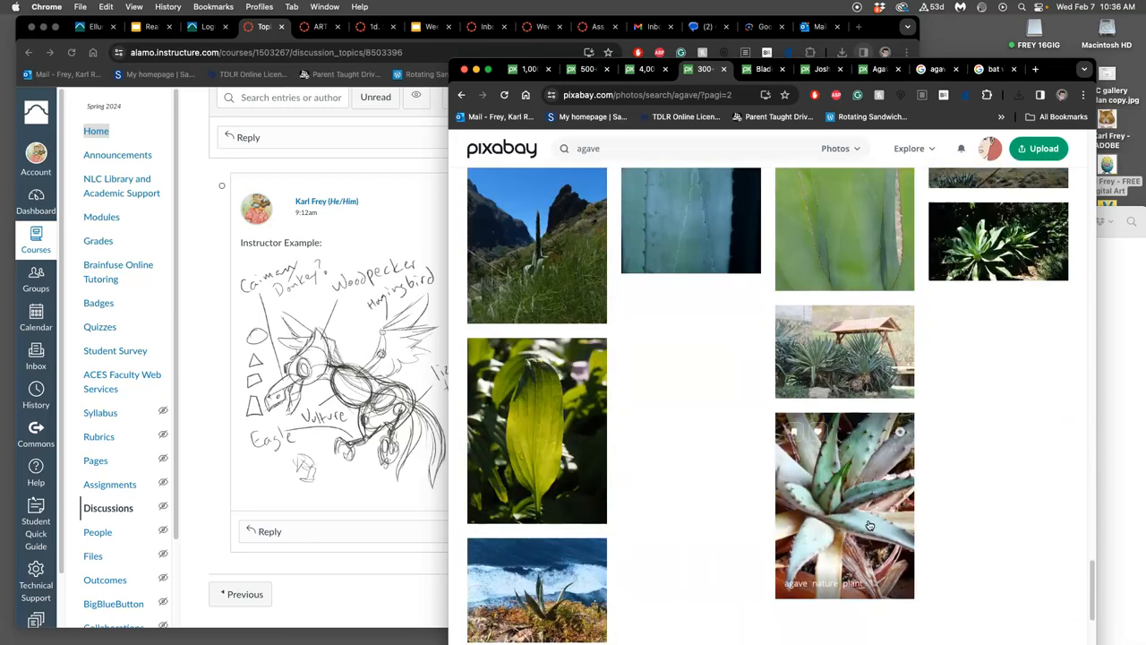
pyautogui.scroll(-3)
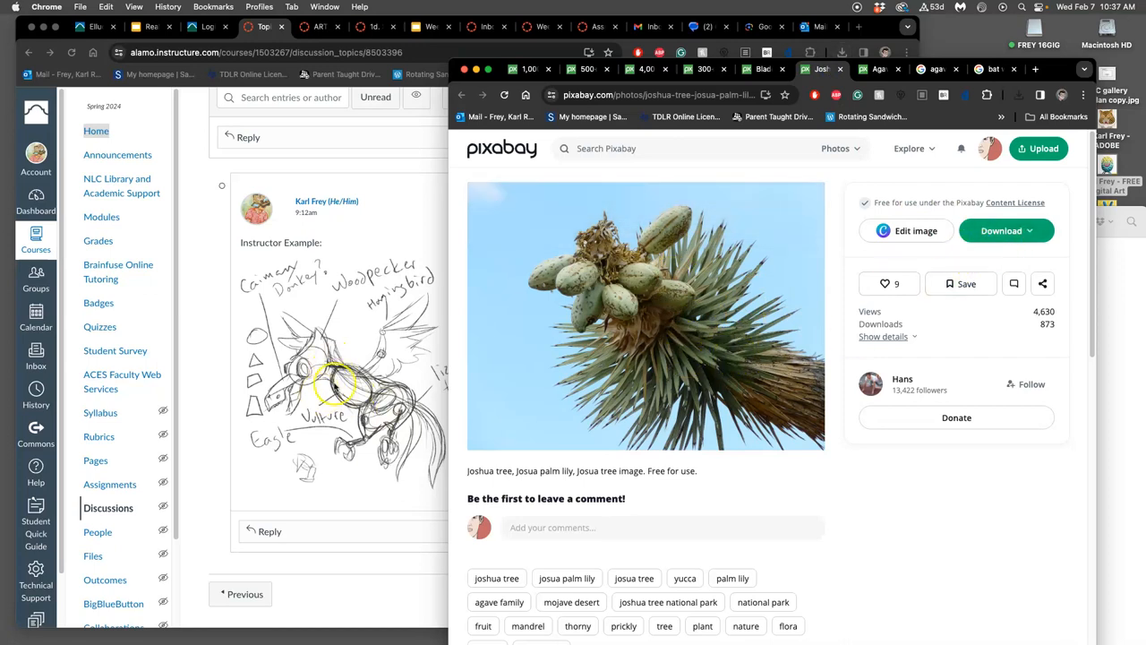
# Step: Download the Joshua tree photo, then the agave bud photo at its largest 3641×5081 size
pyautogui.click(1007, 229)
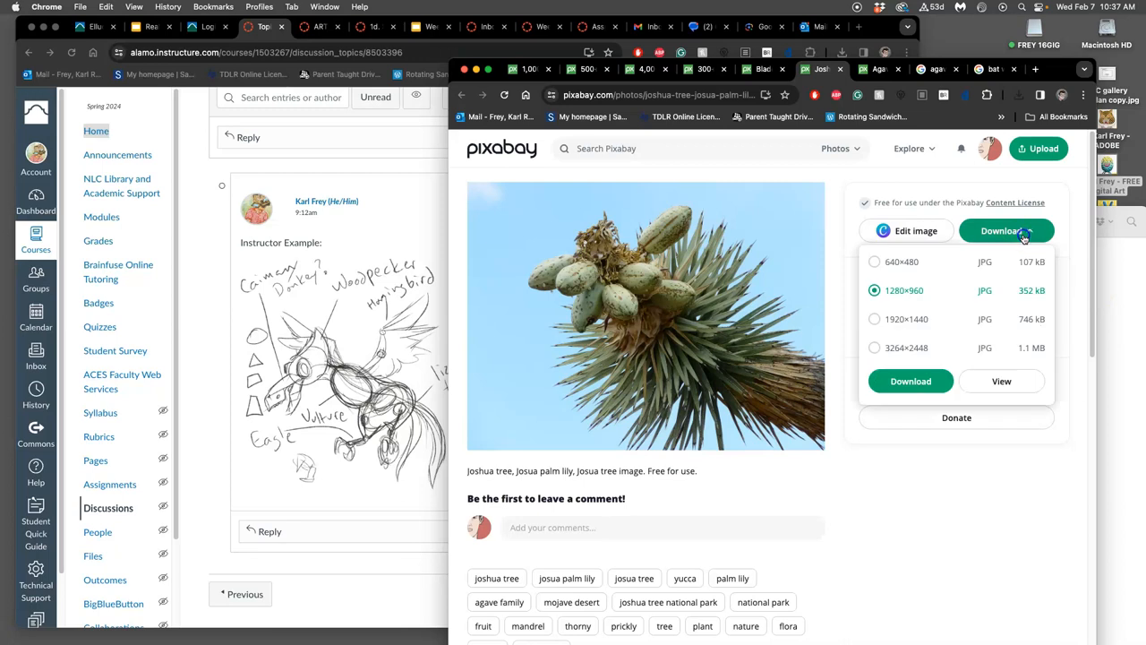
pyautogui.click(1007, 230)
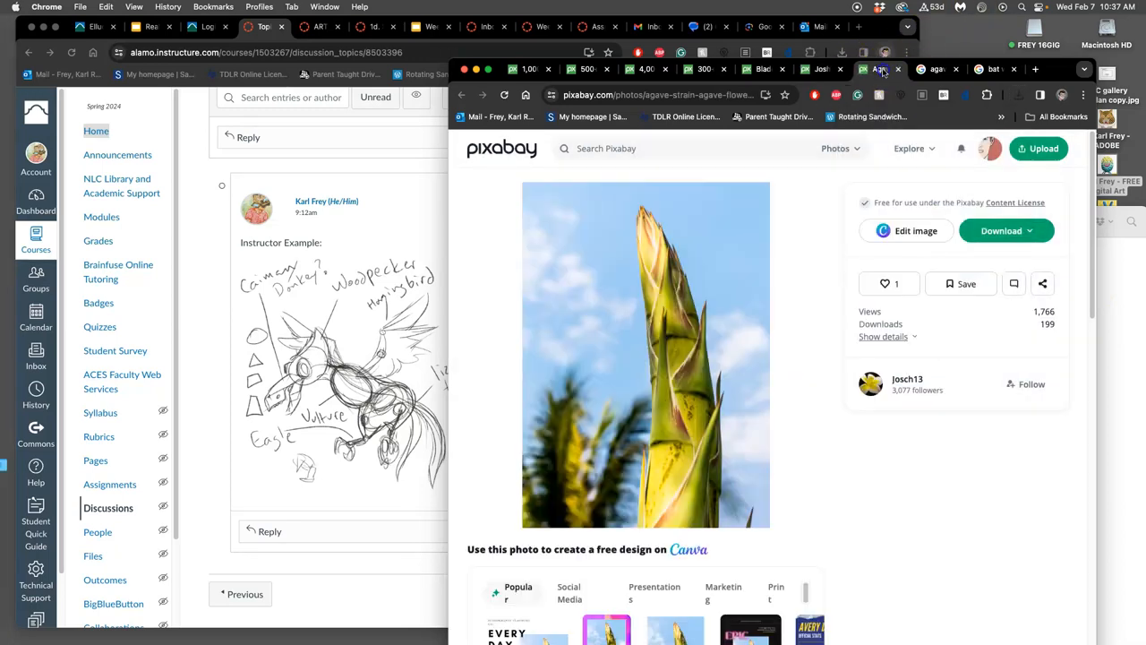
pyautogui.click(1007, 229)
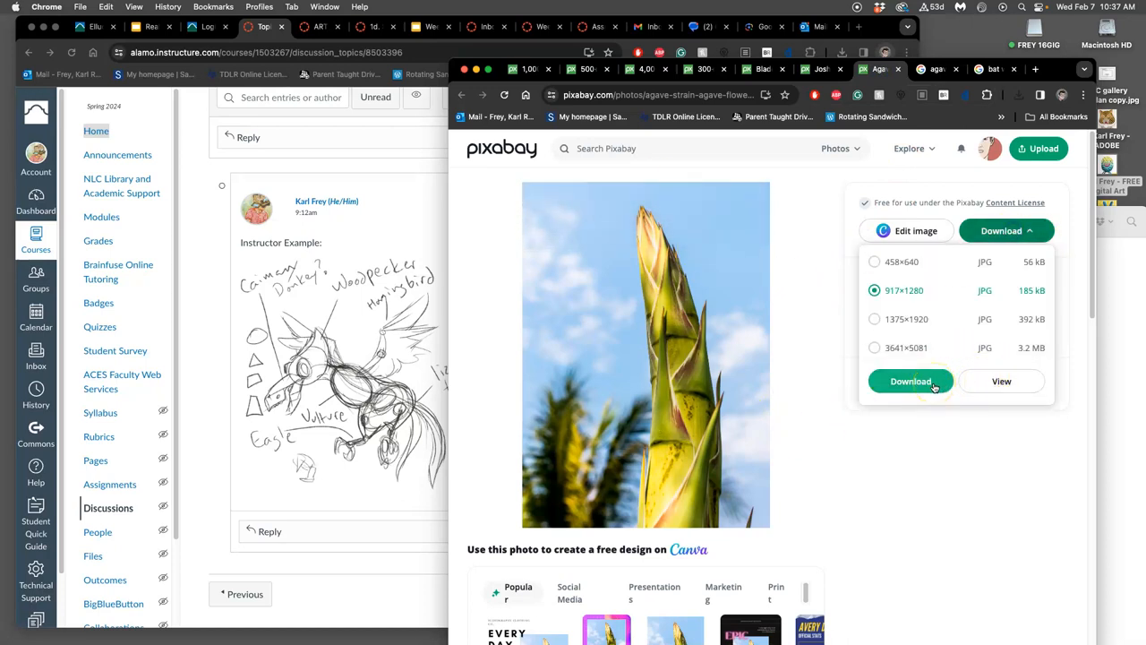
pyautogui.click(874, 347)
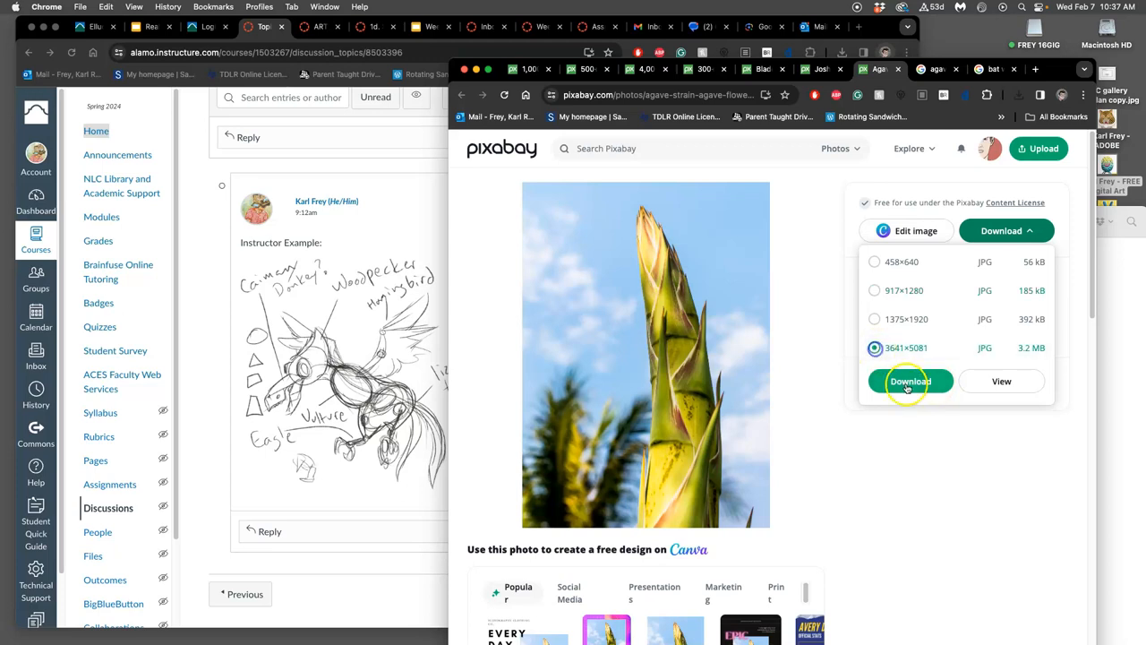
pyautogui.click(910, 380)
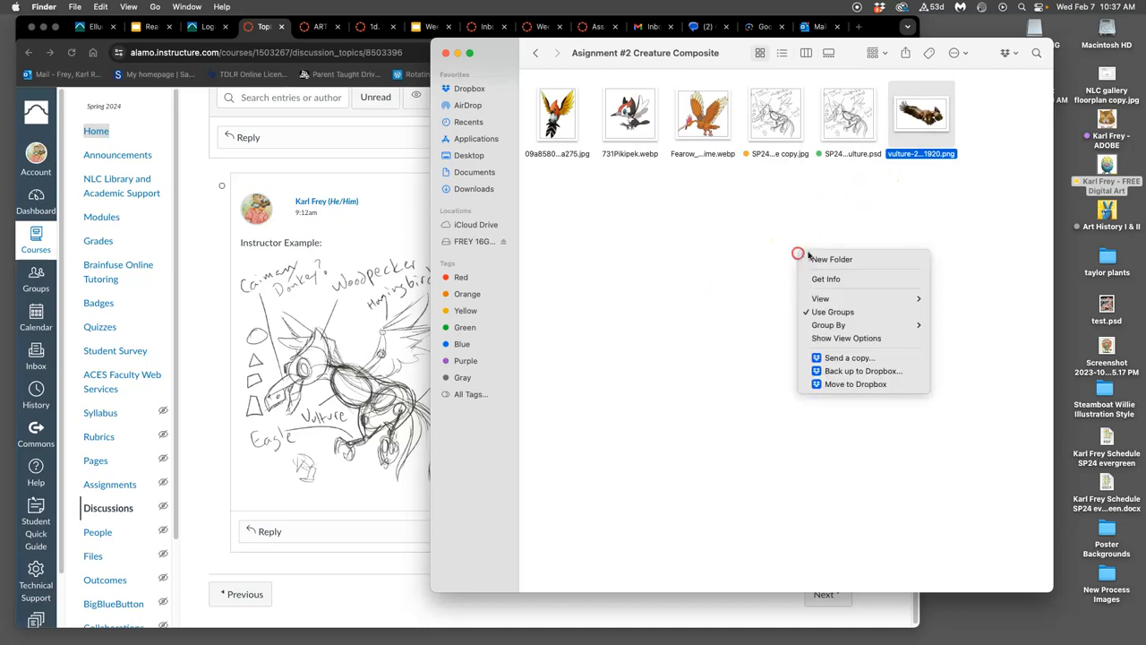
# Step: Create the new 'reference assets' folder and preview the vulture photo full size
pyautogui.click(831, 258)
pyautogui.write('reference assets')
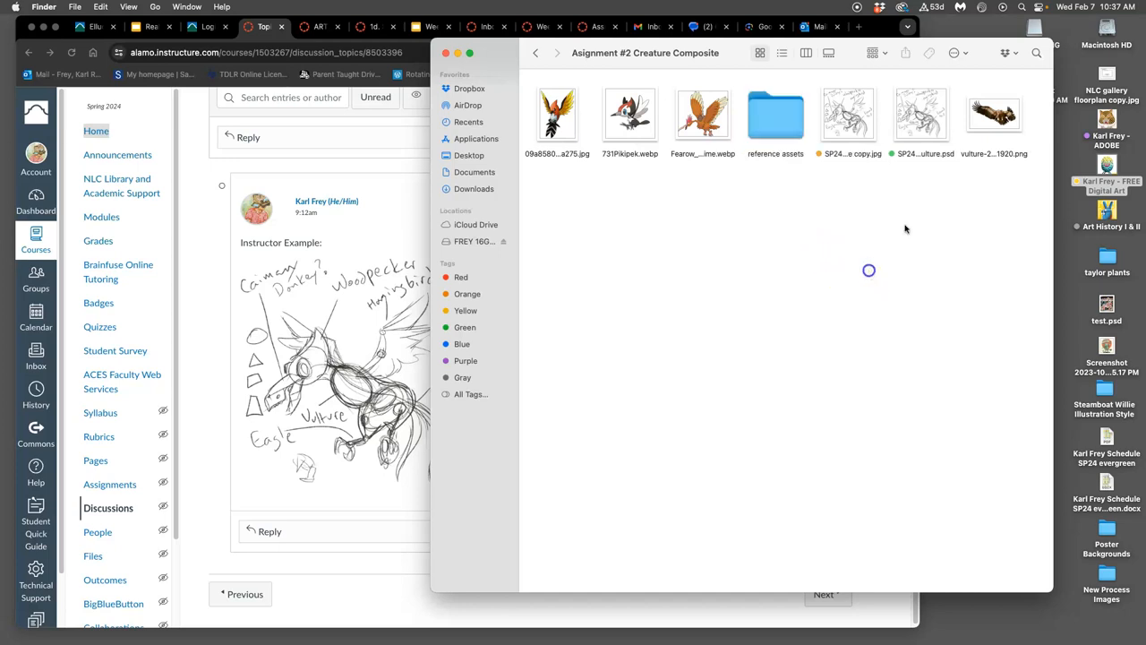
pyautogui.doubleClick(994, 114)
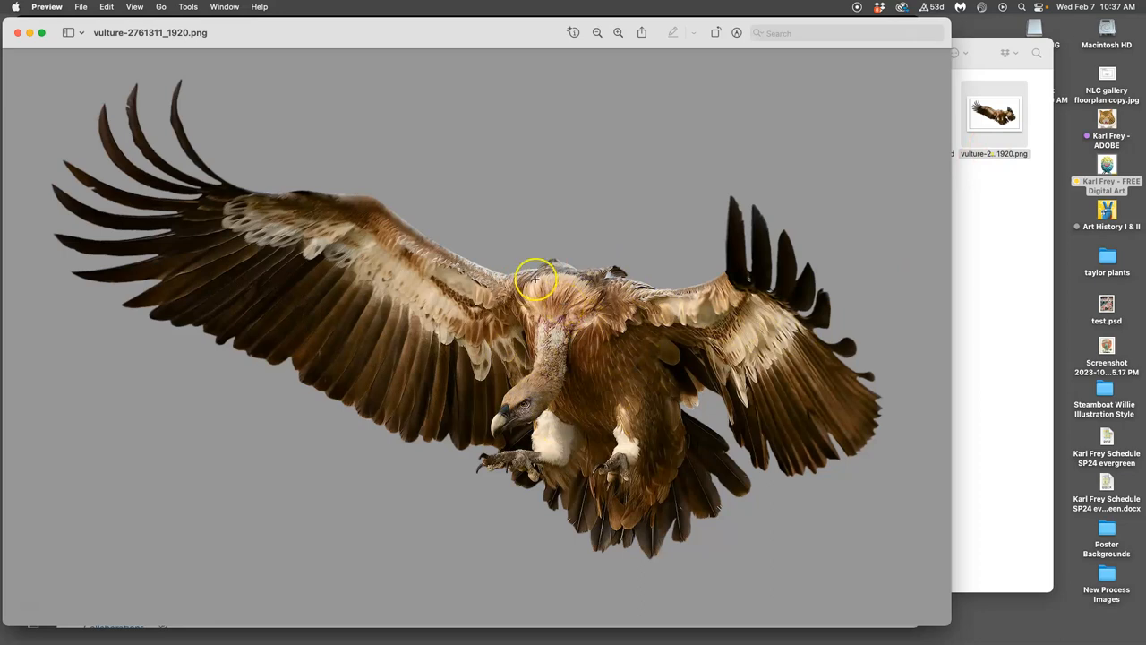
pyautogui.moveTo(598, 393)
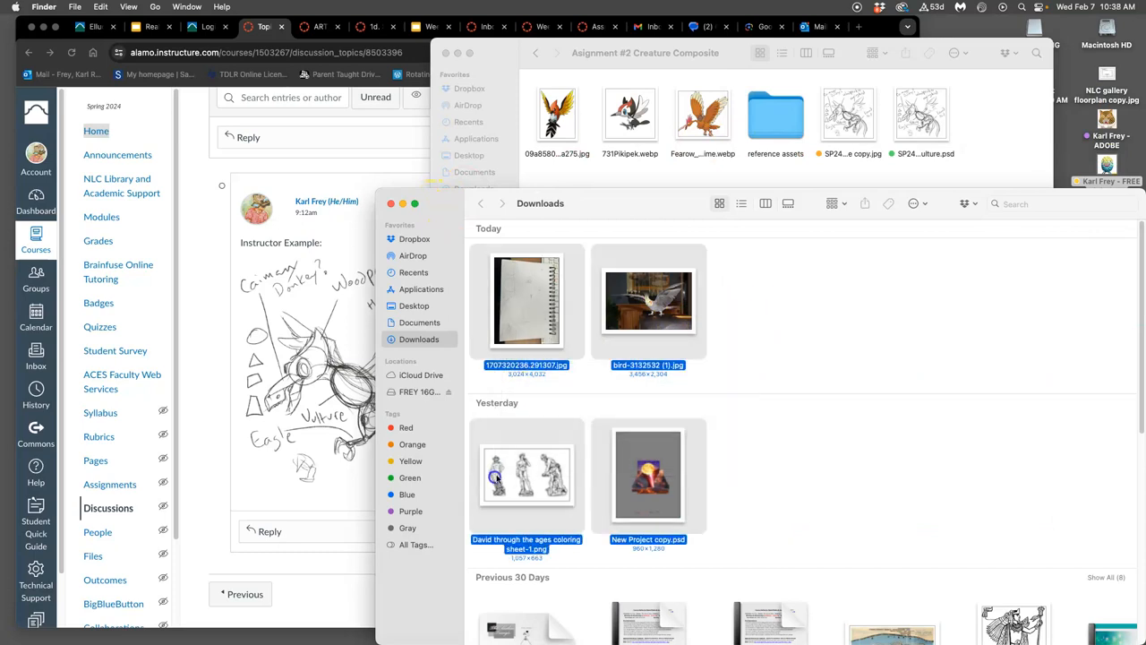
pyautogui.scroll(-3)
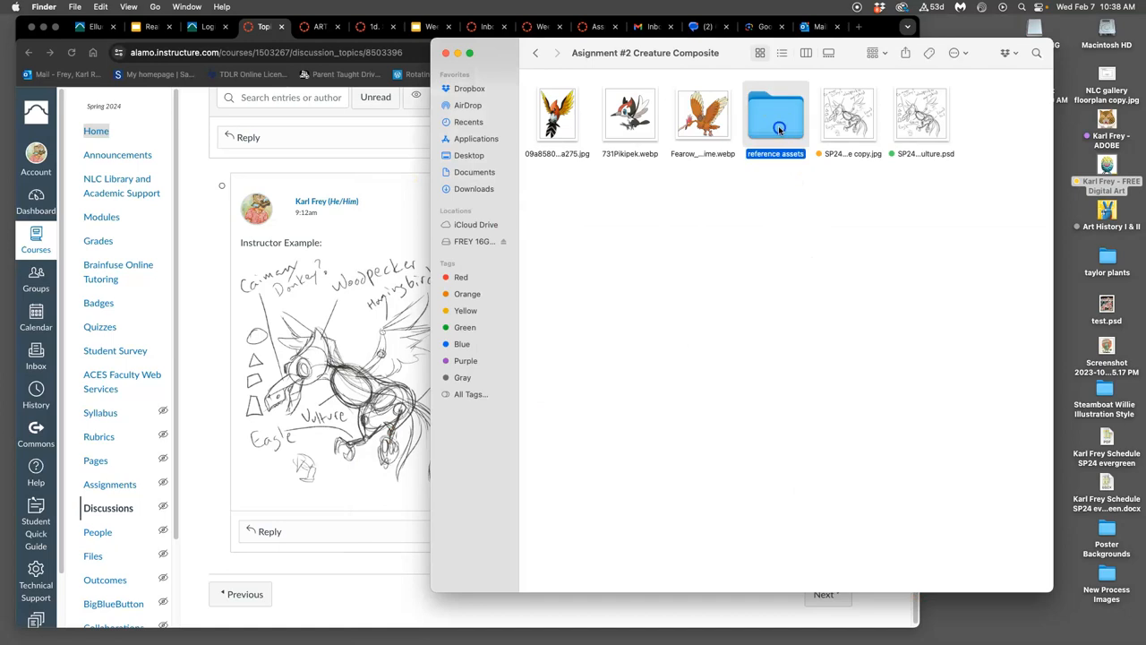
# Step: In View Options for reference assets, enlarge thumbnails and set Group By None, sorted by name
pyautogui.doubleClick(775, 115)
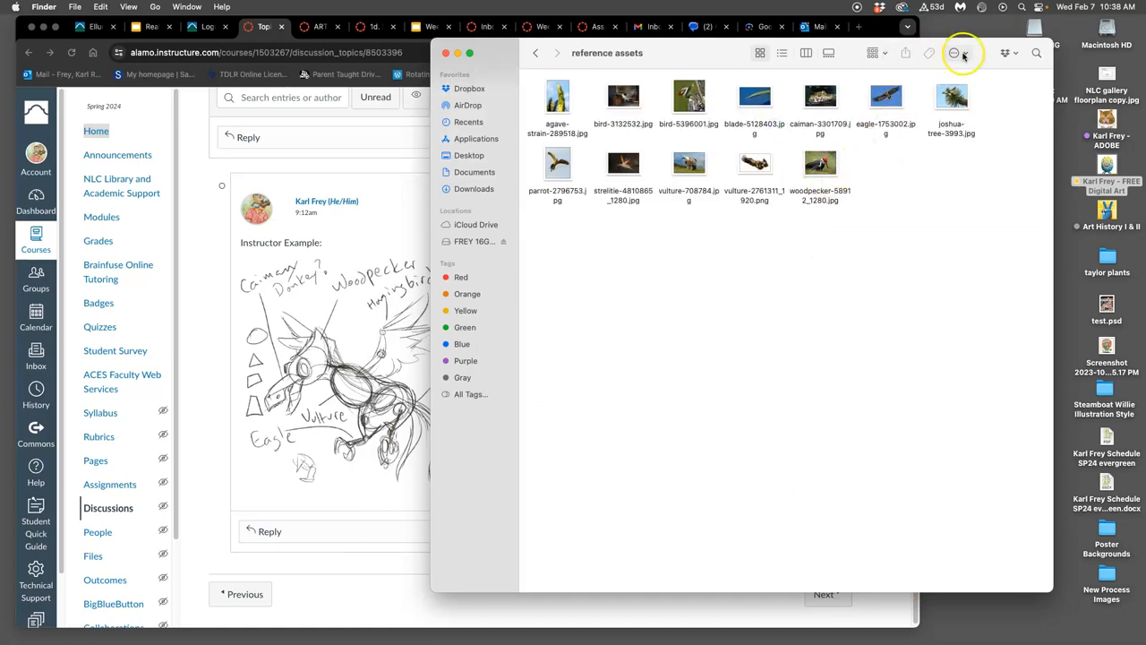
pyautogui.click(953, 54)
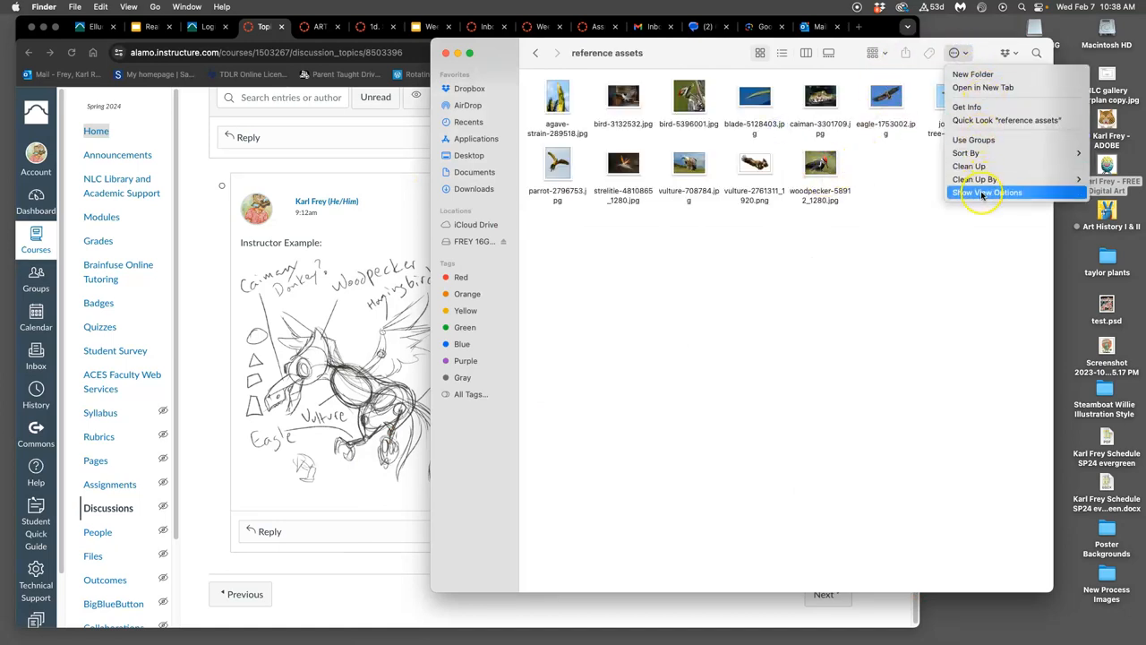
pyautogui.click(985, 193)
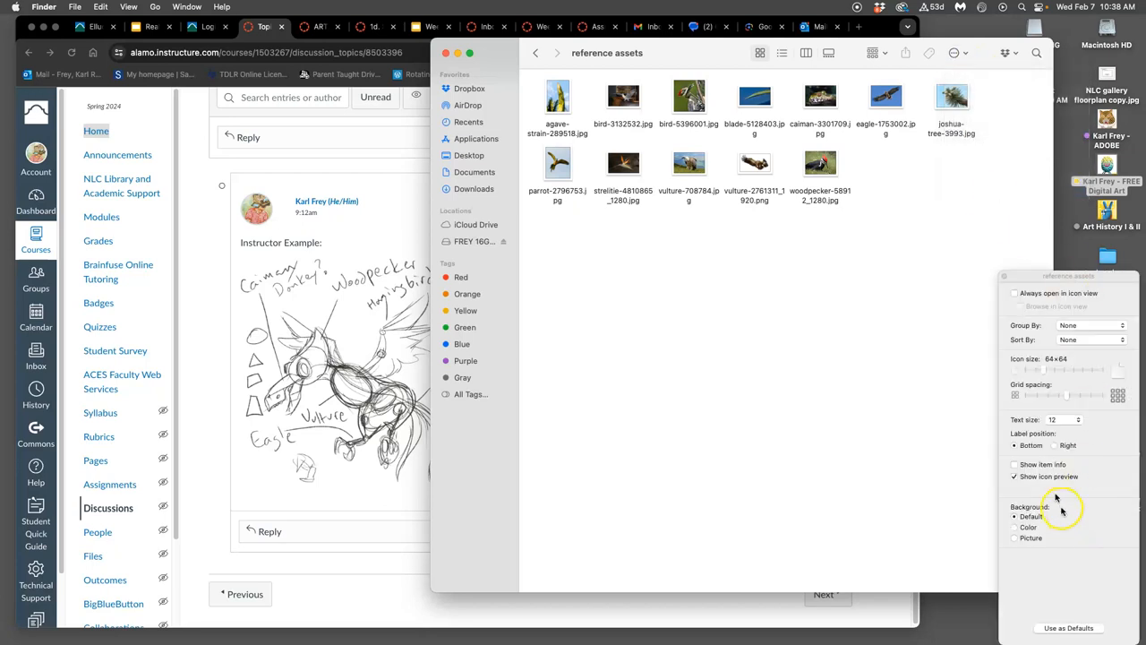
pyautogui.moveTo(1038, 369); pyautogui.dragTo(1089, 369)
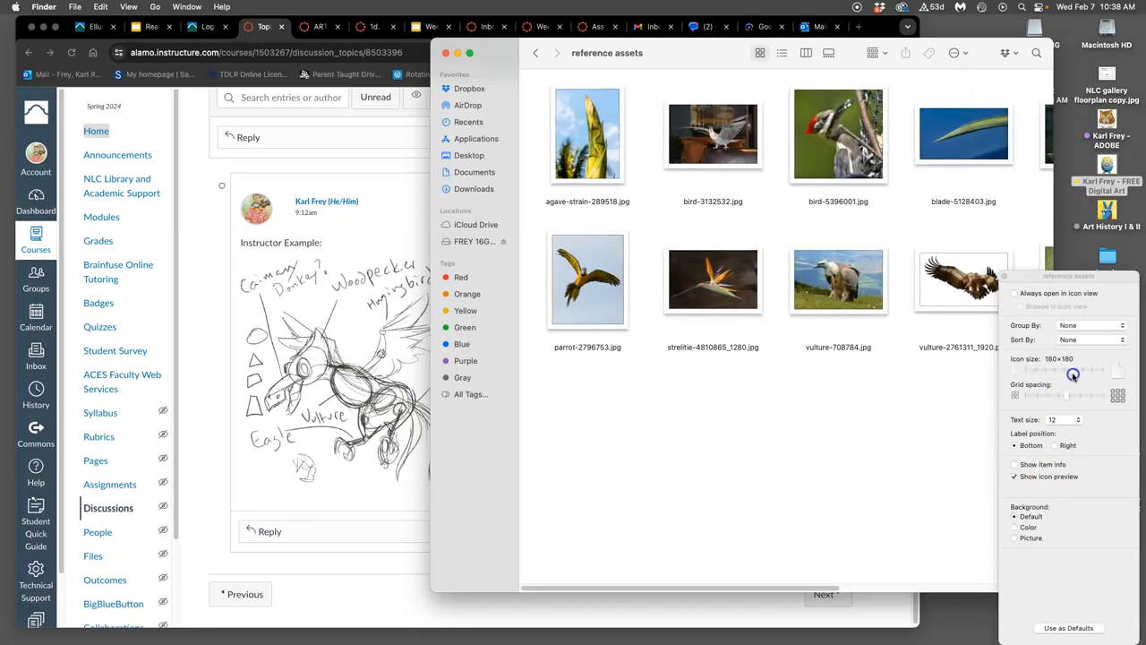
pyautogui.click(1090, 326)
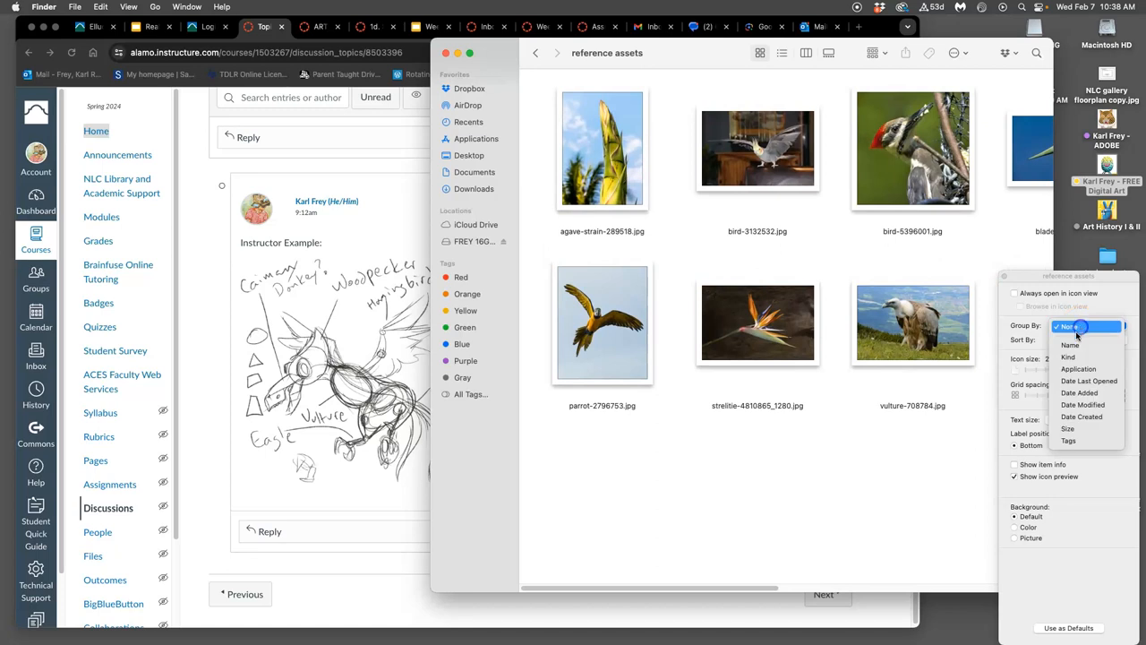
pyautogui.click(1071, 344)
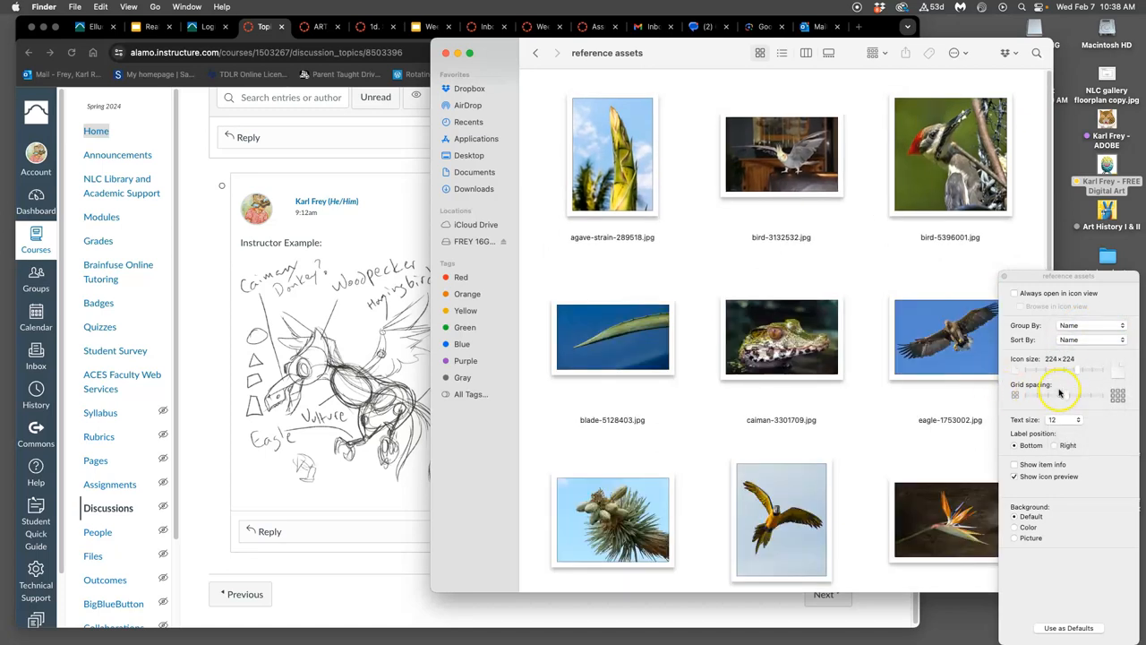
pyautogui.scroll(-3)
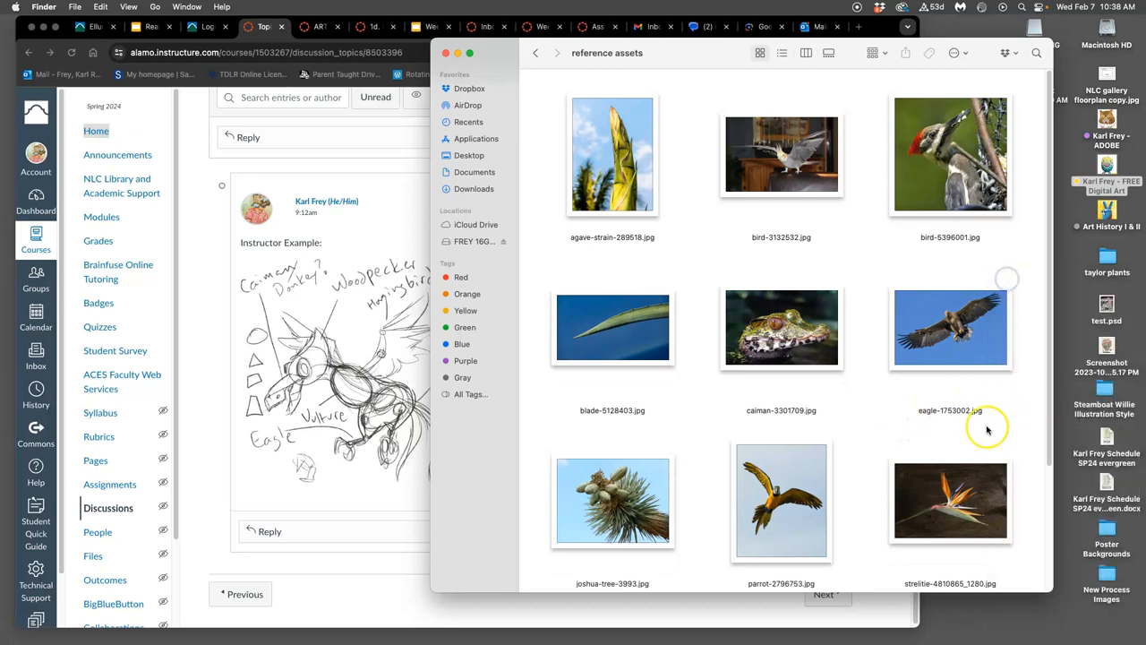
pyautogui.moveTo(903, 407)
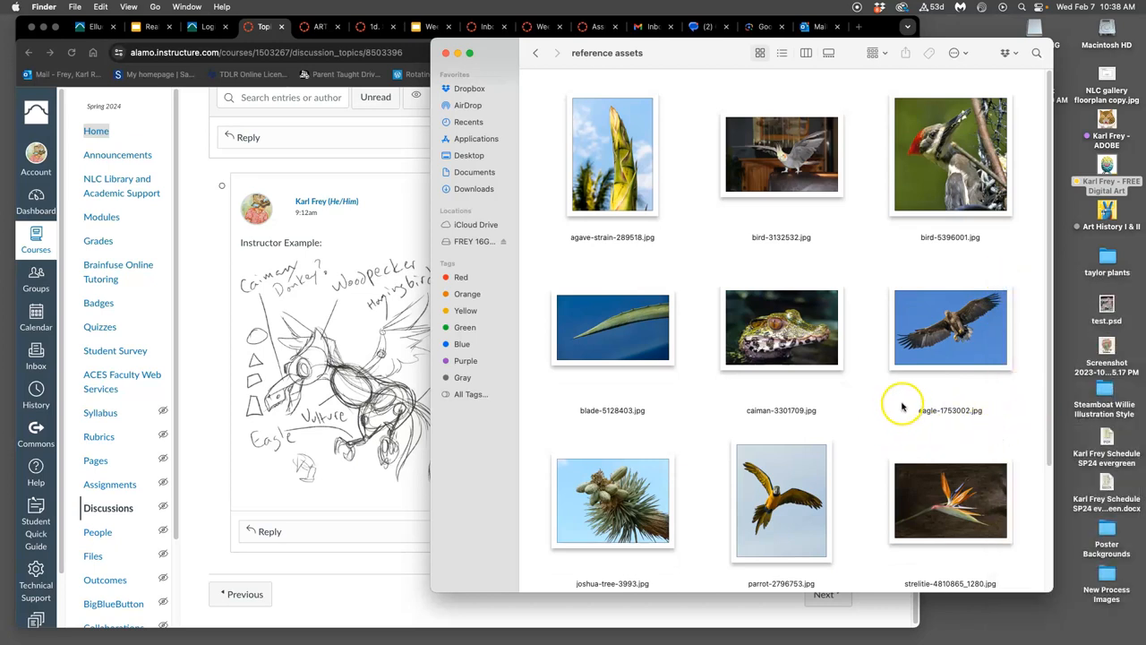
pyautogui.moveTo(869, 387)
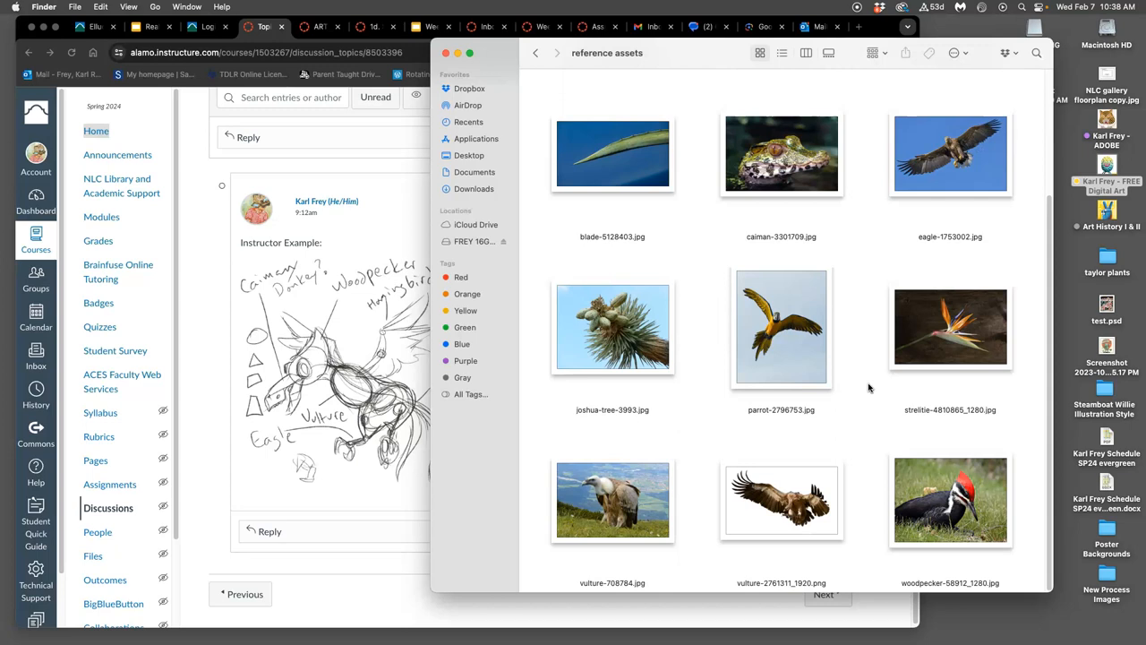
# Step: Flip woodpecker-58912_1280.jpg horizontally with Tools > Flip Horizontal
pyautogui.doubleClick(950, 500)
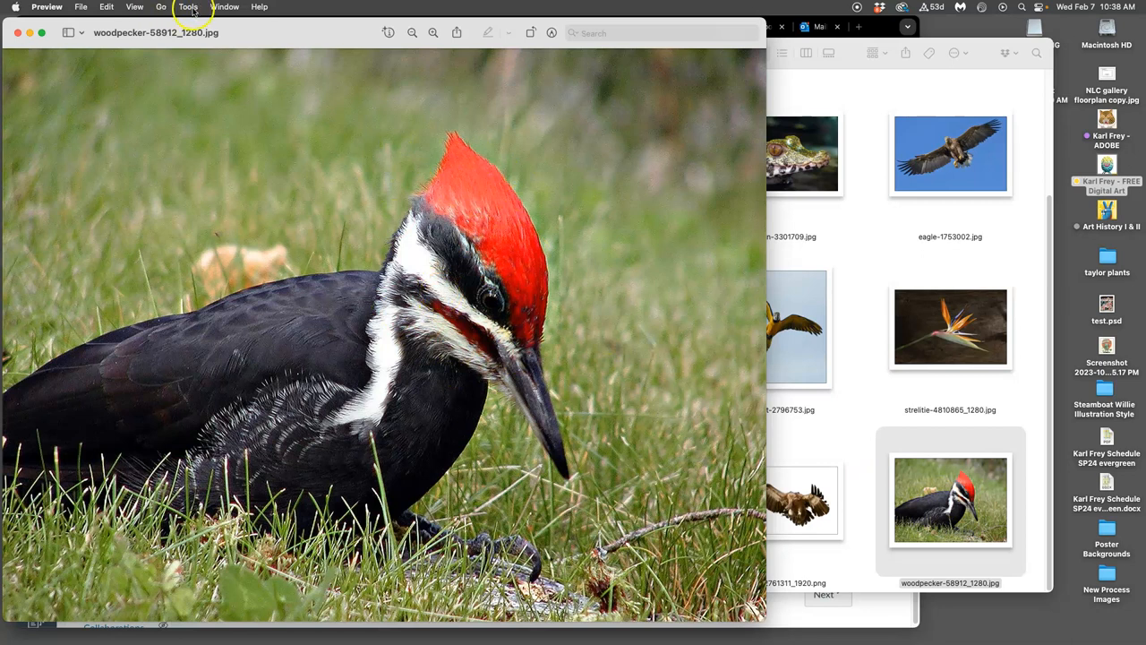
pyautogui.click(187, 7)
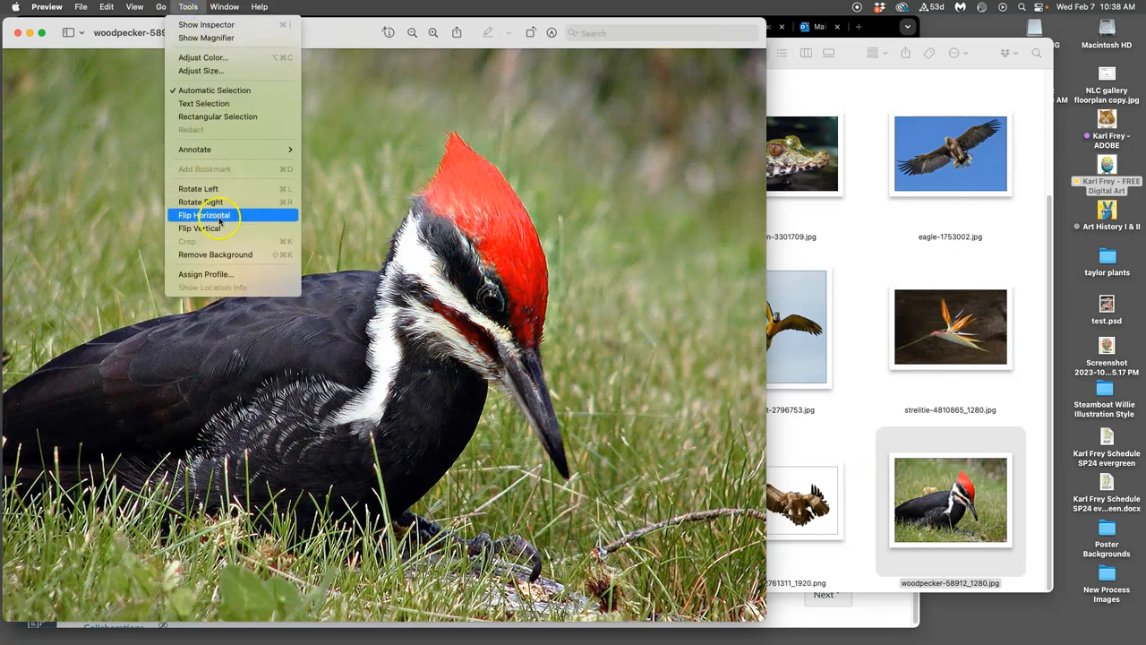
pyautogui.click(204, 215)
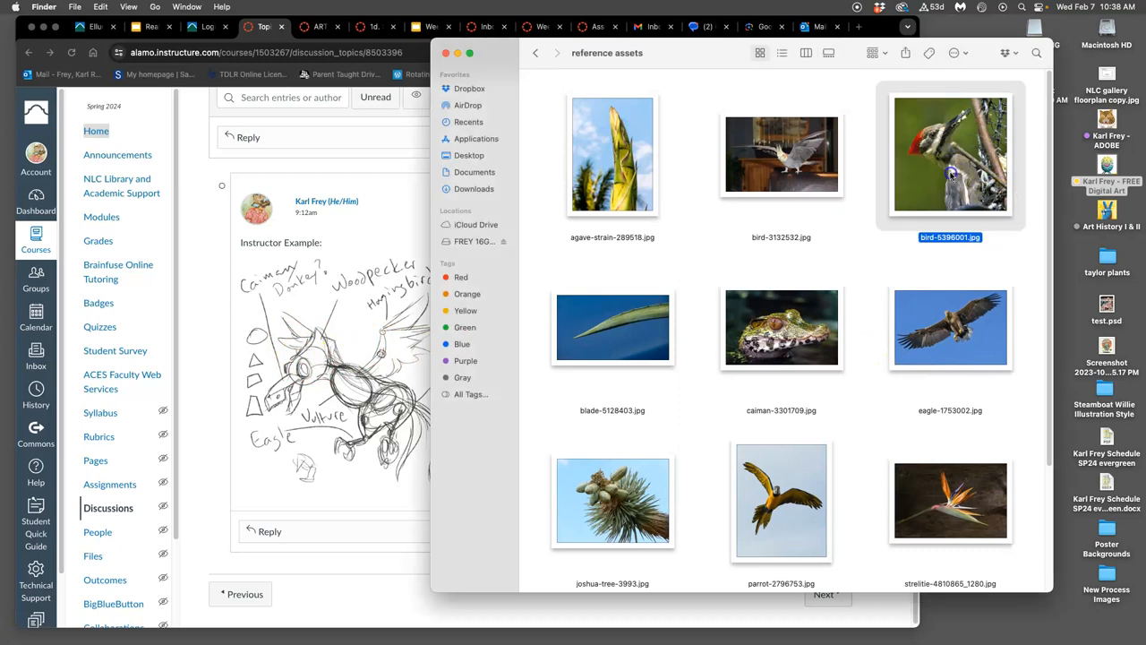
# Step: Flip the bird-5396001.jpg woodpecker close-up horizontally and recheck the first woodpecker photo
pyautogui.doubleClick(949, 154)
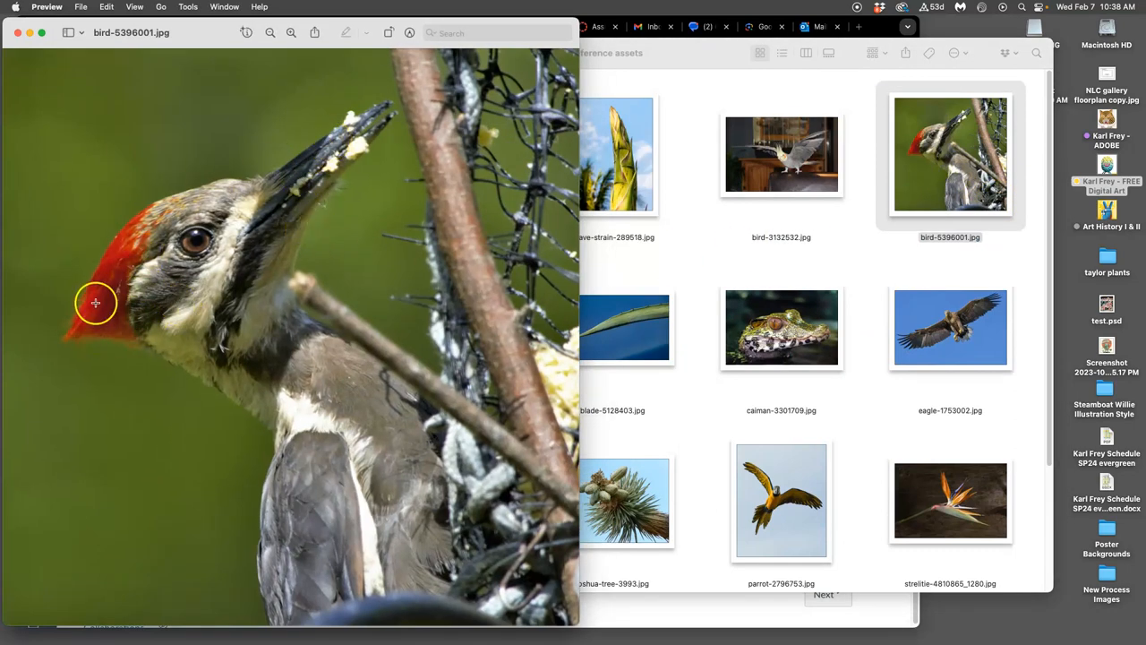
pyautogui.moveTo(188, 7)
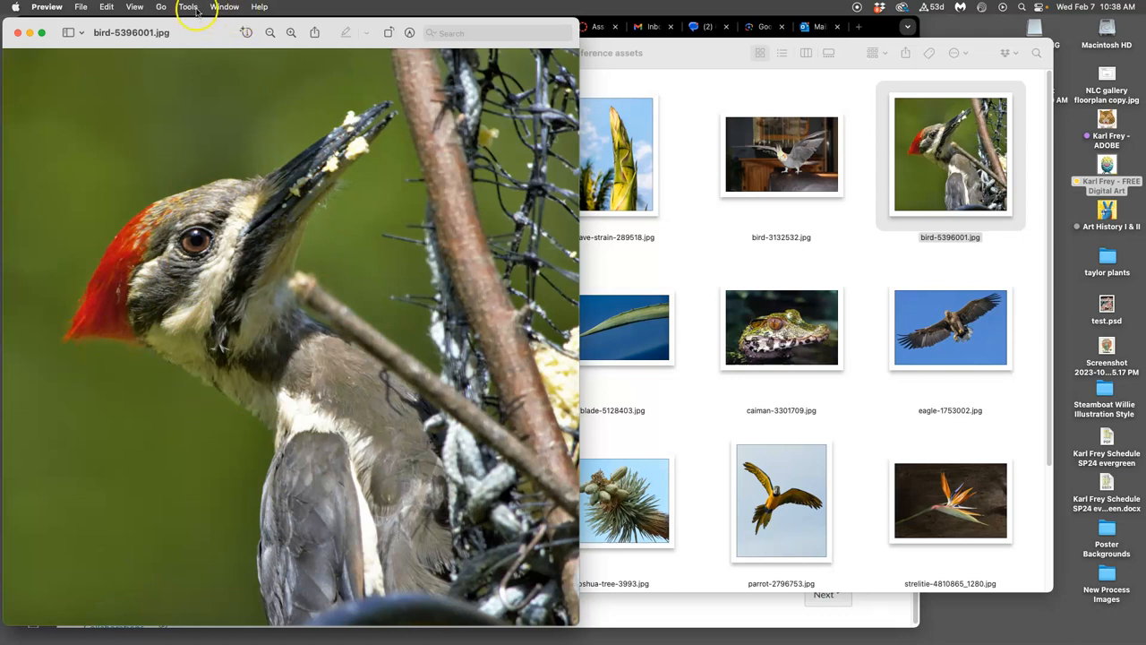
pyautogui.click(186, 8)
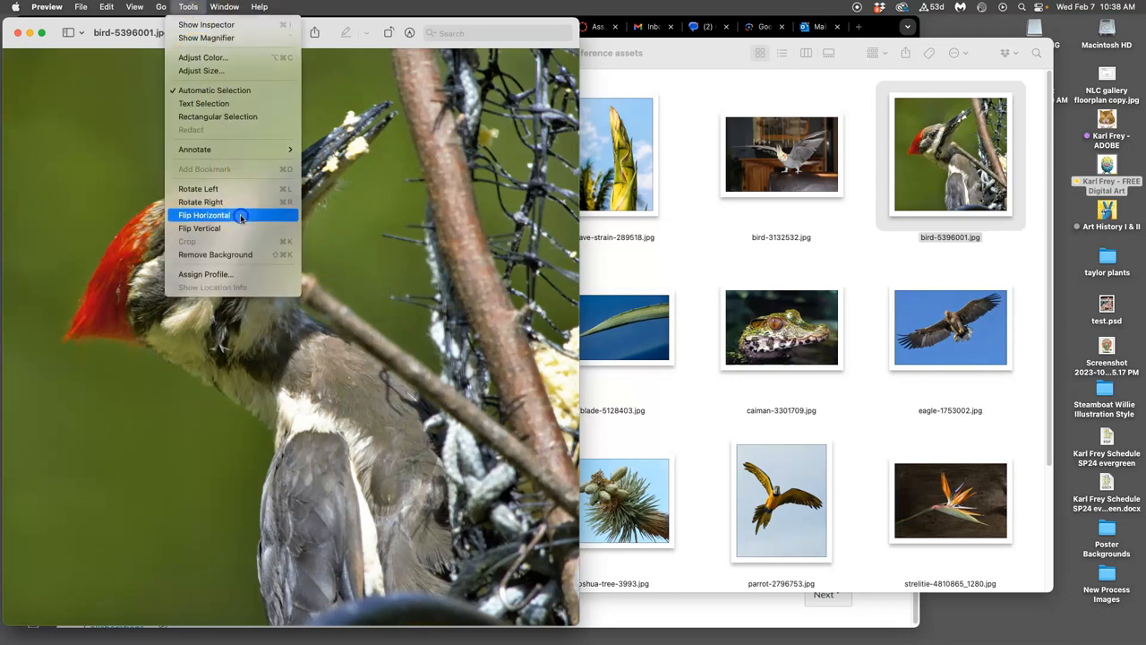
pyautogui.click(204, 215)
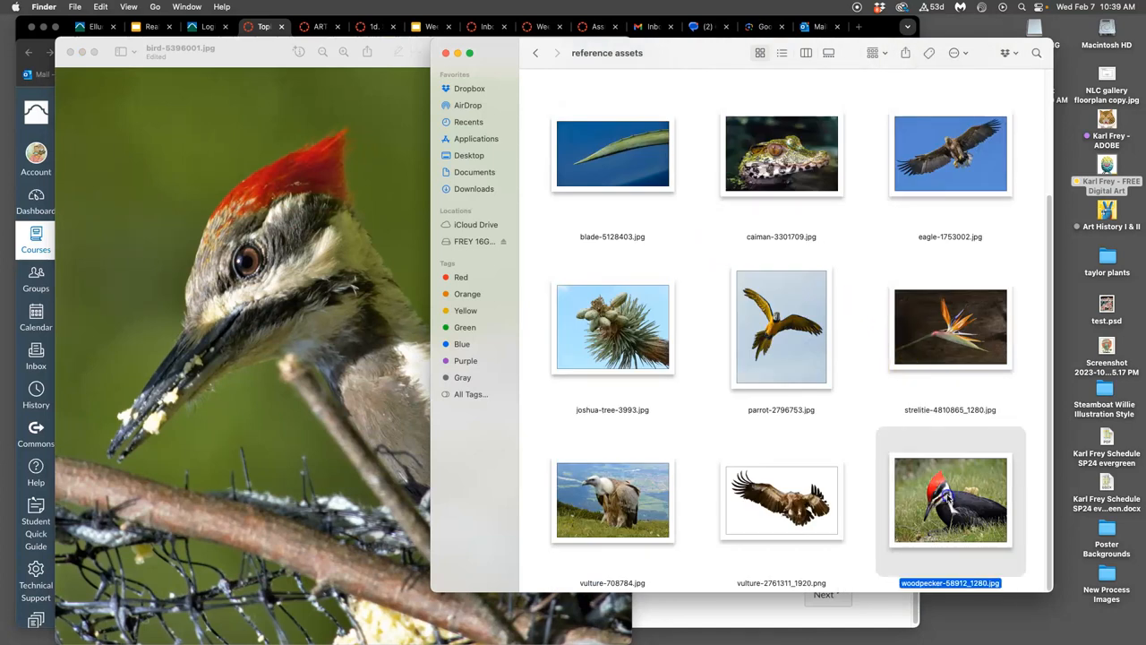
pyautogui.doubleClick(950, 499)
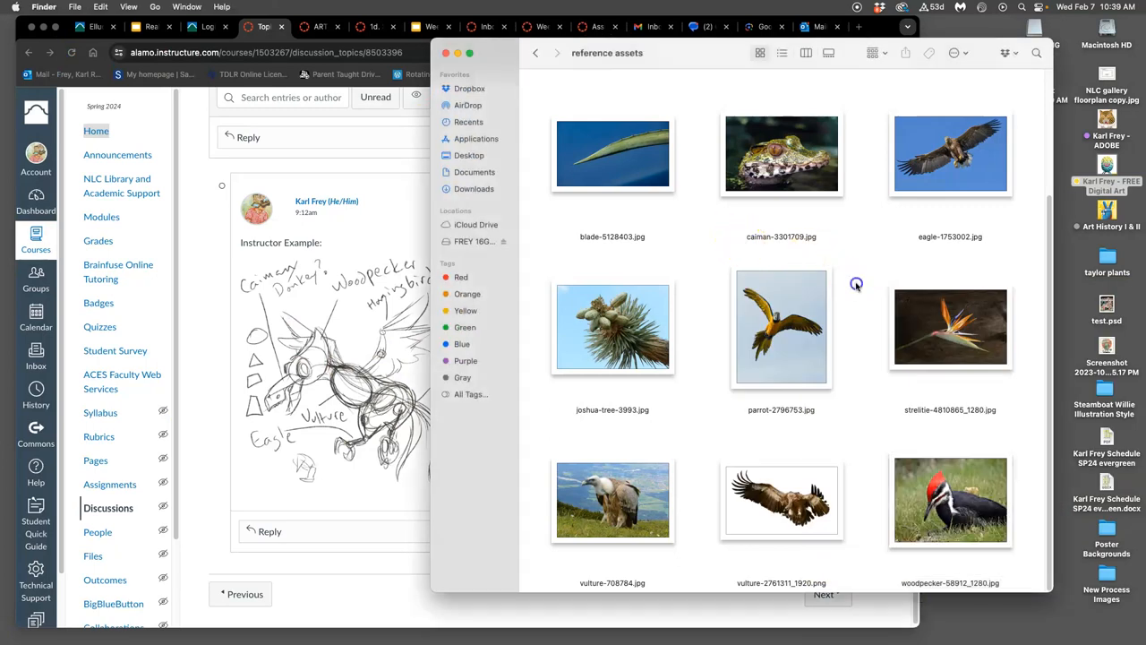
pyautogui.moveTo(857, 278)
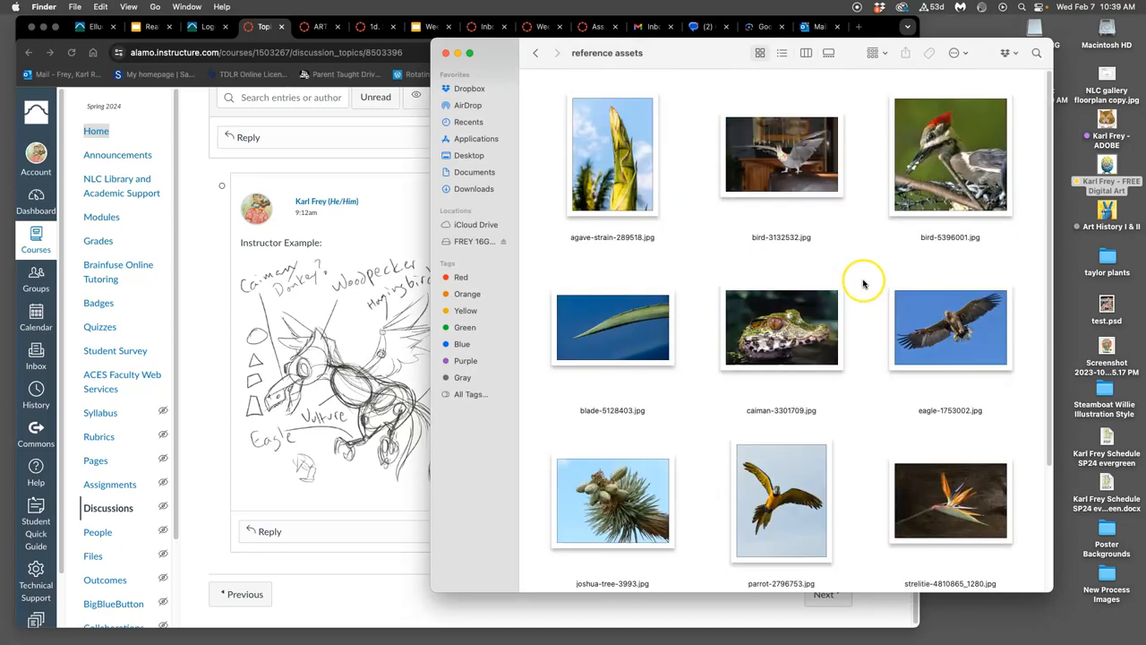
# Step: Tag bird-5396001.jpg with the green colour dot from its context menu
pyautogui.rightClick(949, 154)
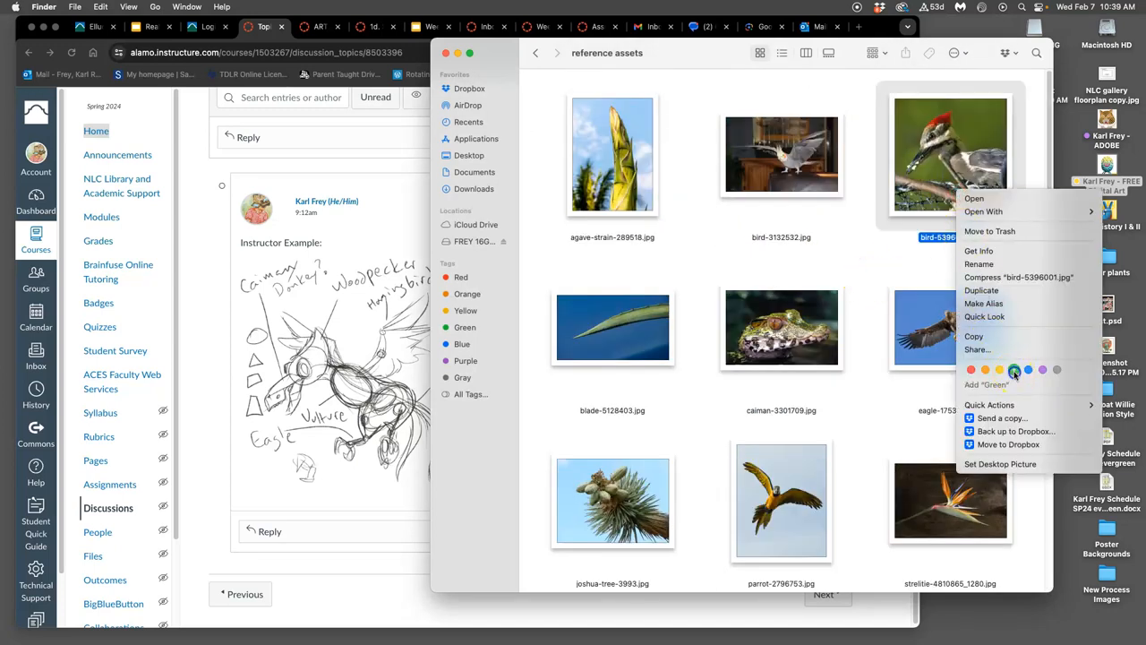
pyautogui.click(1014, 369)
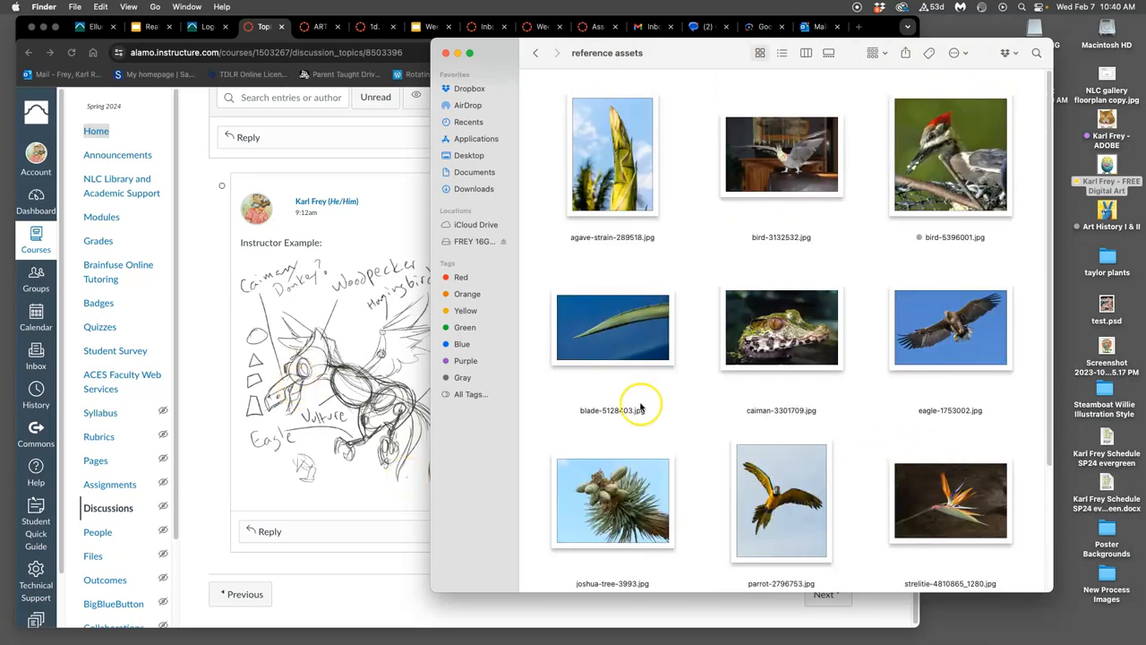
# Step: Flip caiman-3301709.jpg horizontally in Preview, close it, and bring up its tagging options
pyautogui.click(781, 327)
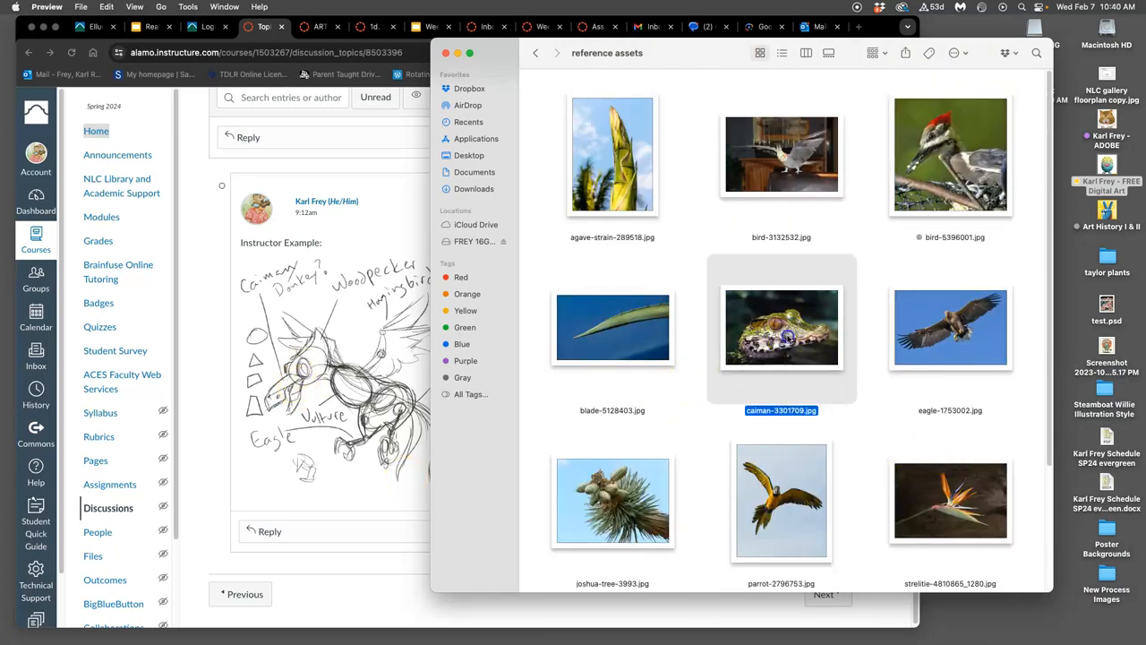
pyautogui.doubleClick(781, 326)
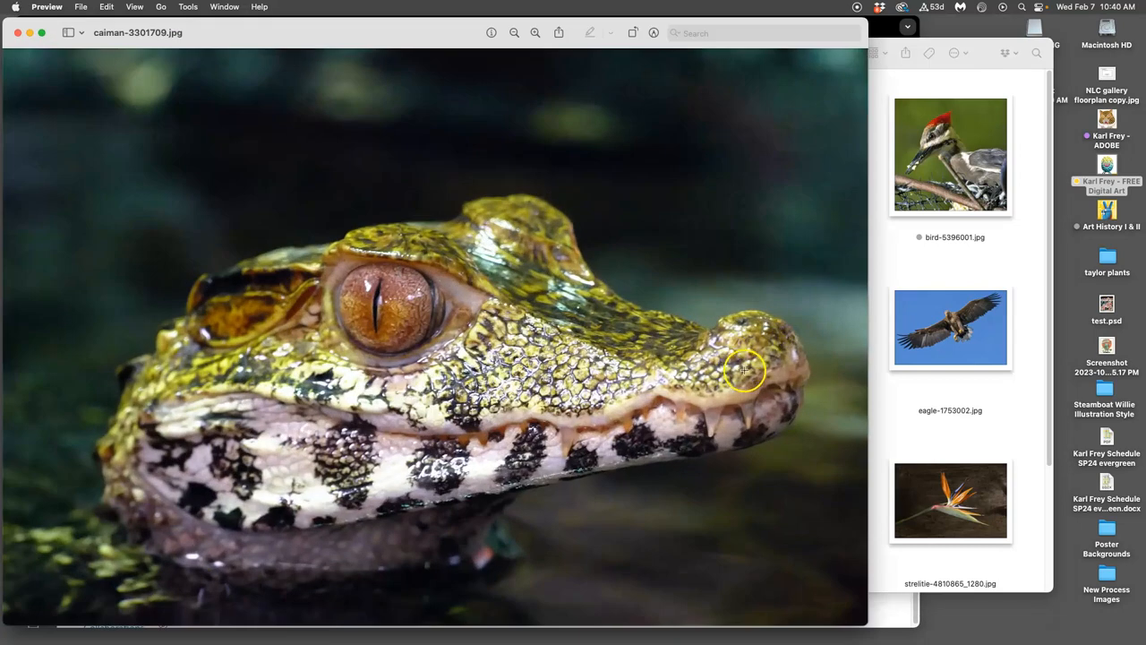
pyautogui.moveTo(446, 404)
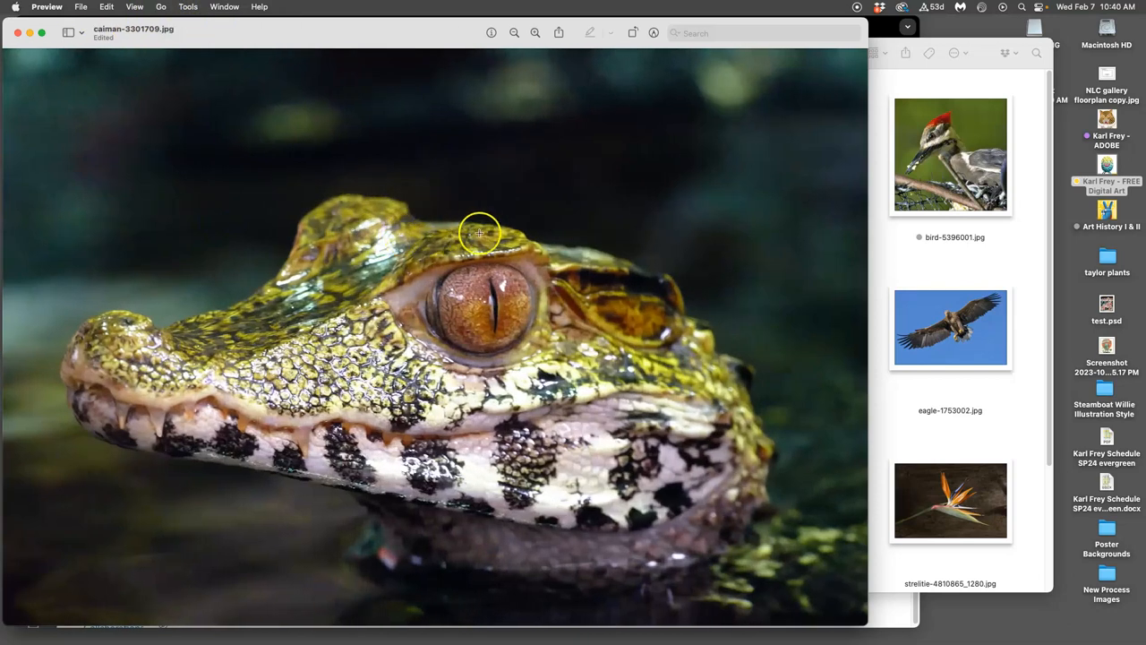
pyautogui.moveTo(441, 224)
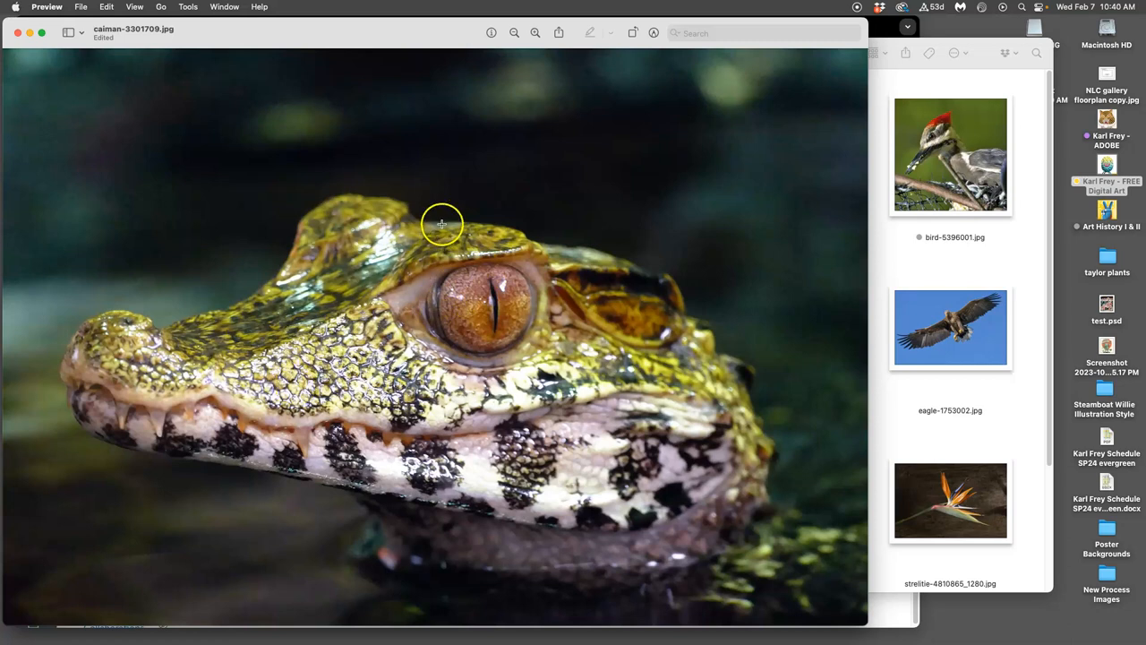
pyautogui.moveTo(483, 296)
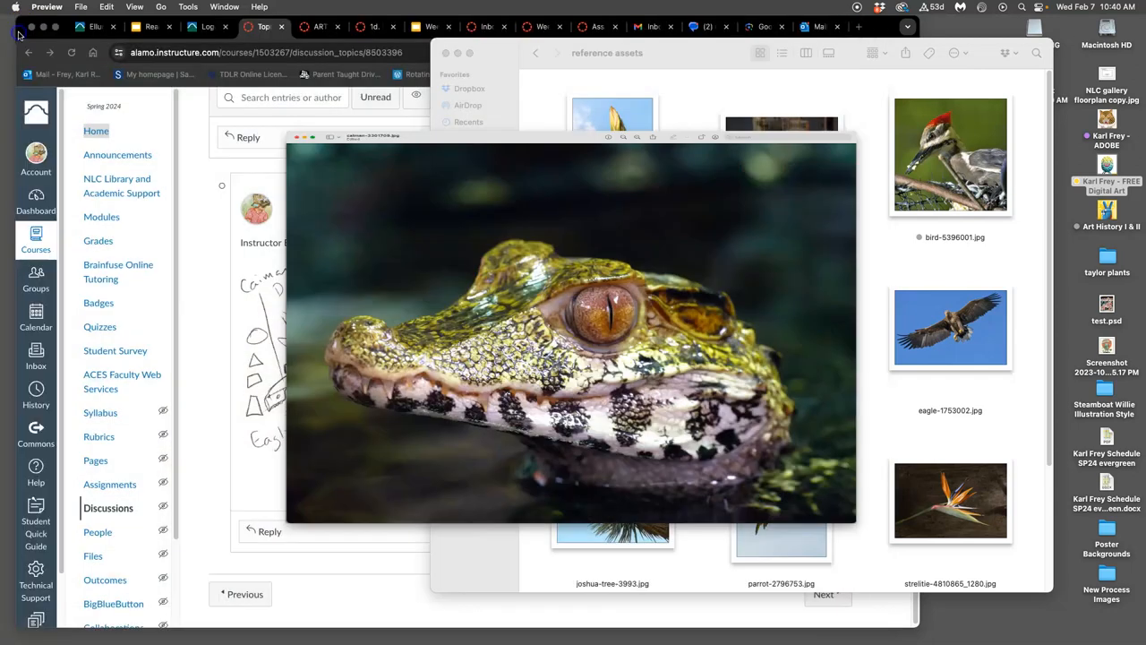
pyautogui.click(301, 136)
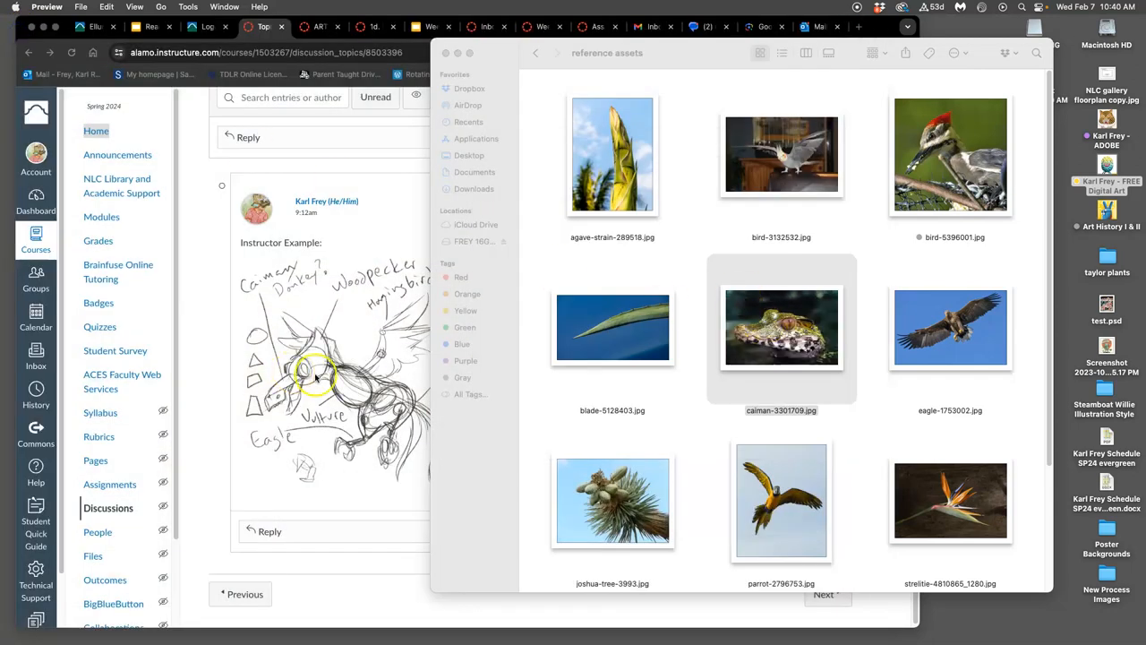
pyautogui.moveTo(906, 351)
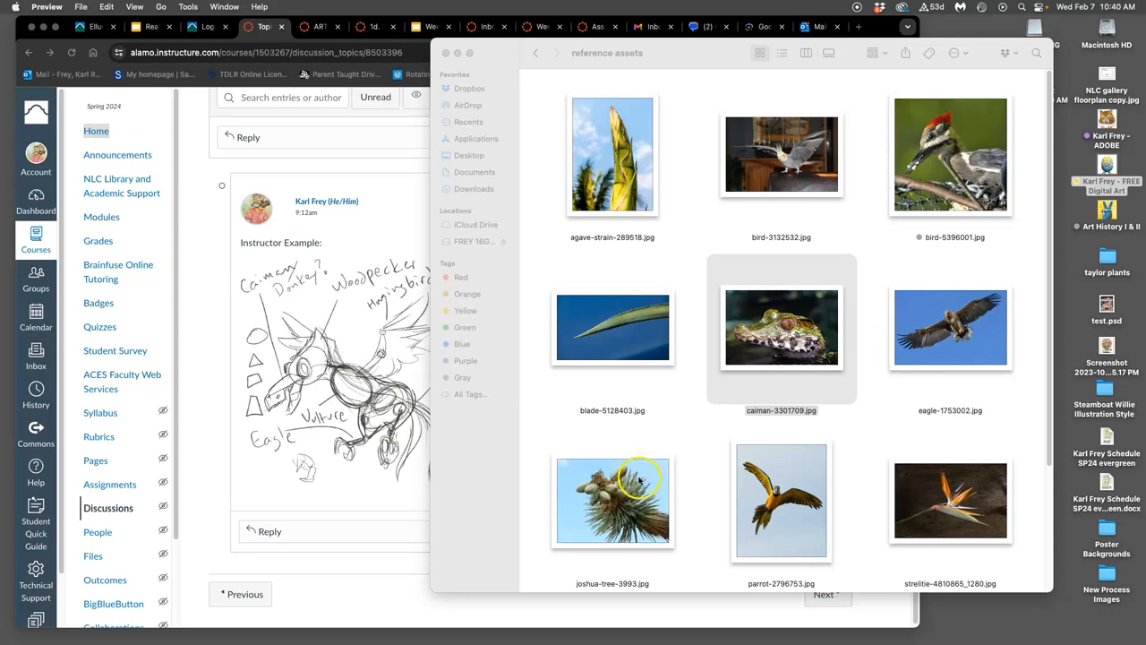
pyautogui.rightClick(781, 326)
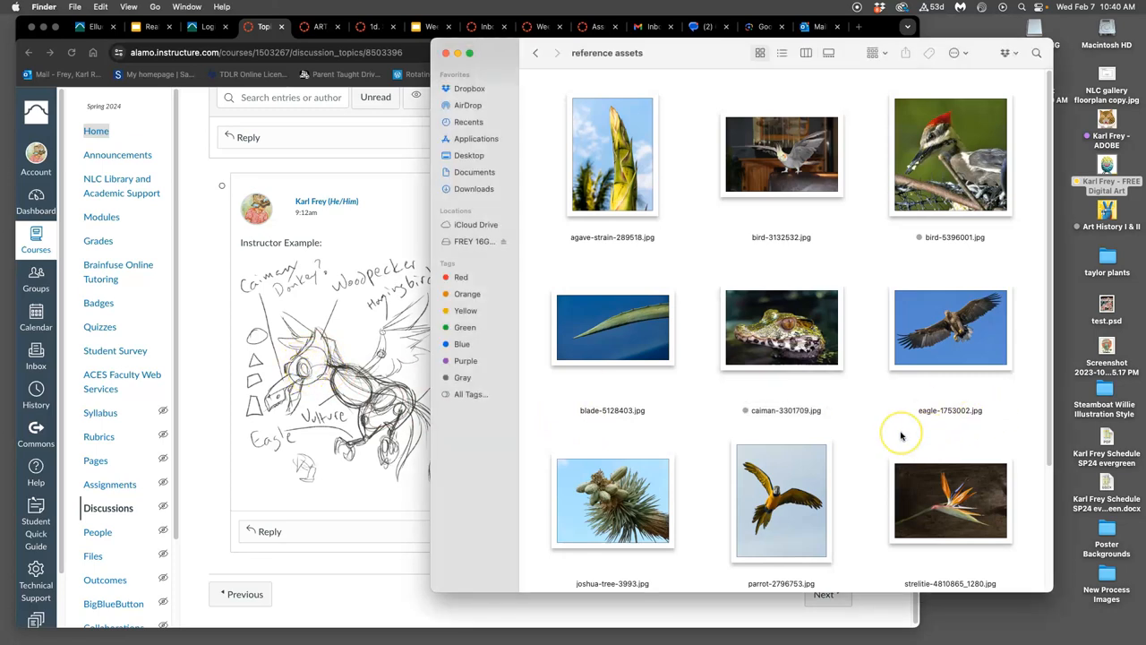
# Step: Scroll down reference assets and view vulture-708784.jpg in Preview
pyautogui.scroll(-3)
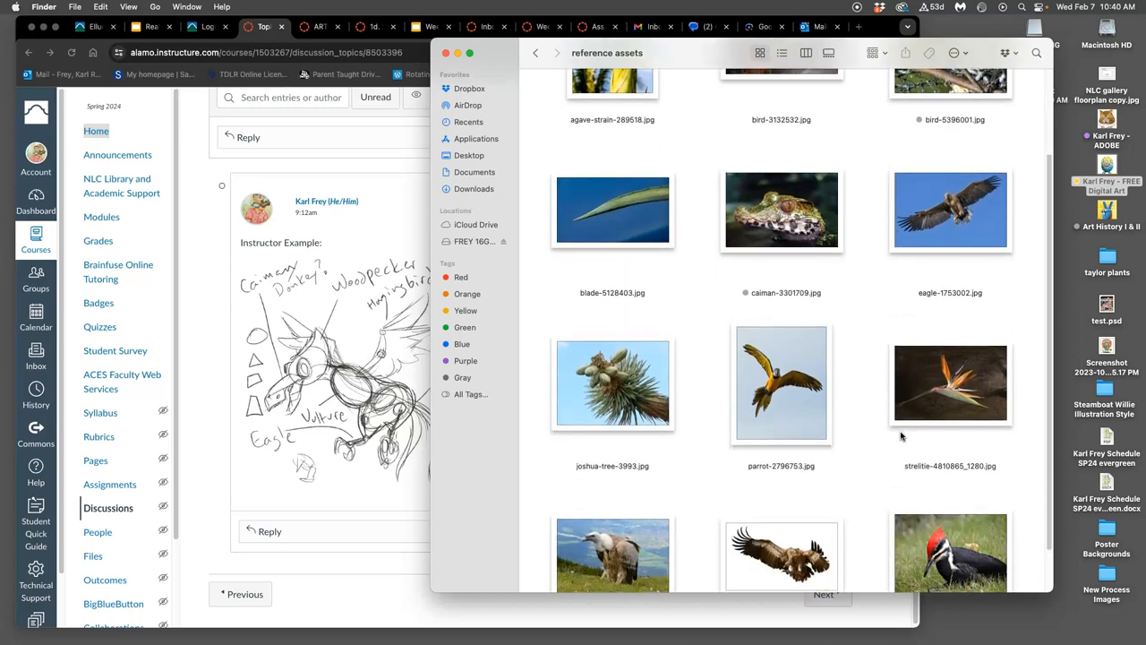
pyautogui.moveTo(885, 348)
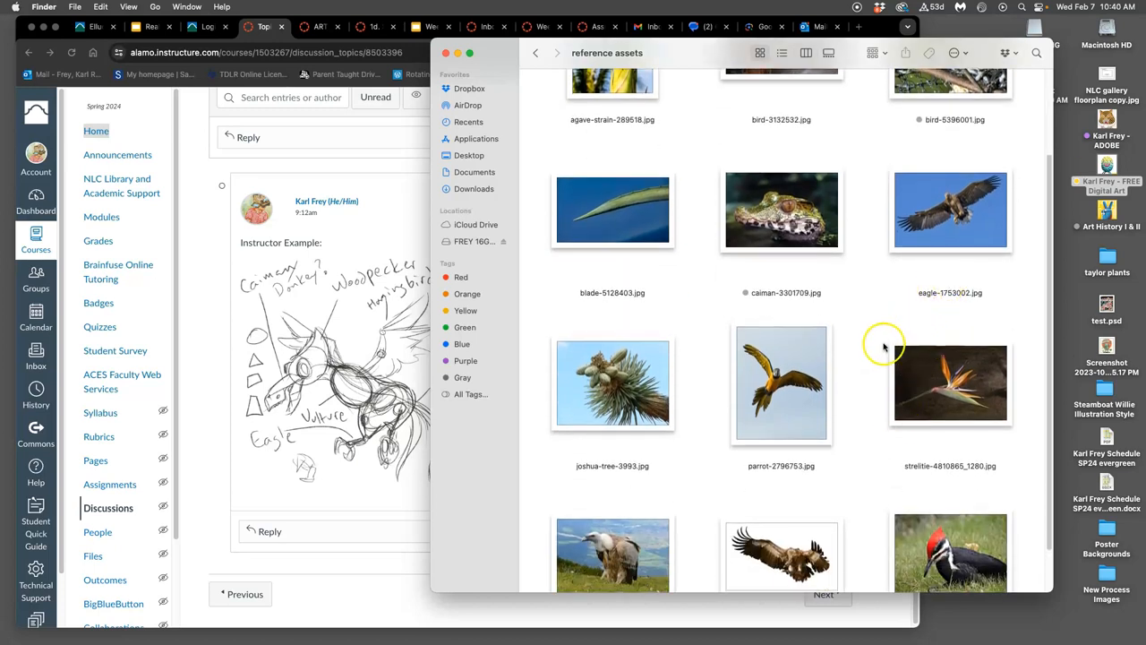
pyautogui.scroll(-3)
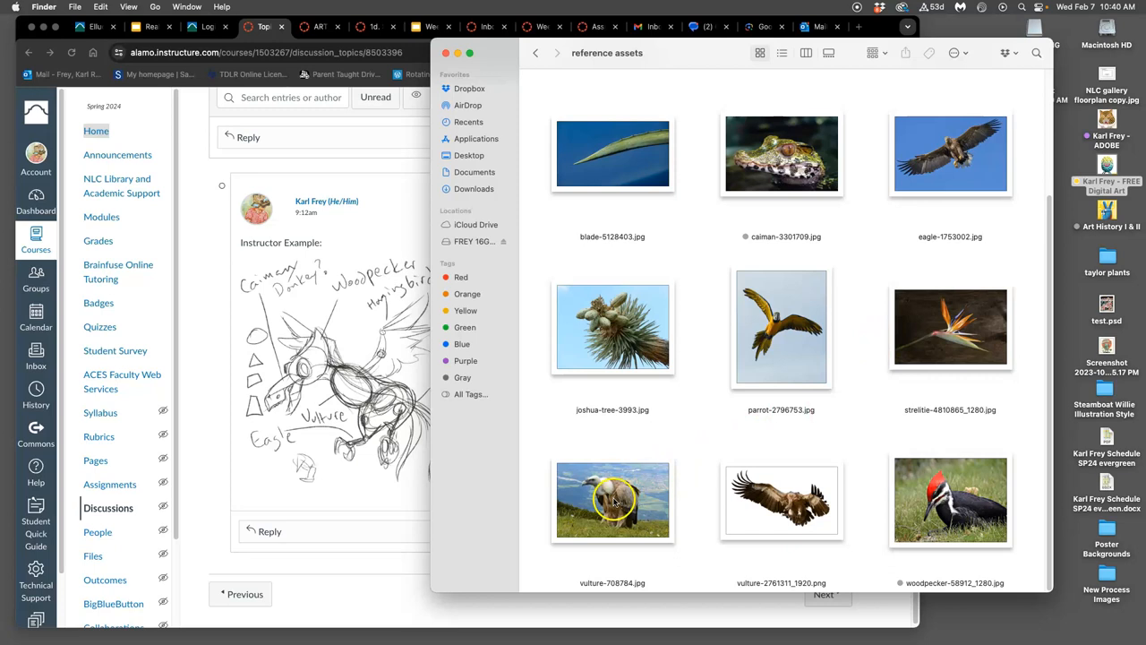
pyautogui.click(613, 500)
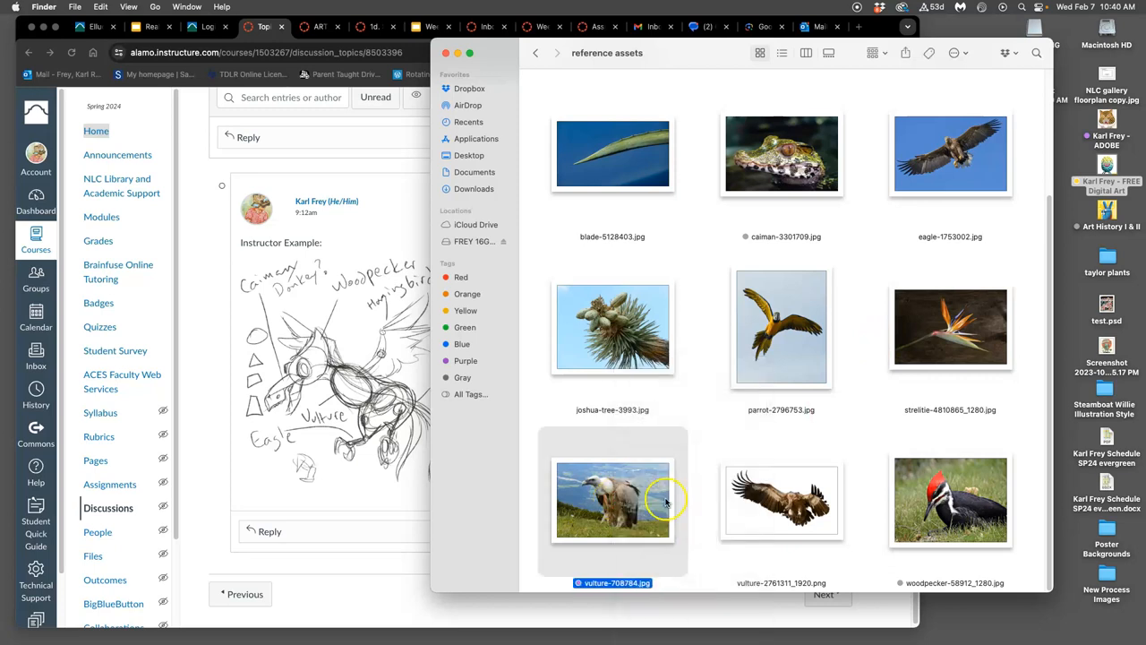
pyautogui.doubleClick(612, 500)
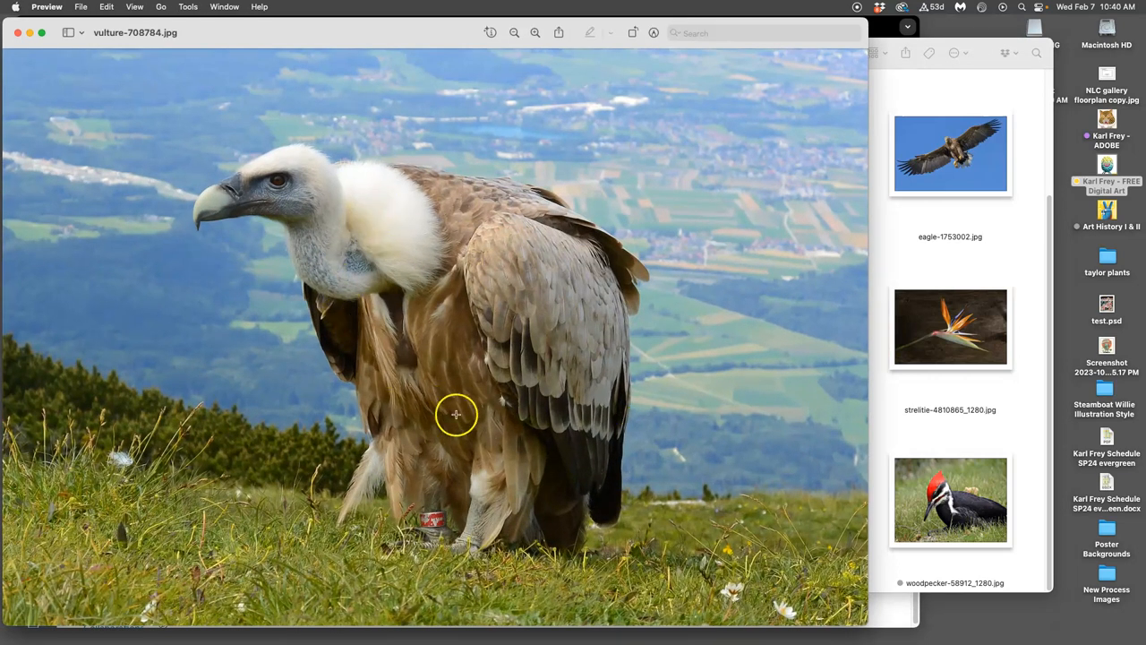